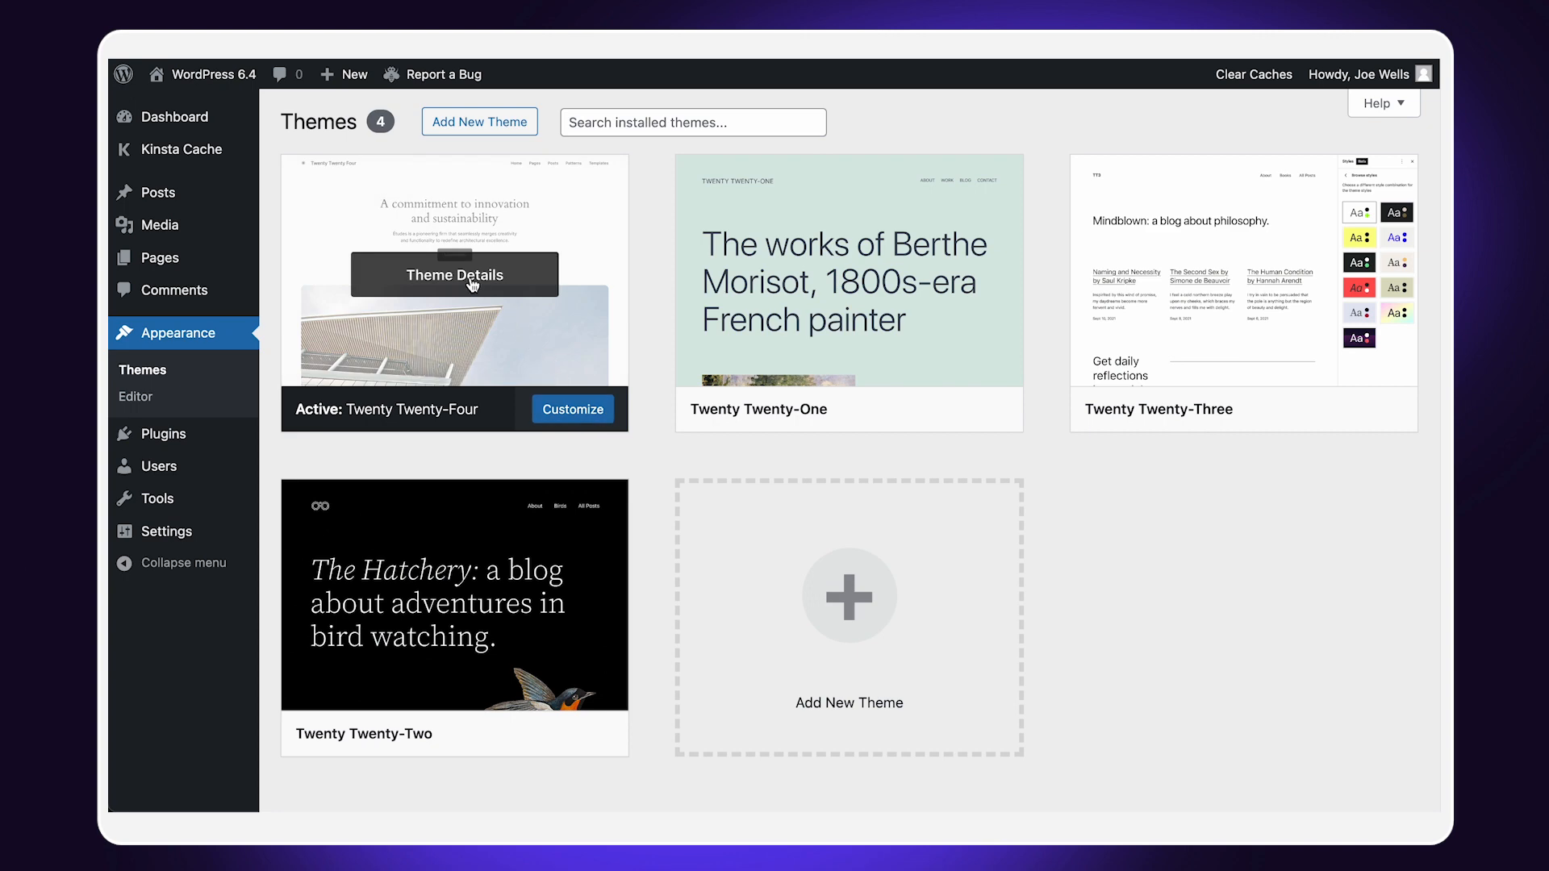
View the Twenty Twenty-Four theme details and open its live architecture homepage.
left_click(454, 274)
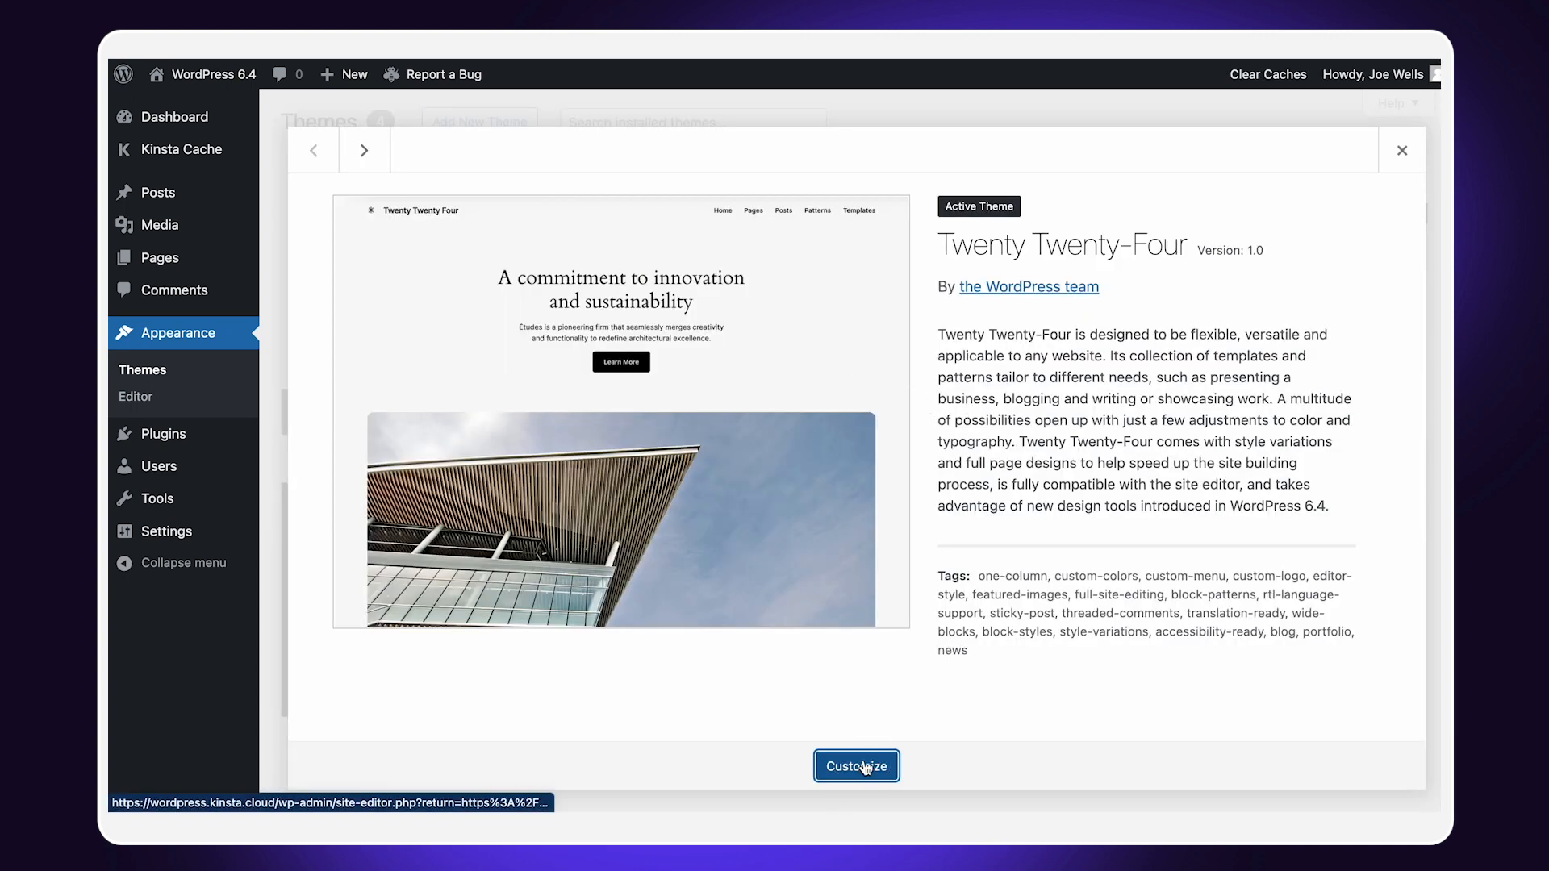
left_click(855, 766)
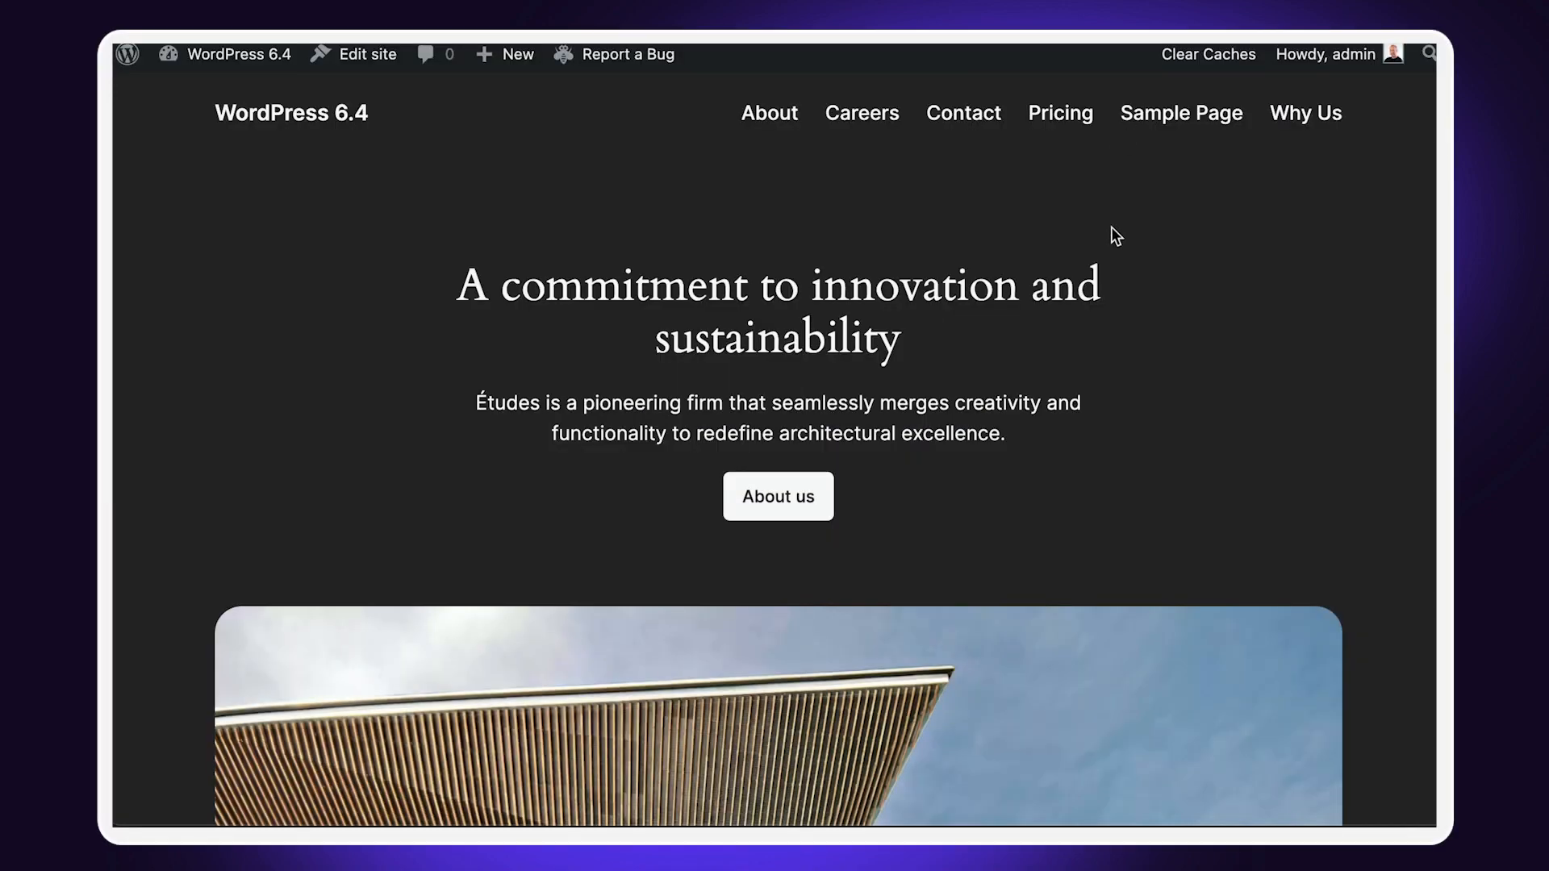
Scroll through the homepage's service and resources sections, then return to the Dashboard.
scroll("down", 3)
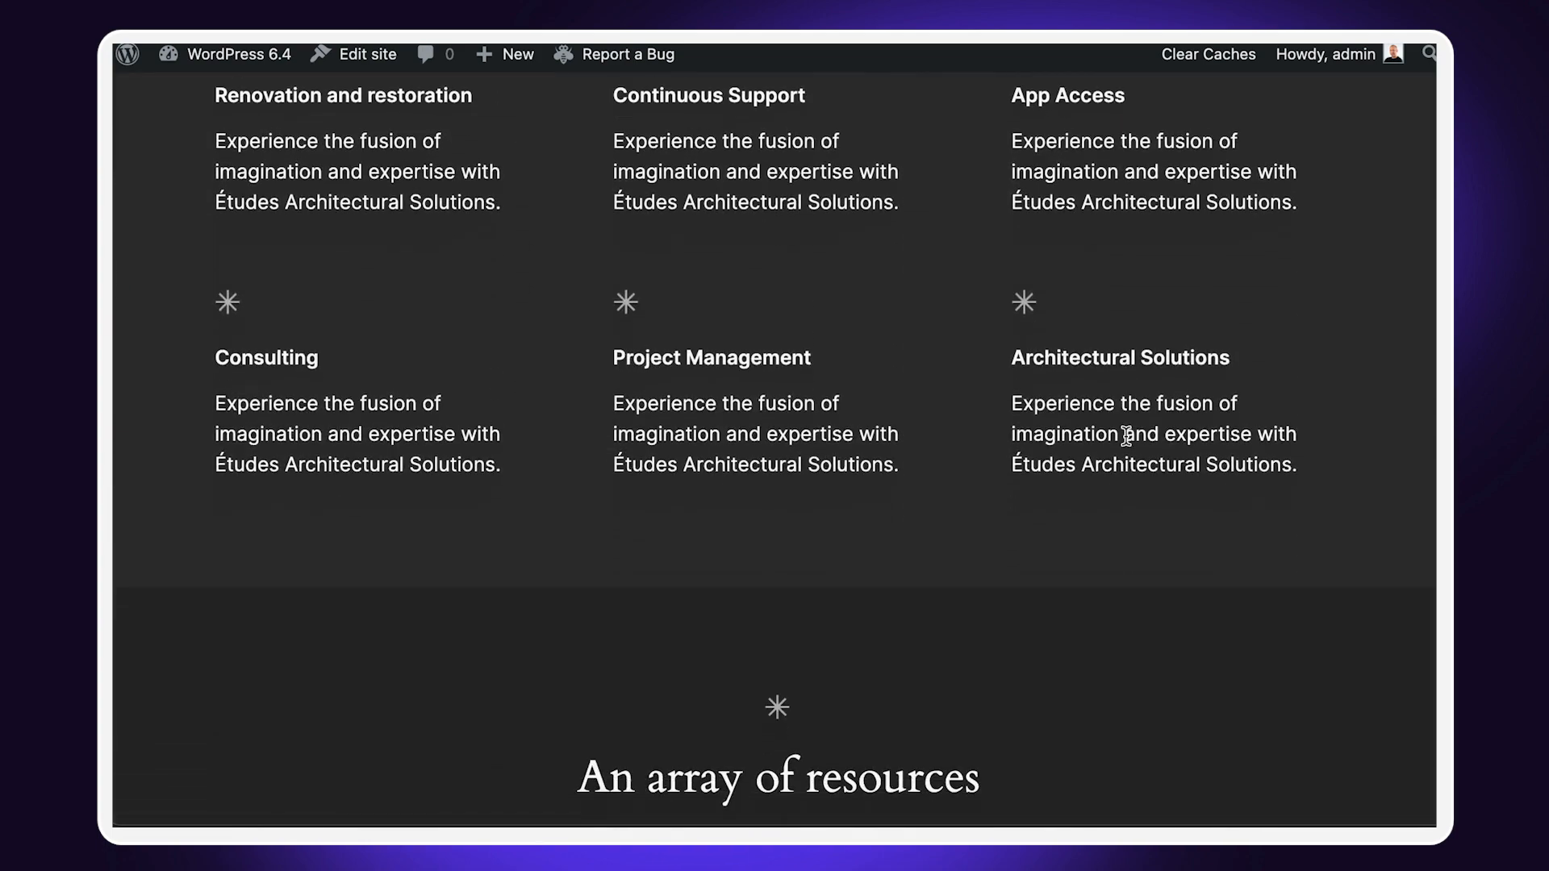
scroll("down", 3)
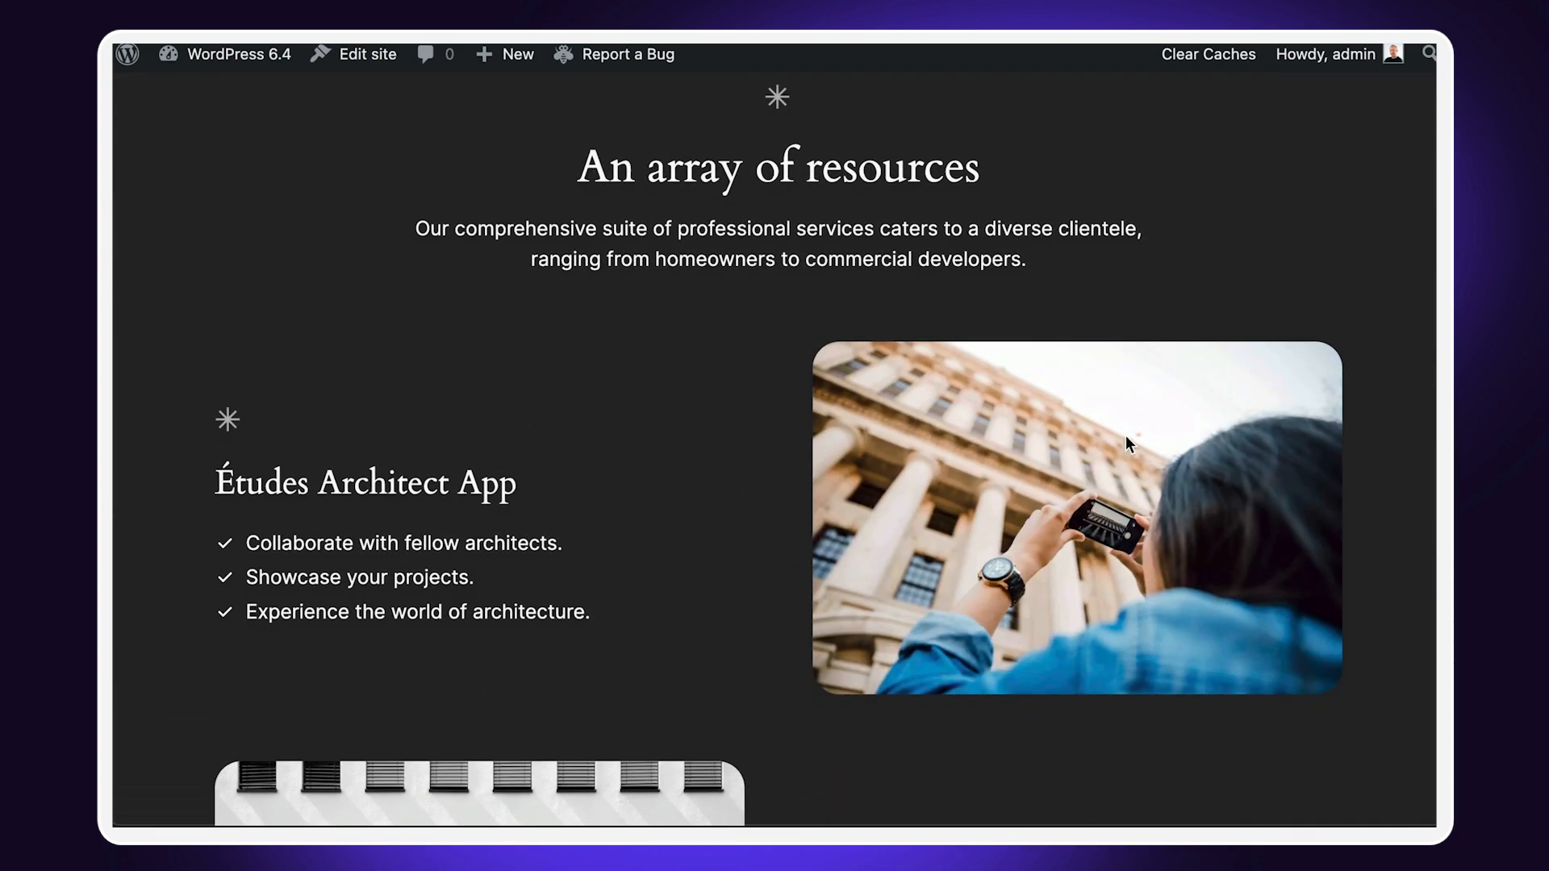
scroll("down", 3)
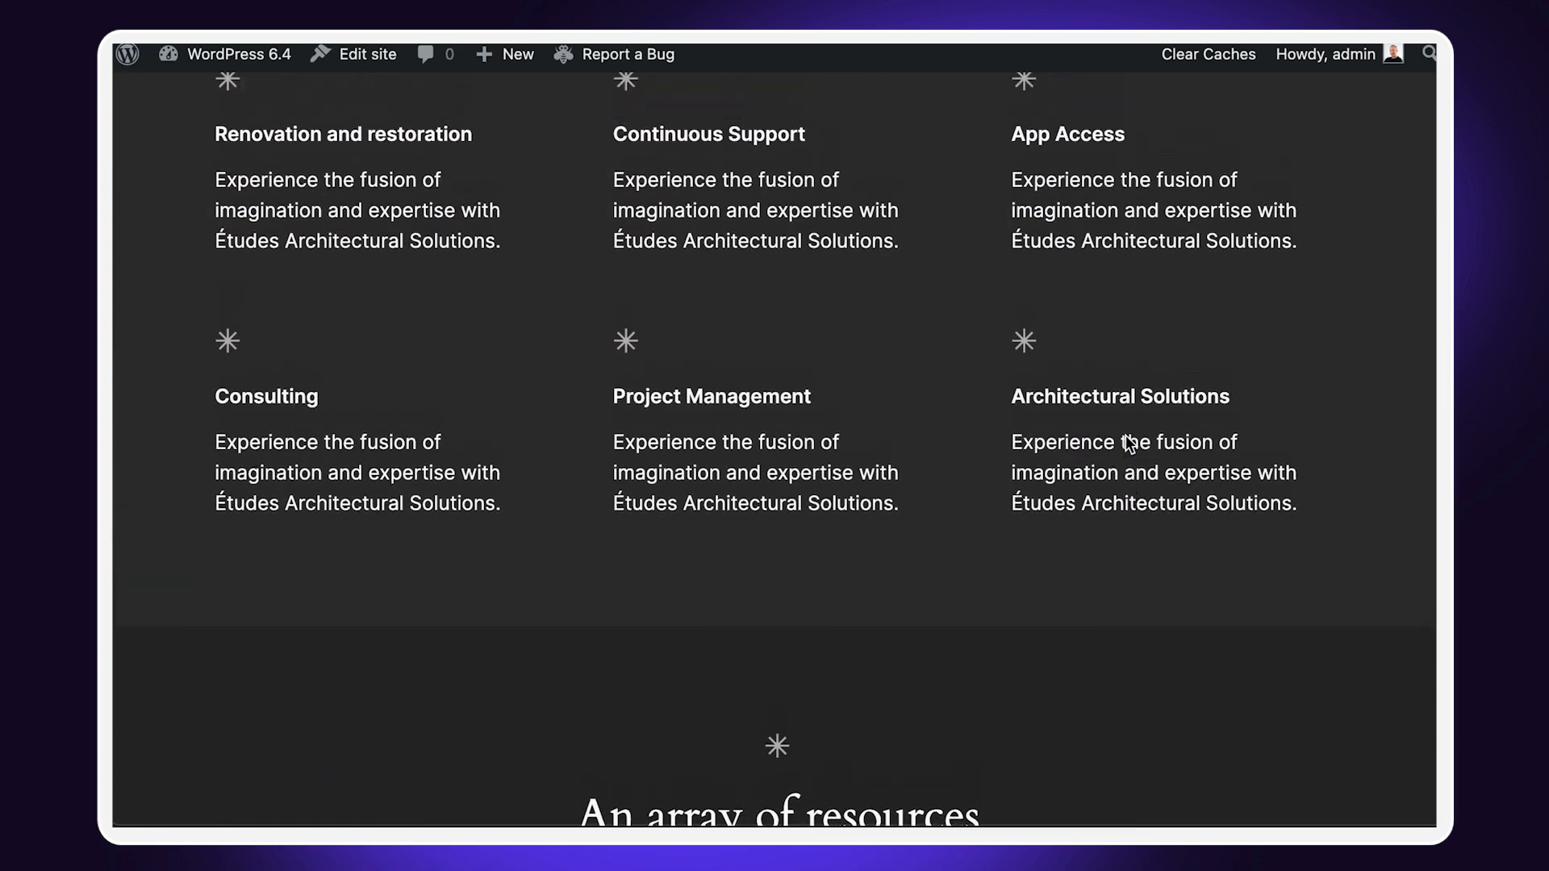
scroll("up", 3)
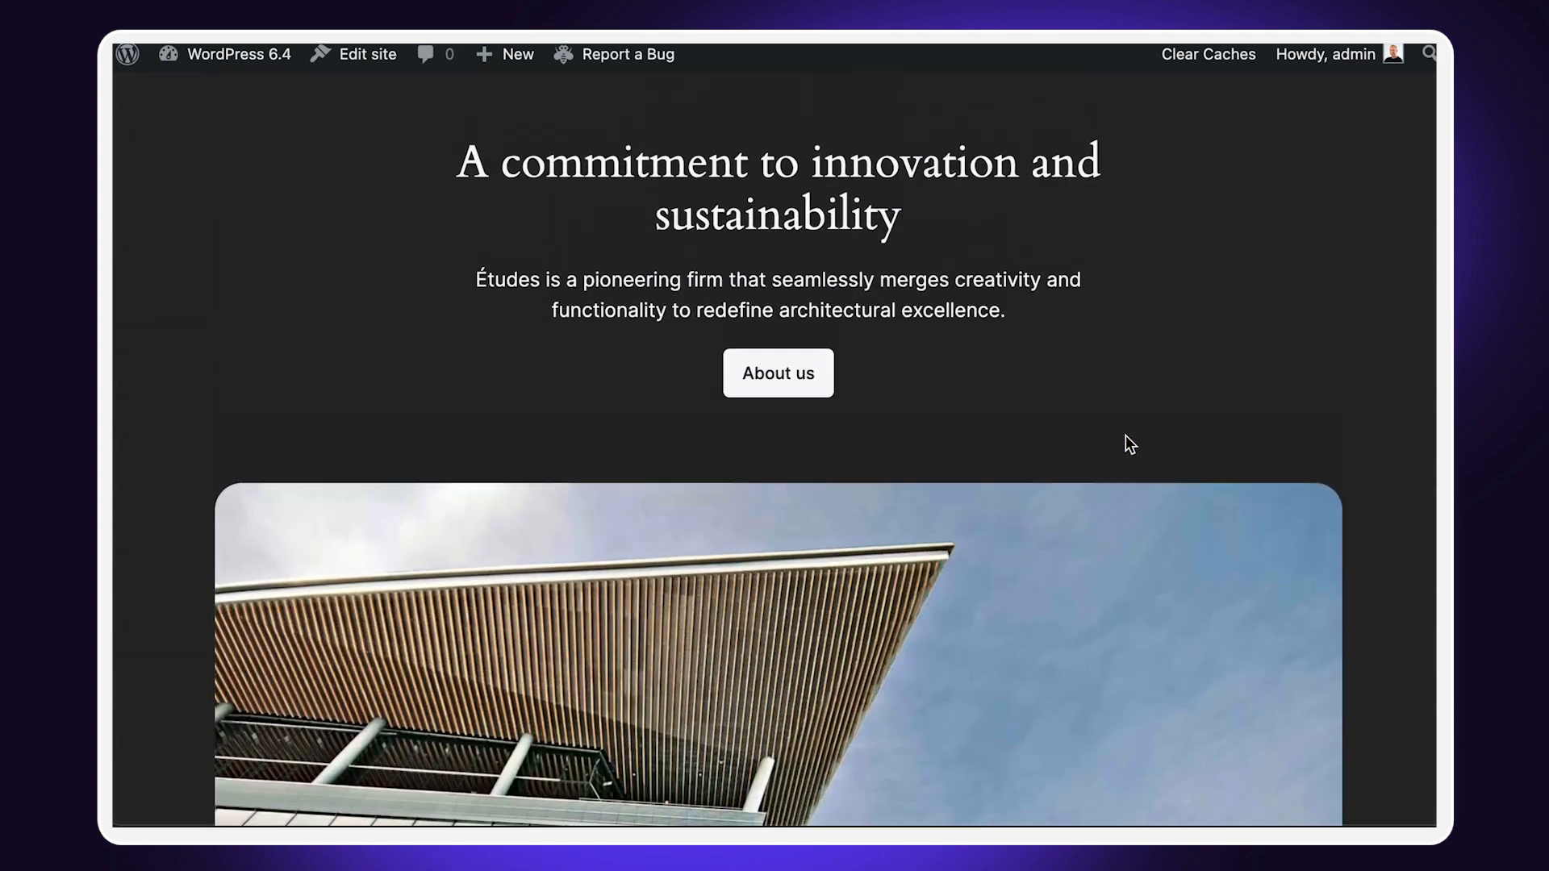
scroll("up", 3)
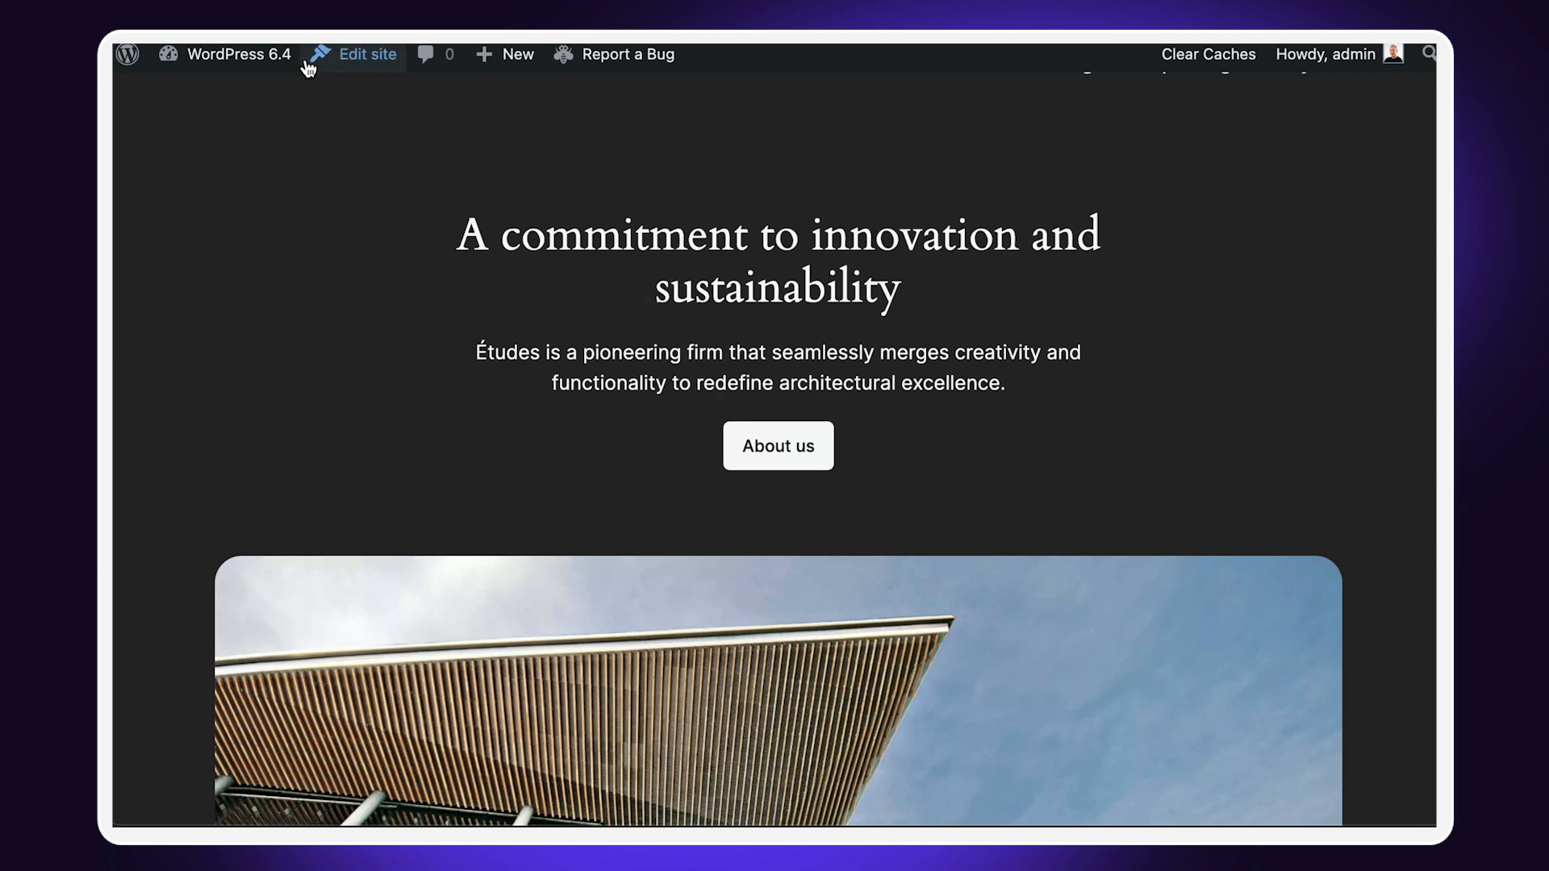
left_click(168, 54)
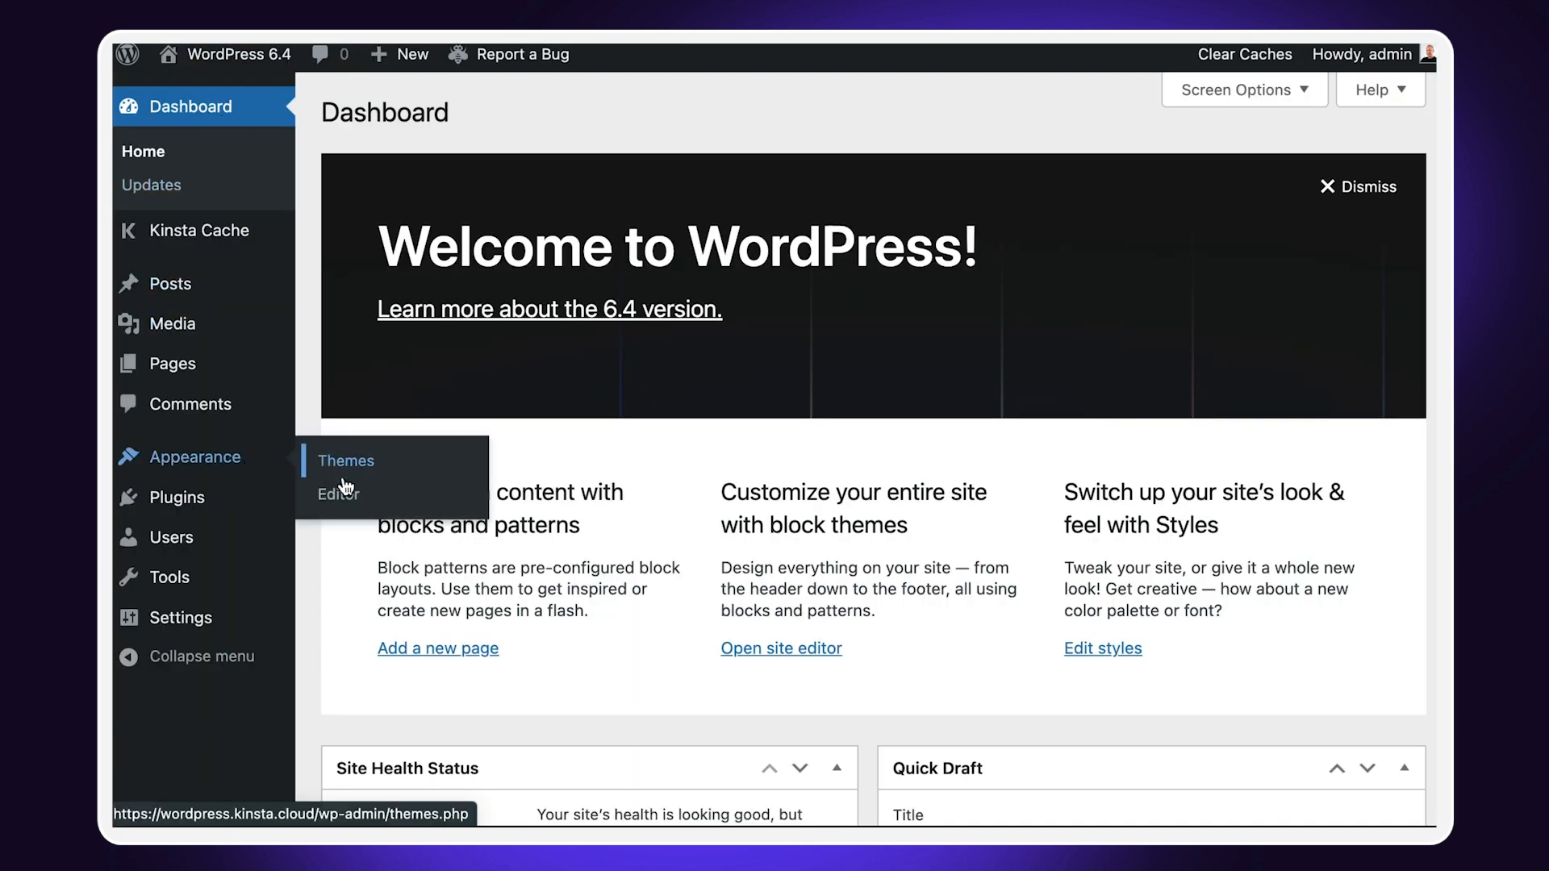
Open the site editor's Style Book and preview the Ice and Maelstrom style variations.
left_click(338, 494)
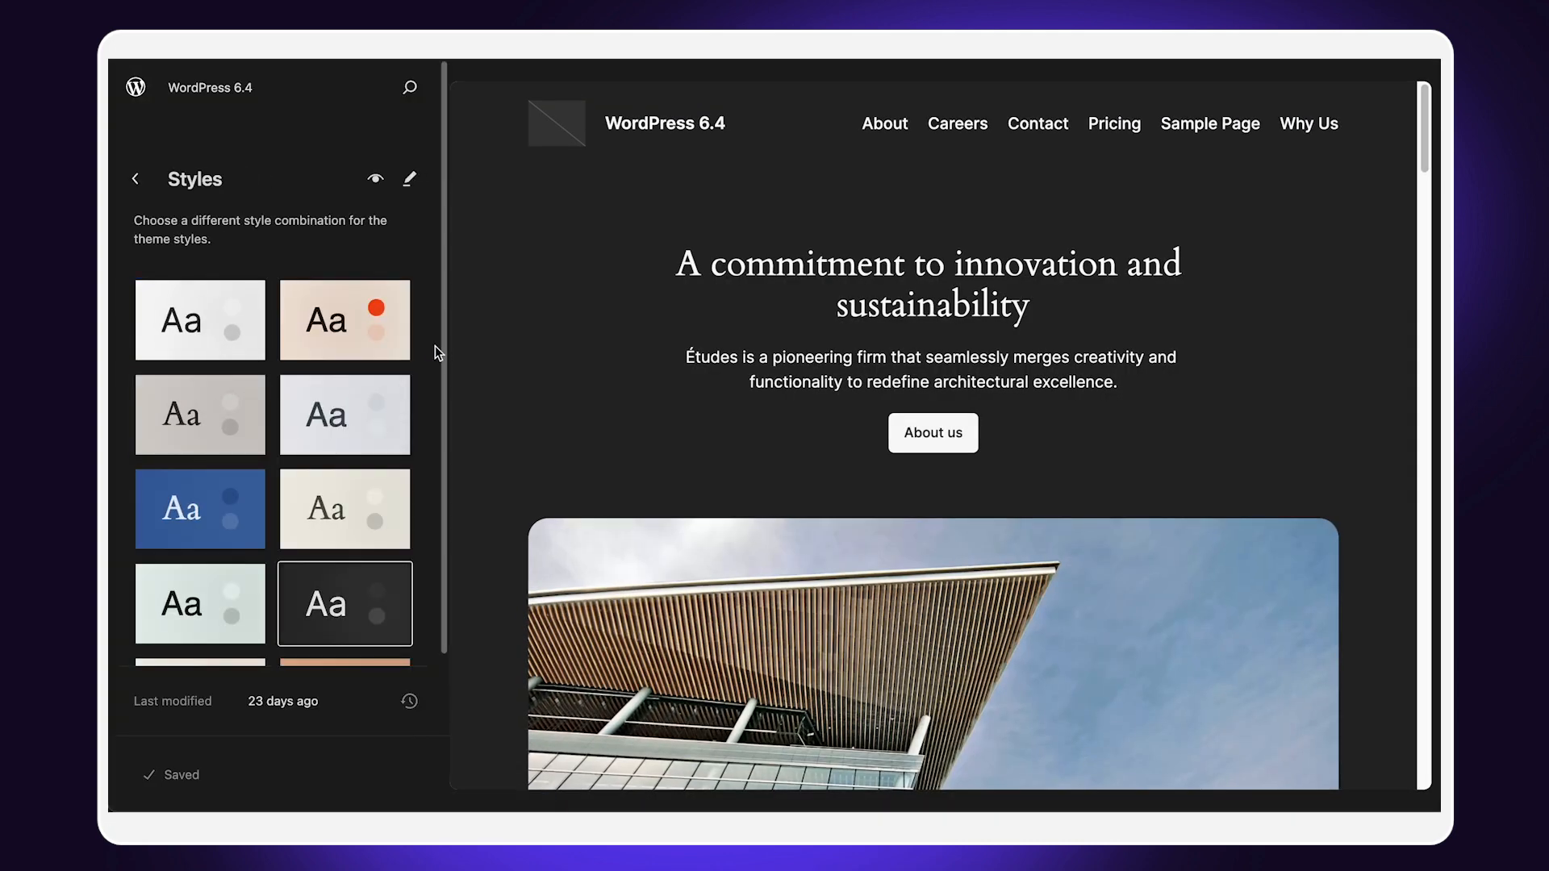
left_click(375, 180)
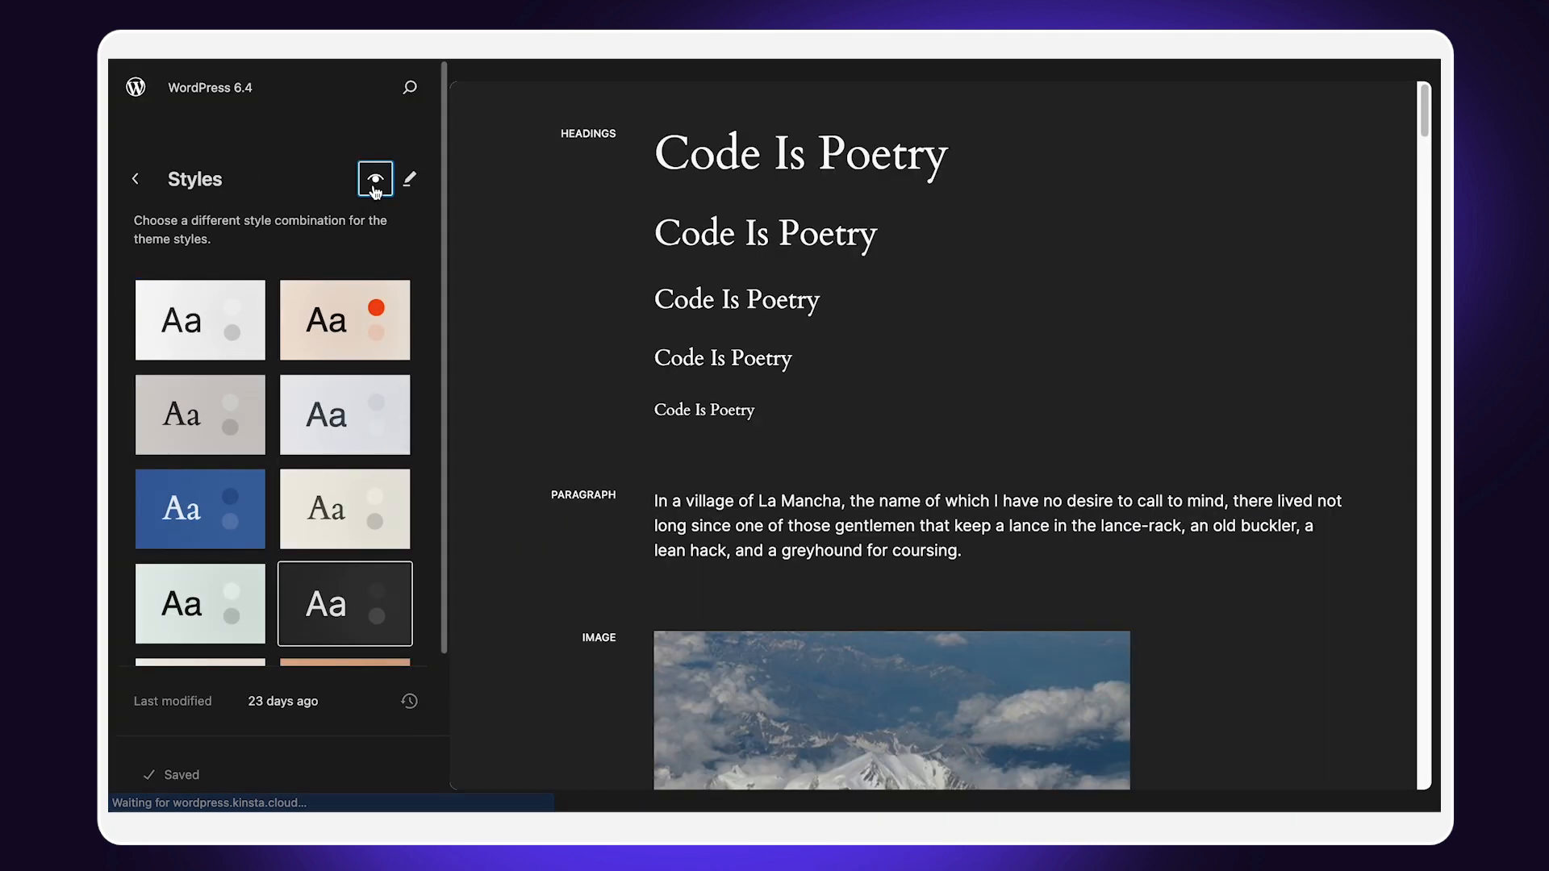
left_click(343, 414)
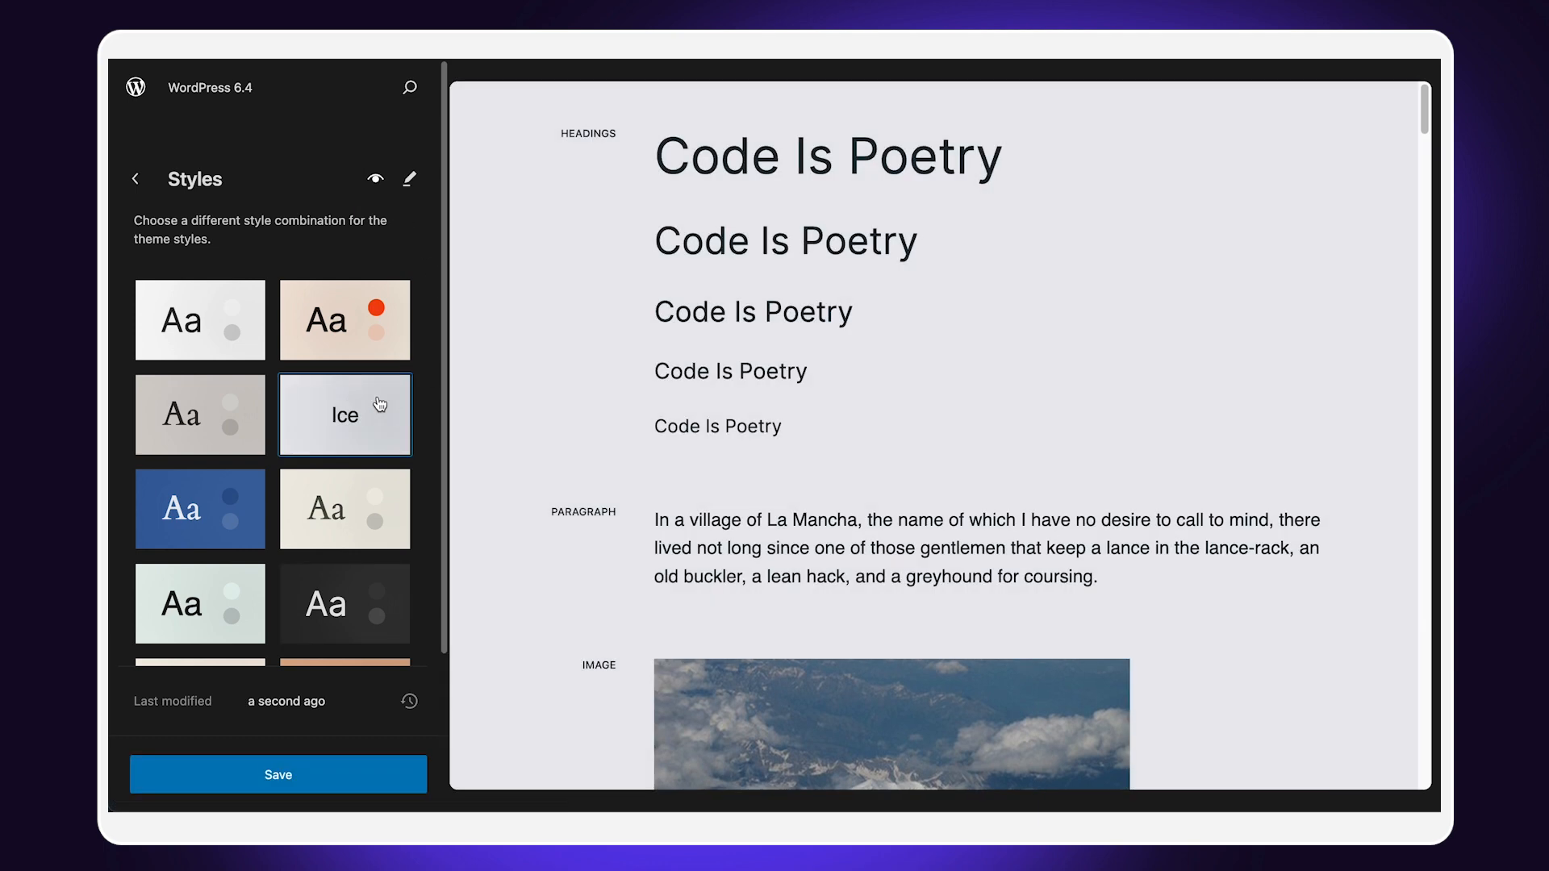
left_click(199, 509)
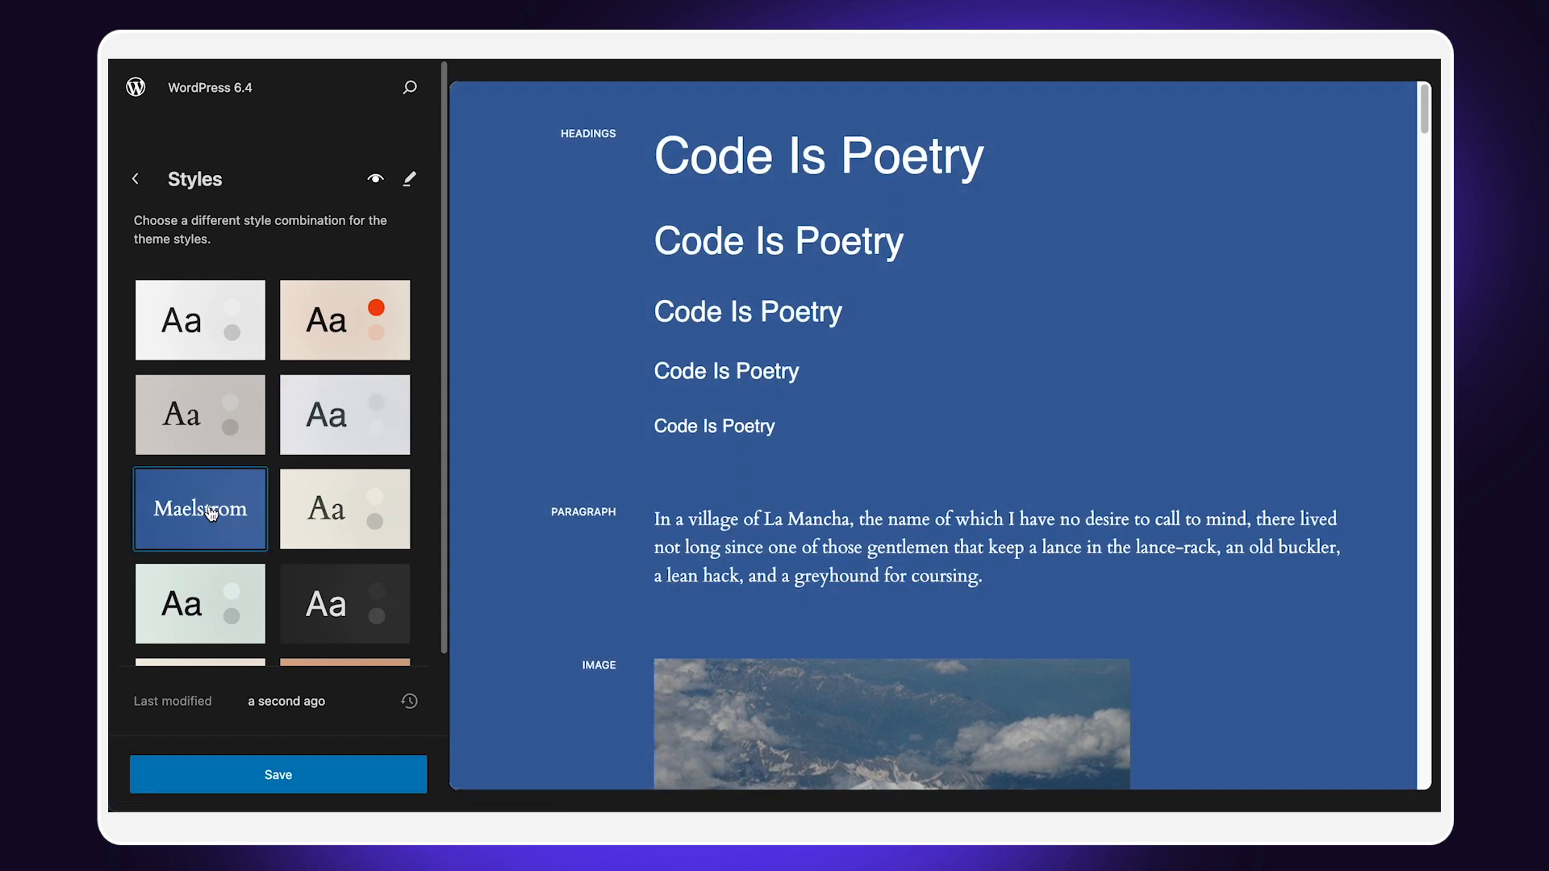
Look at heading styles, reapply Ice, then restore the original Onyx variation.
left_click(344, 603)
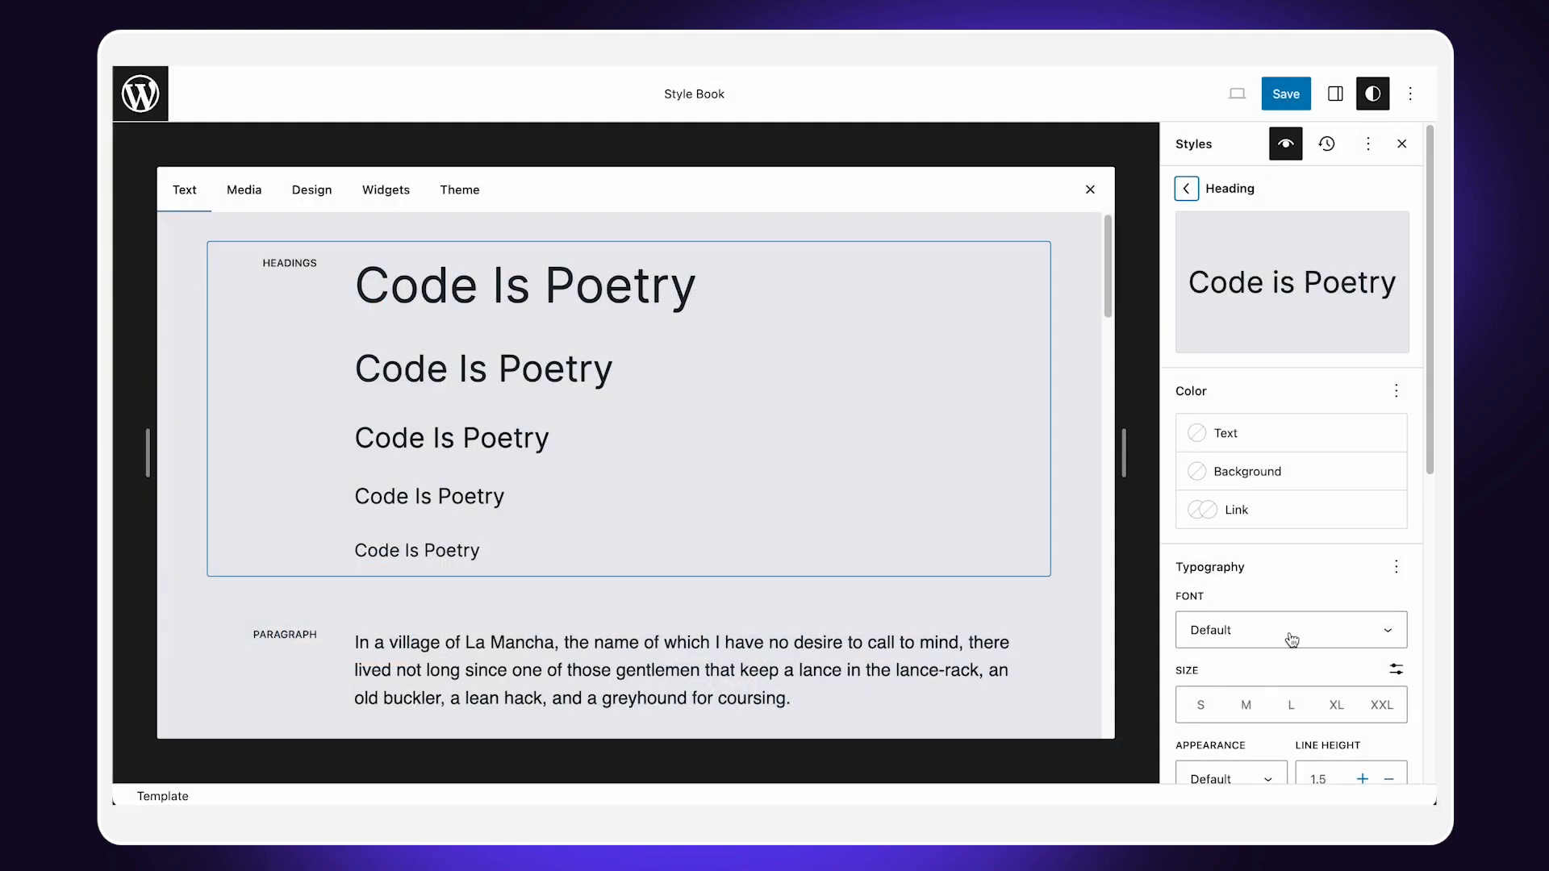
left_click(1289, 630)
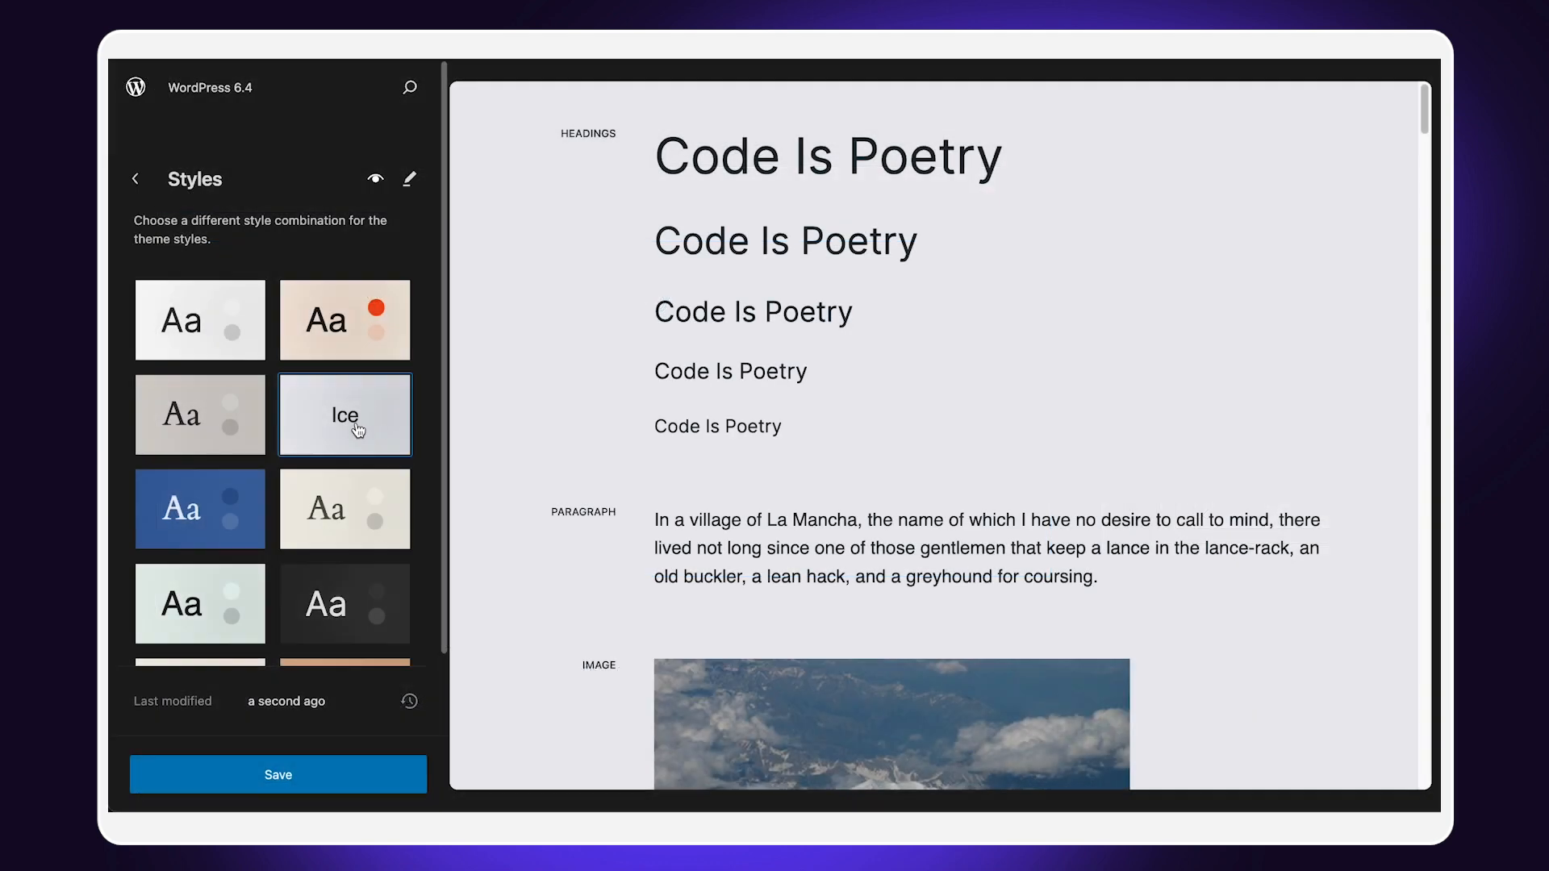
left_click(199, 509)
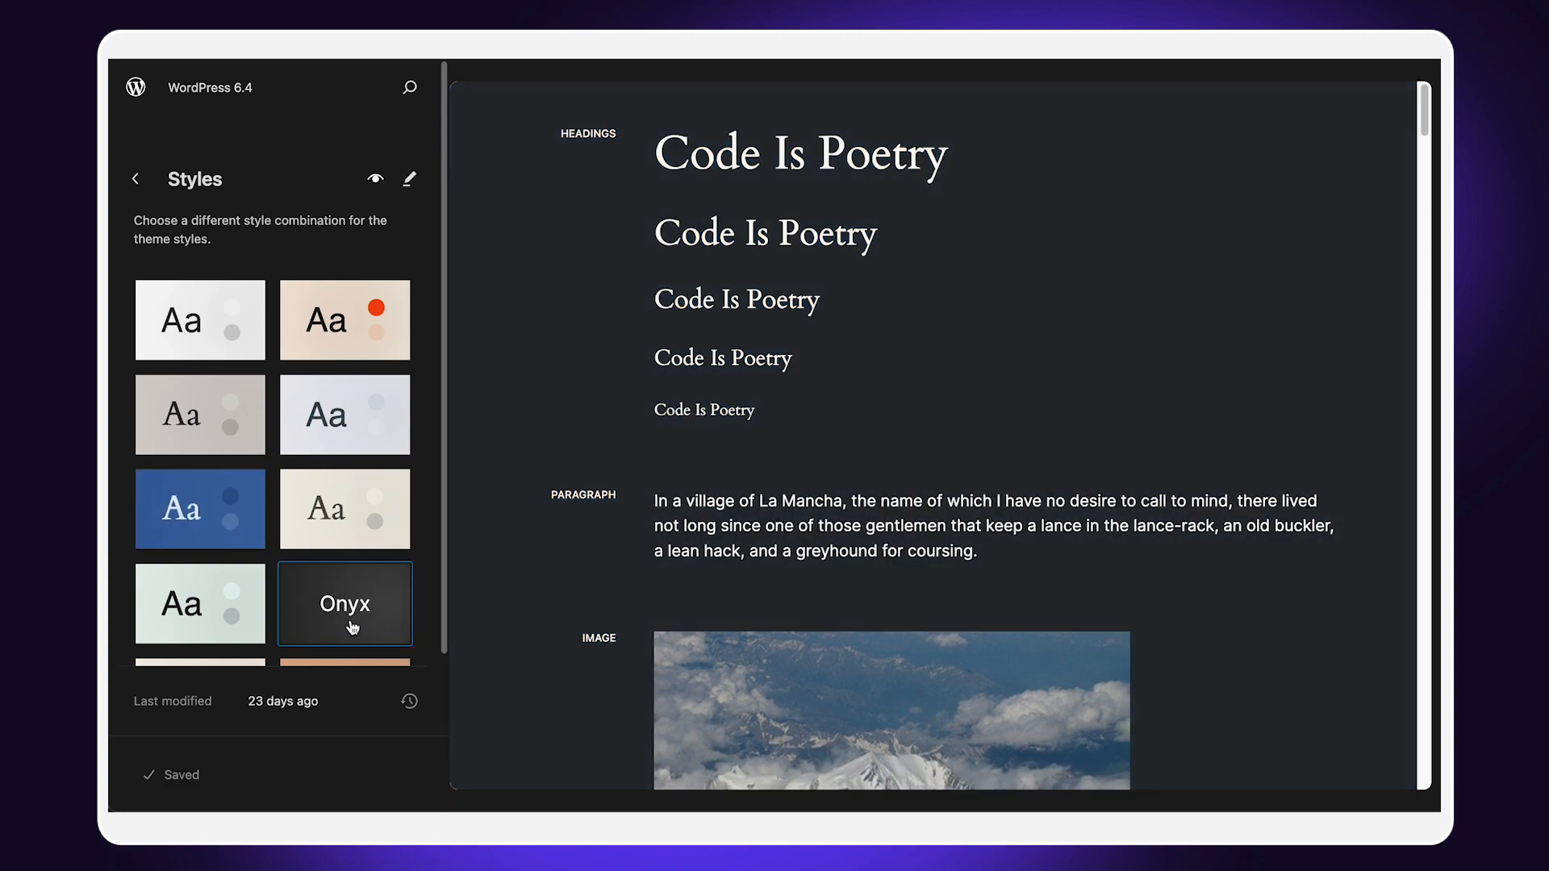
left_click(136, 179)
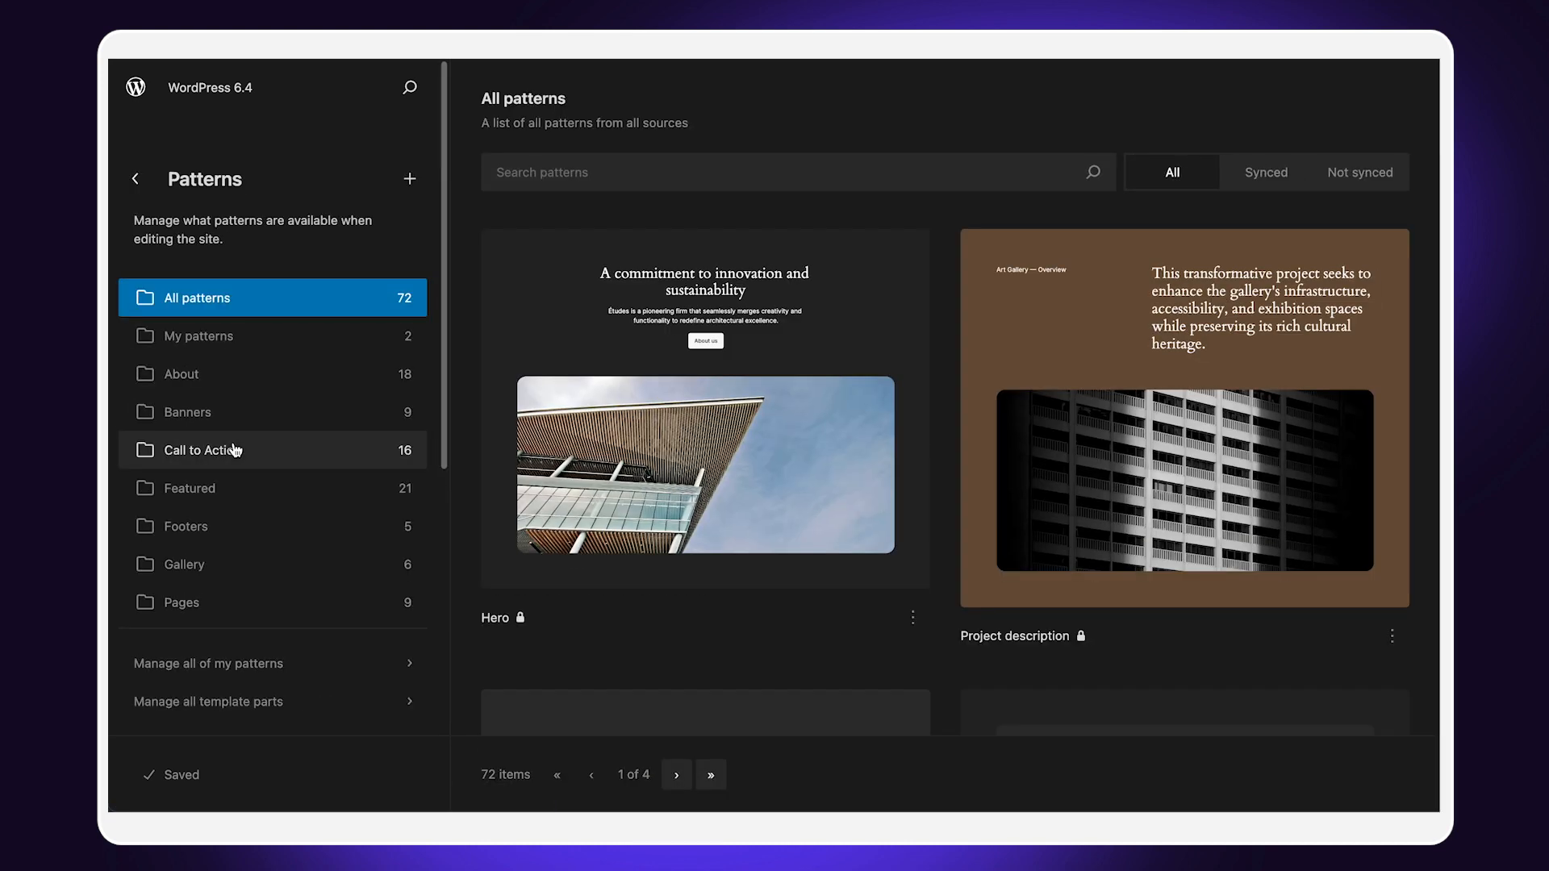
mouse_move(269, 386)
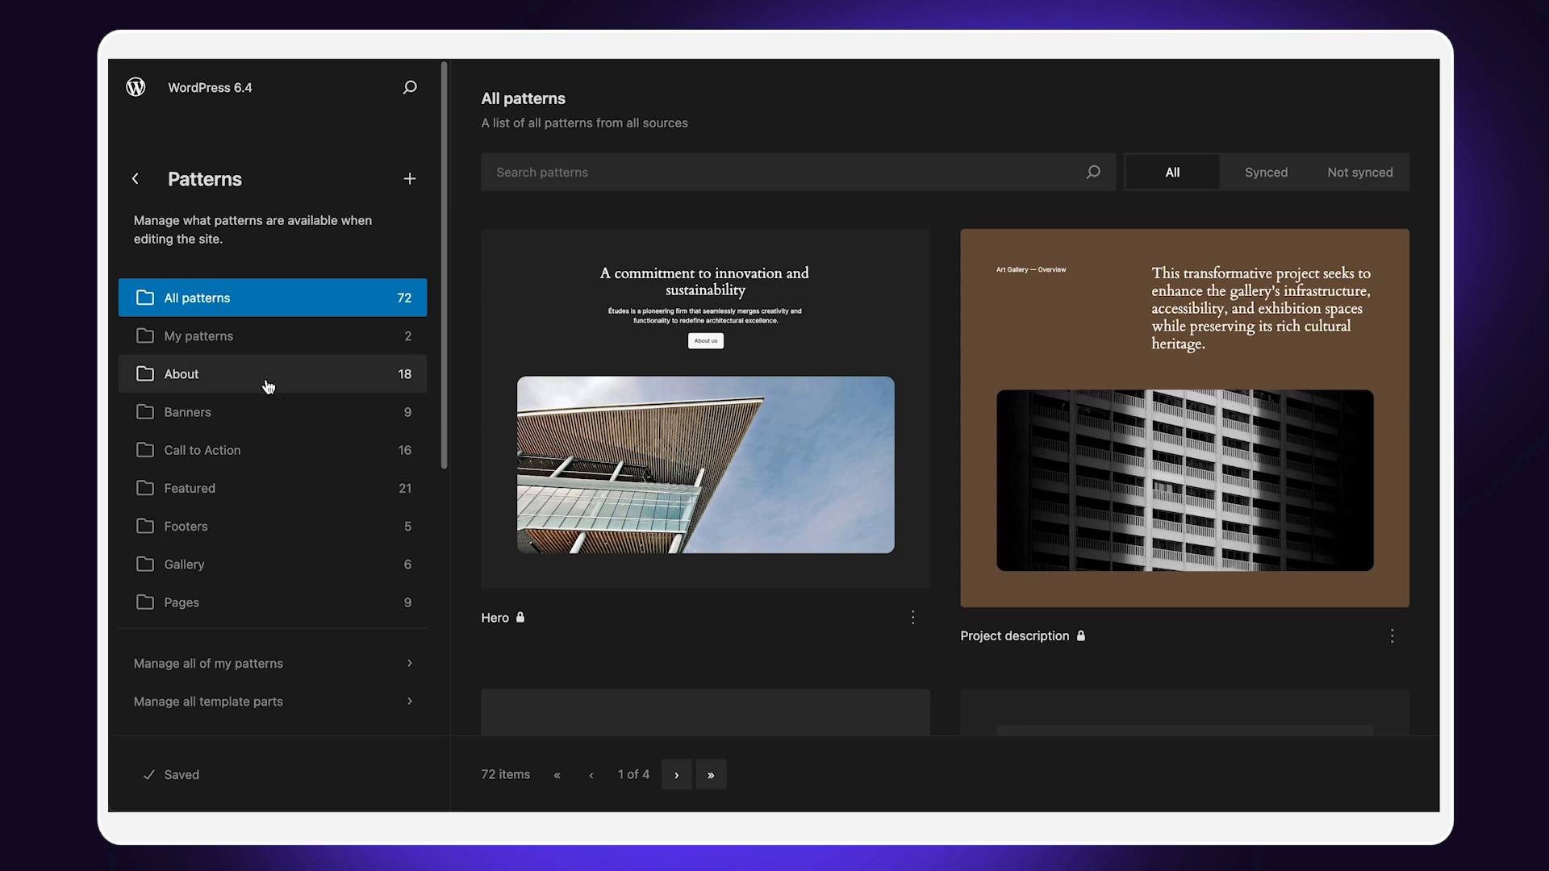
Browse the About and Portfolio pattern categories, then open the Footer template part.
left_click(180, 373)
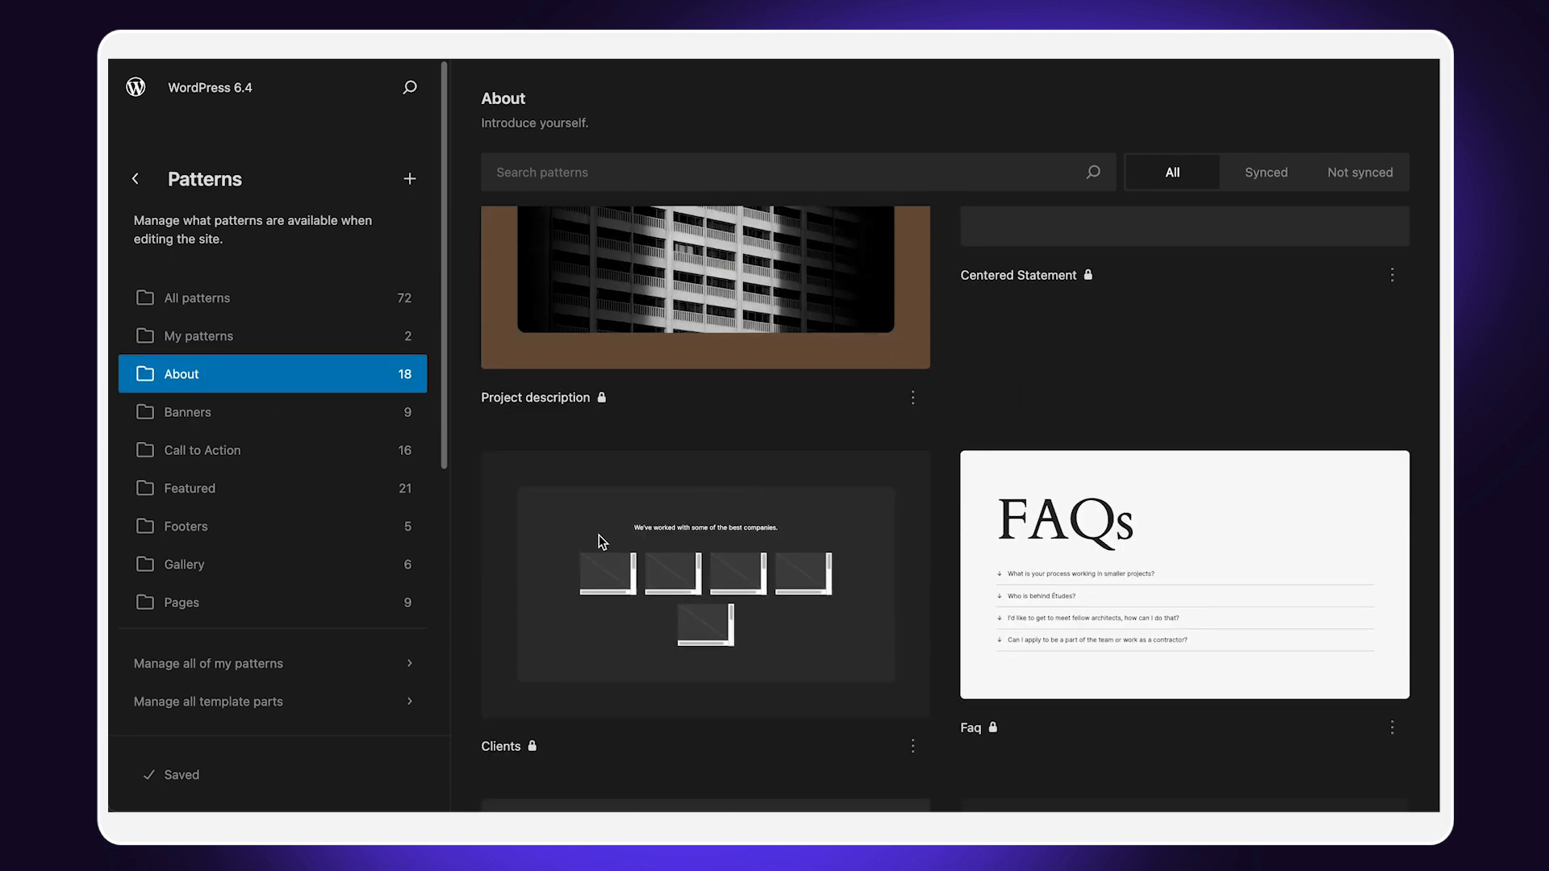
scroll("down", 3)
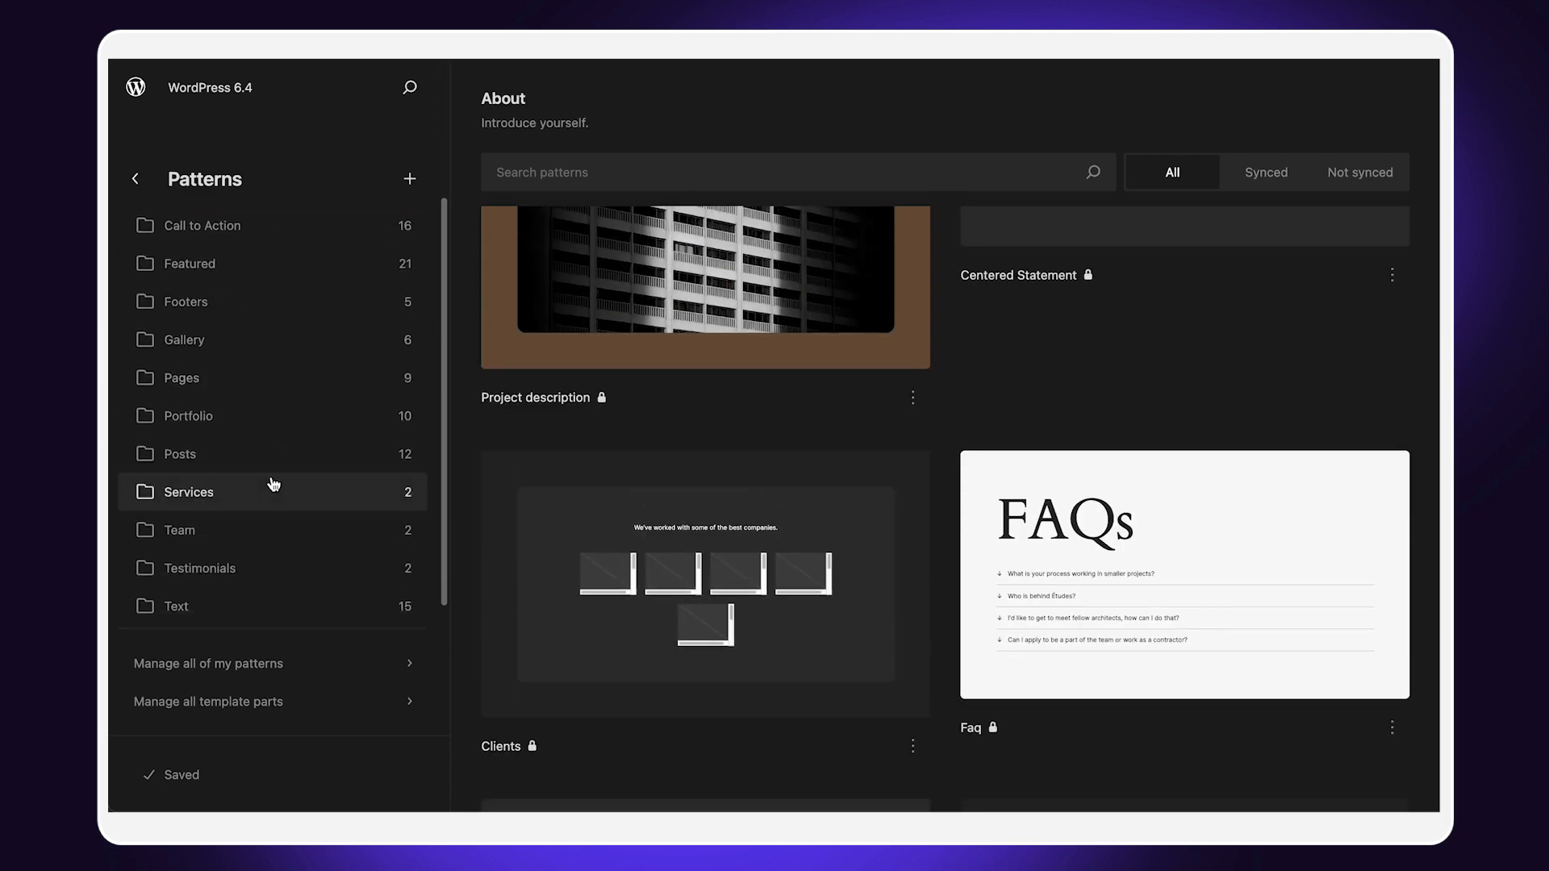
left_click(186, 414)
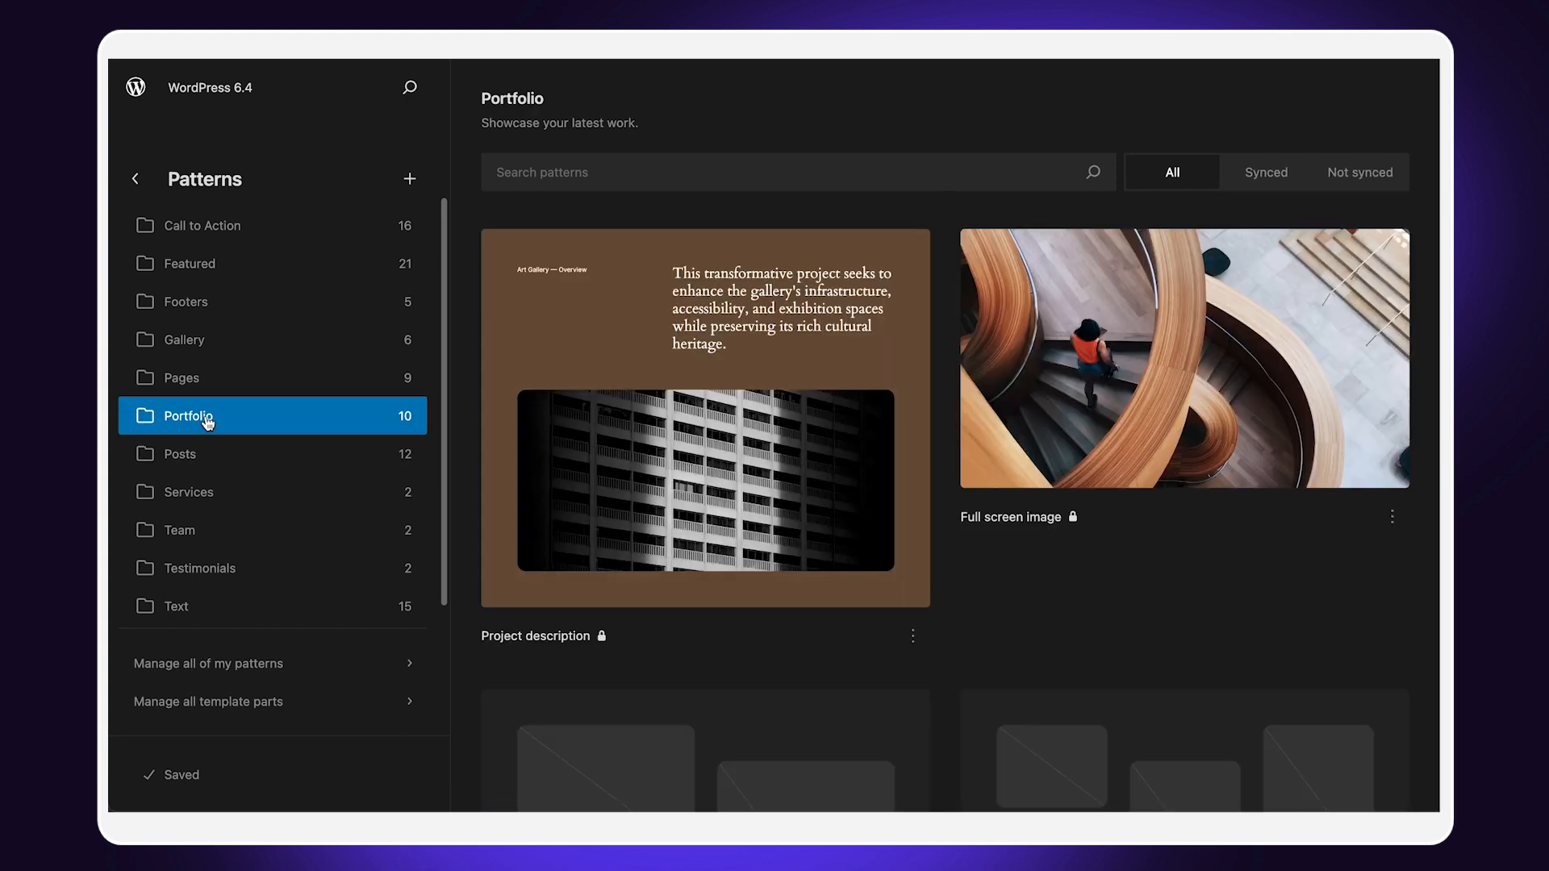
scroll("down", 3)
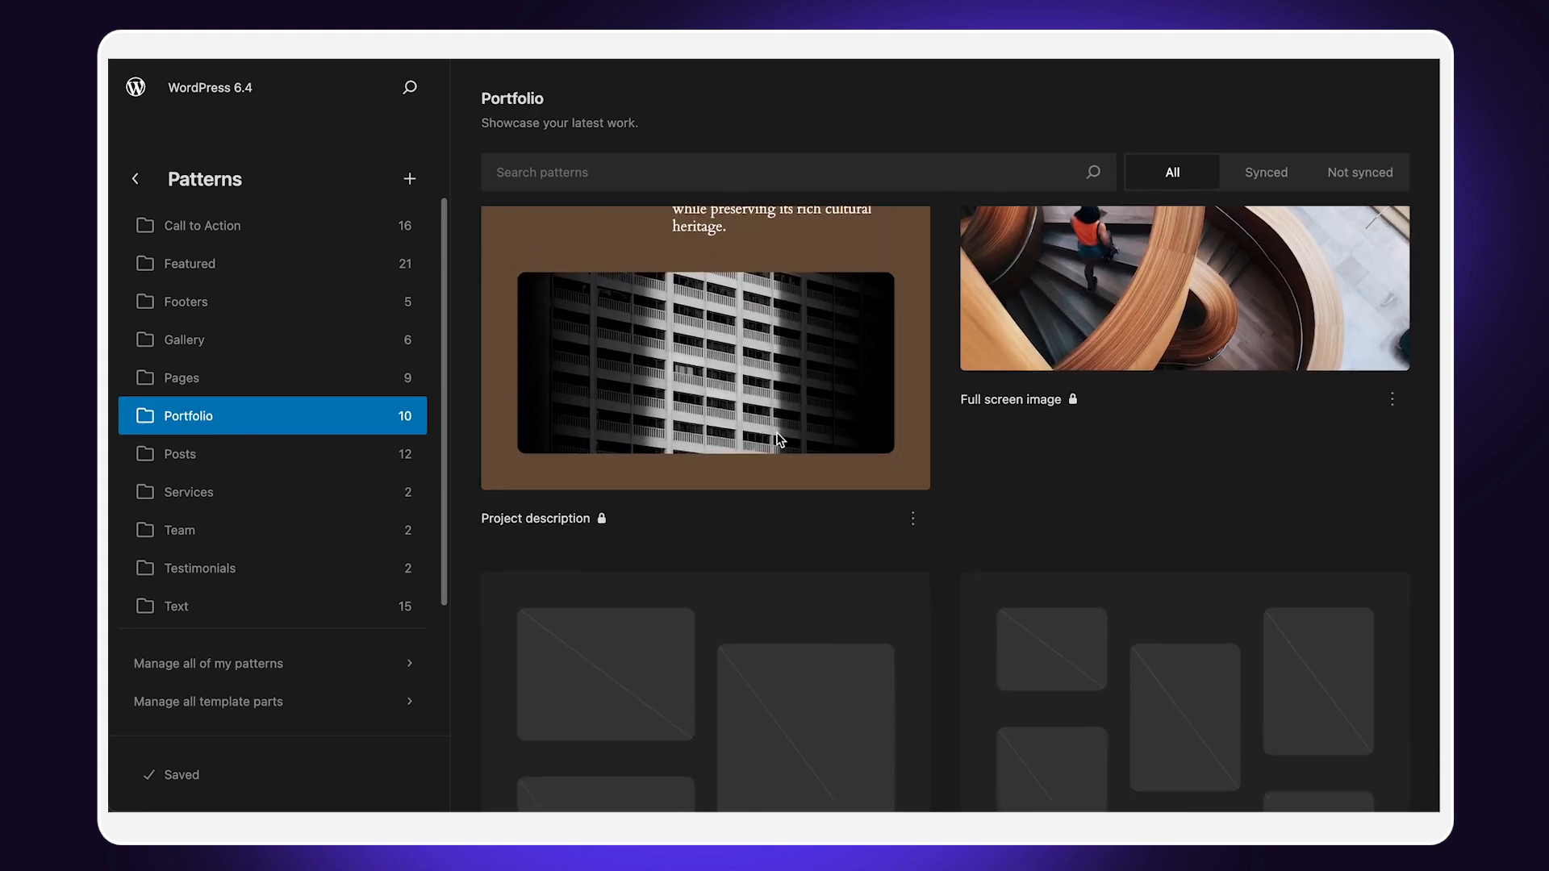
scroll("down", 3)
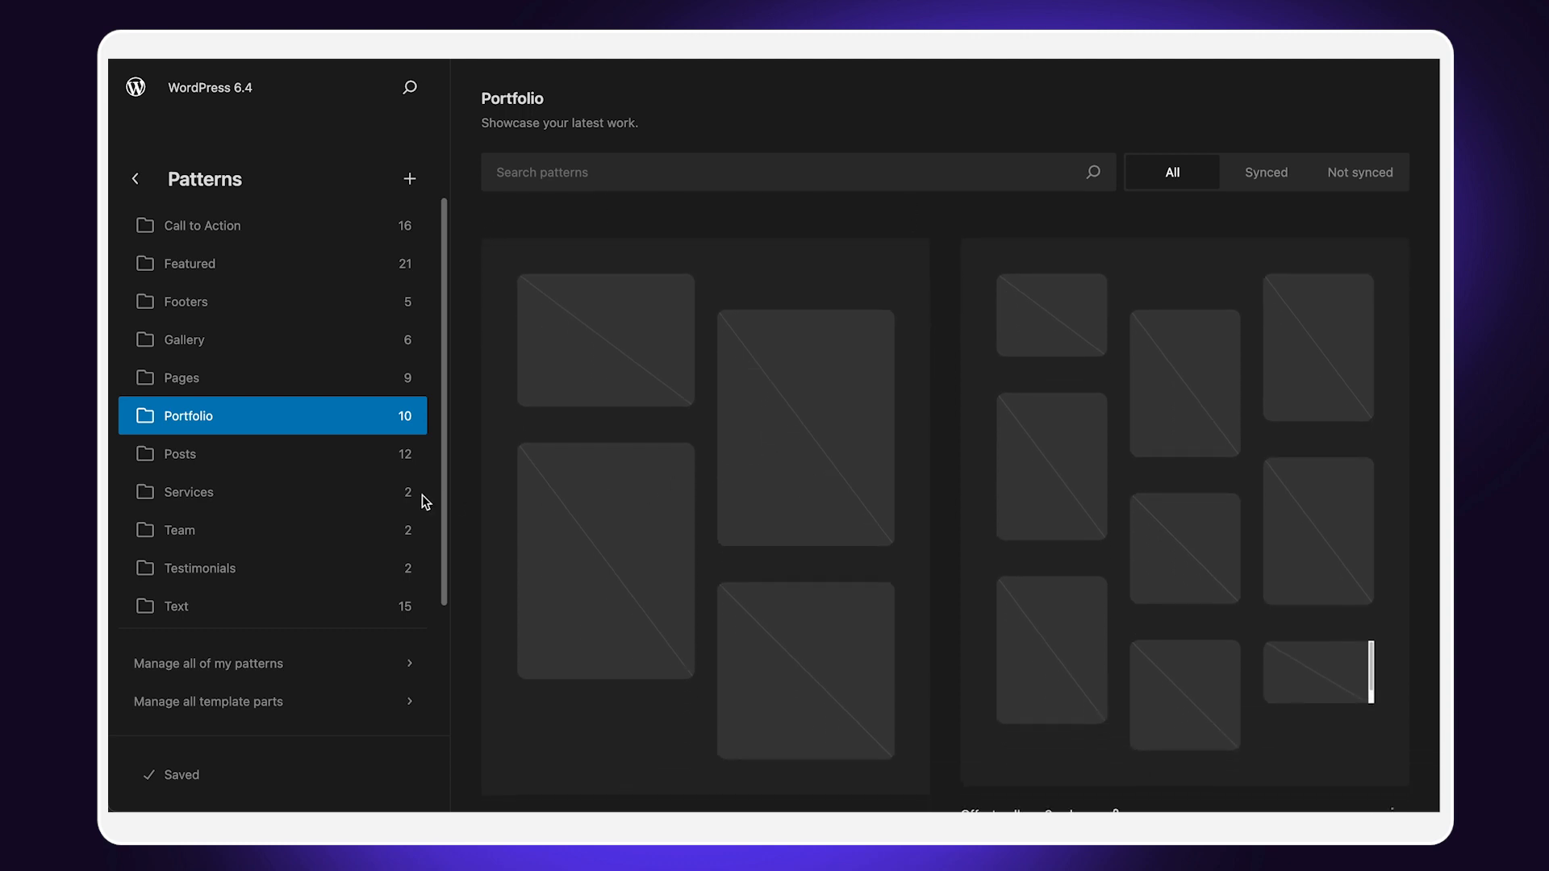
scroll("down", 3)
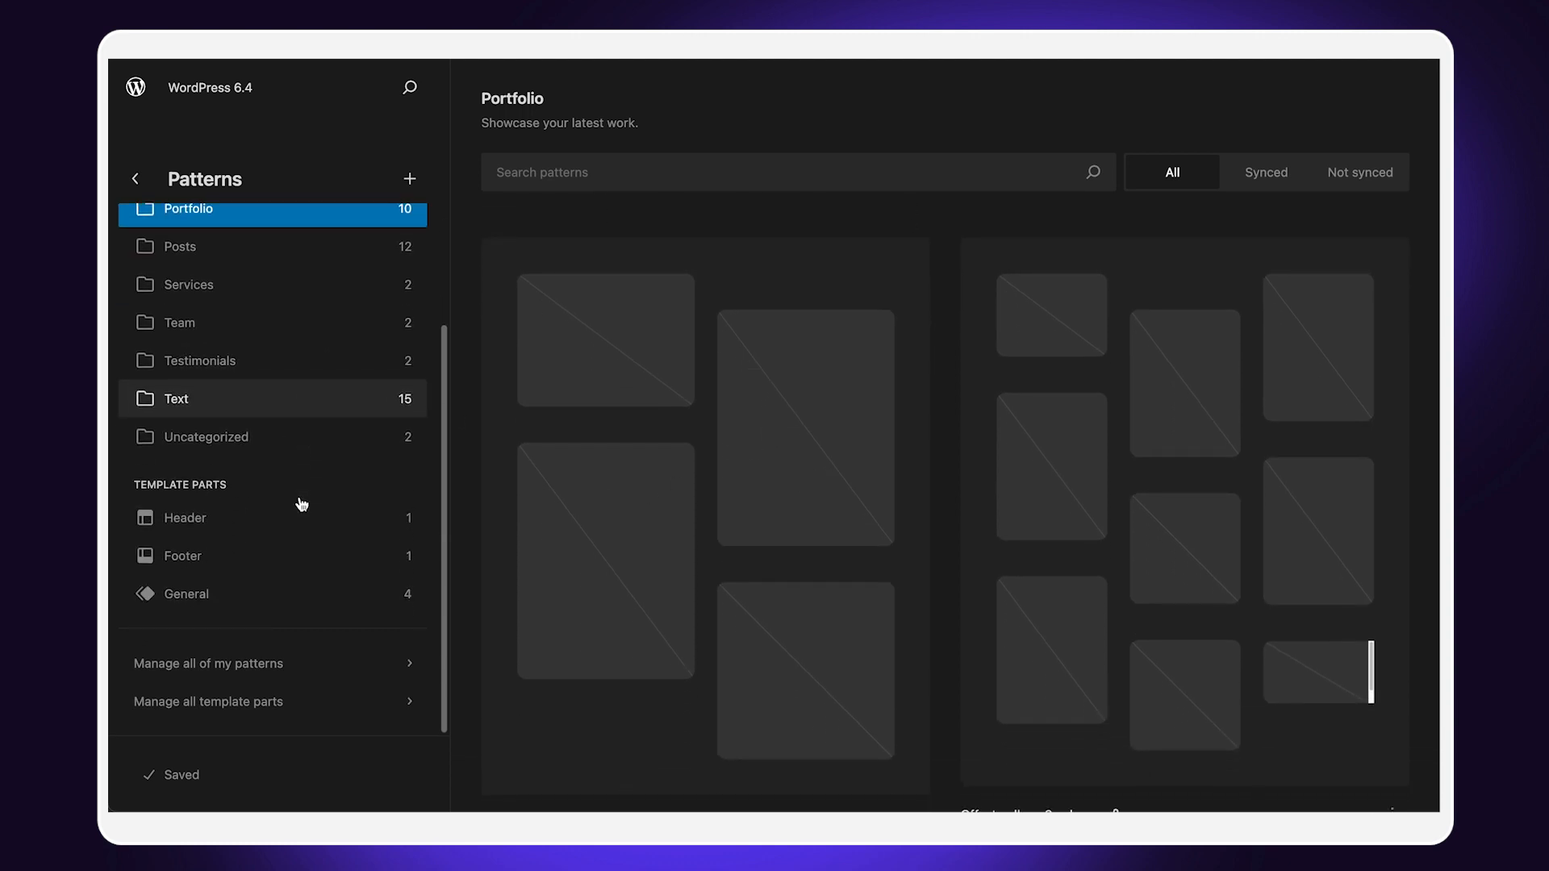
mouse_move(225, 513)
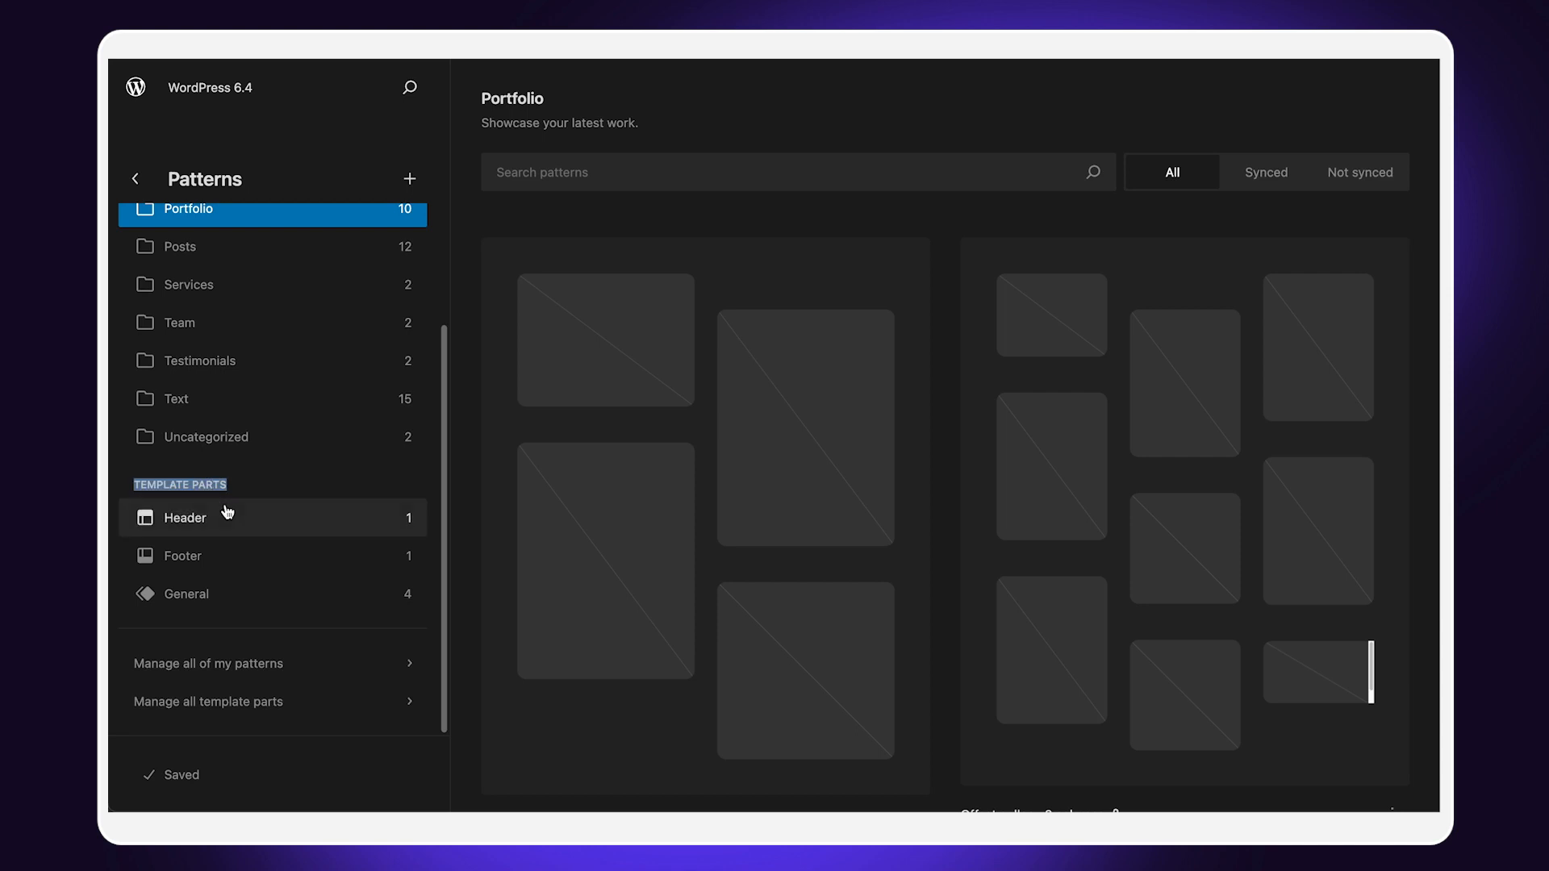
mouse_move(240, 571)
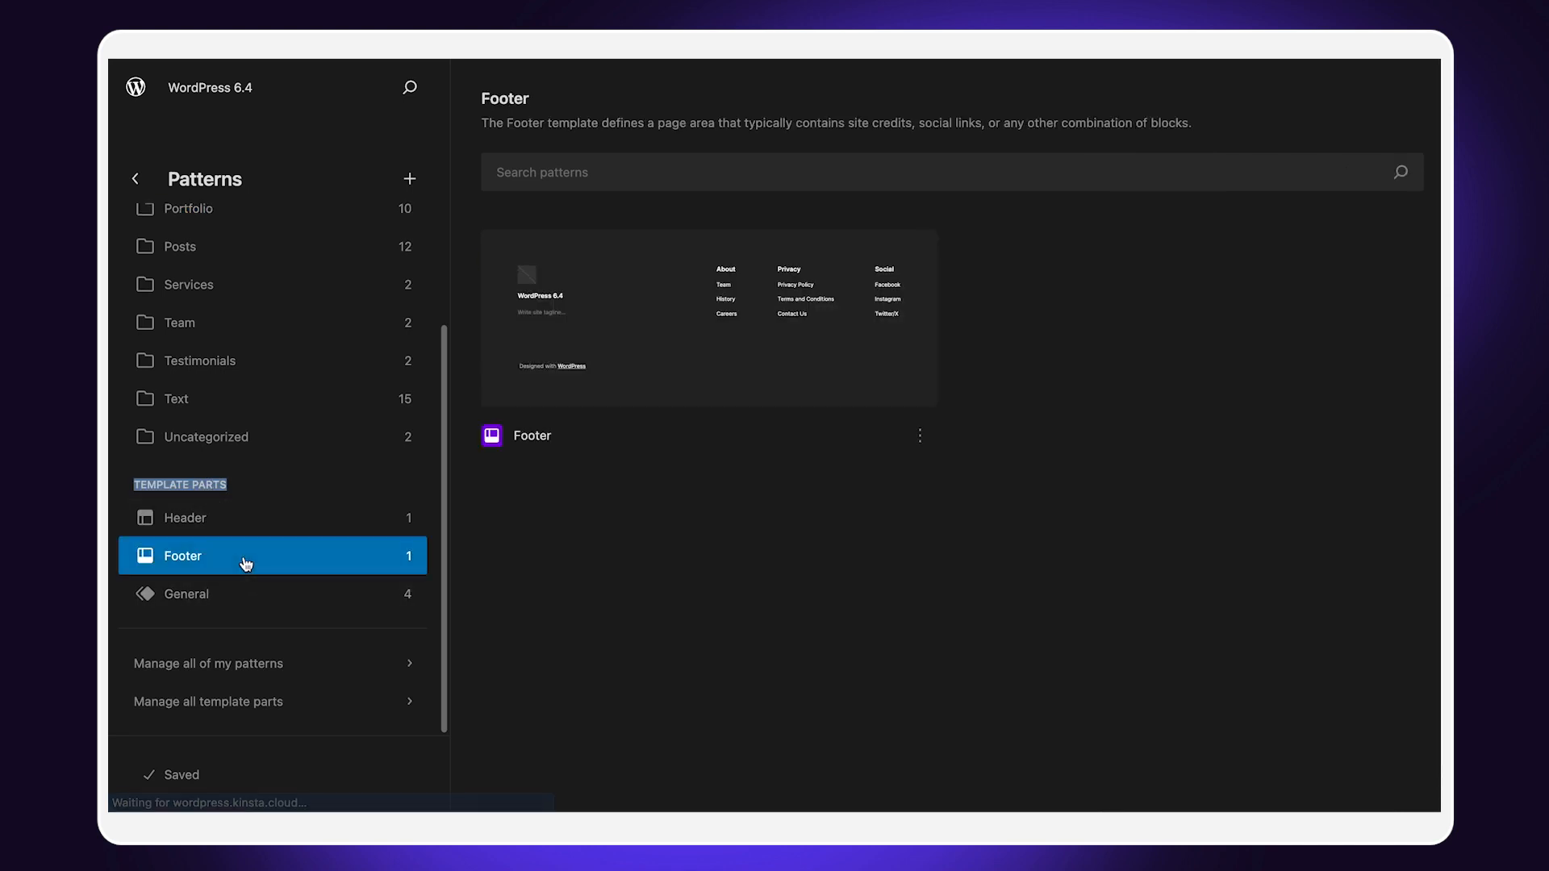
left_click(532, 436)
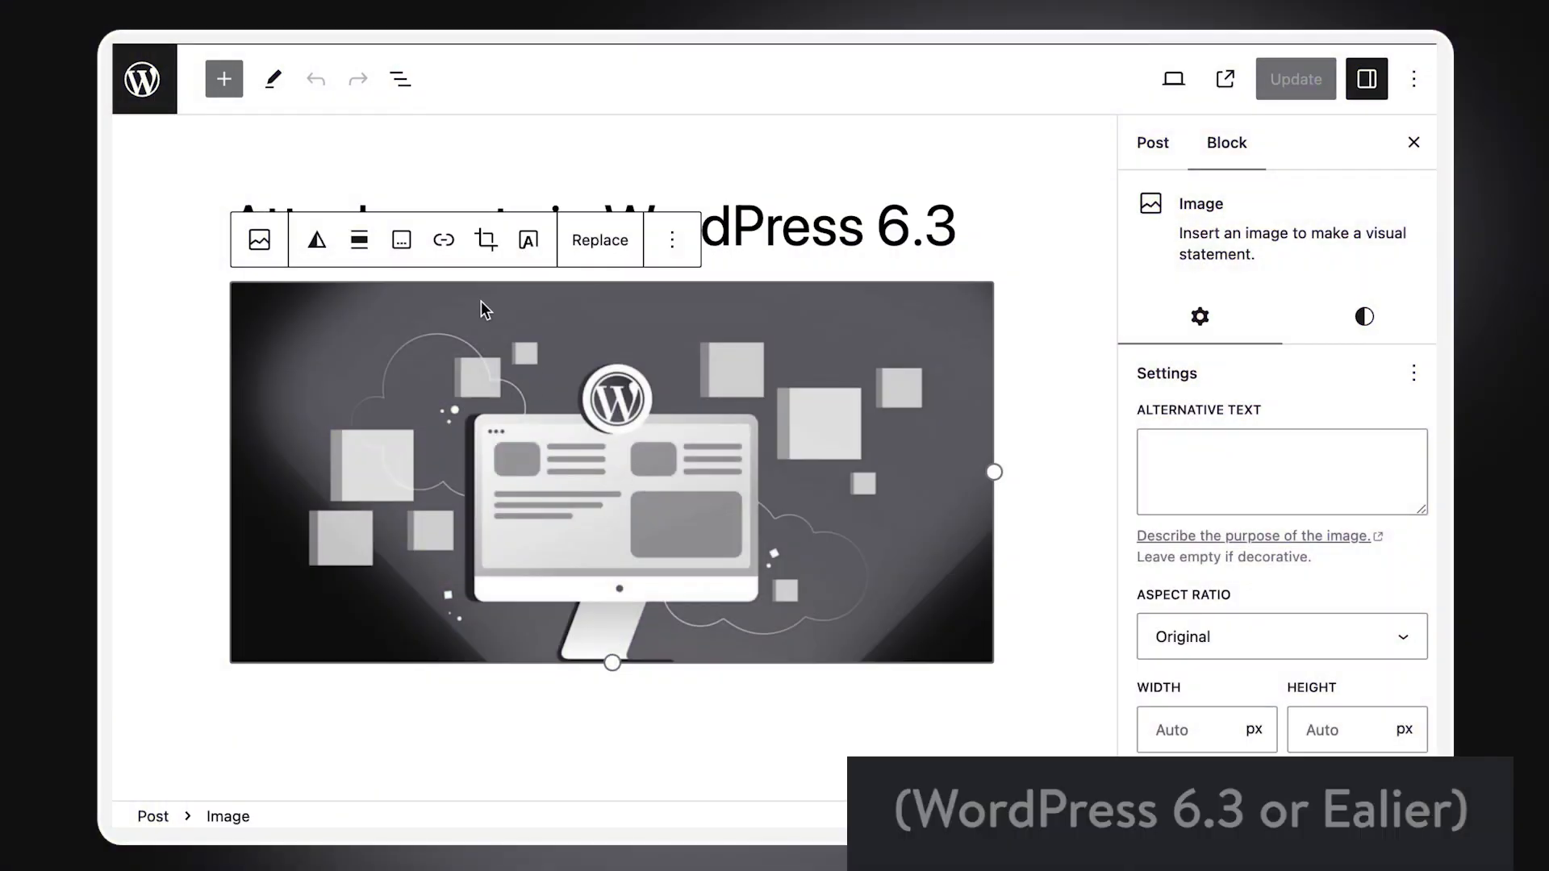
Link the post's image to its Attachment Page and update the post.
left_click(443, 238)
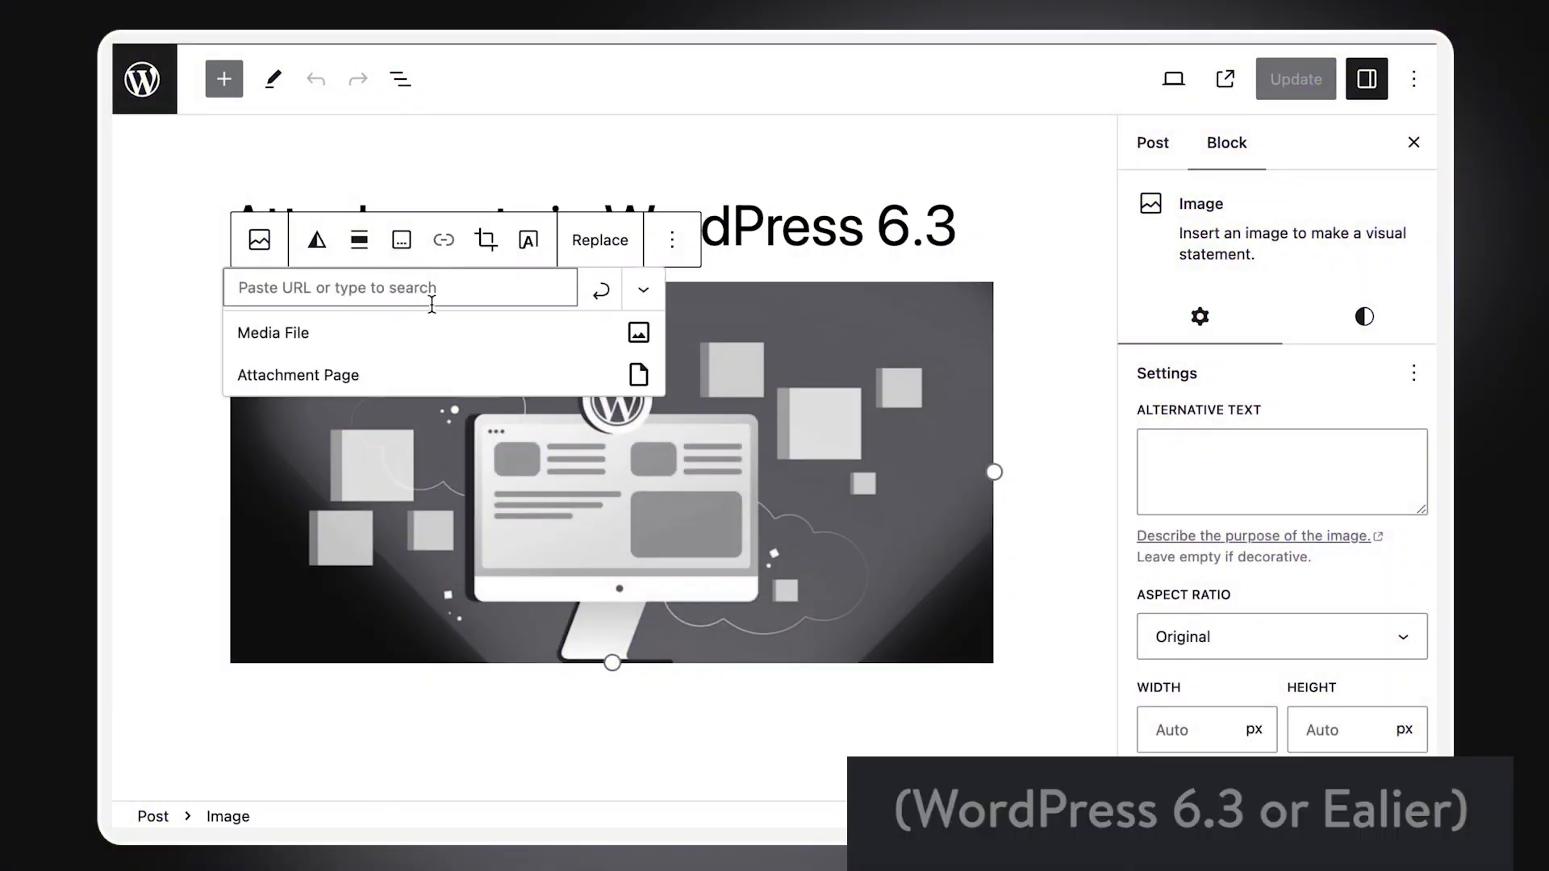
mouse_move(428, 379)
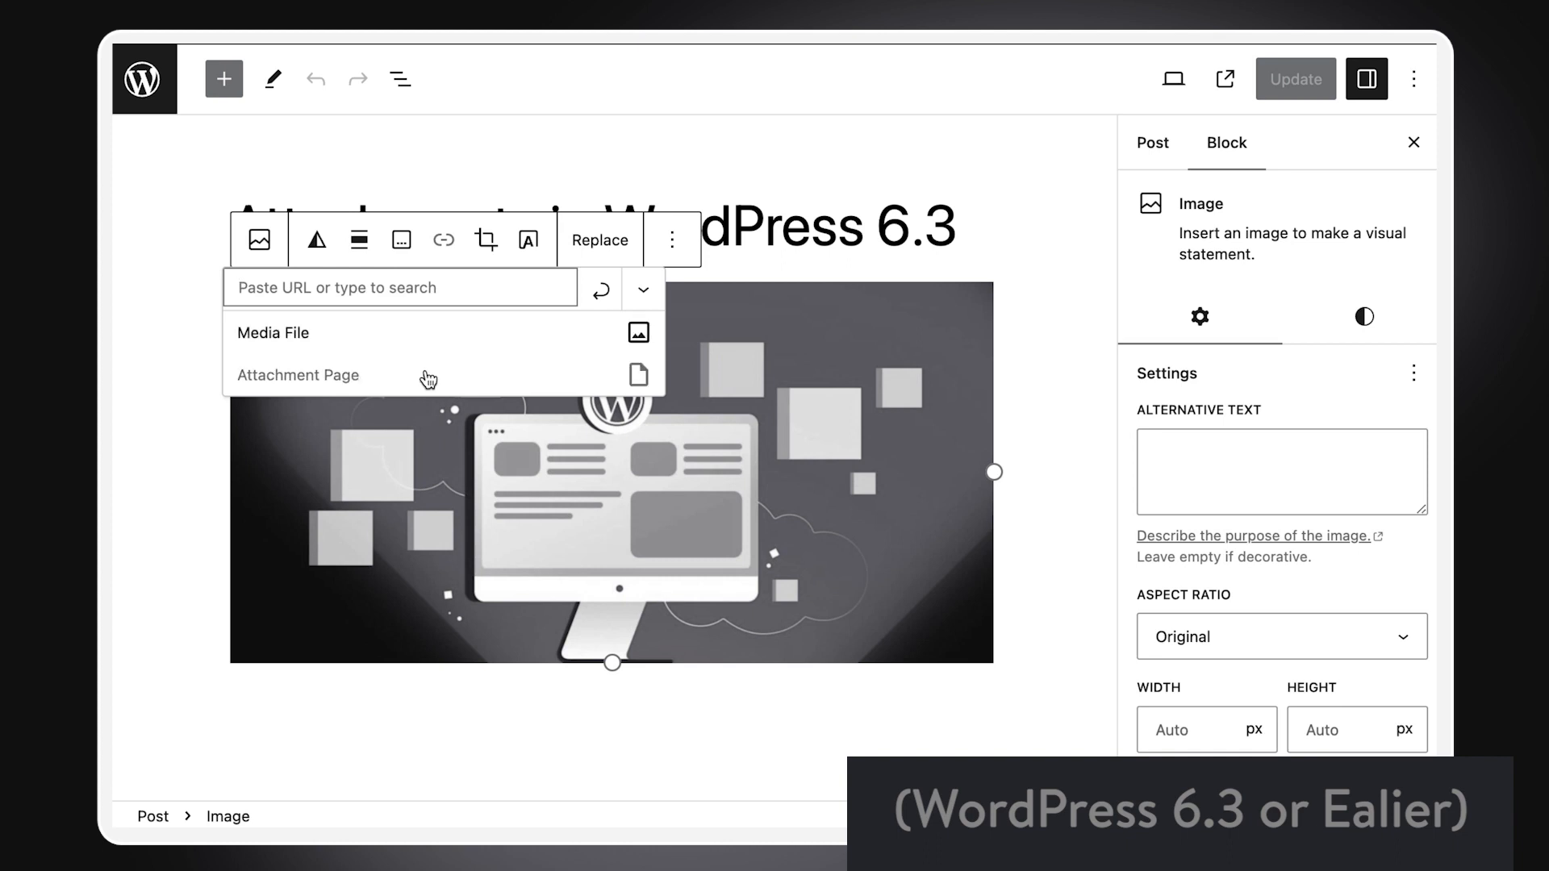
left_click(298, 375)
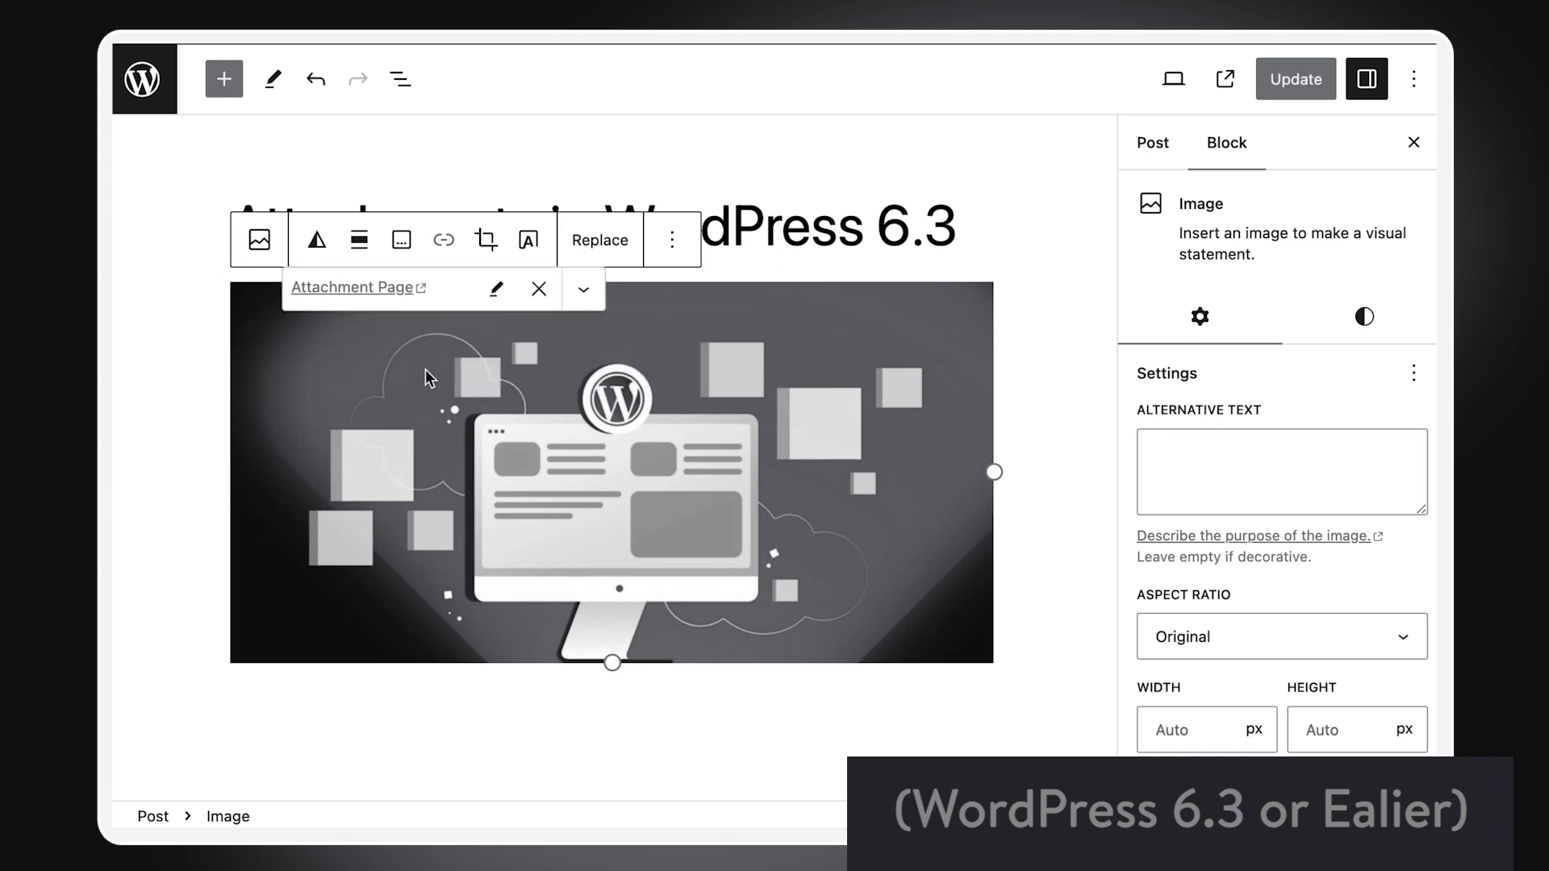
left_click(1295, 79)
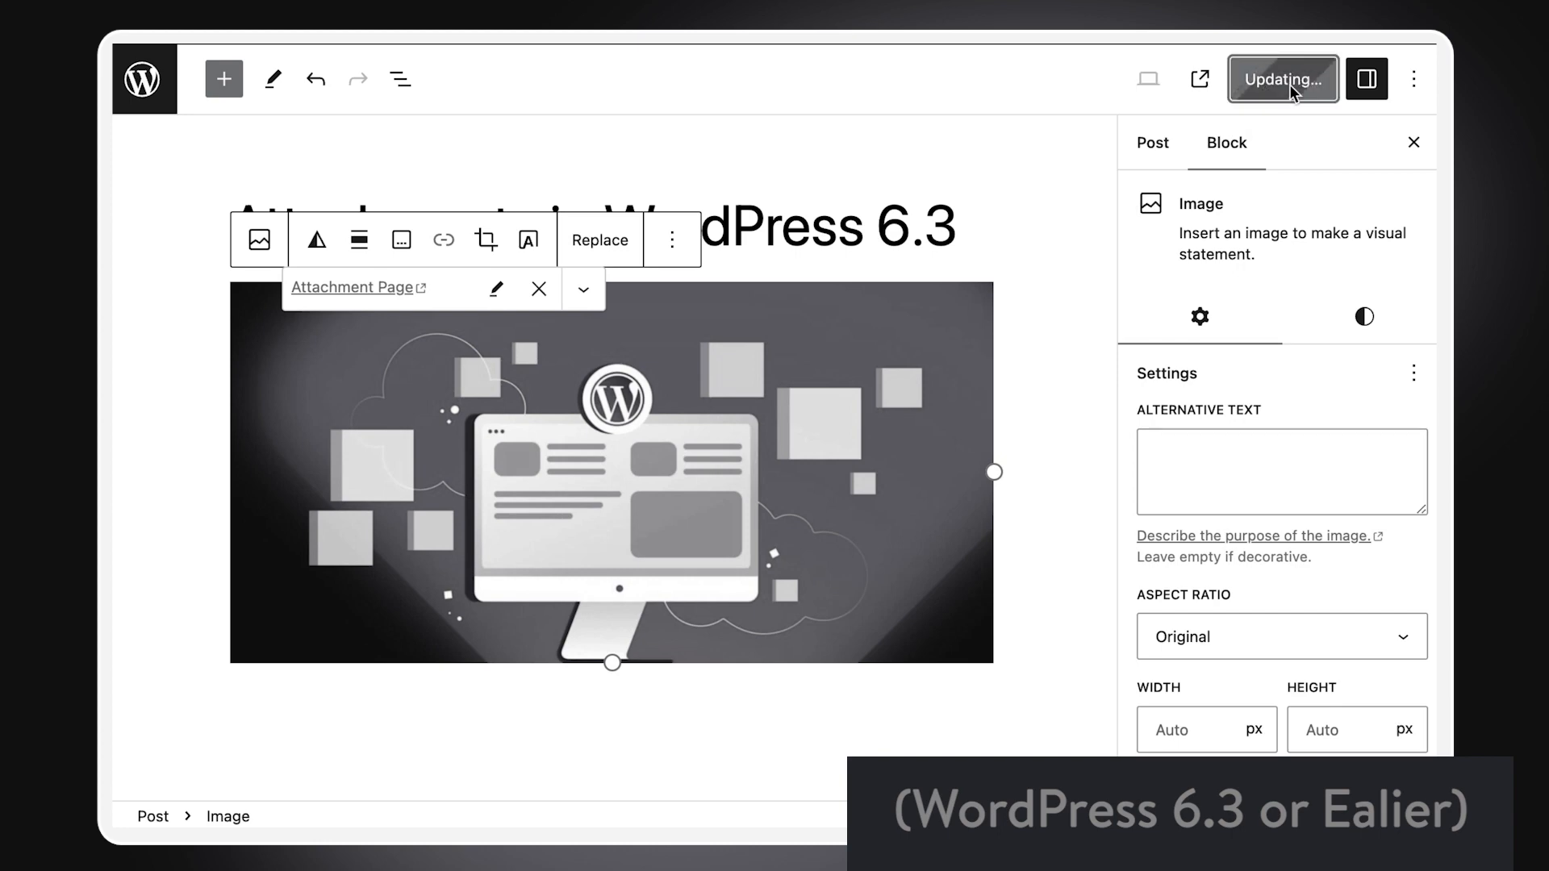
View the post live and open the image's attachment page.
left_click(1281, 79)
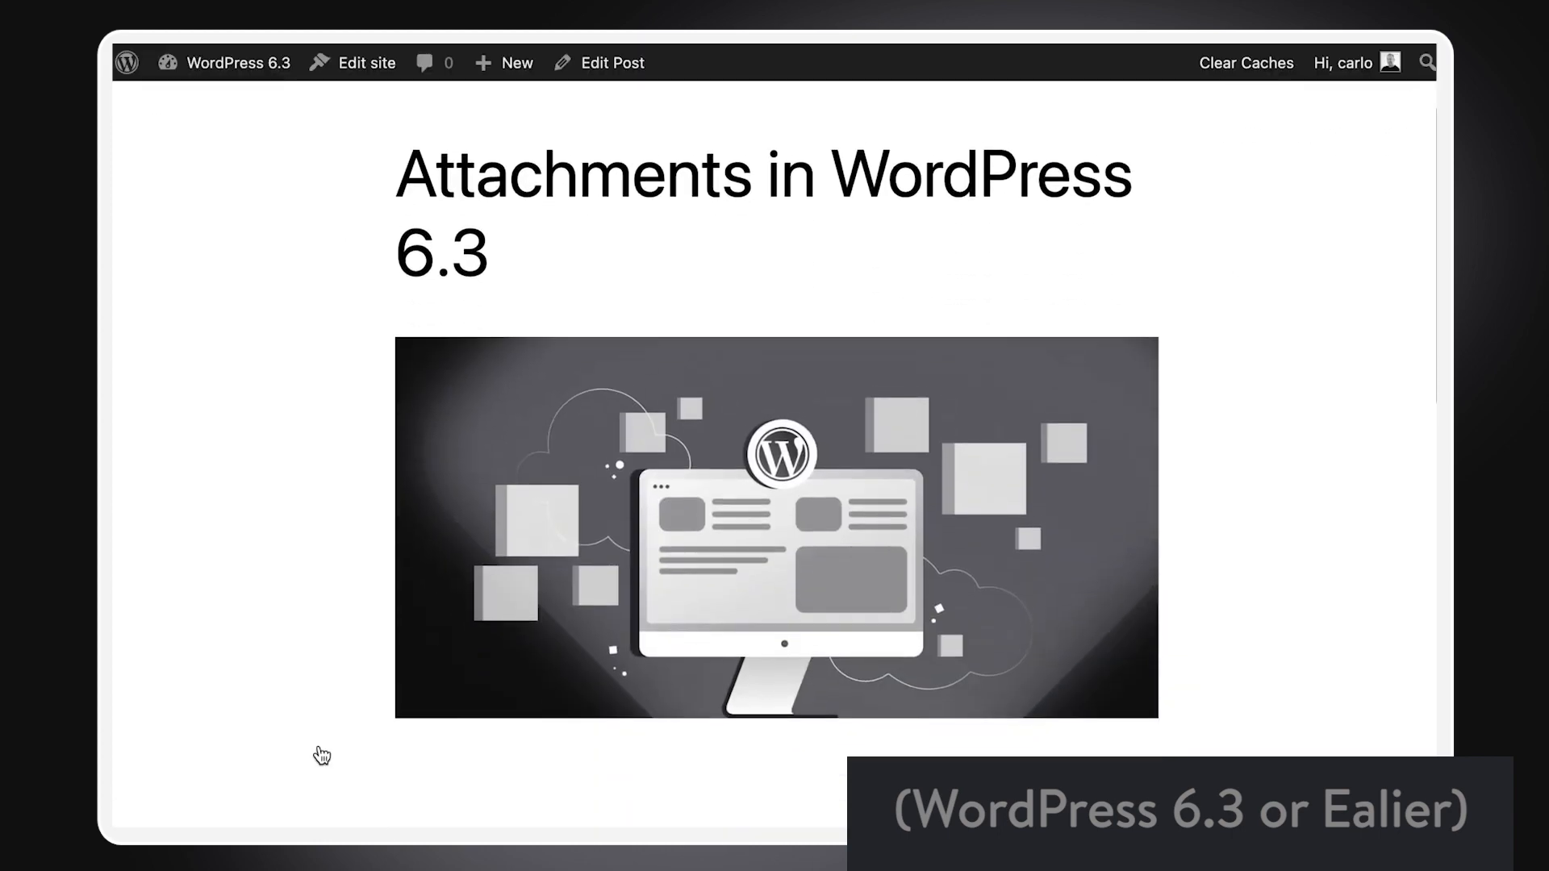
left_click(775, 526)
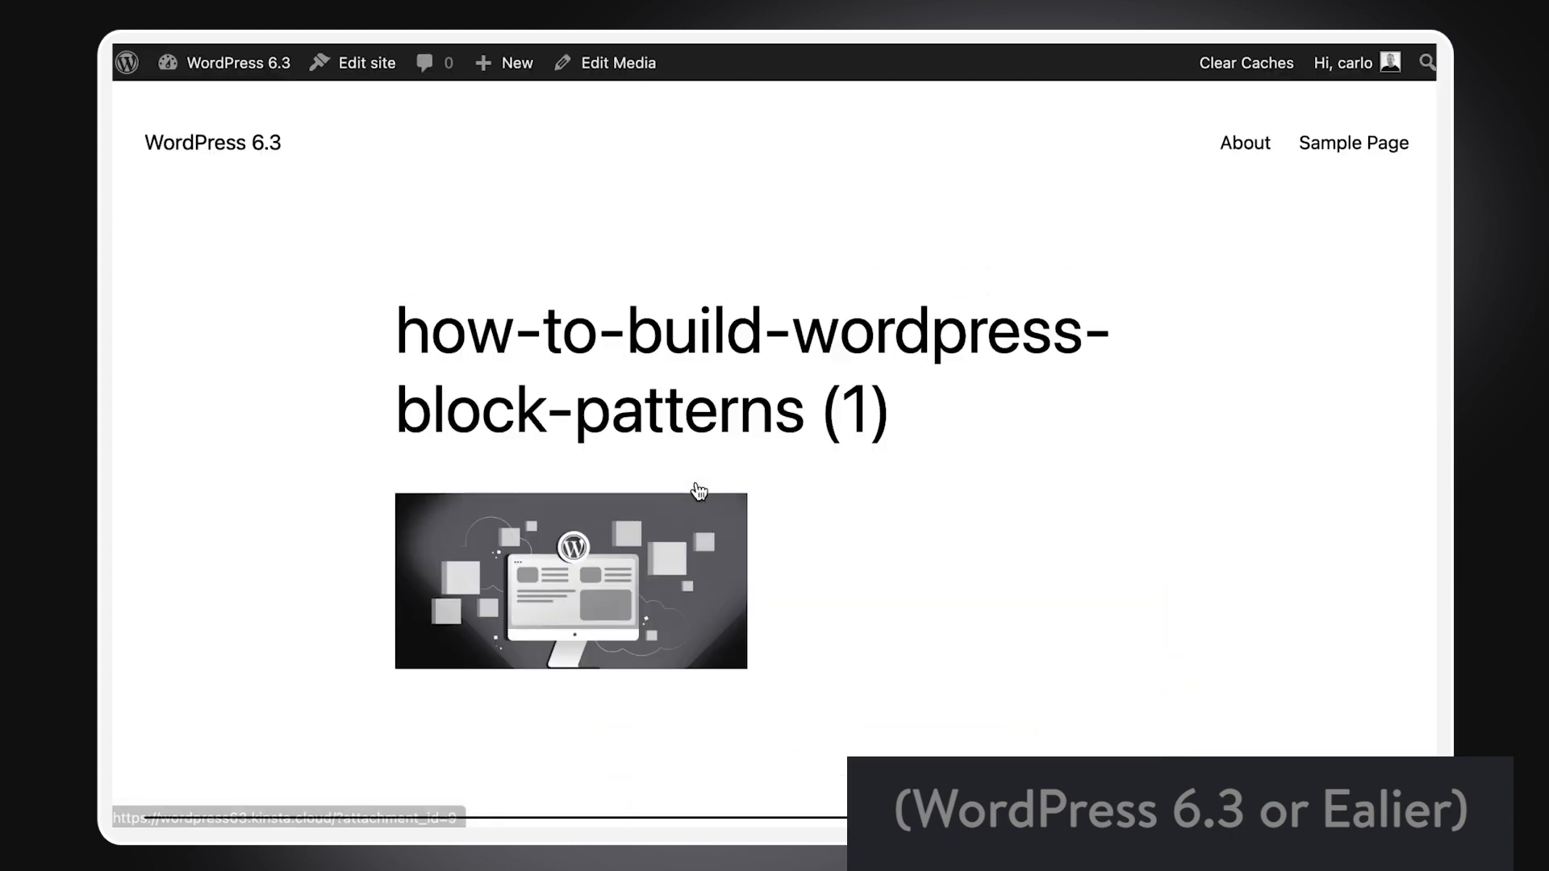
scroll("down", 3)
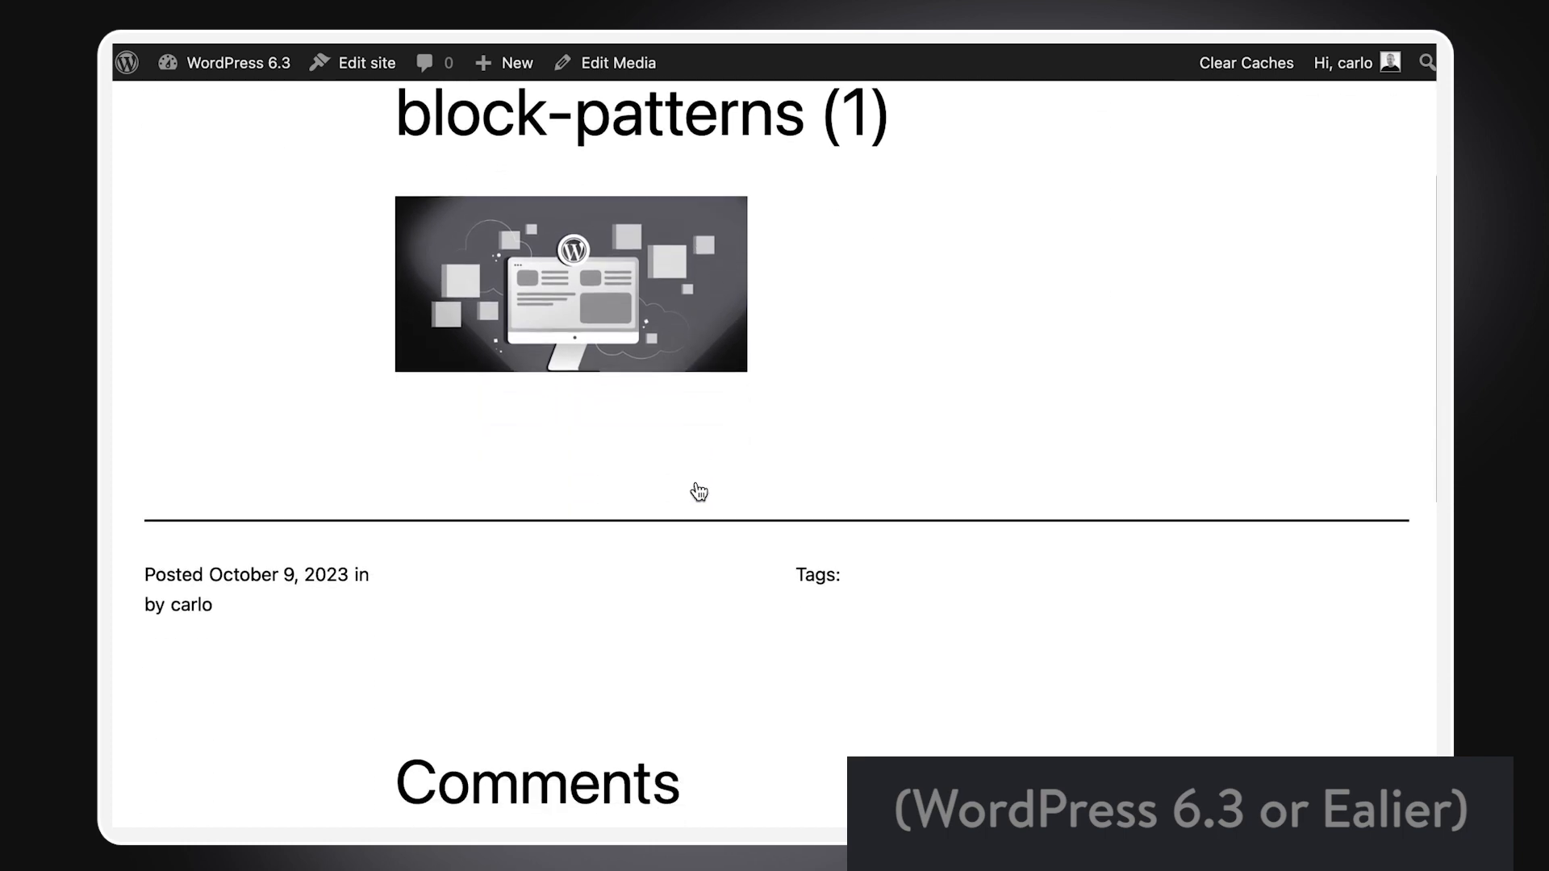
scroll("up", 3)
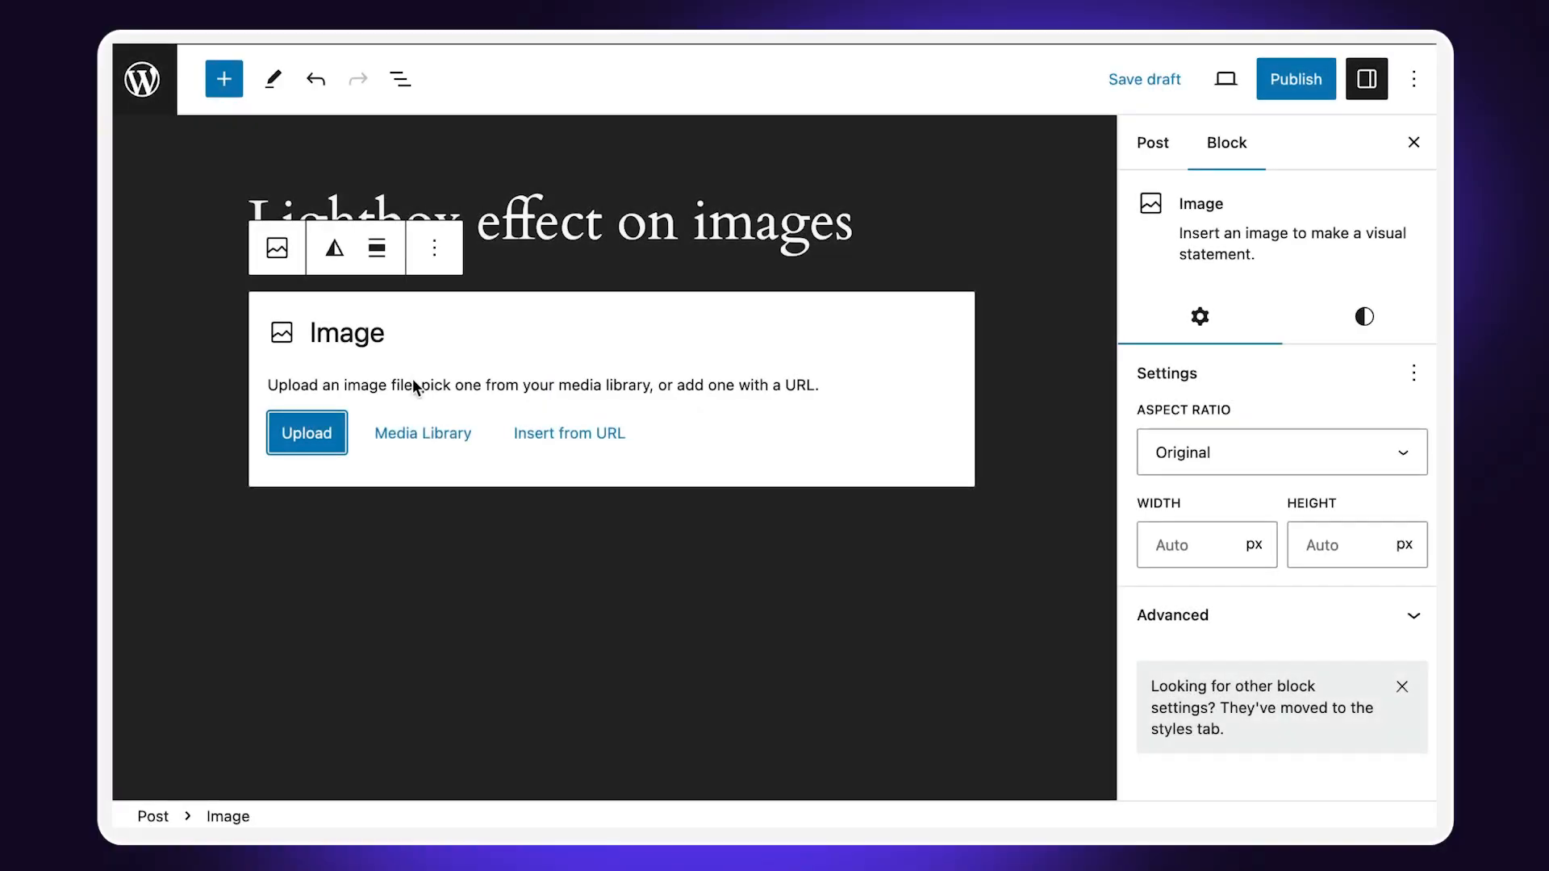
Insert the wordpress-block-templates image, enable Expand on Click, and publish the post.
left_click(423, 432)
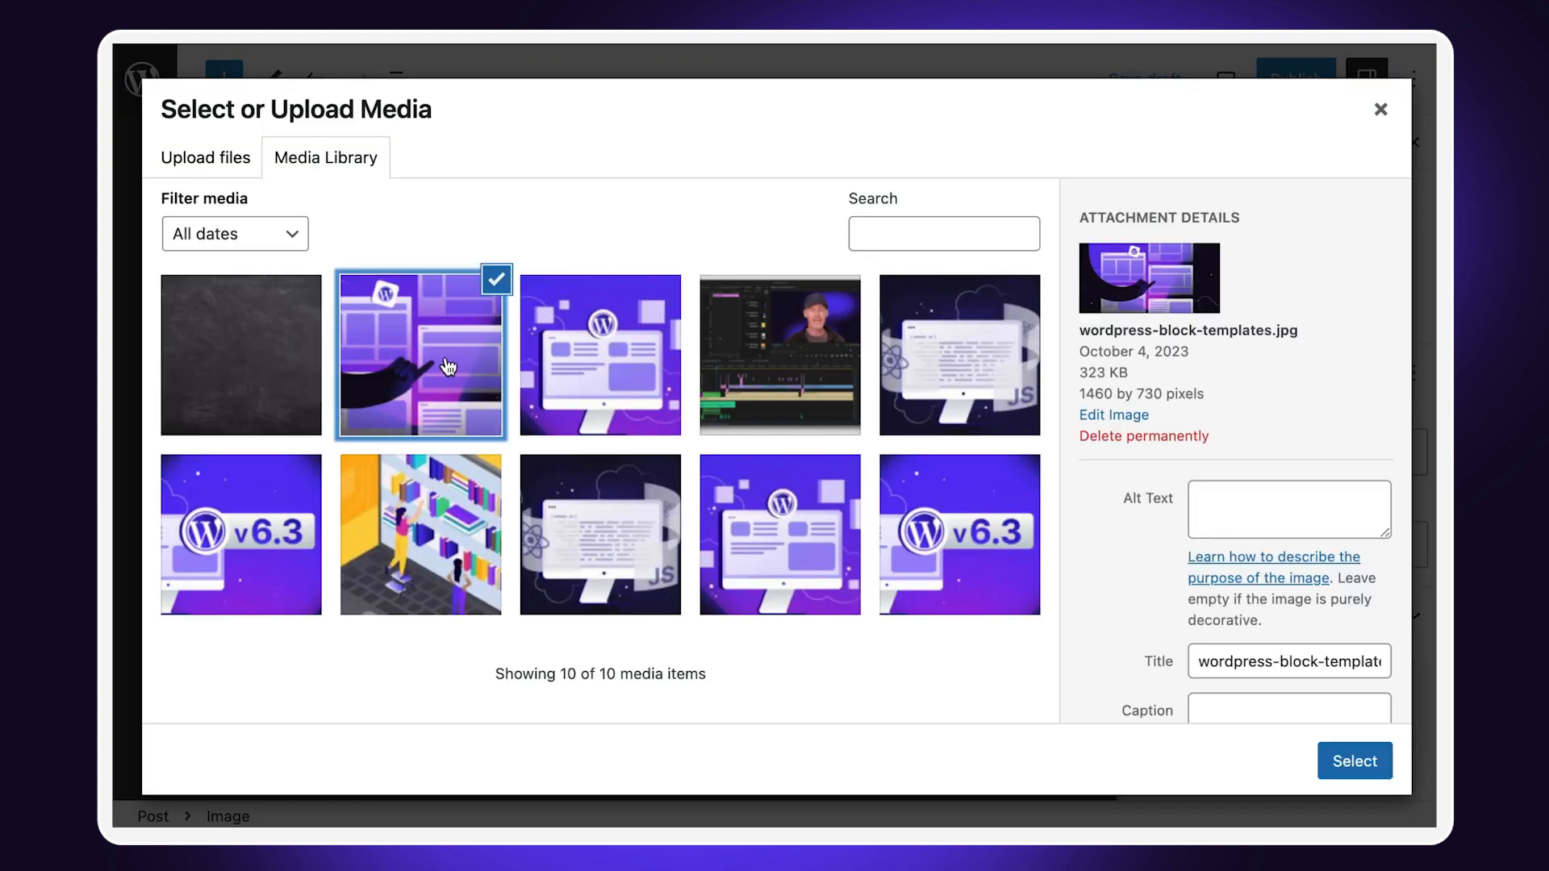
left_click(1354, 761)
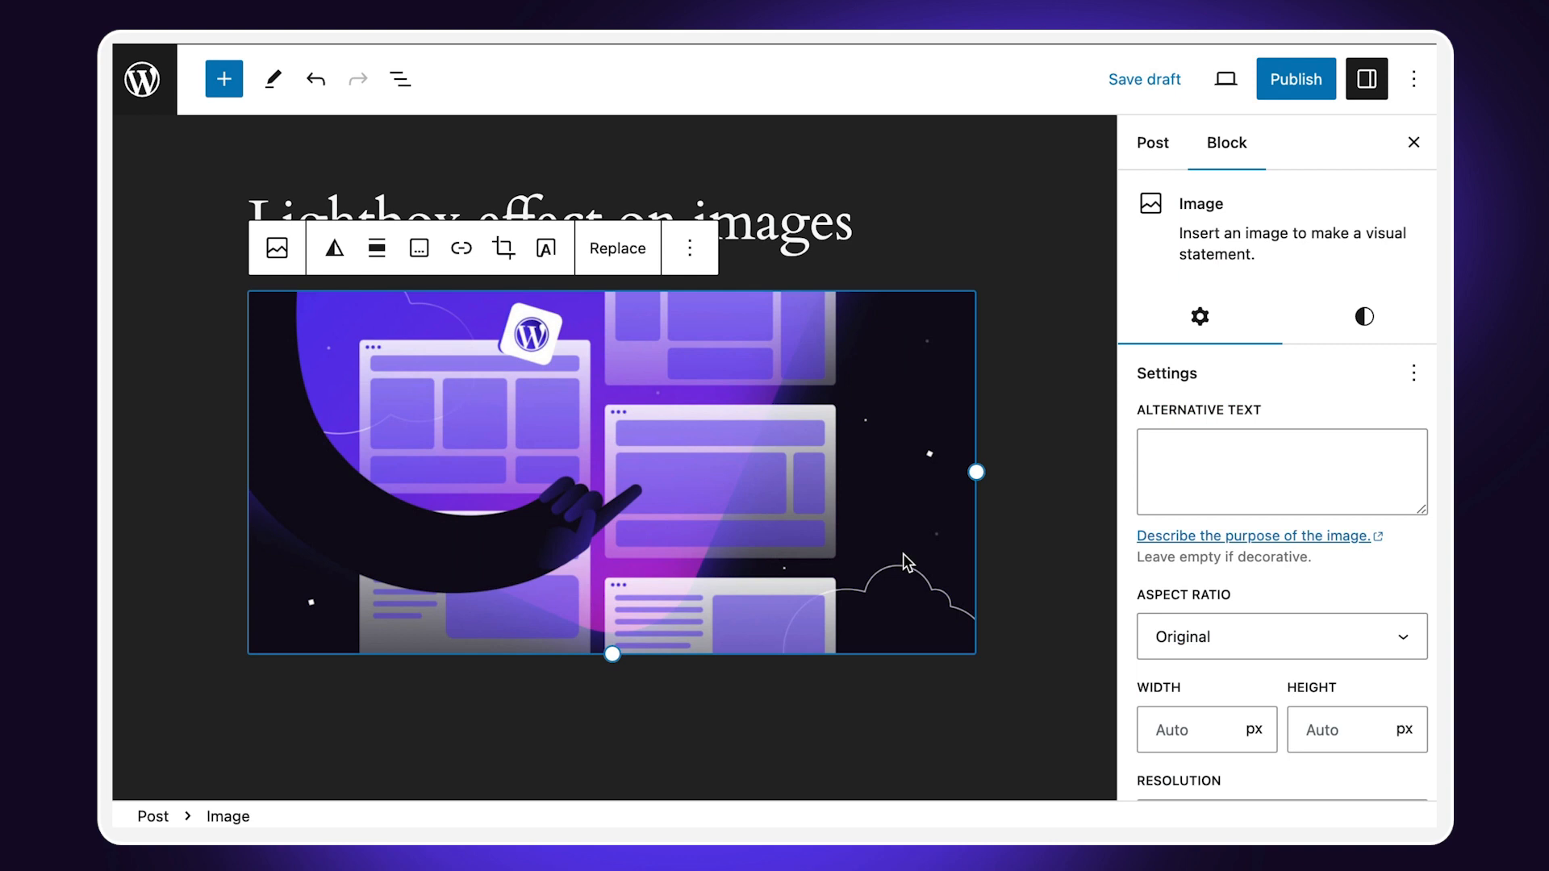
scroll("down", 3)
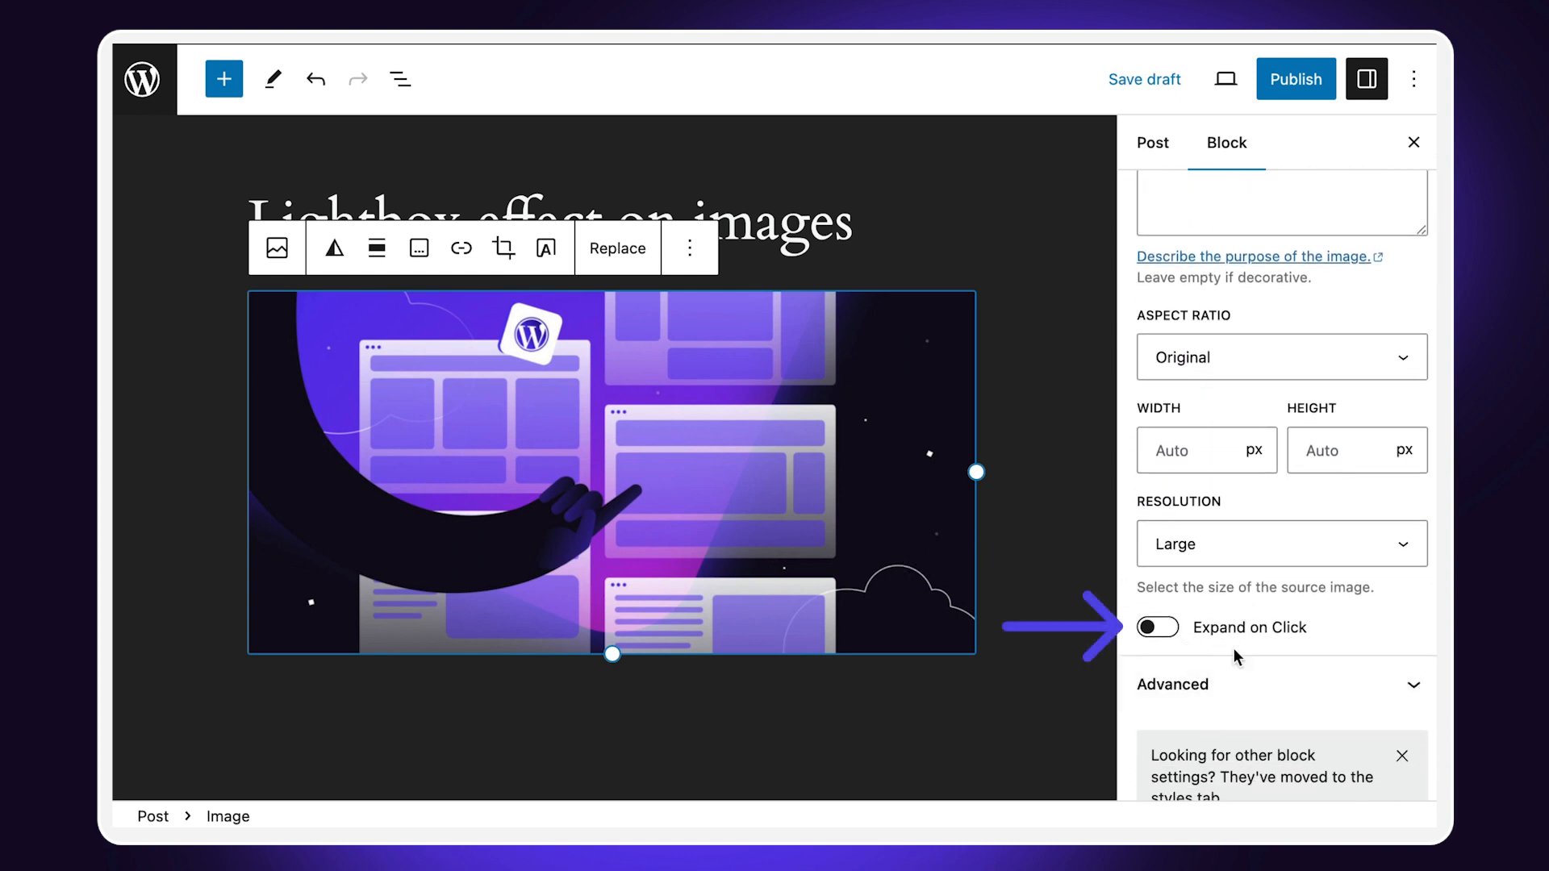
left_click(1156, 628)
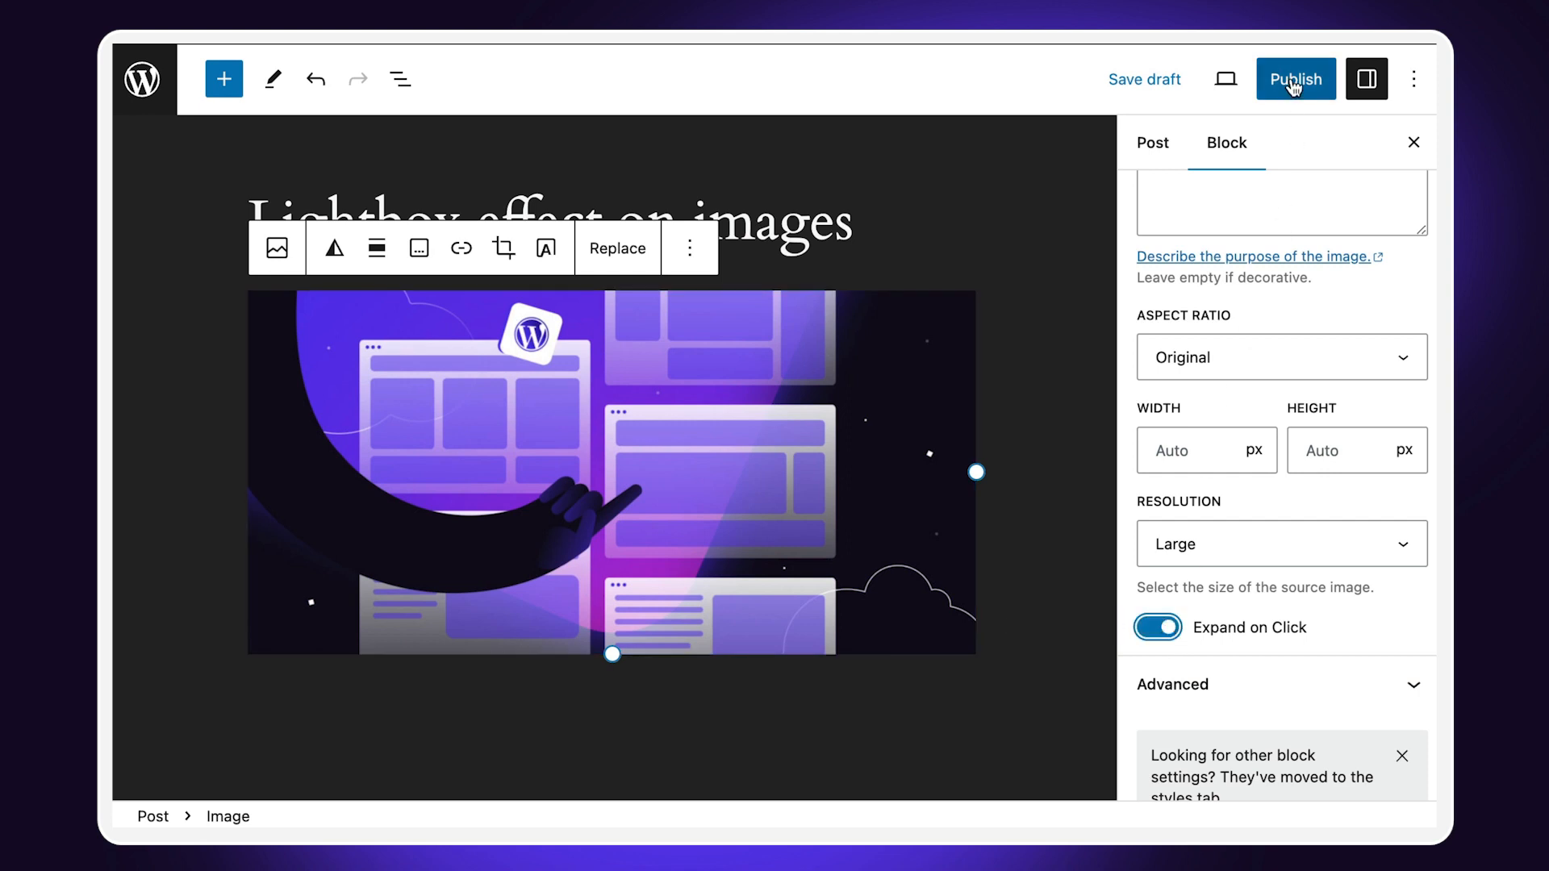
left_click(1295, 79)
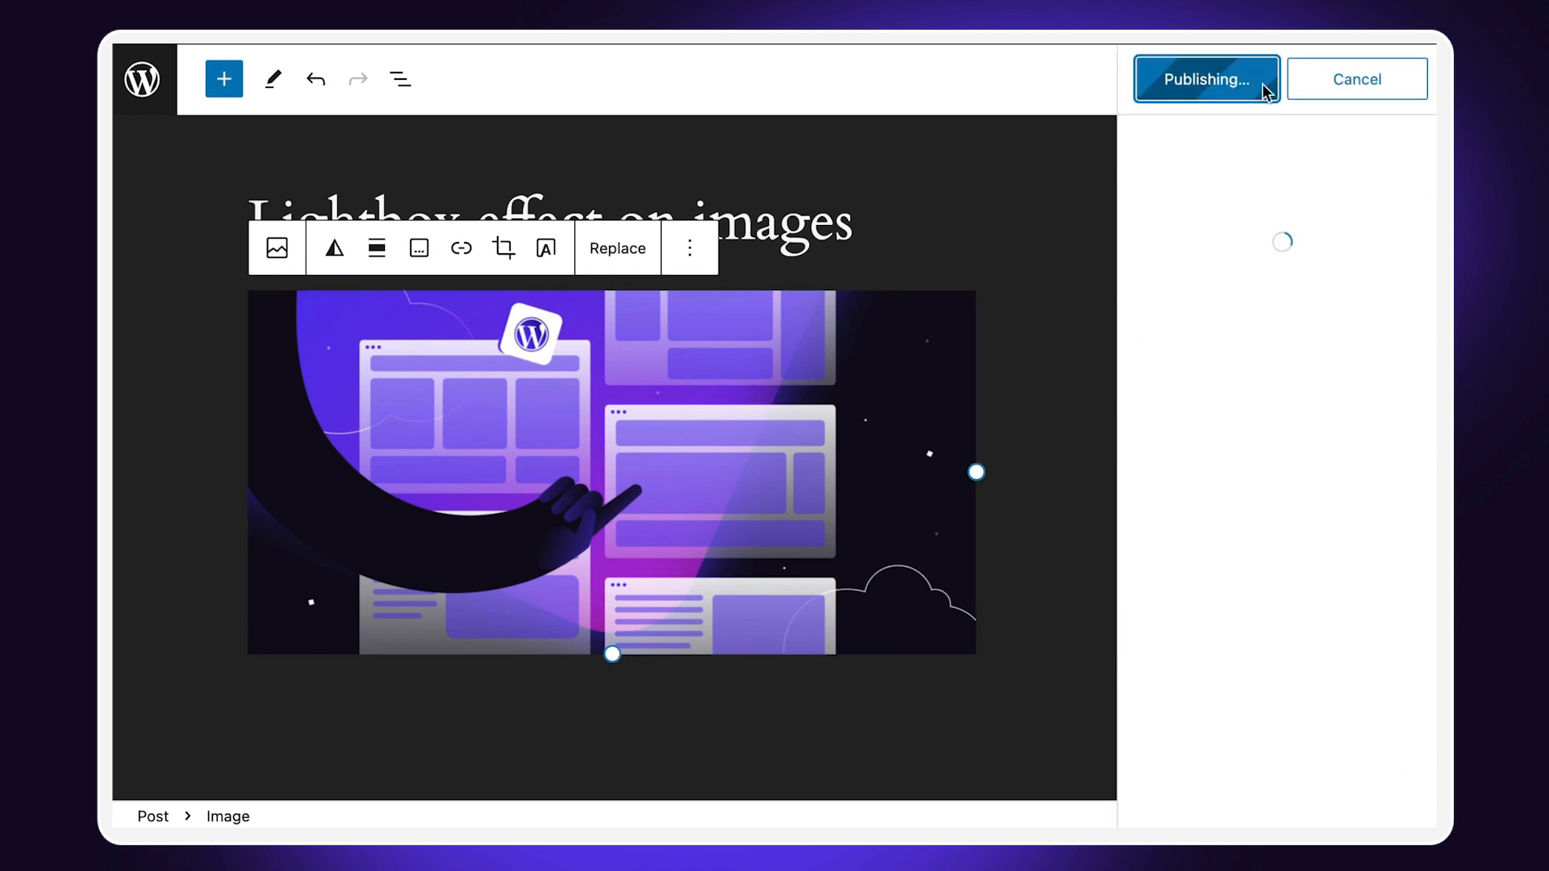
left_click(1203, 79)
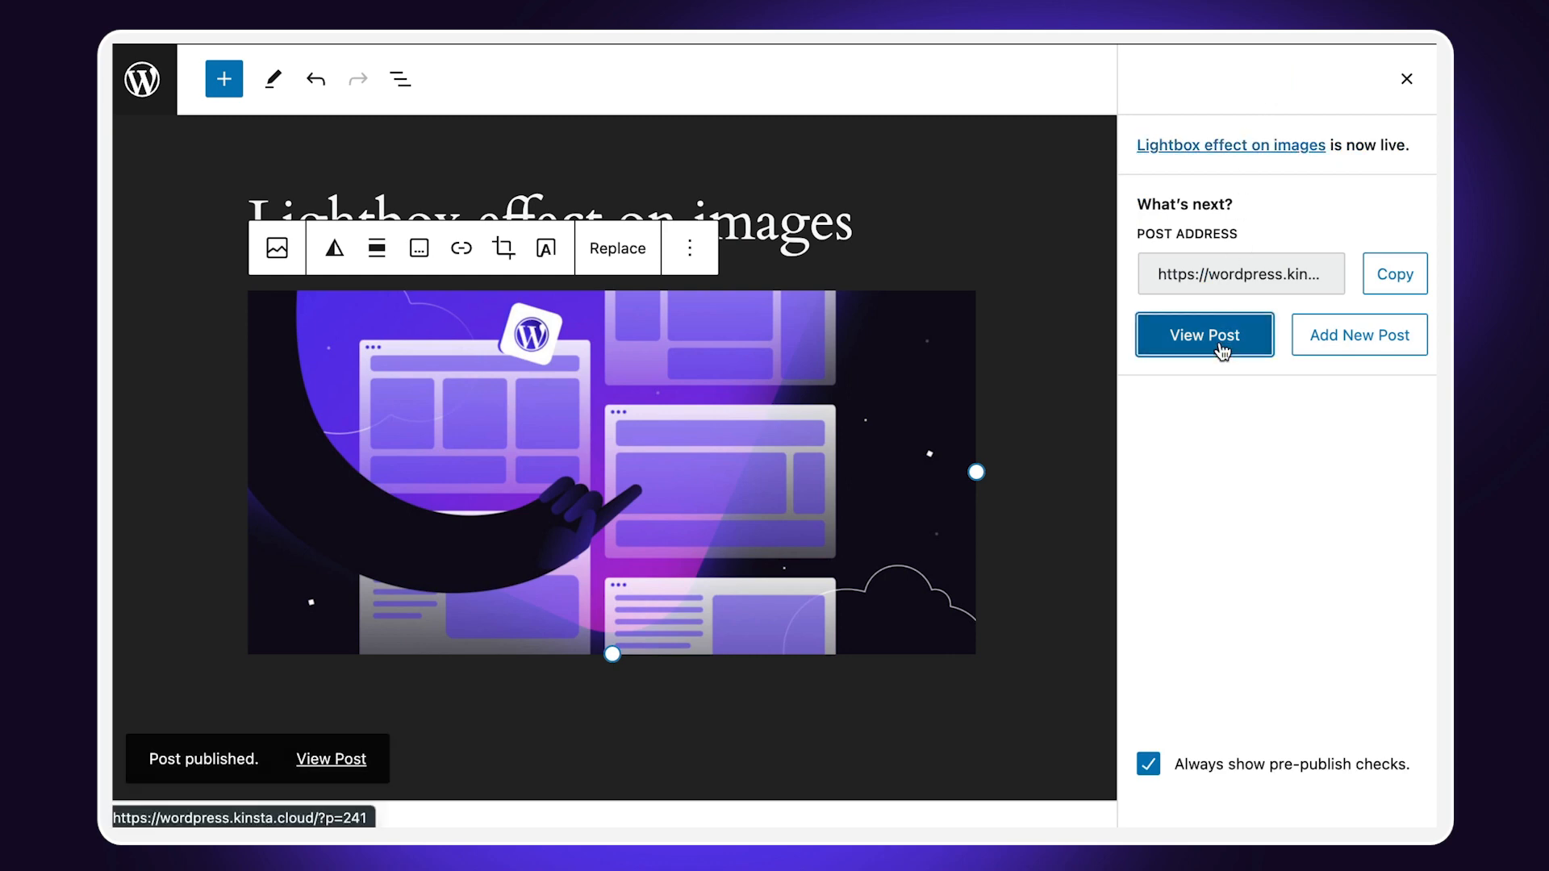
View the published post and open and close the image lightbox twice.
left_click(1203, 334)
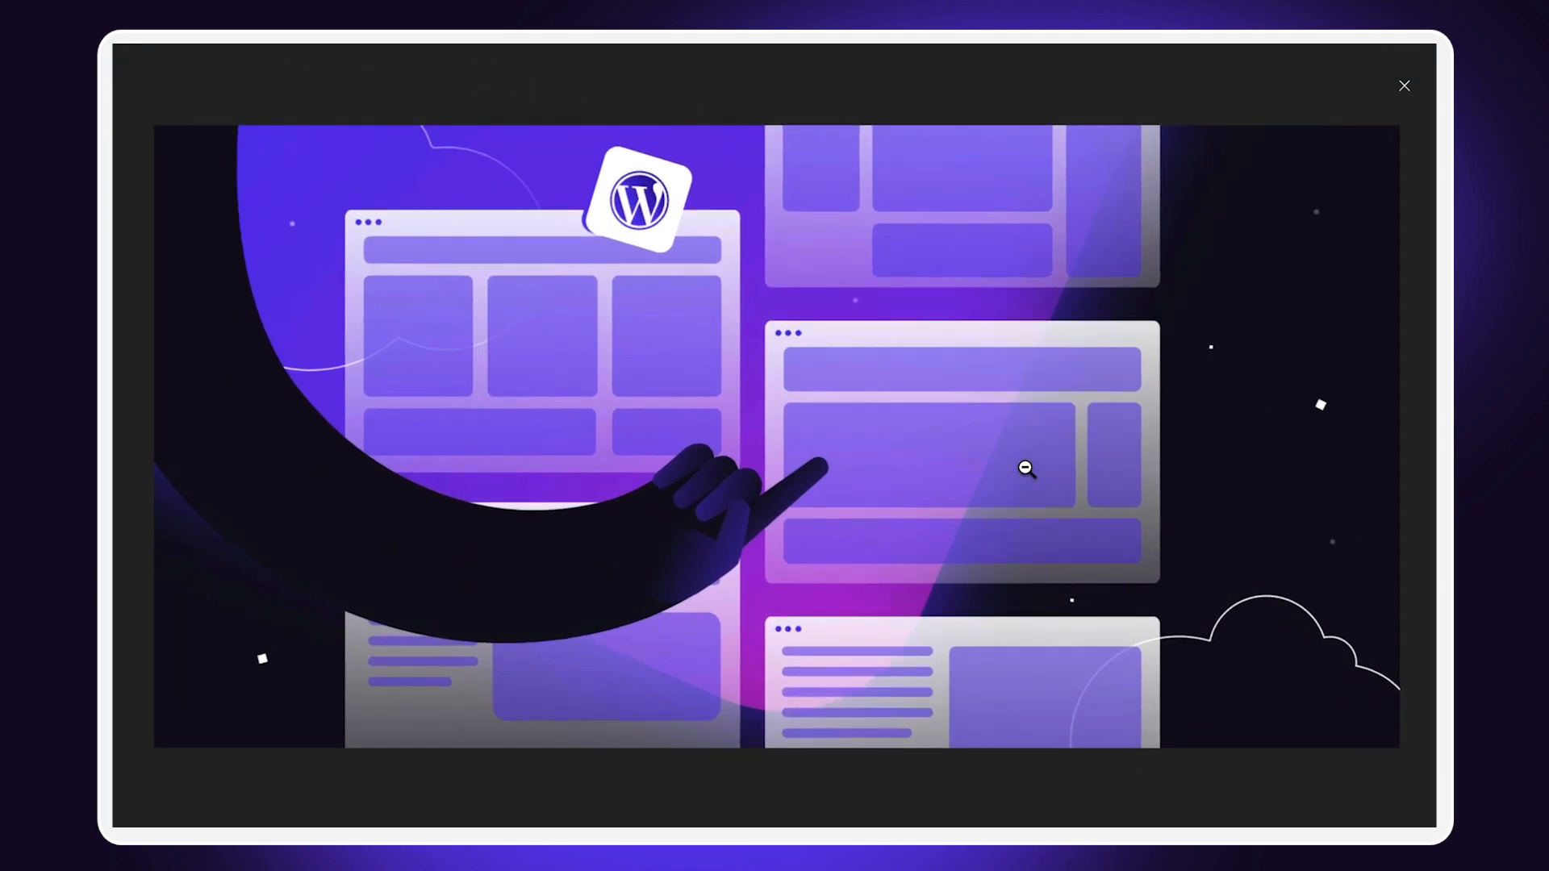
left_click(1403, 86)
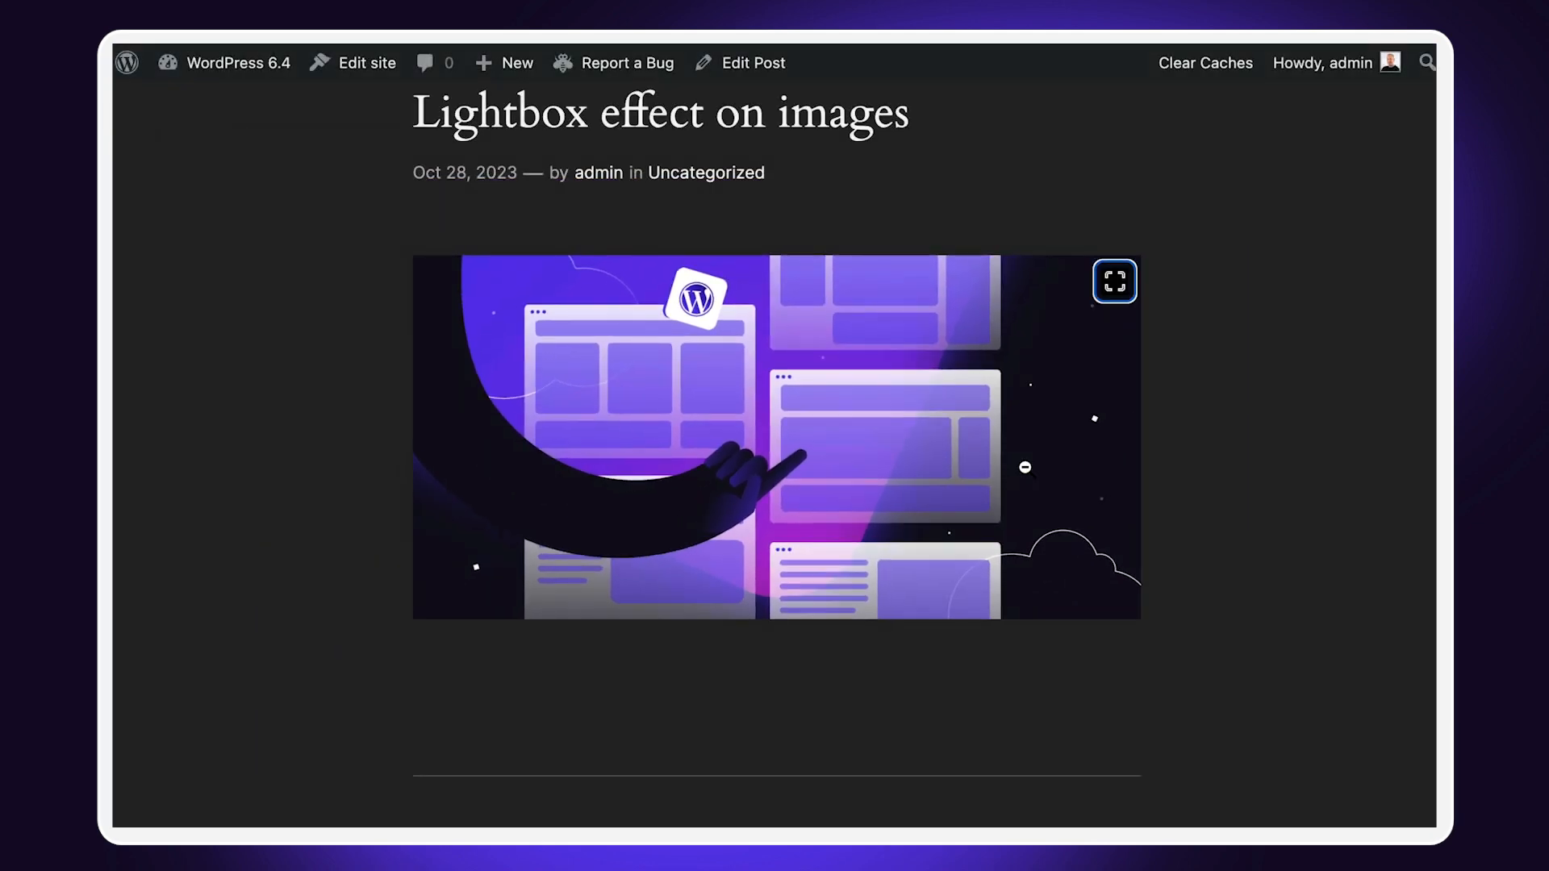
left_click(1115, 282)
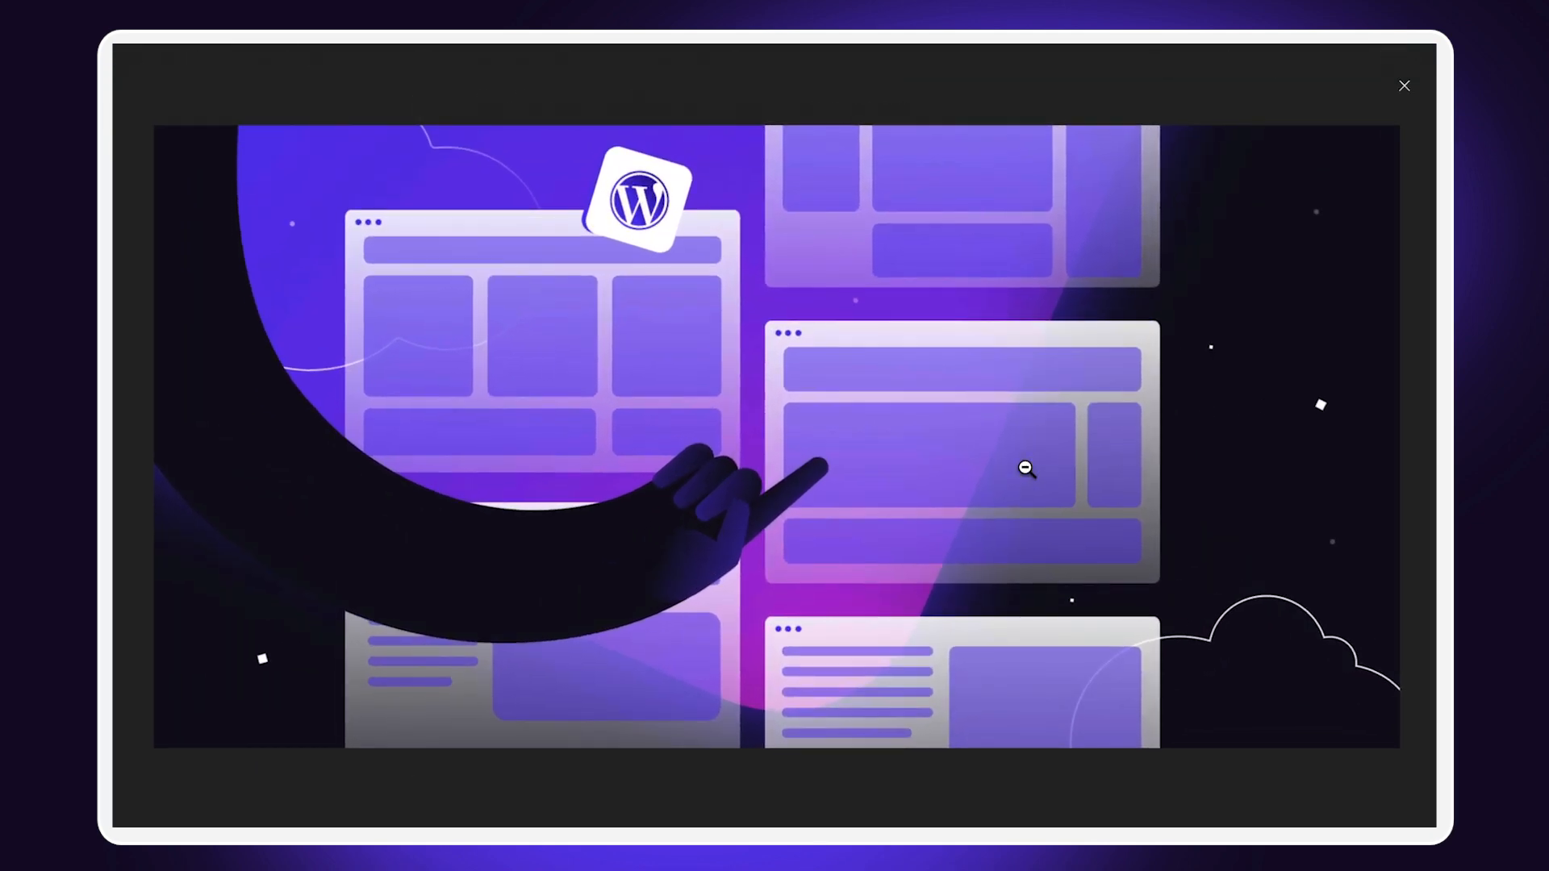
left_click(1402, 86)
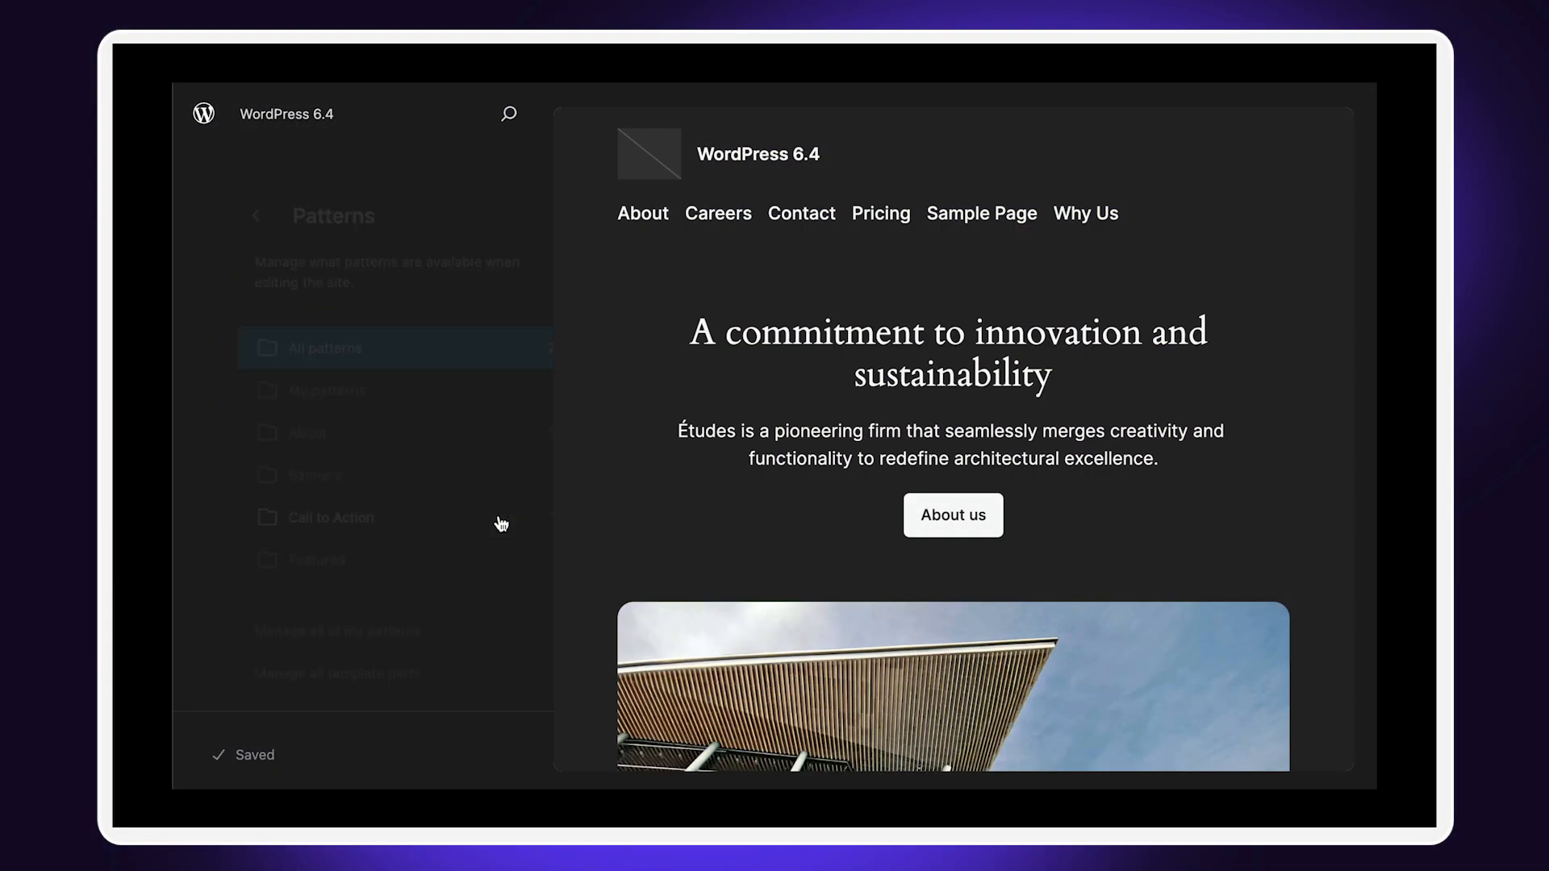
Show All patterns (70 items) and scroll through the category list.
left_click(326, 348)
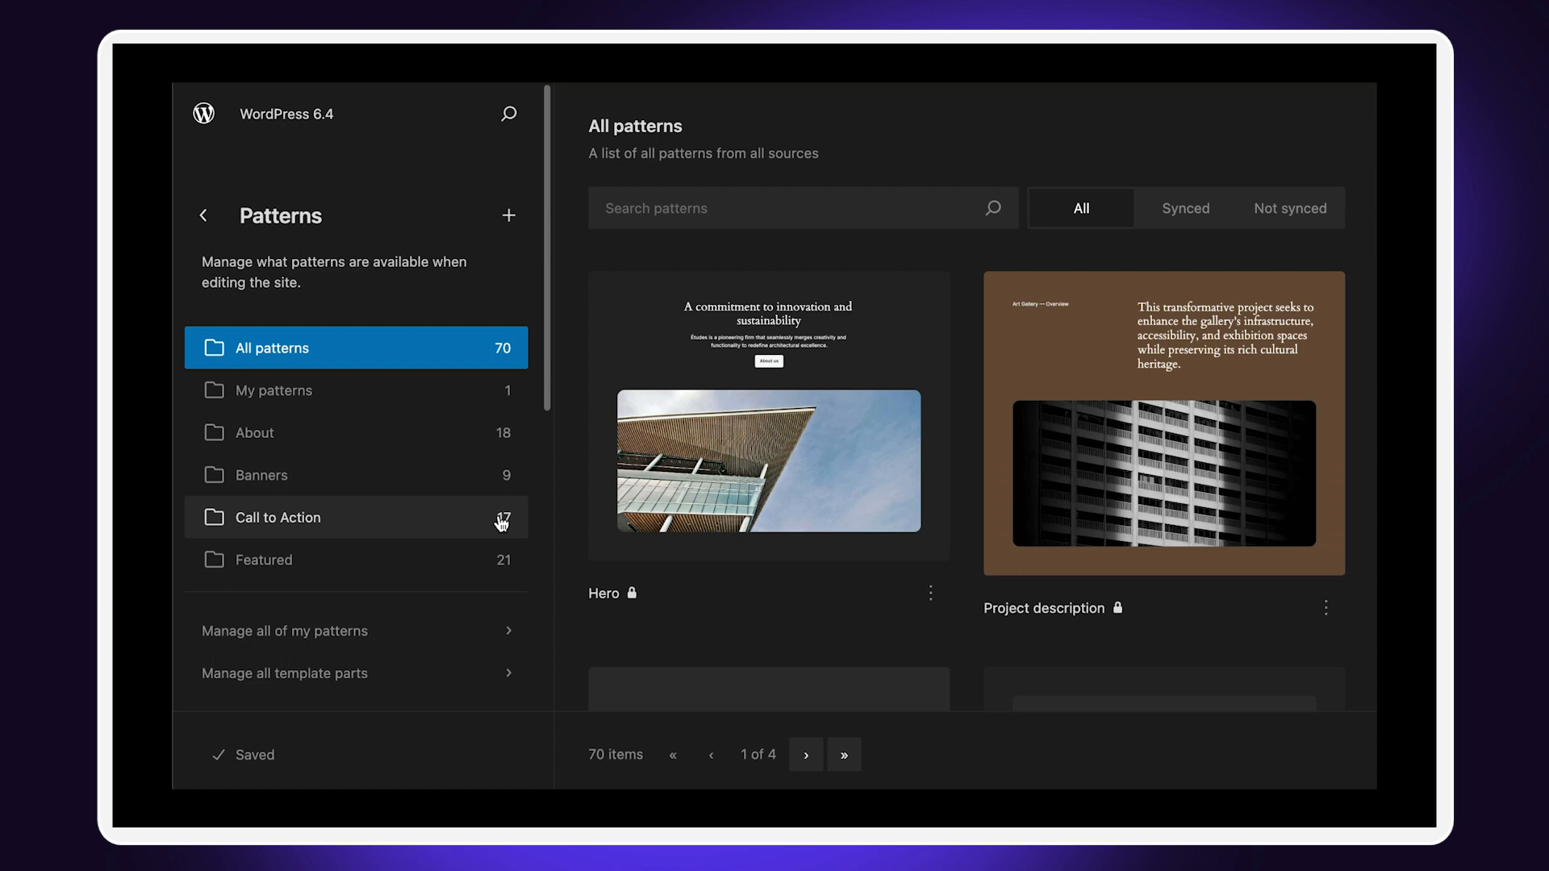
scroll("down", 3)
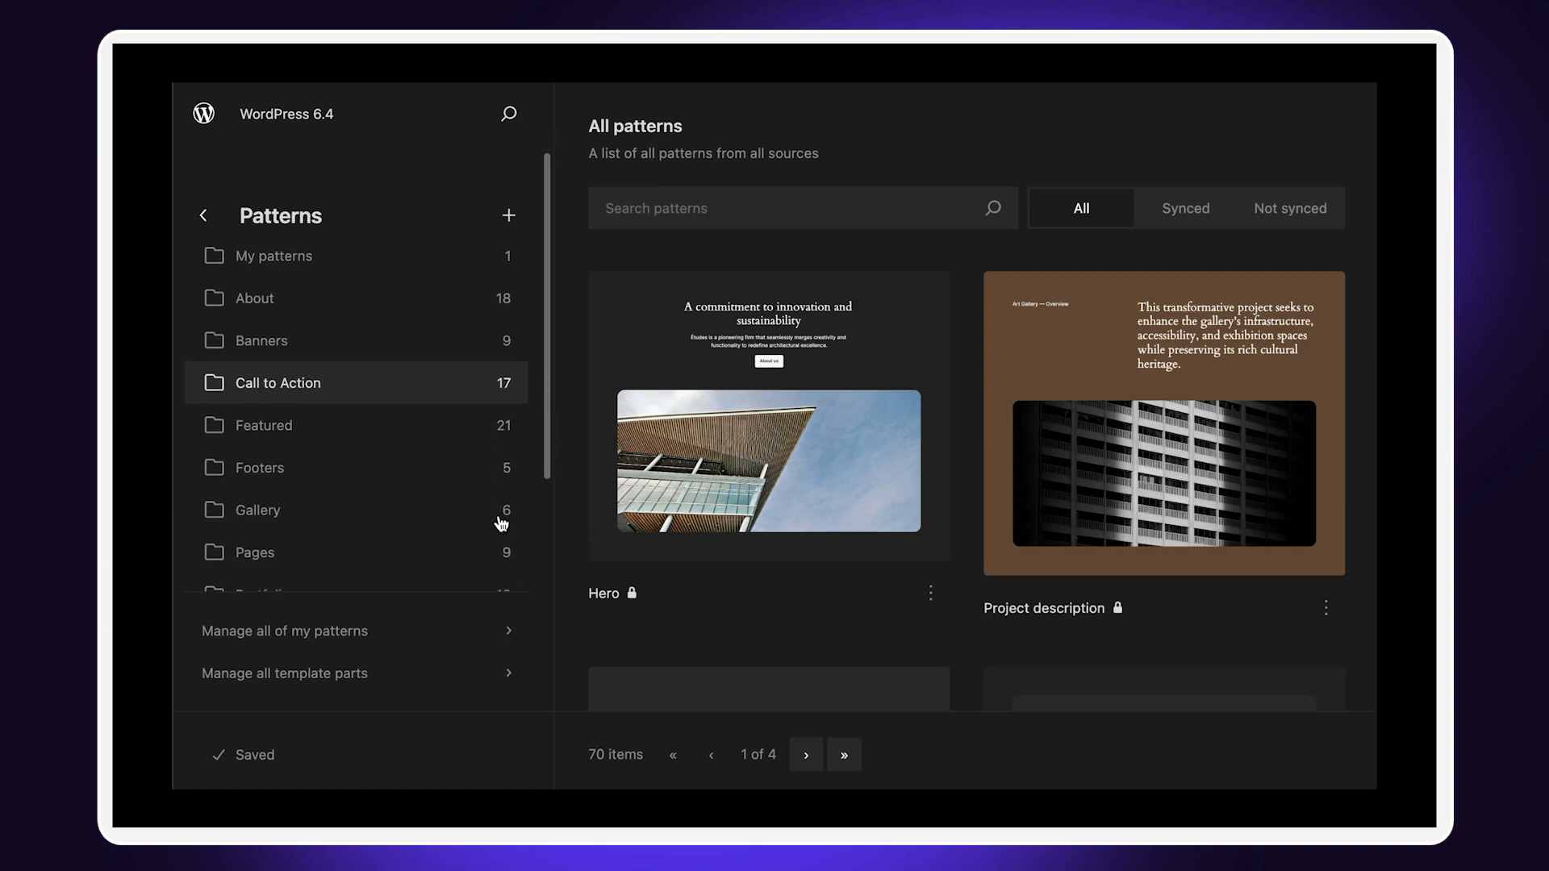
scroll("down", 3)
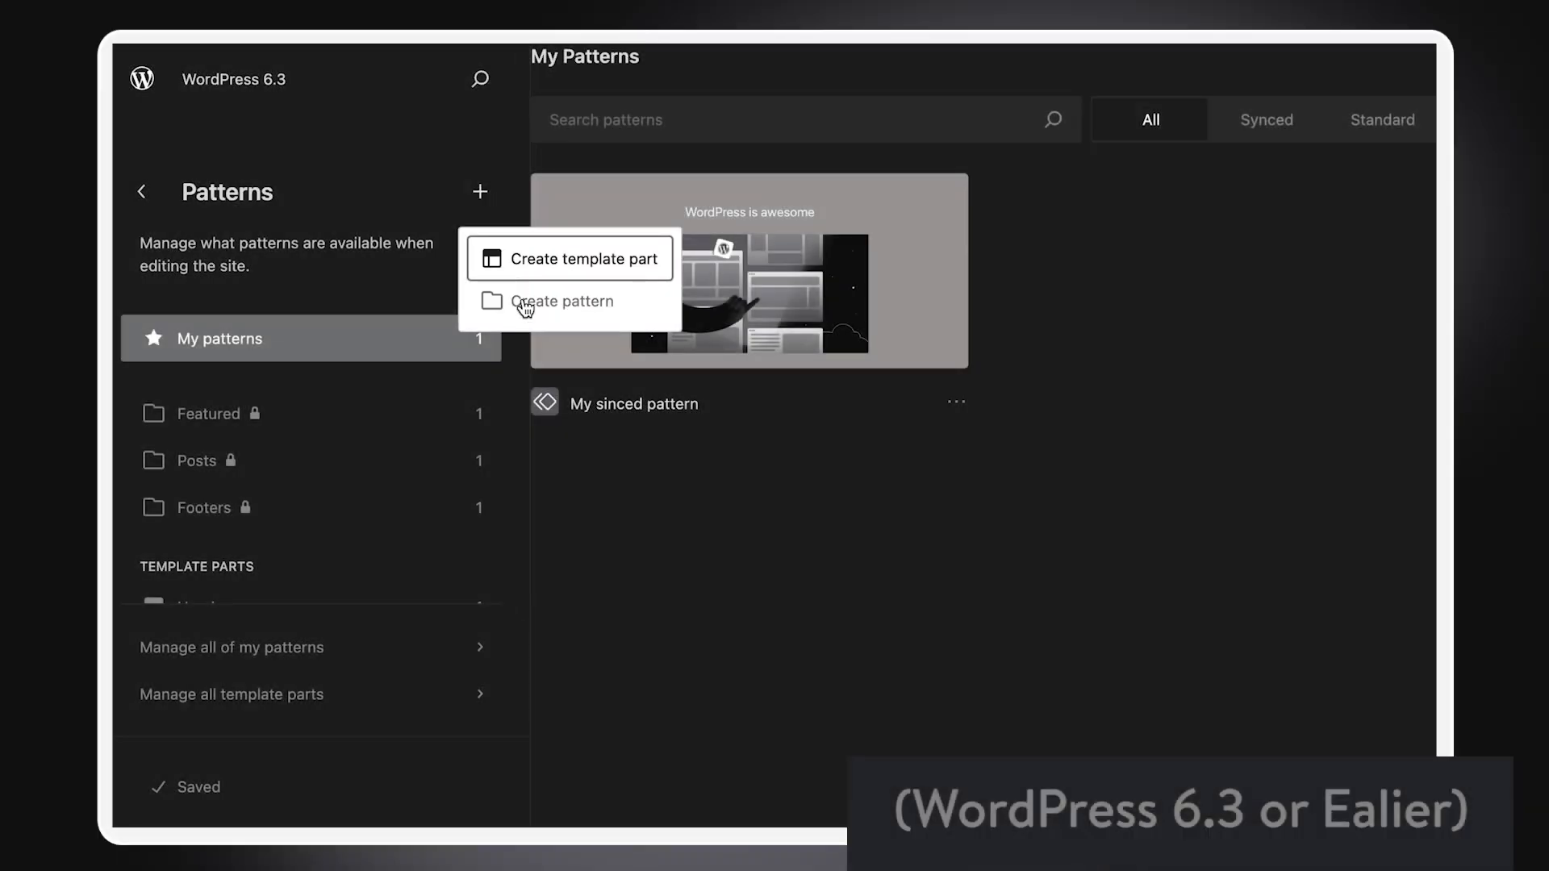
Create a synced pattern named 'My block pattern' and select the Categories field.
left_click(564, 301)
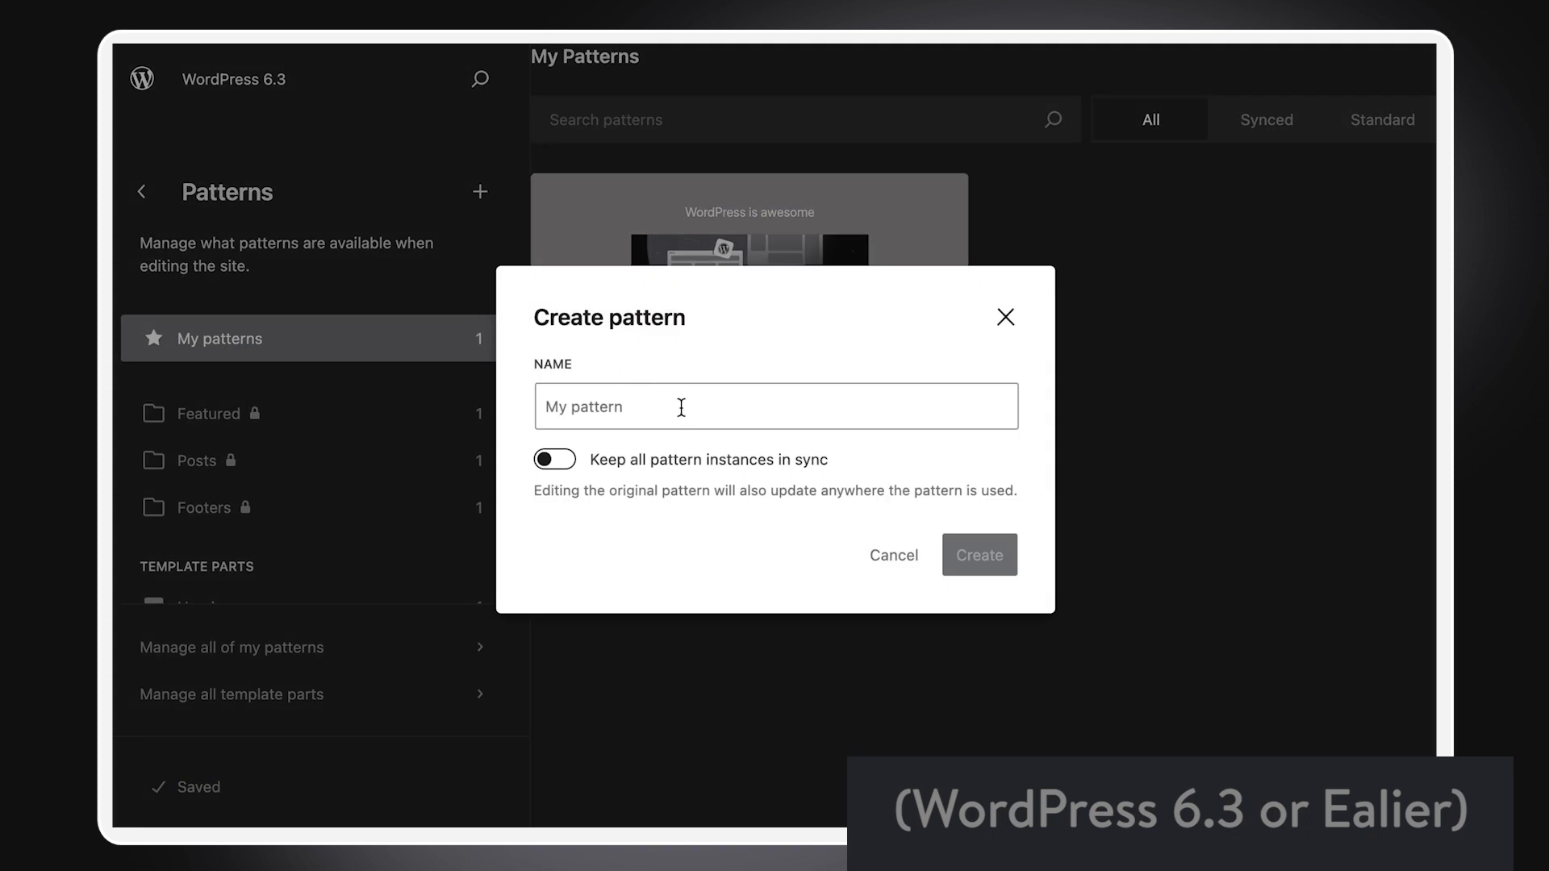
type("My block pattern")
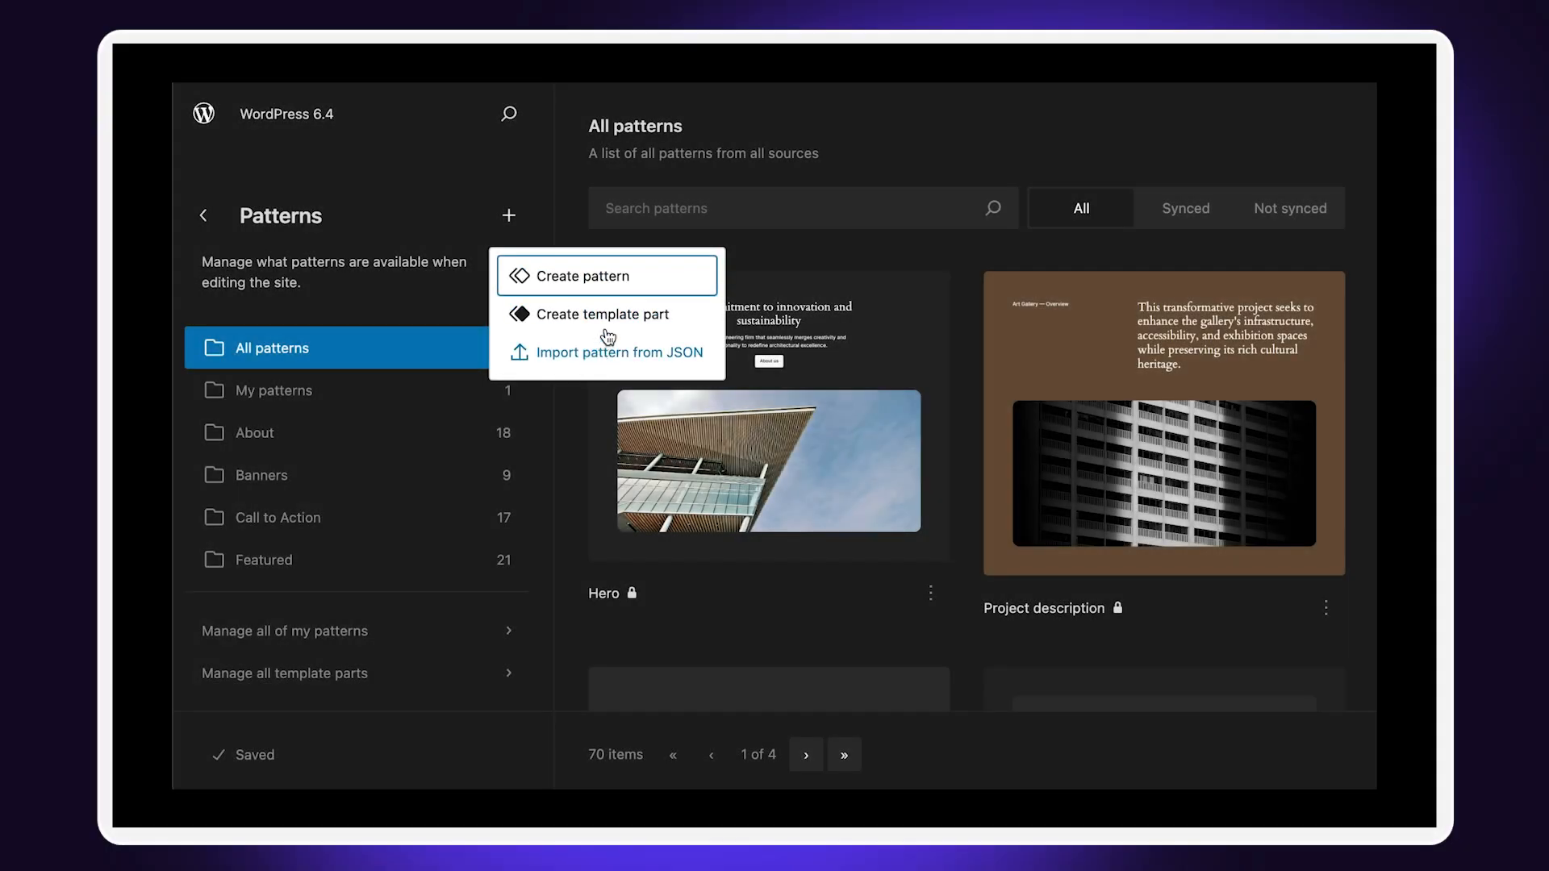
left_click(581, 276)
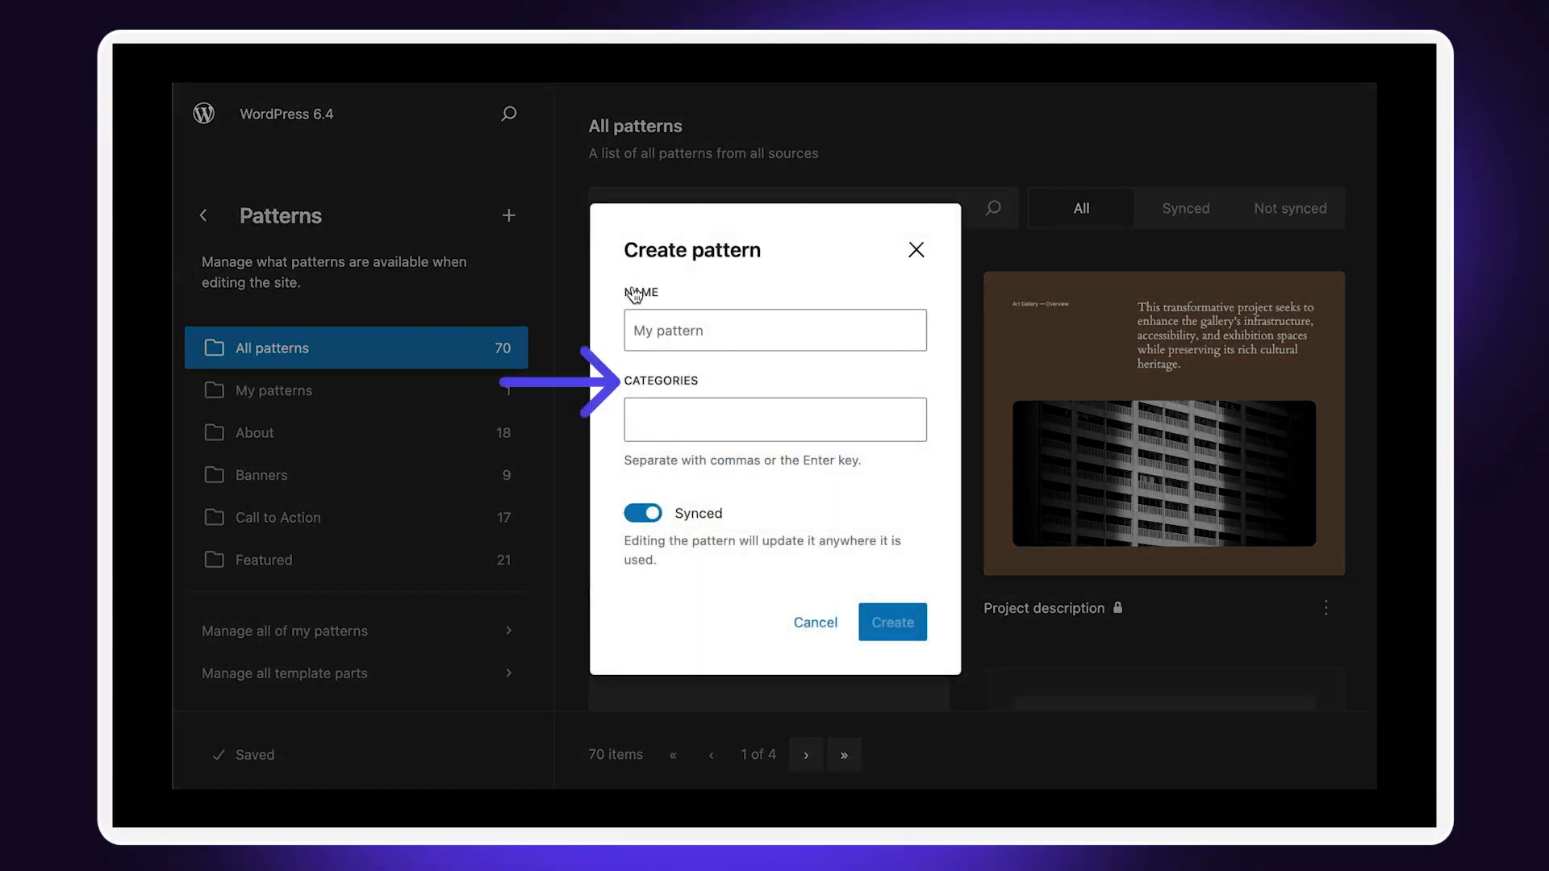
type("My block pattern")
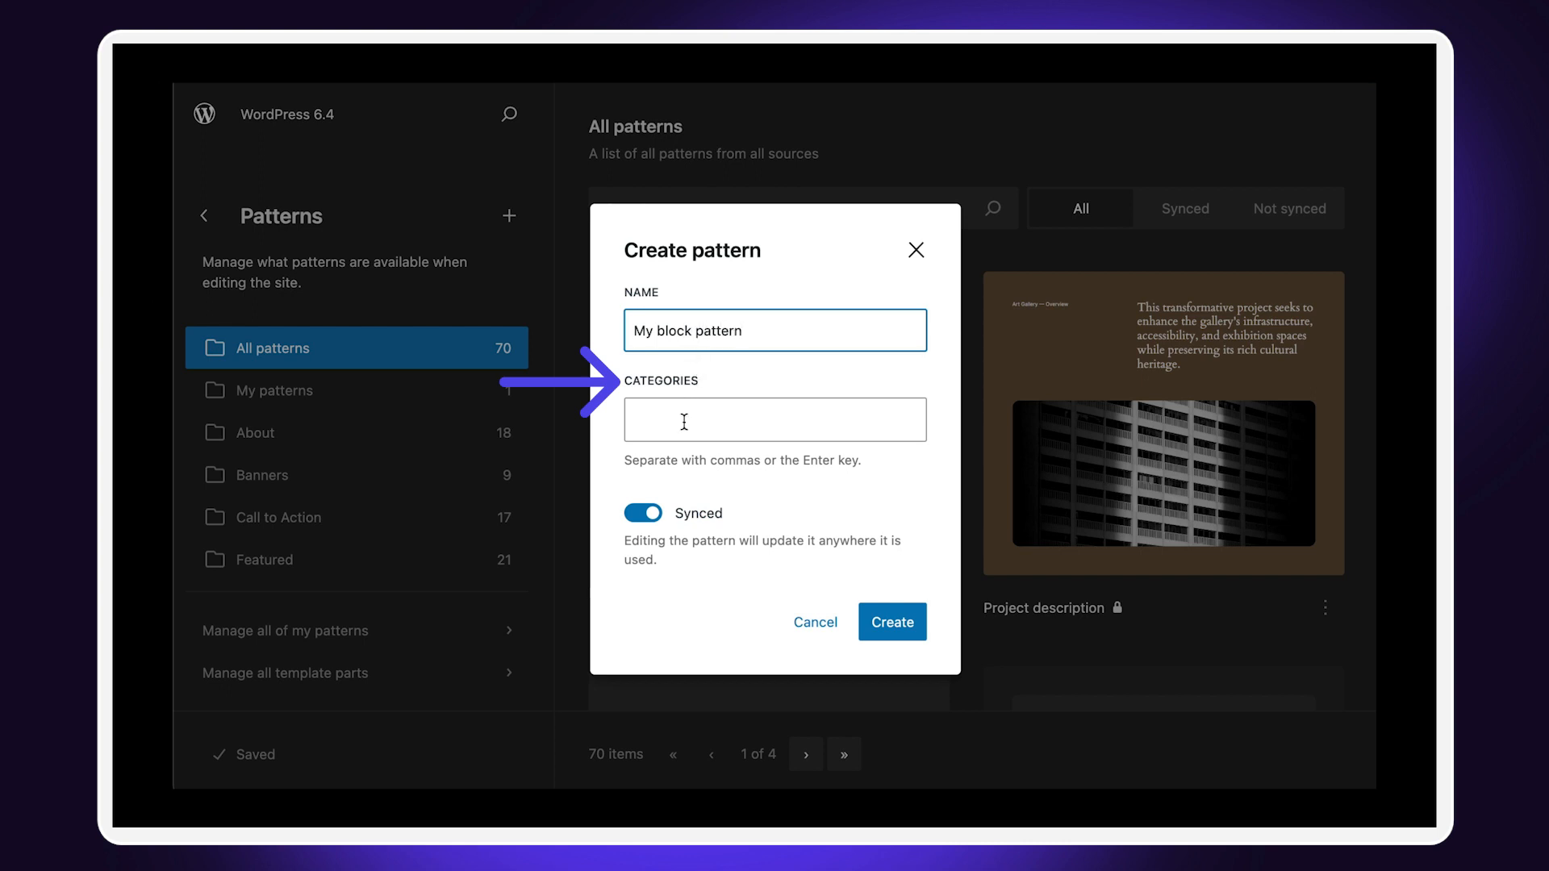
left_click(774, 418)
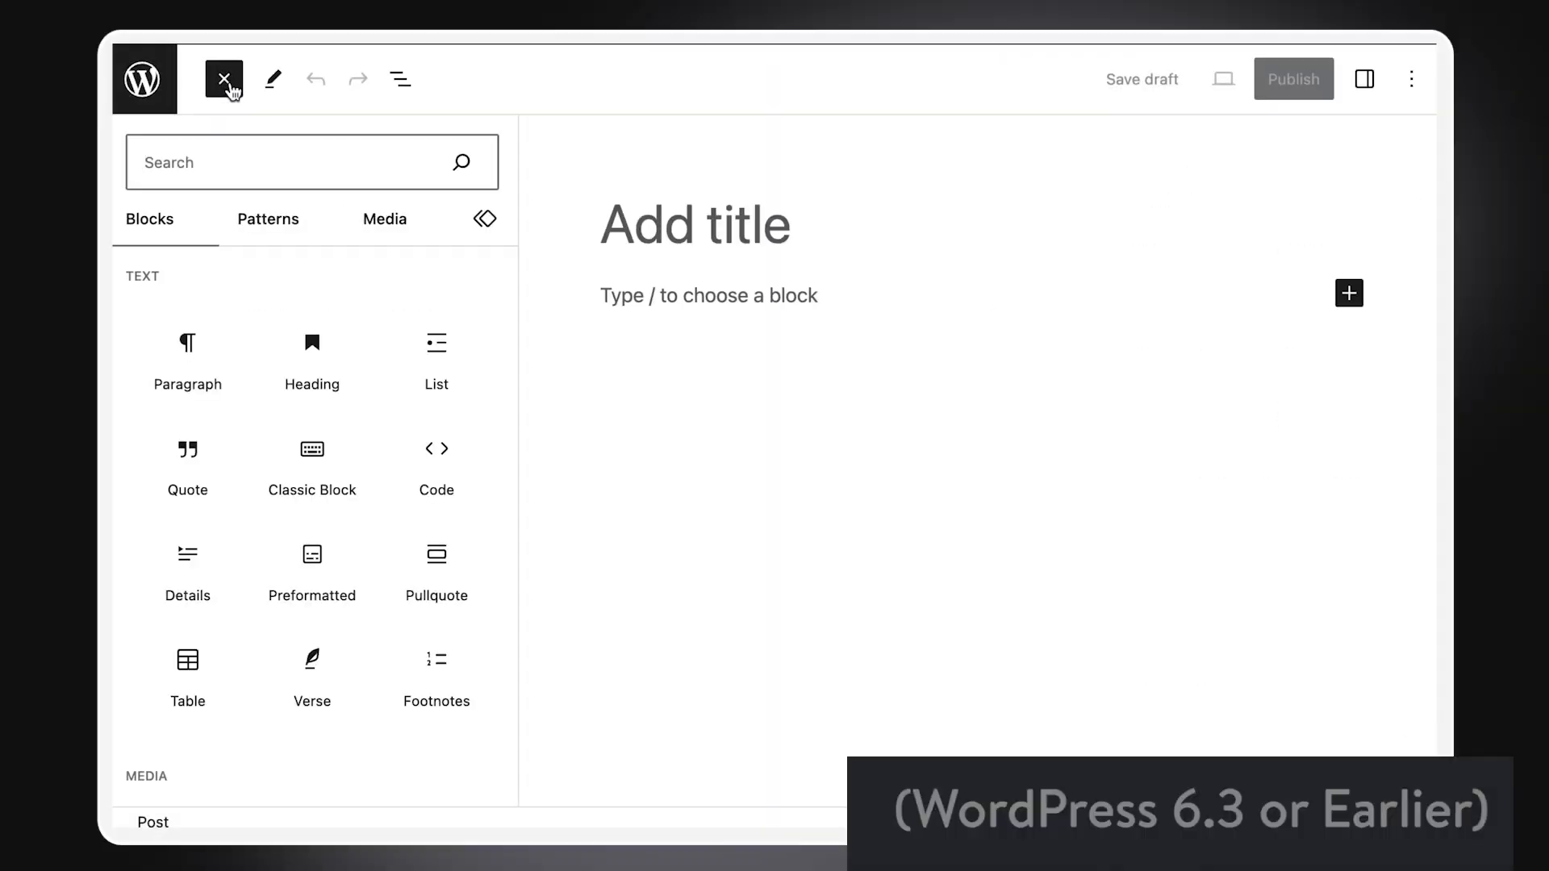
mouse_move(244, 142)
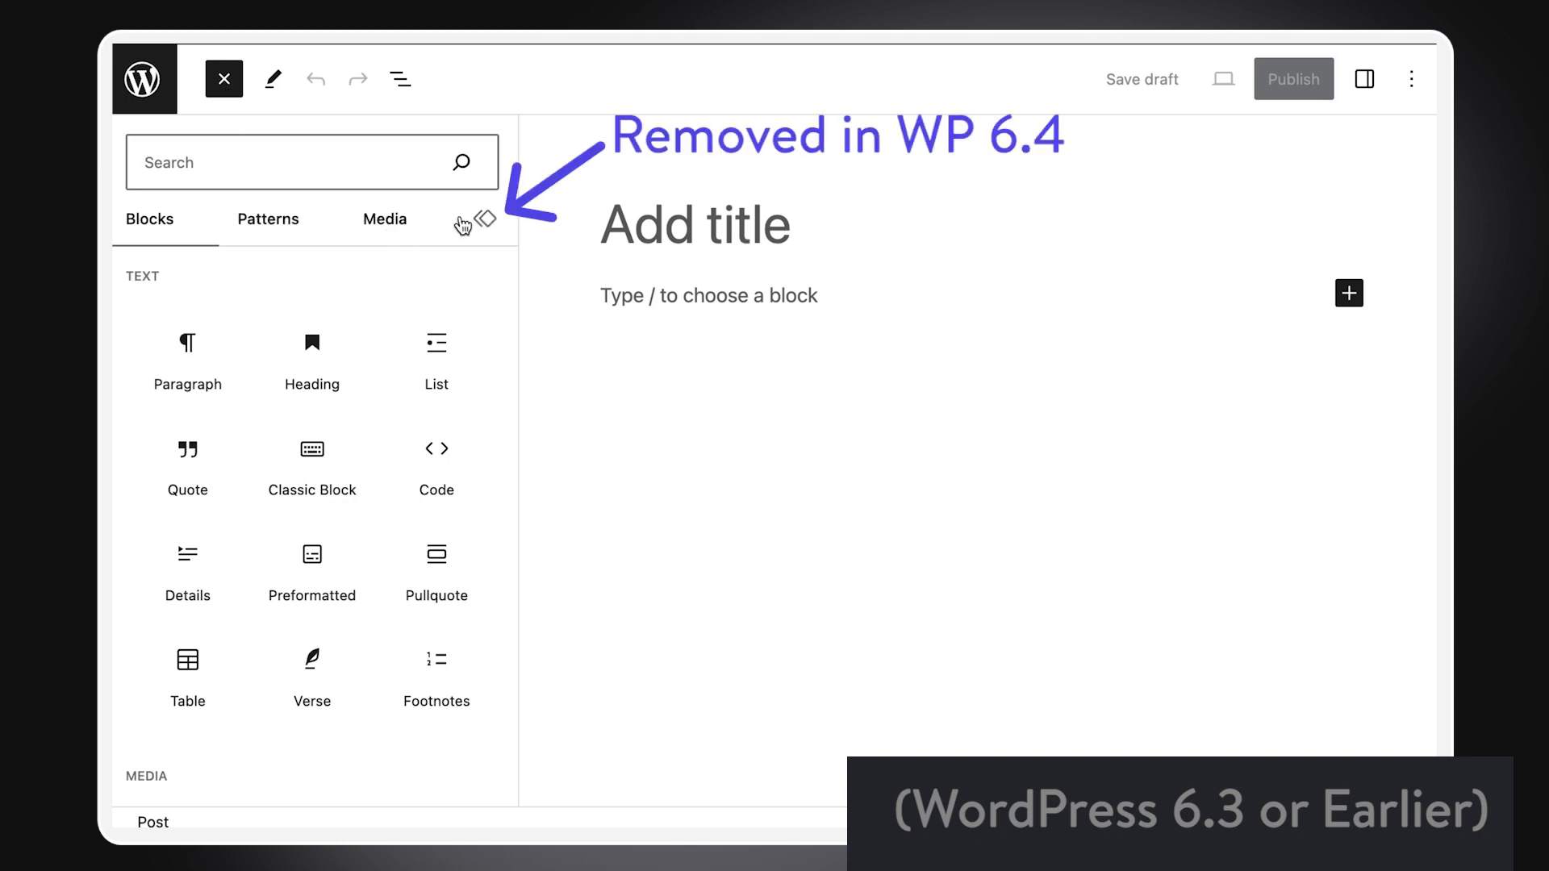
Open the block inserter's Patterns tab and show My synced pattern under My patterns.
left_click(483, 218)
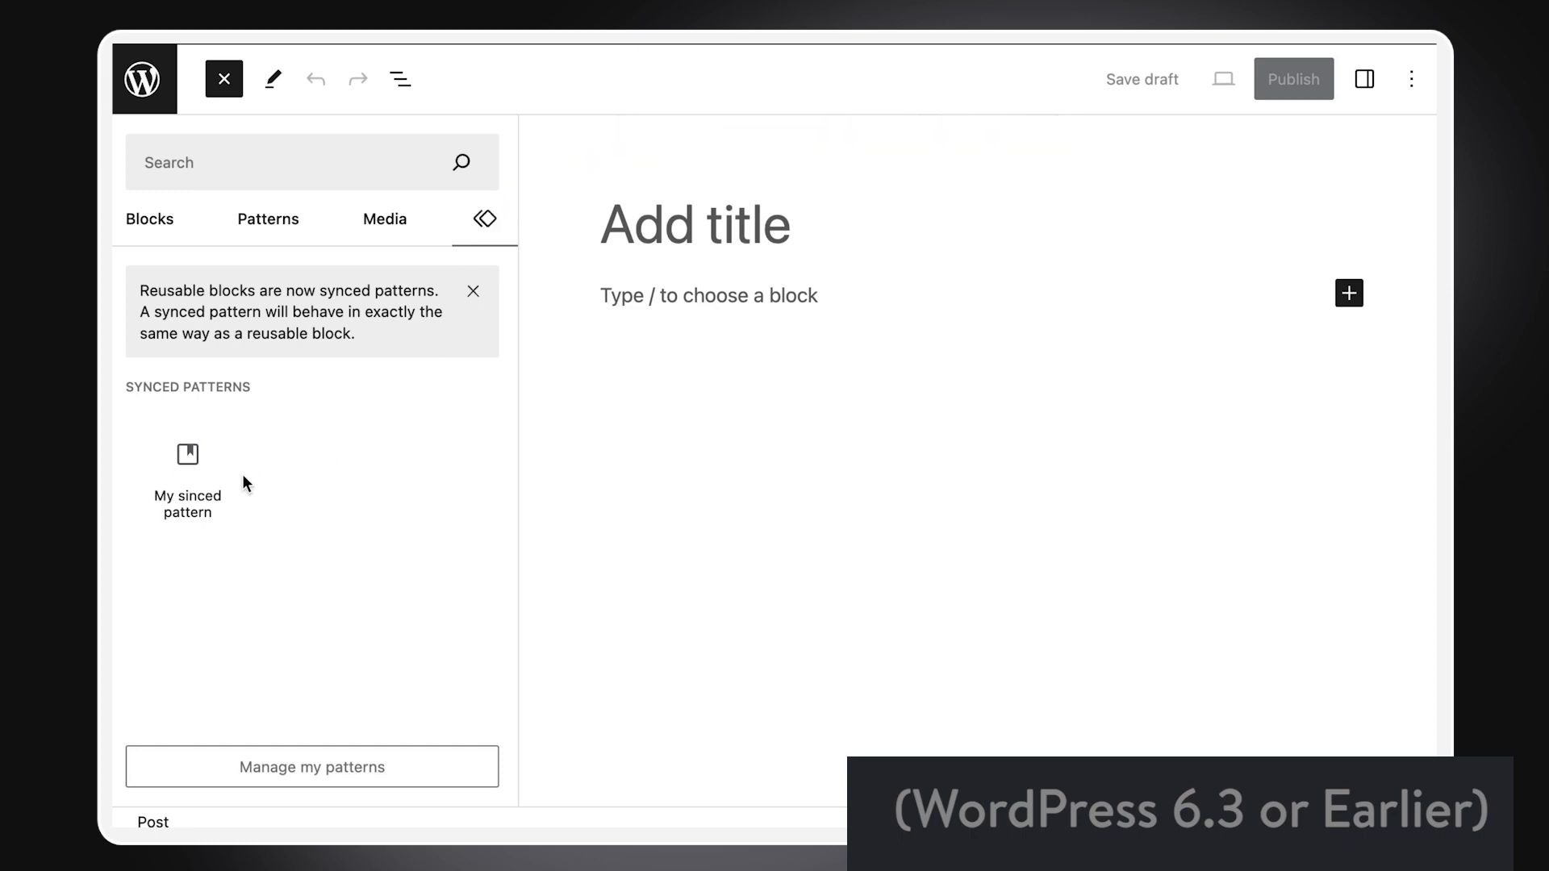
left_click(149, 218)
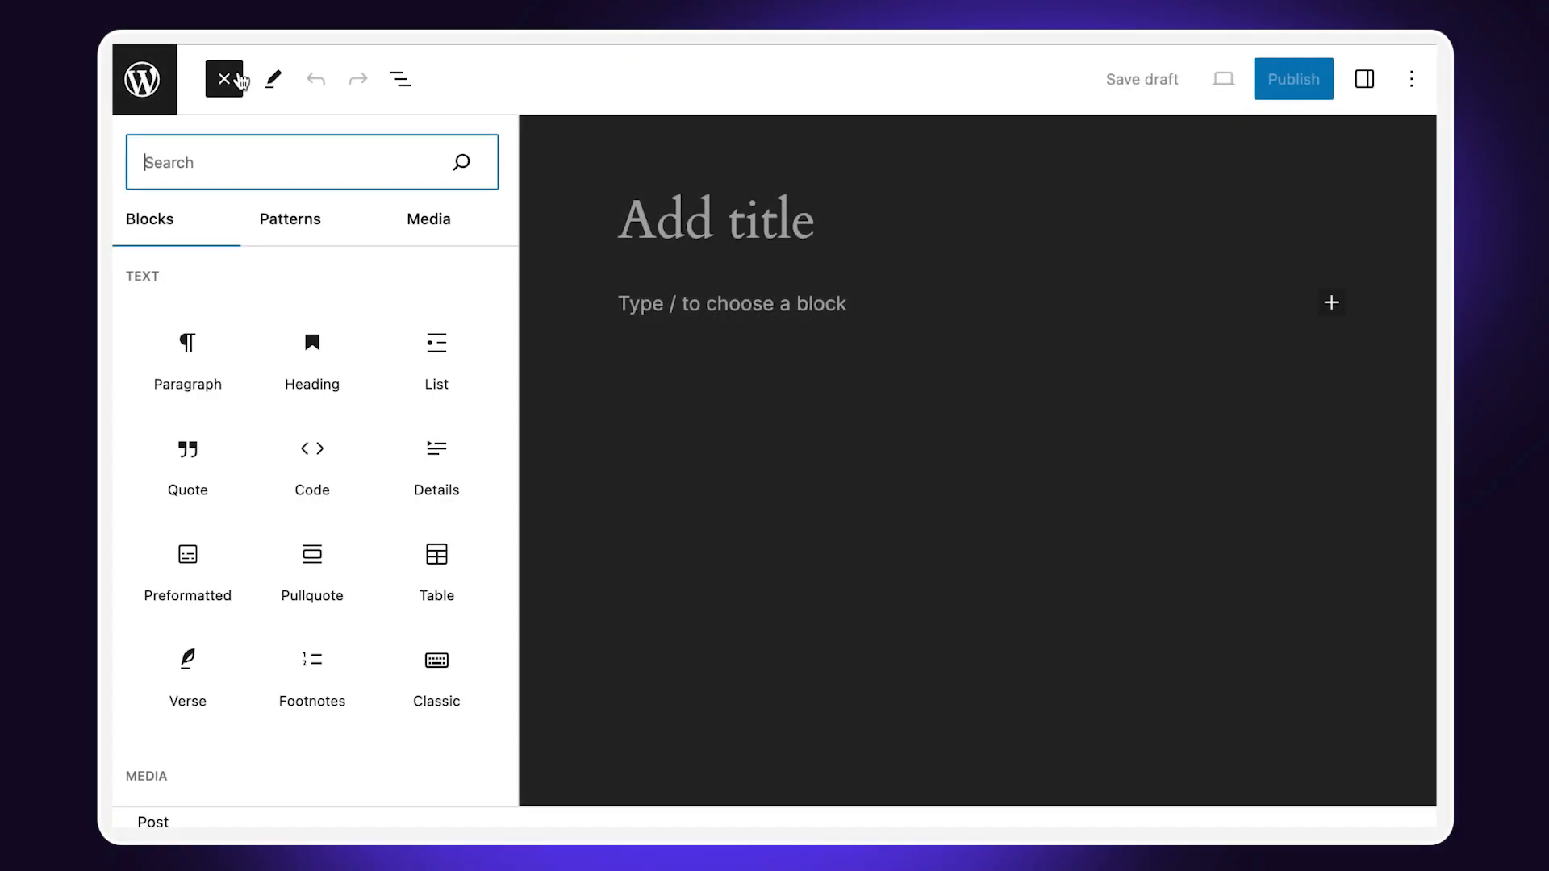
left_click(290, 218)
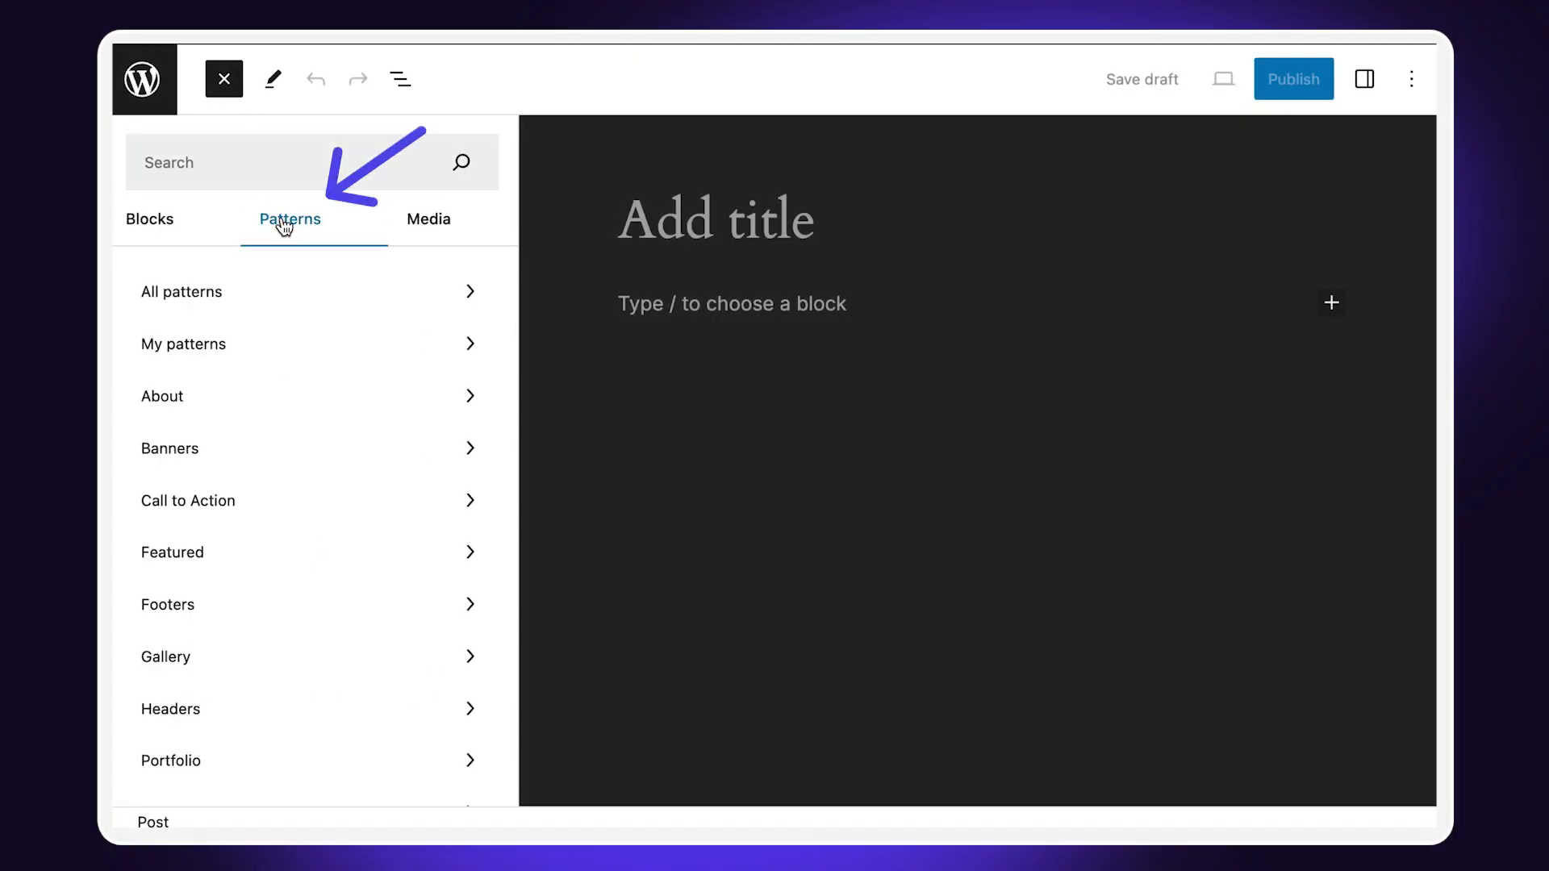
mouse_move(280, 408)
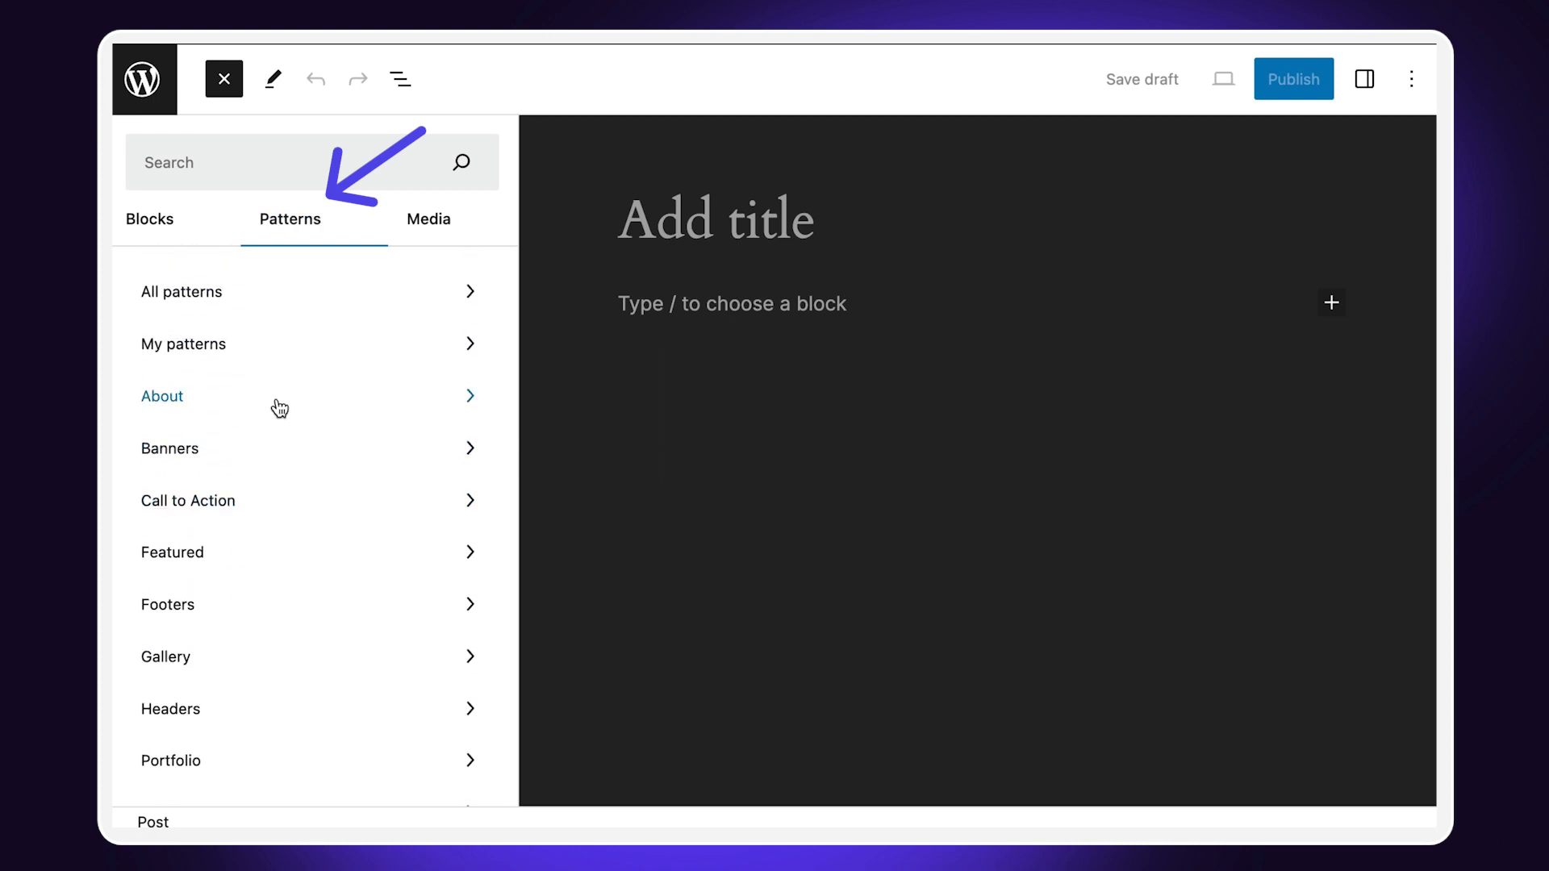
left_click(184, 344)
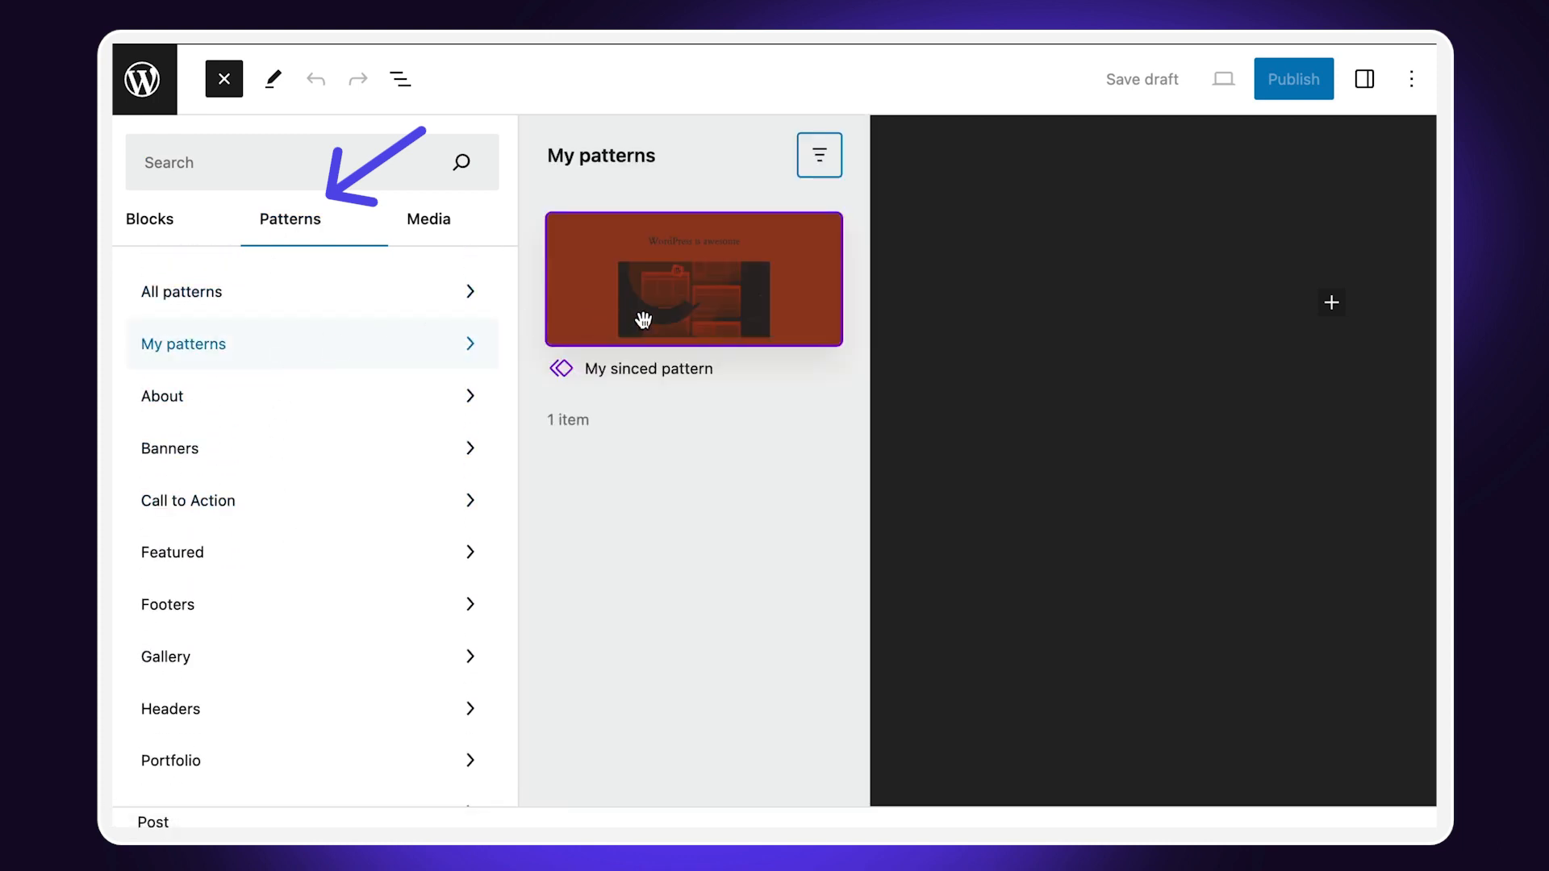
left_click(692, 279)
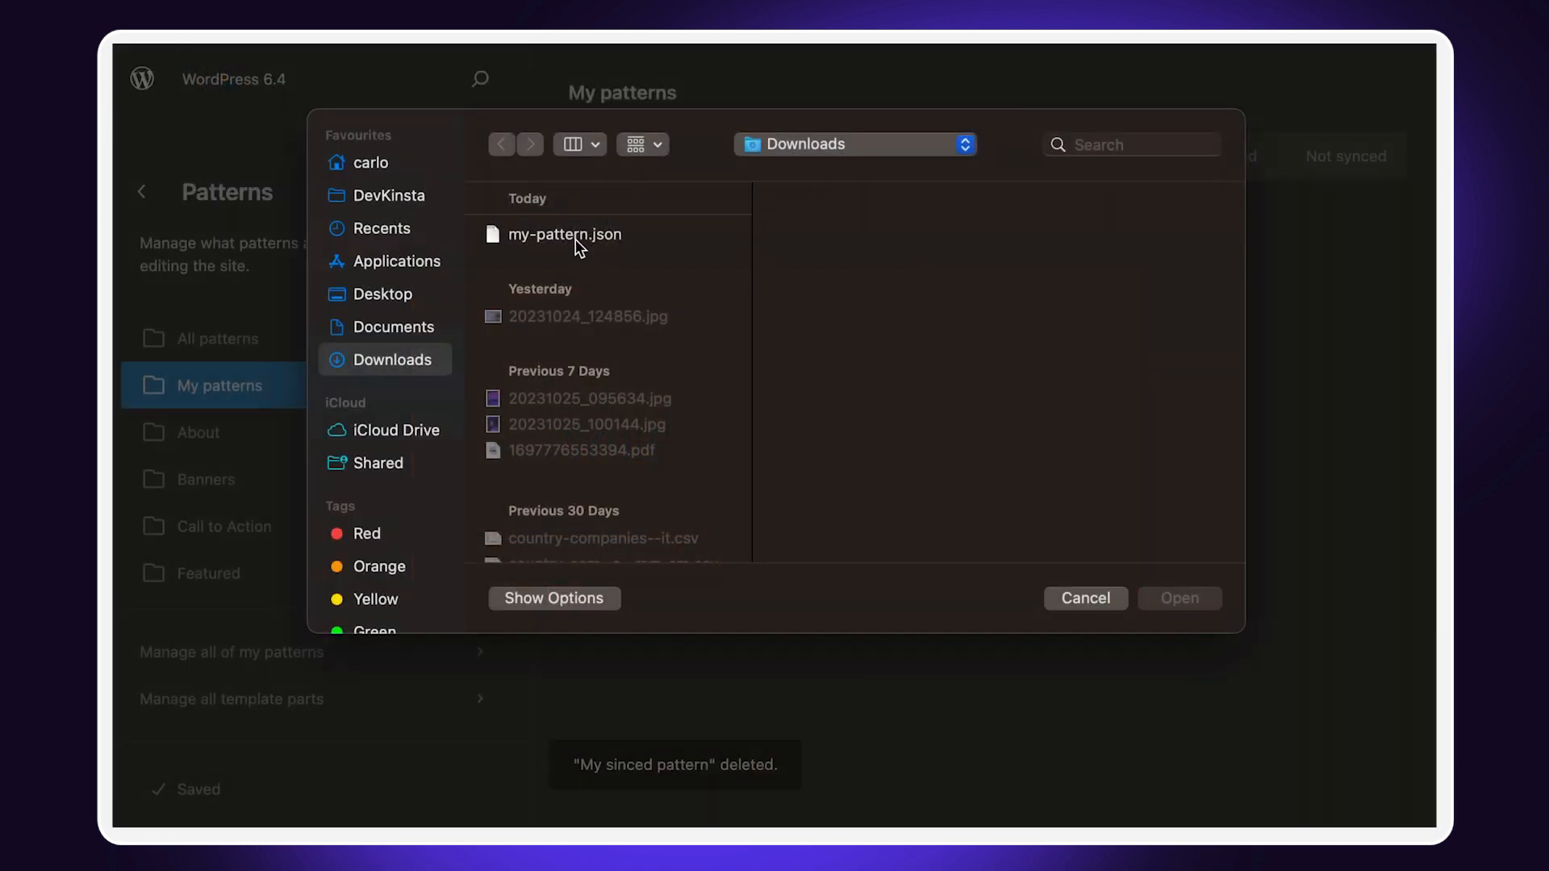
Import my-pattern.json from Downloads, then open the actions for My synced pattern.
left_click(565, 234)
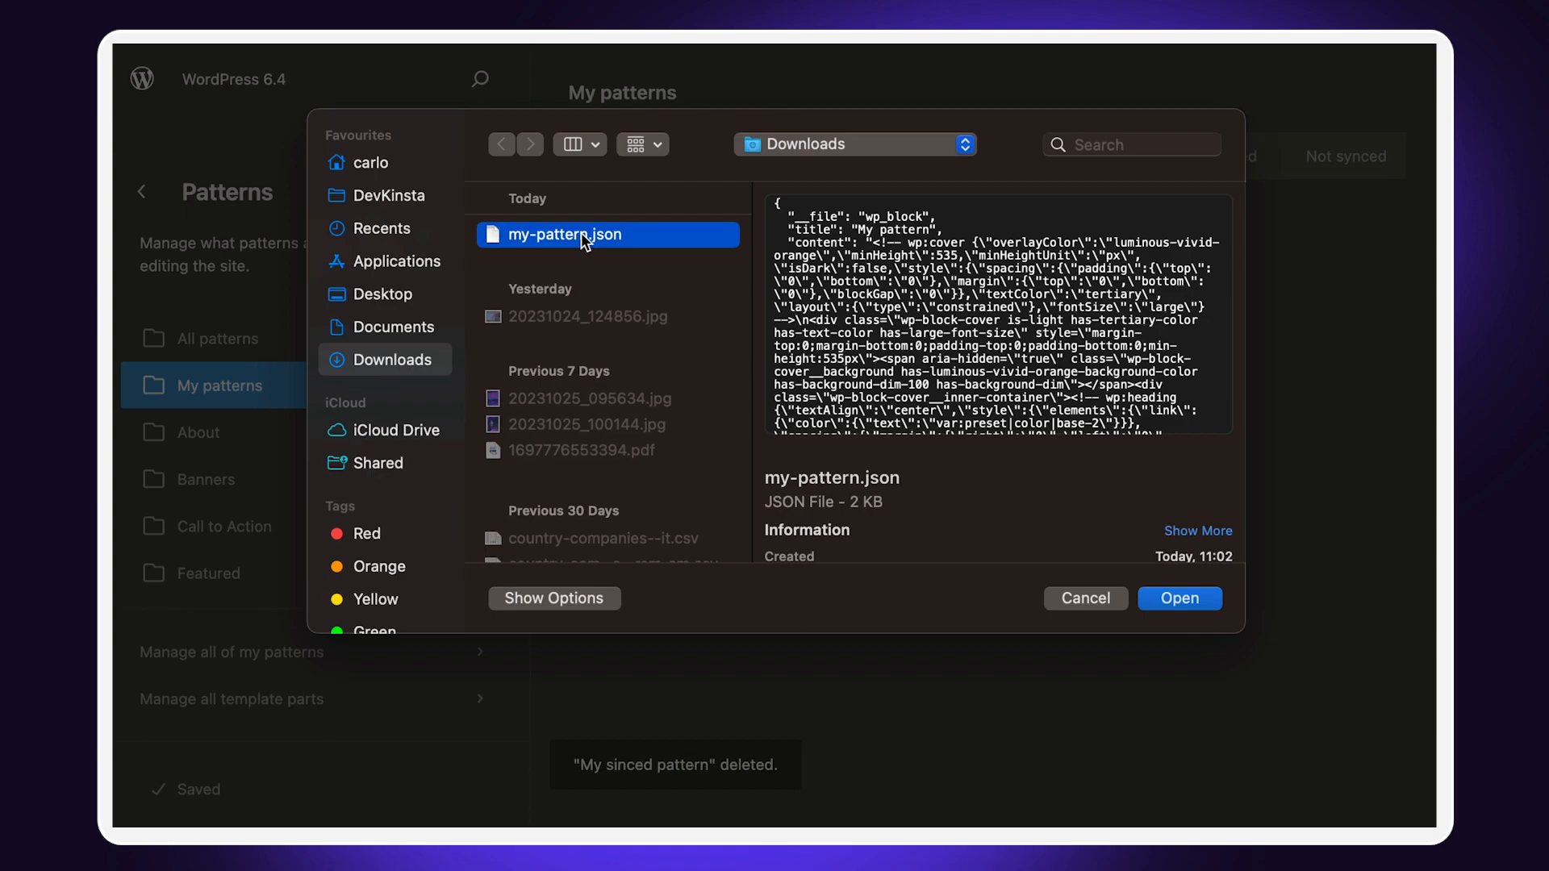
left_click(1179, 598)
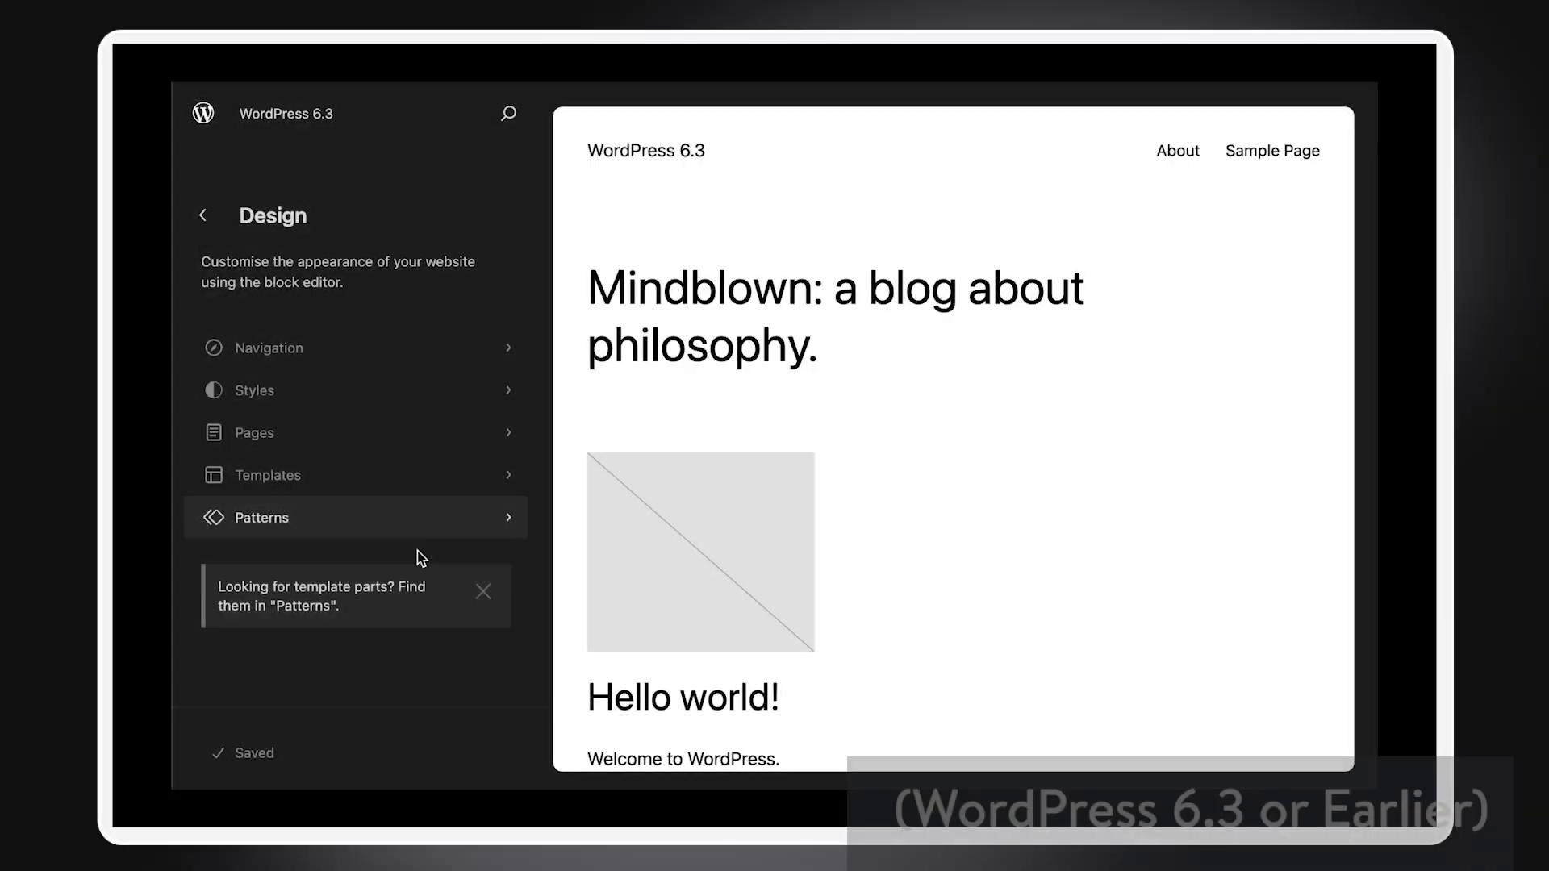
left_click(261, 518)
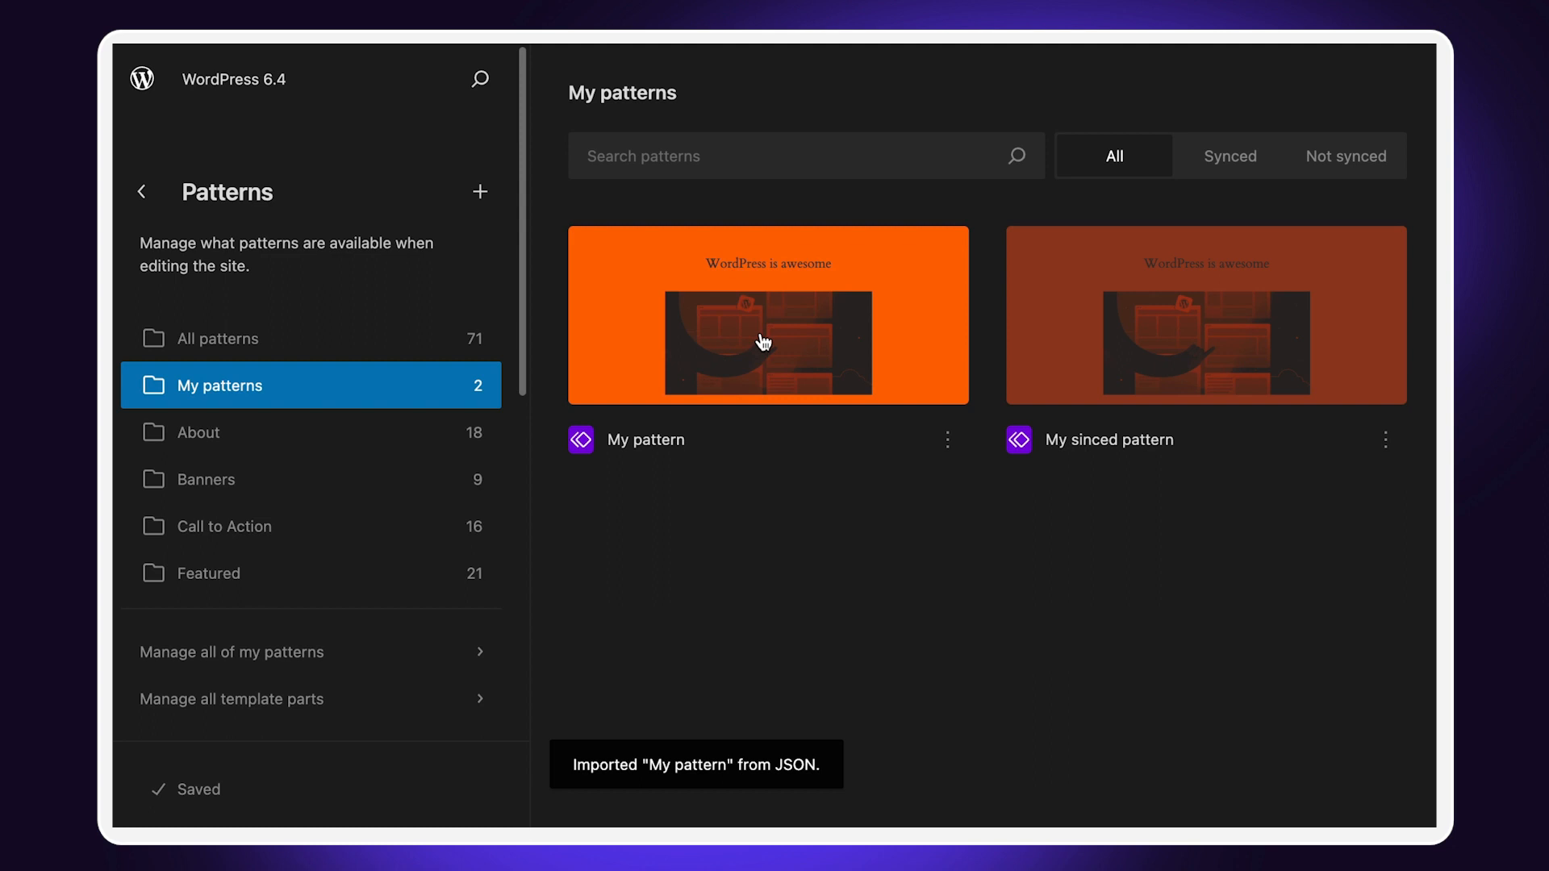
mouse_move(1383, 447)
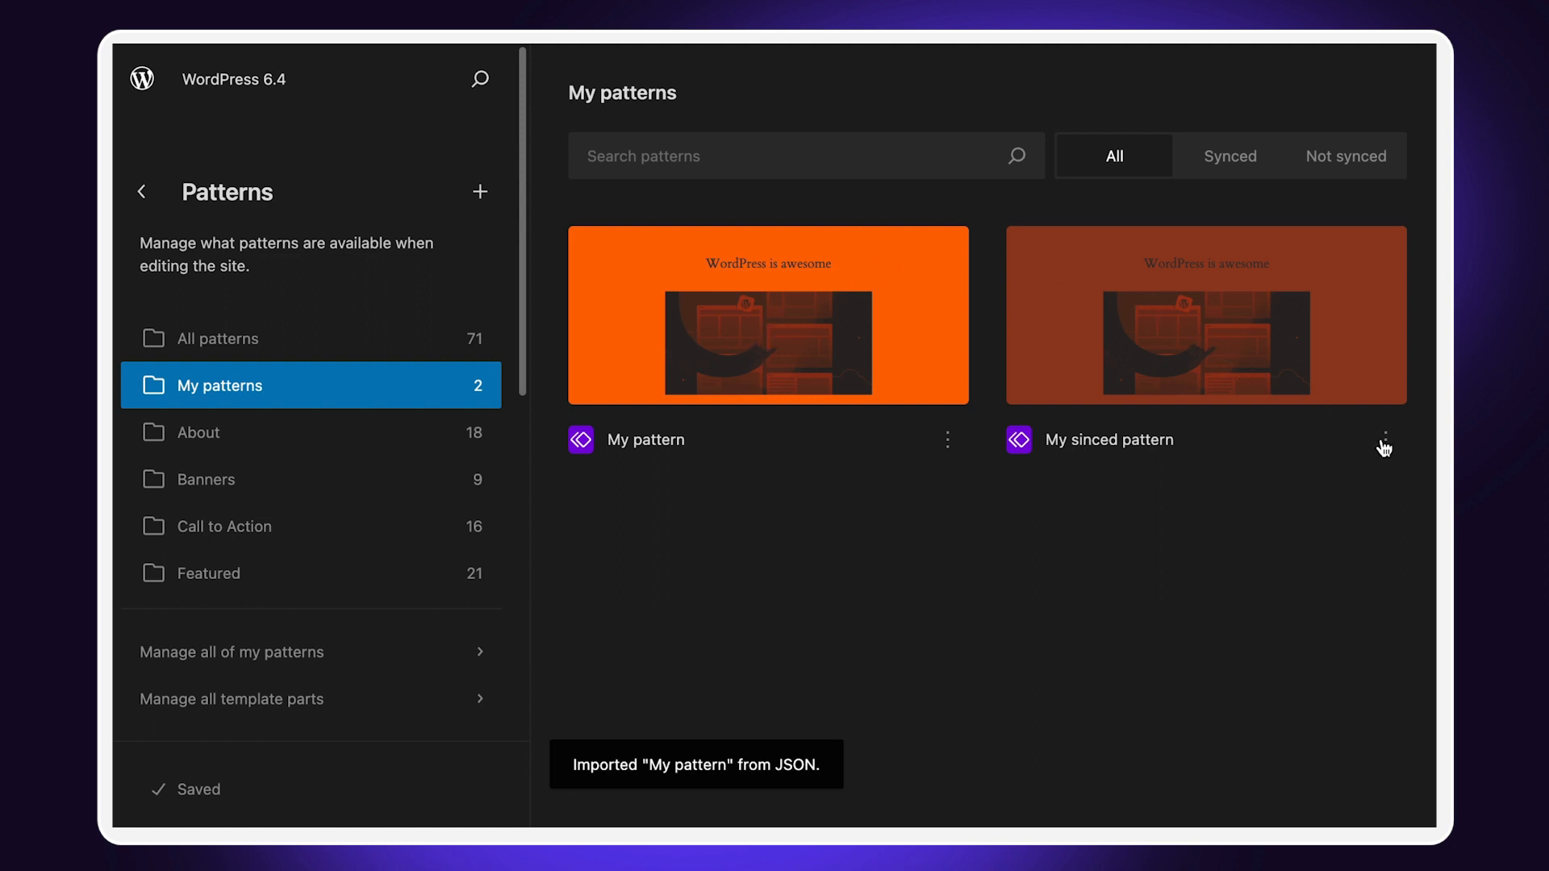
left_click(1384, 441)
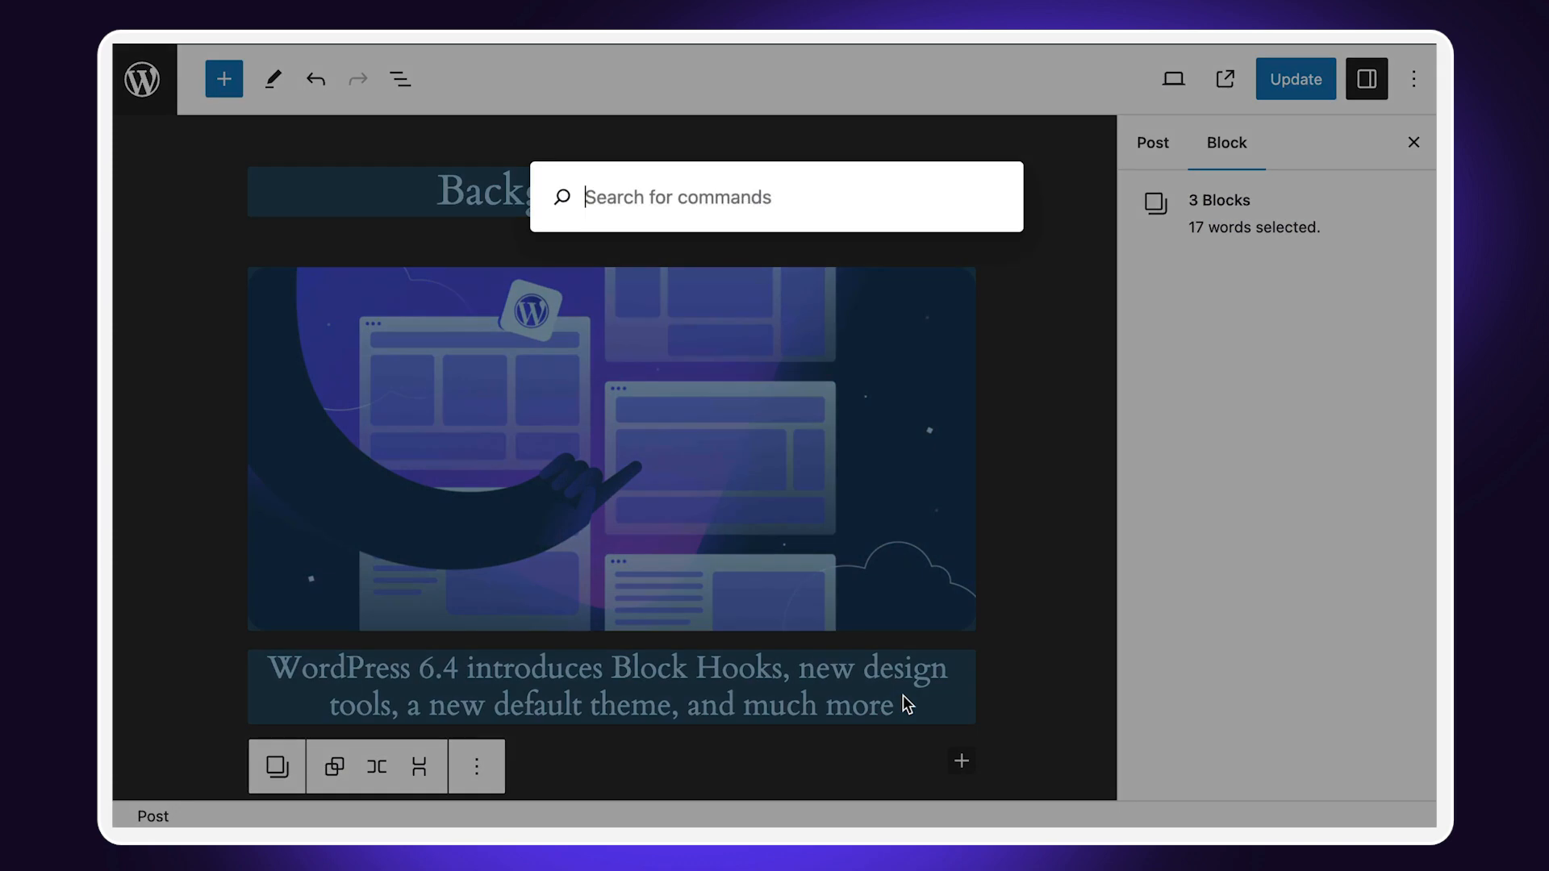
Type 'tran' in the post editor's command palette to filter its commands.
type("t")
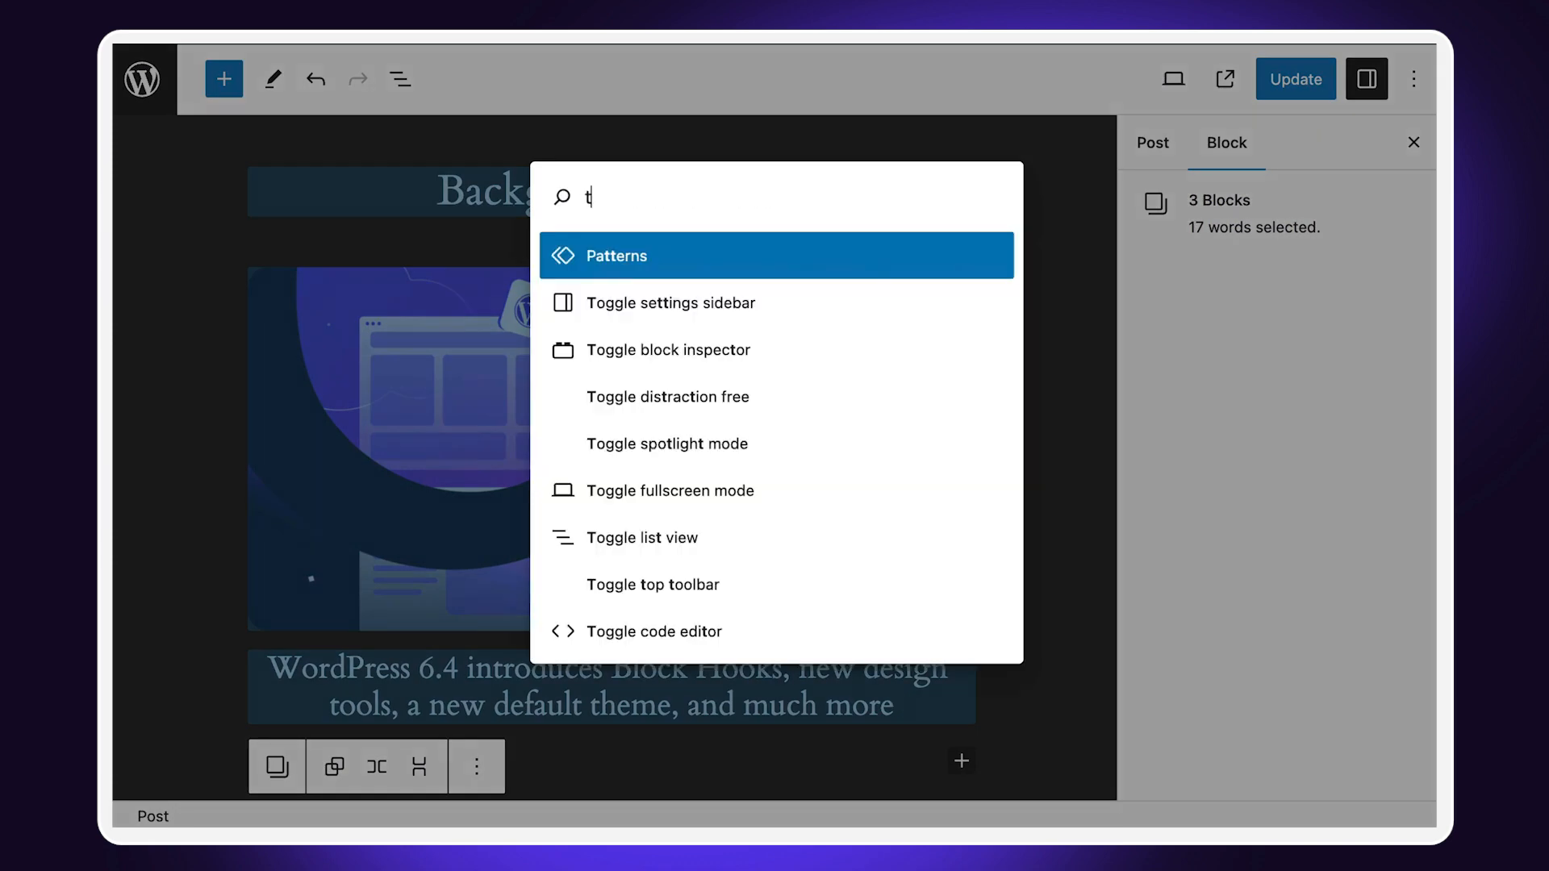
type("ran")
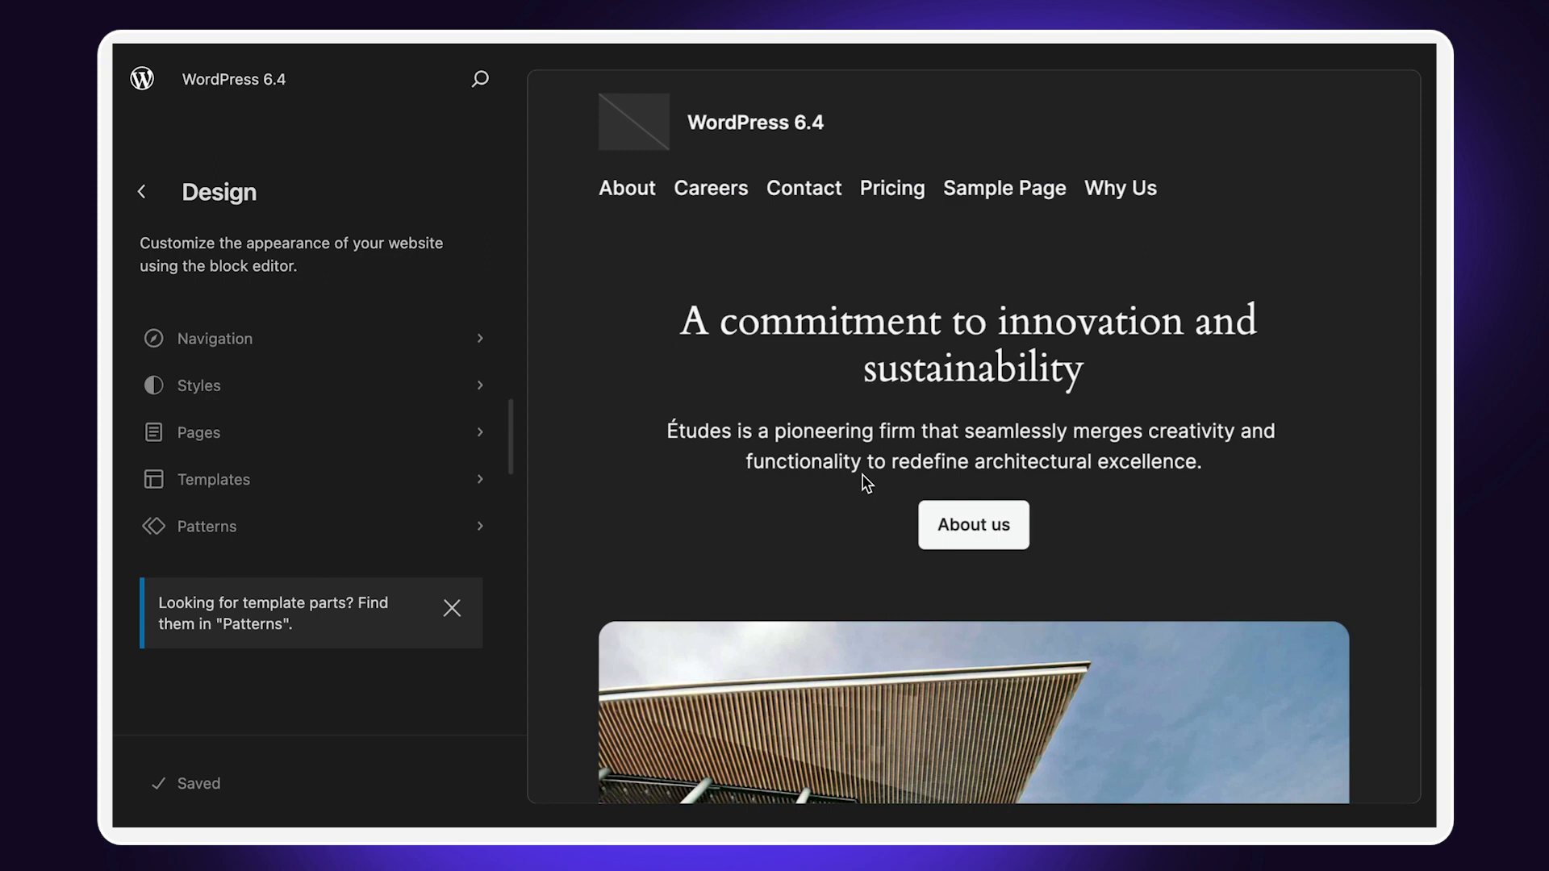
Search the command palette for 'pattern' to reach All patterns, then run Open styles.
left_click(480, 79)
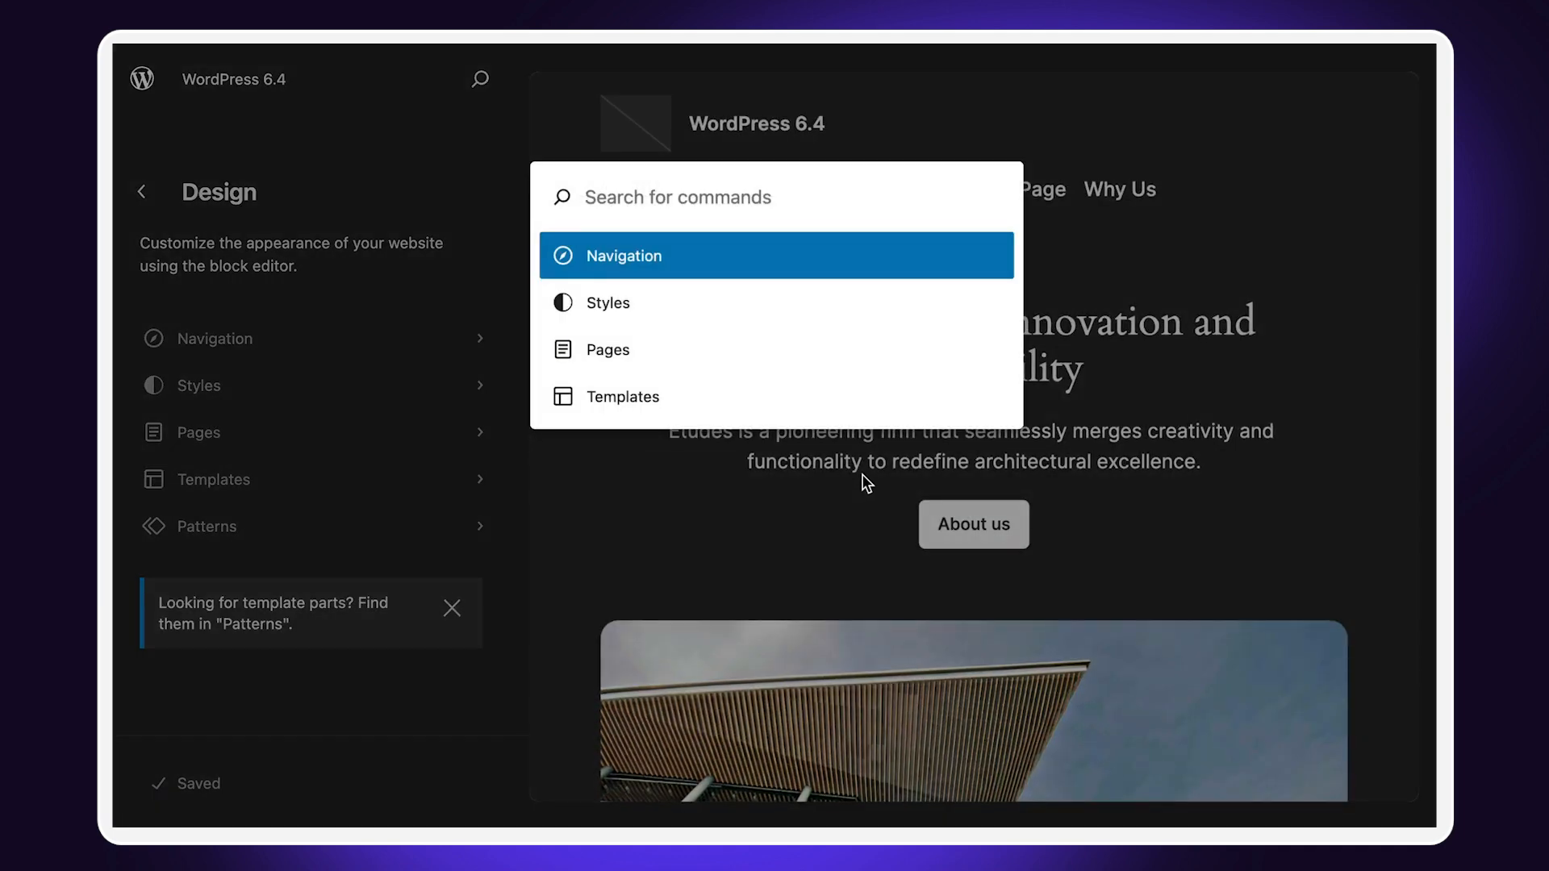
mouse_move(835, 225)
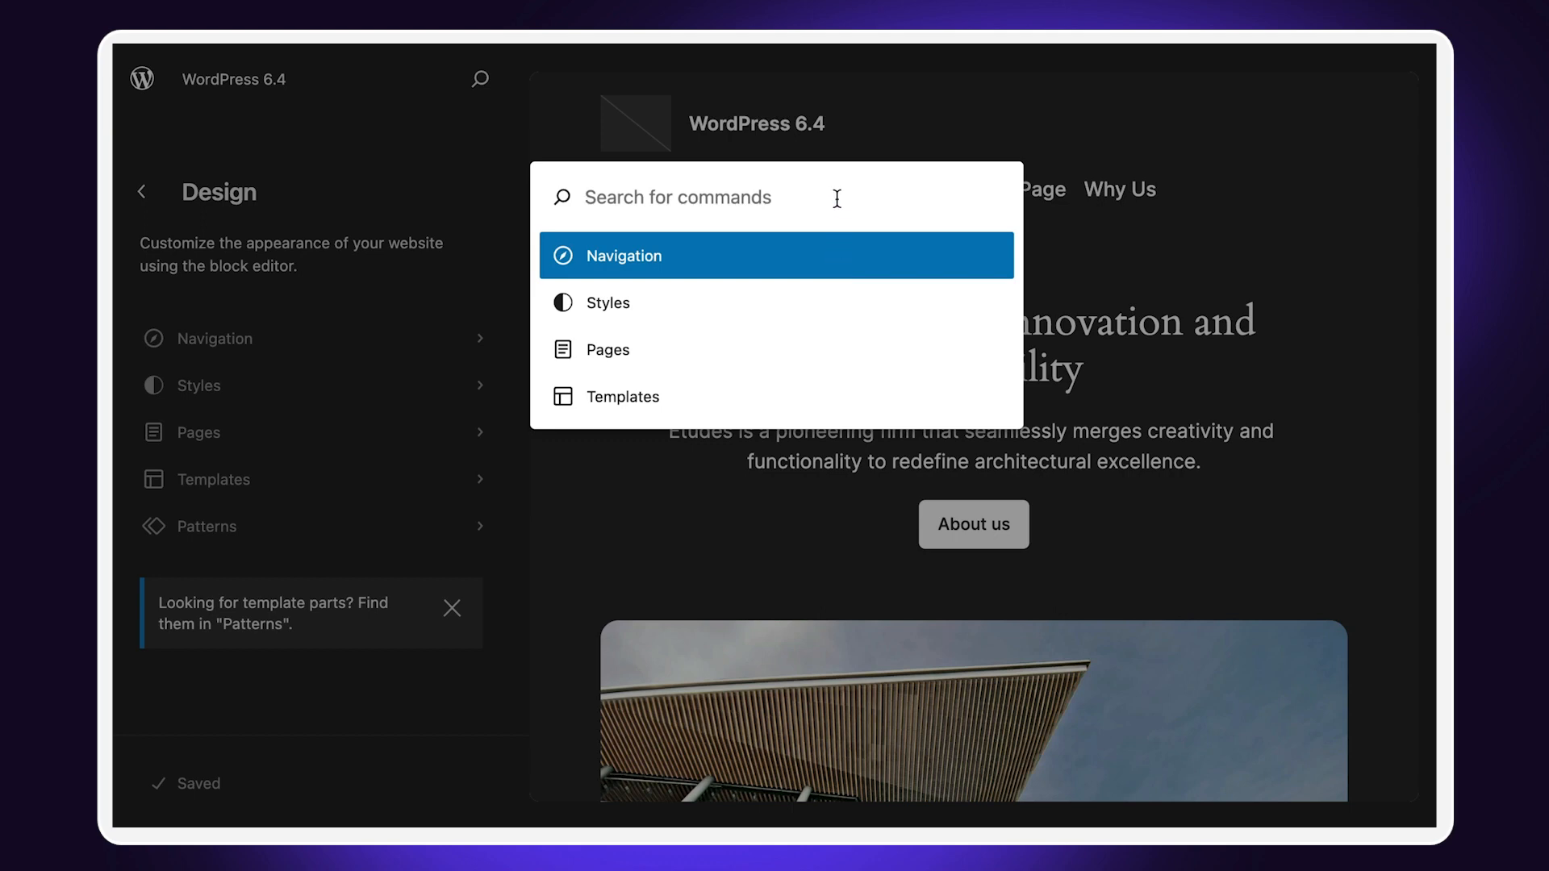
type("pattern")
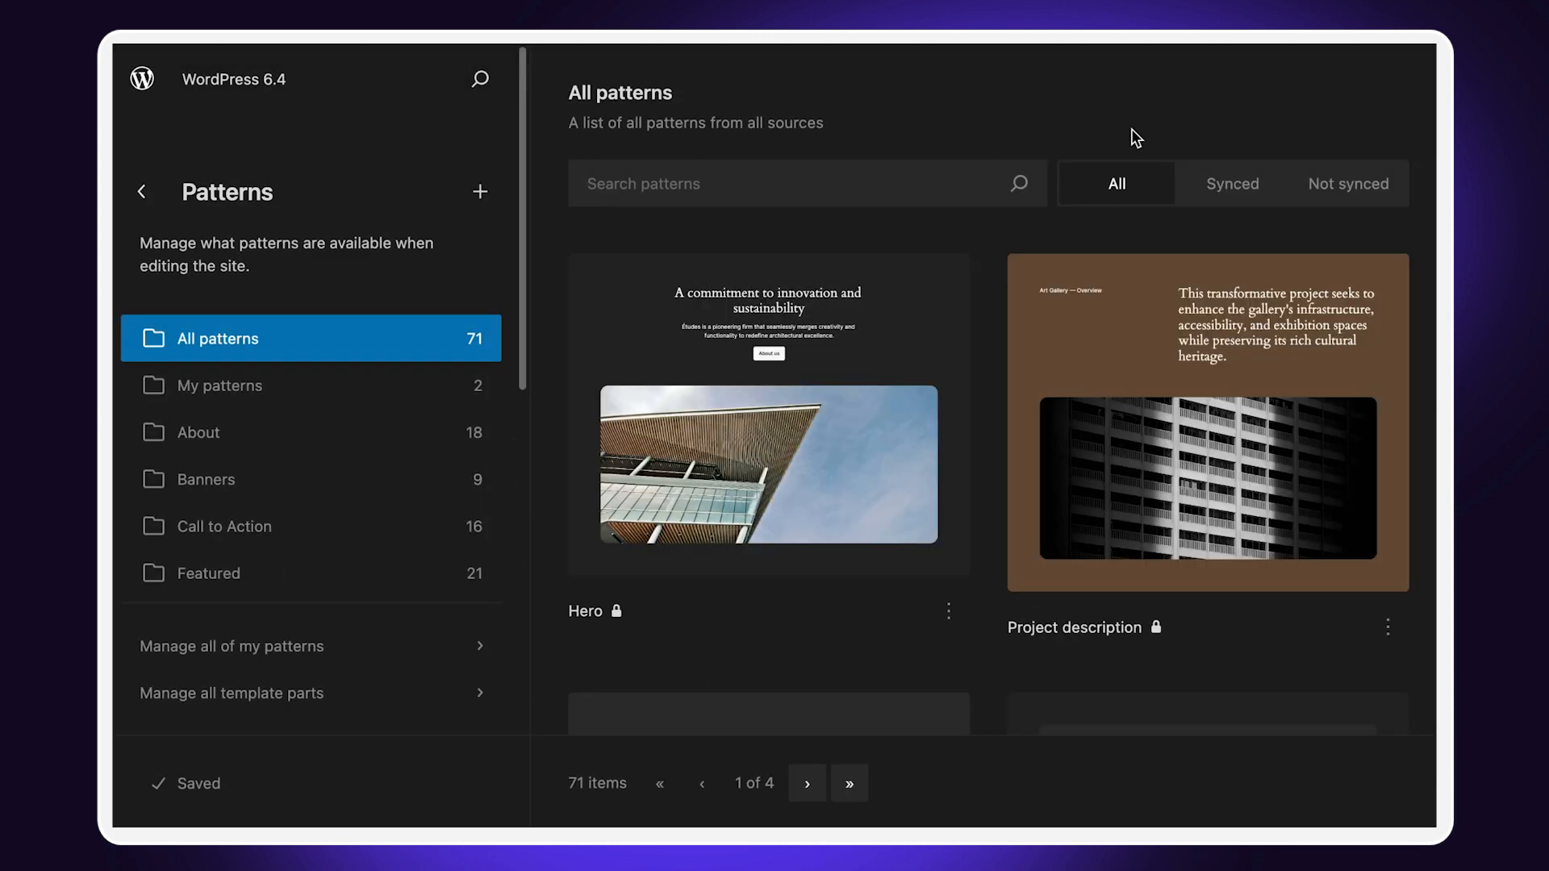
left_click(479, 79)
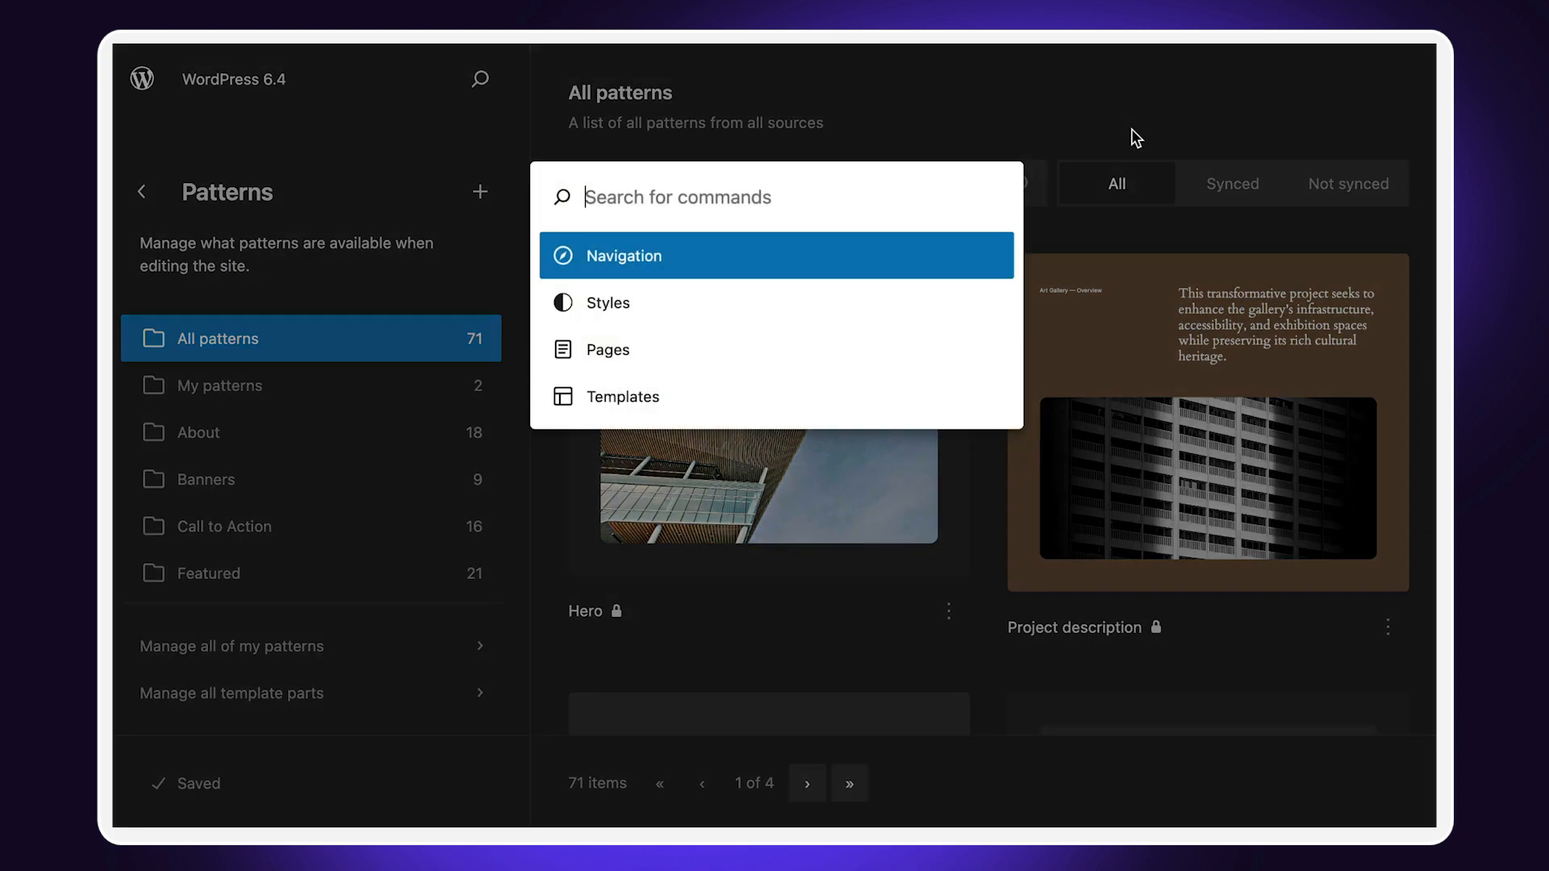
type("open")
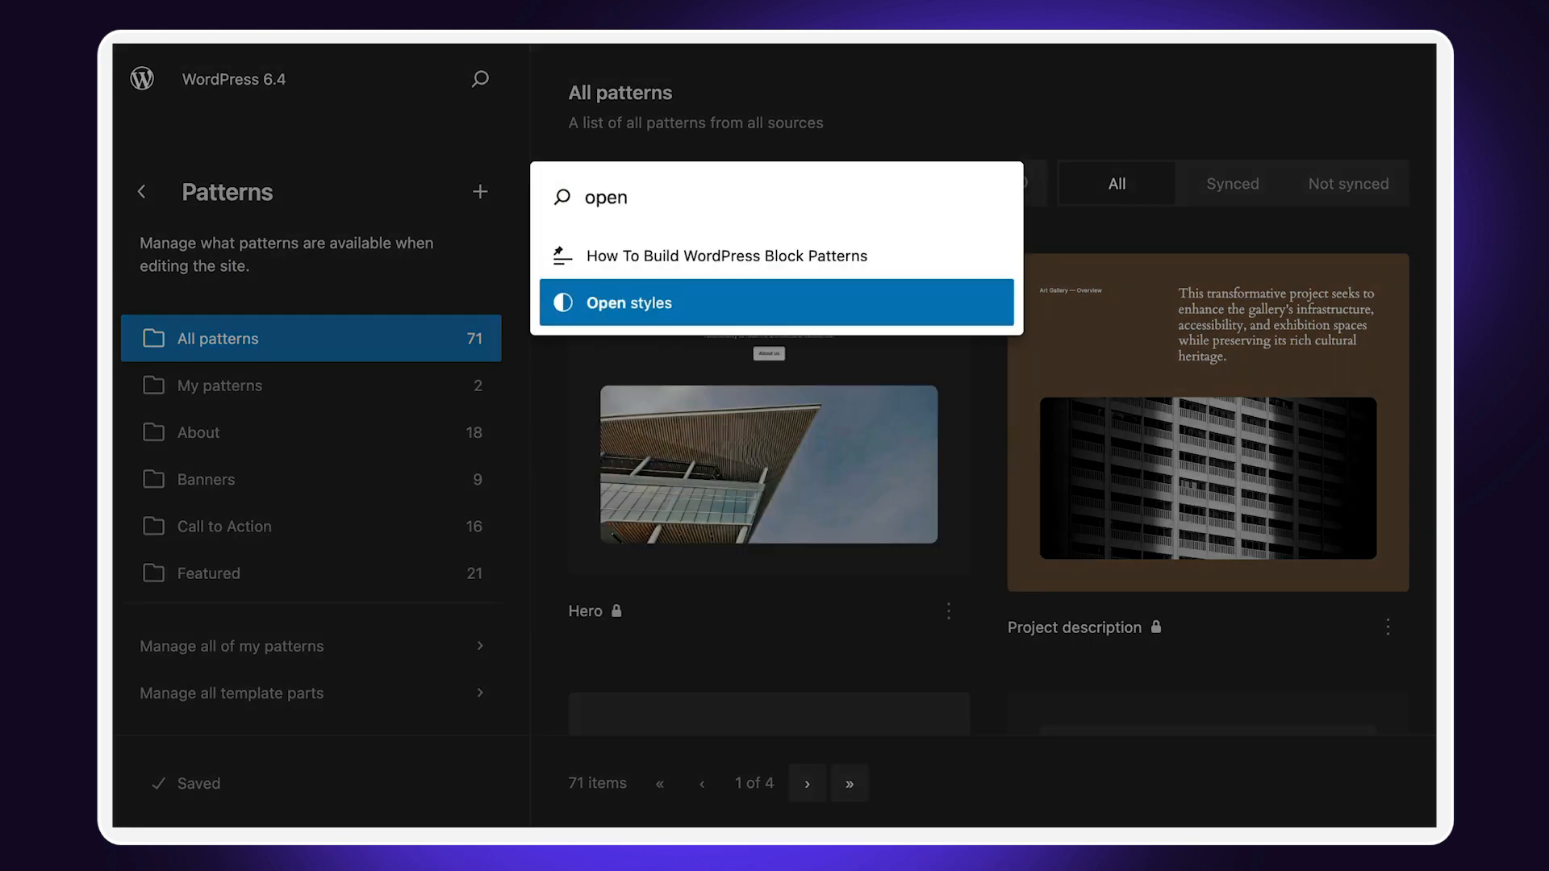
mouse_move(973, 286)
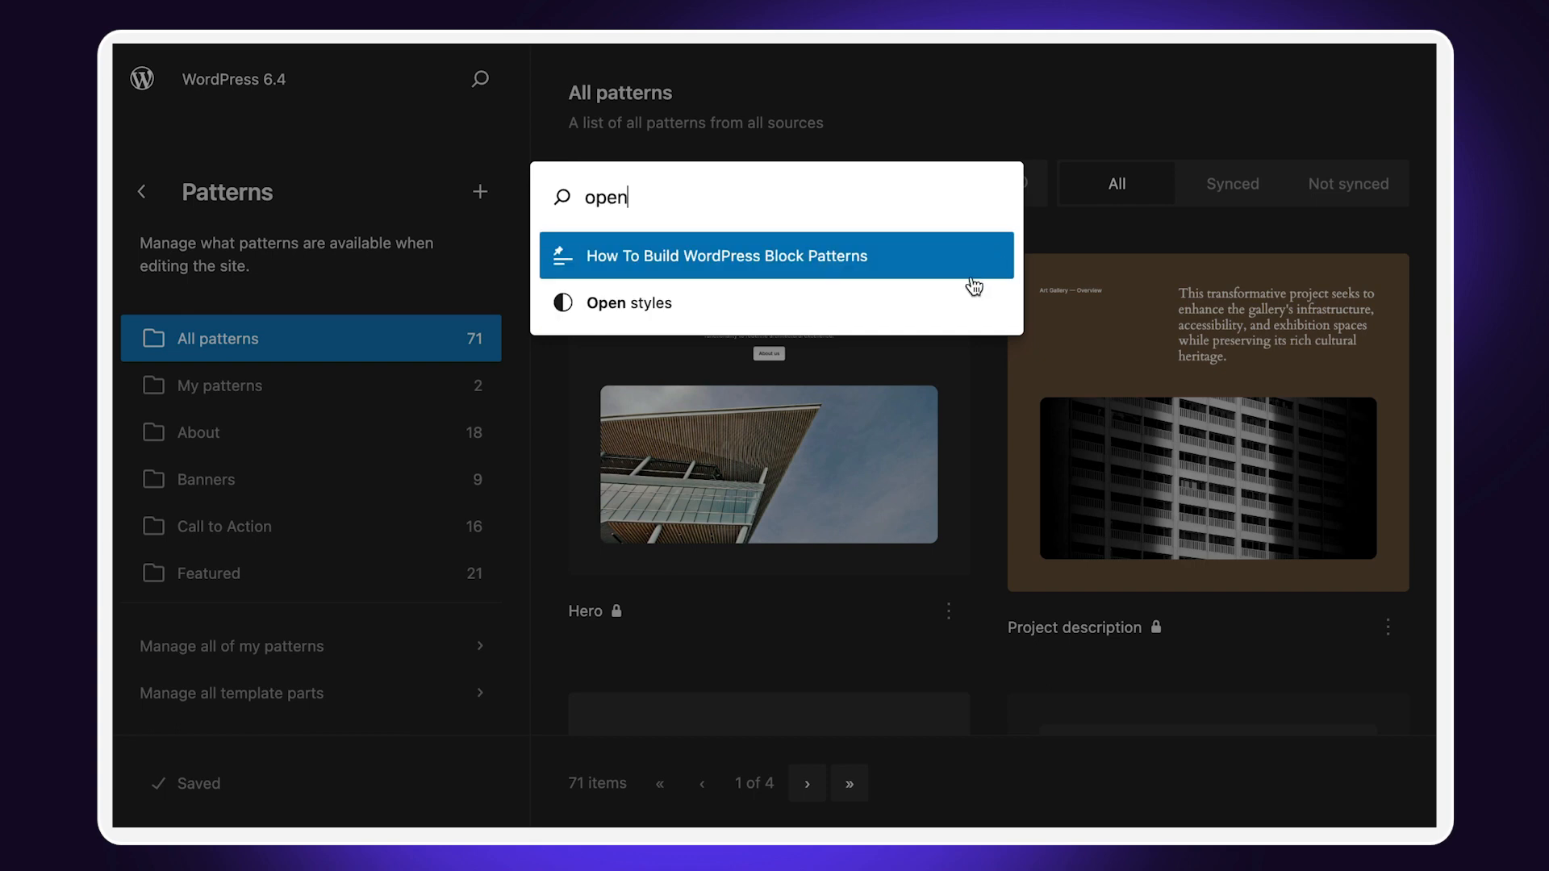
mouse_move(963, 314)
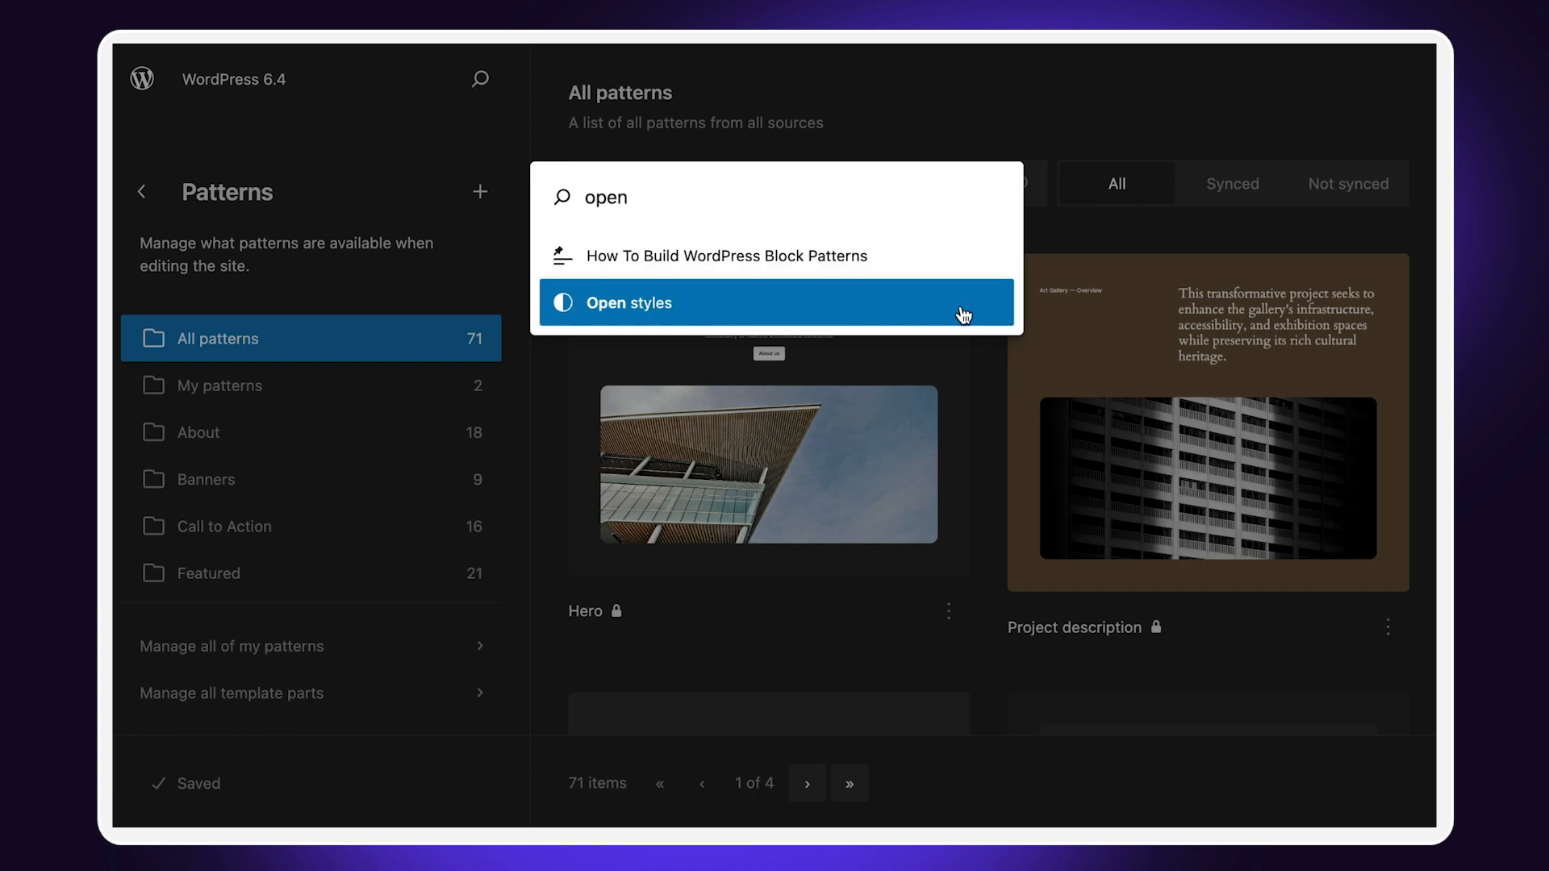
left_click(628, 303)
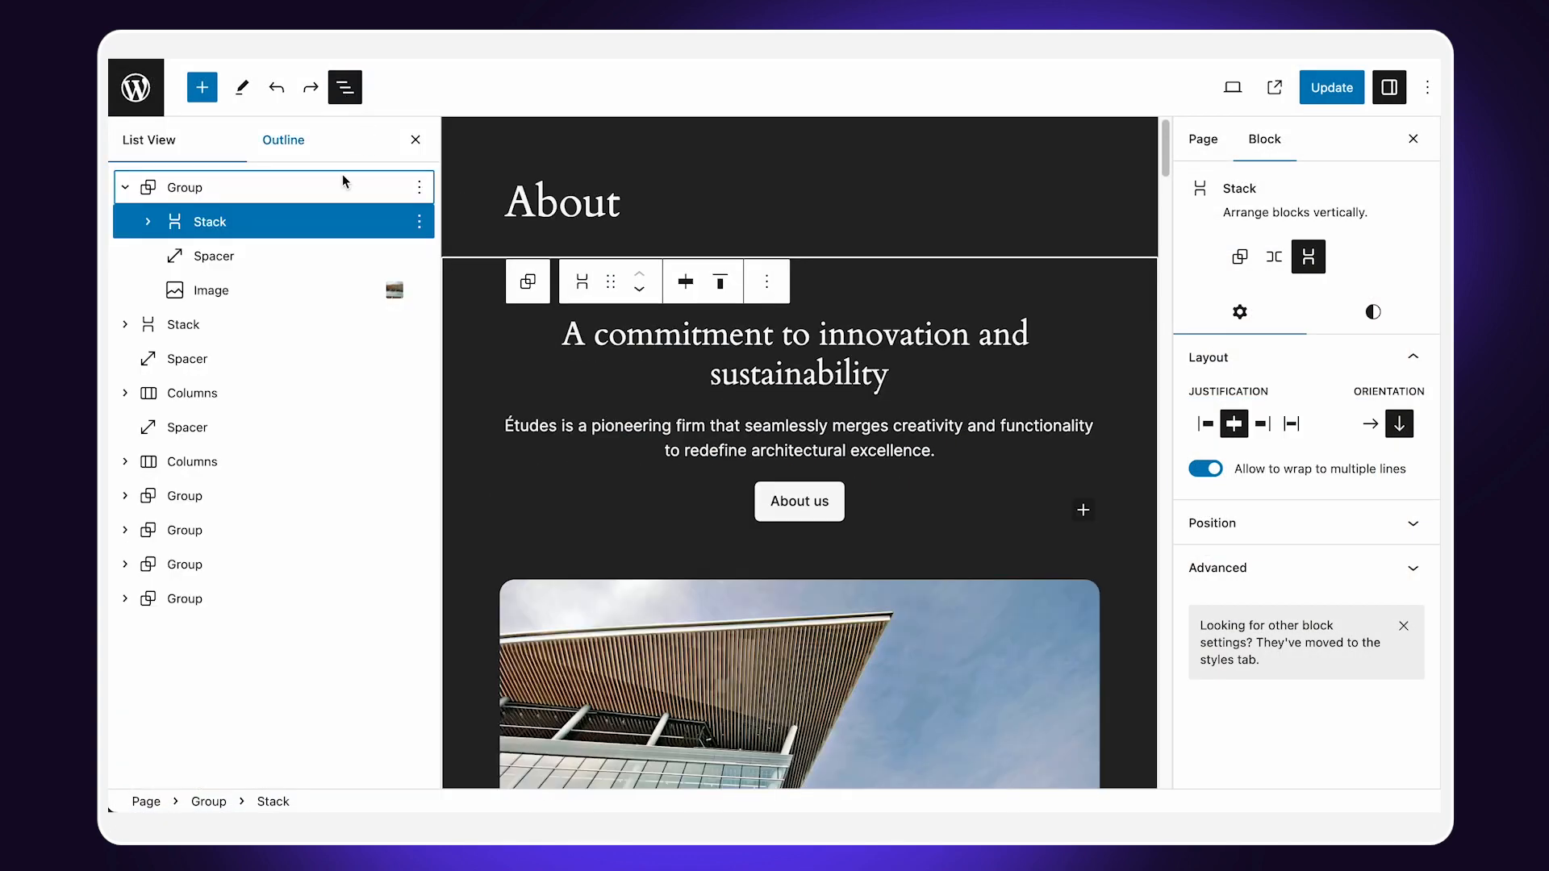
Select the five blocks below the first group and apply the palette's 'group' transform.
left_click(208, 290)
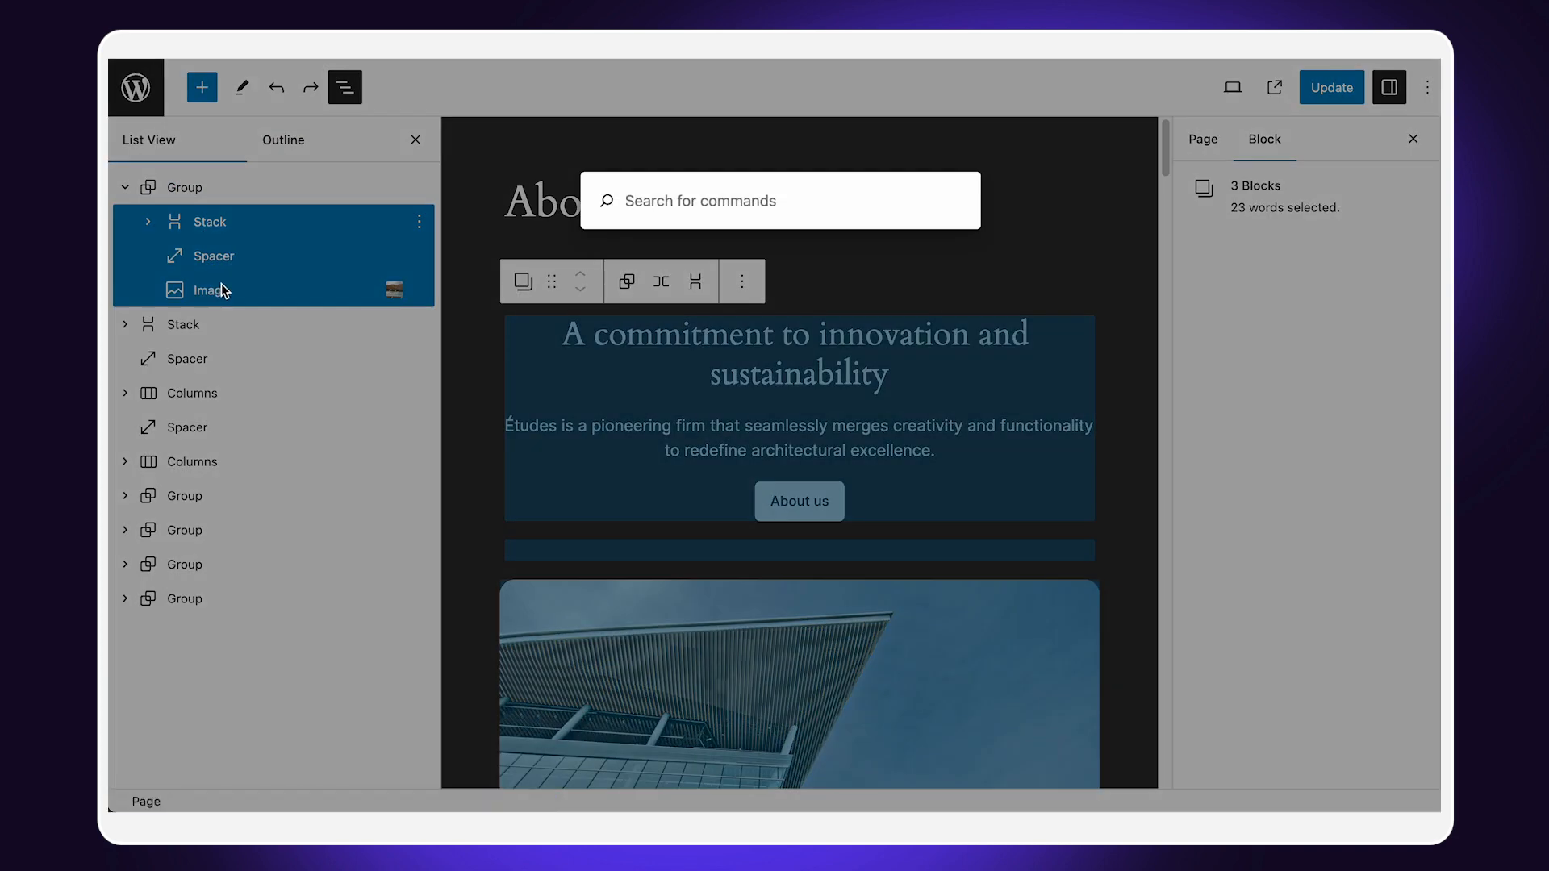
type("trans")
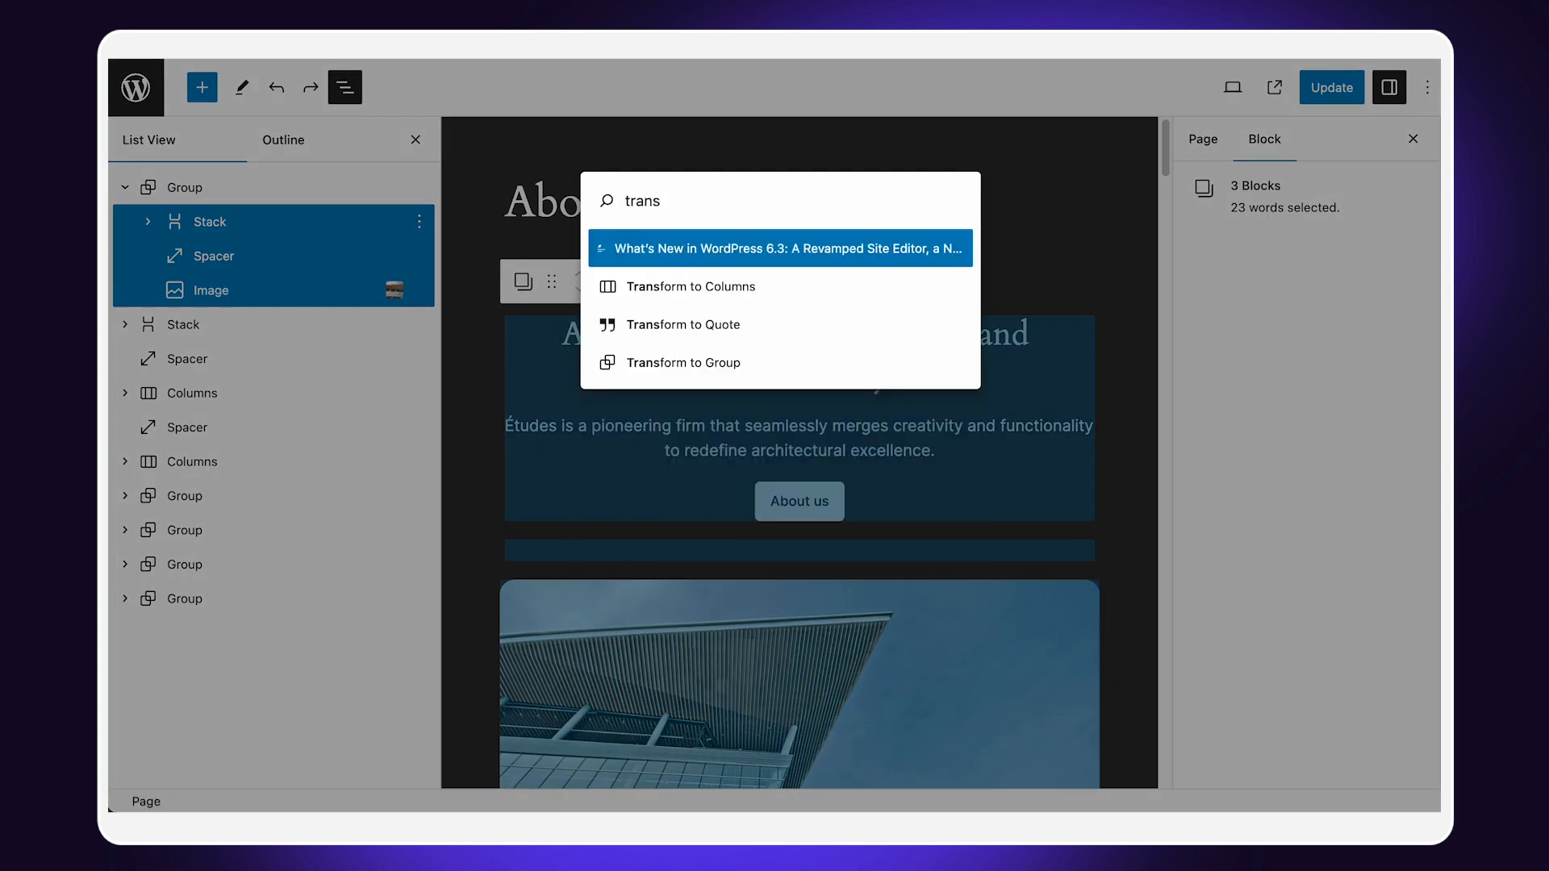
mouse_move(682, 324)
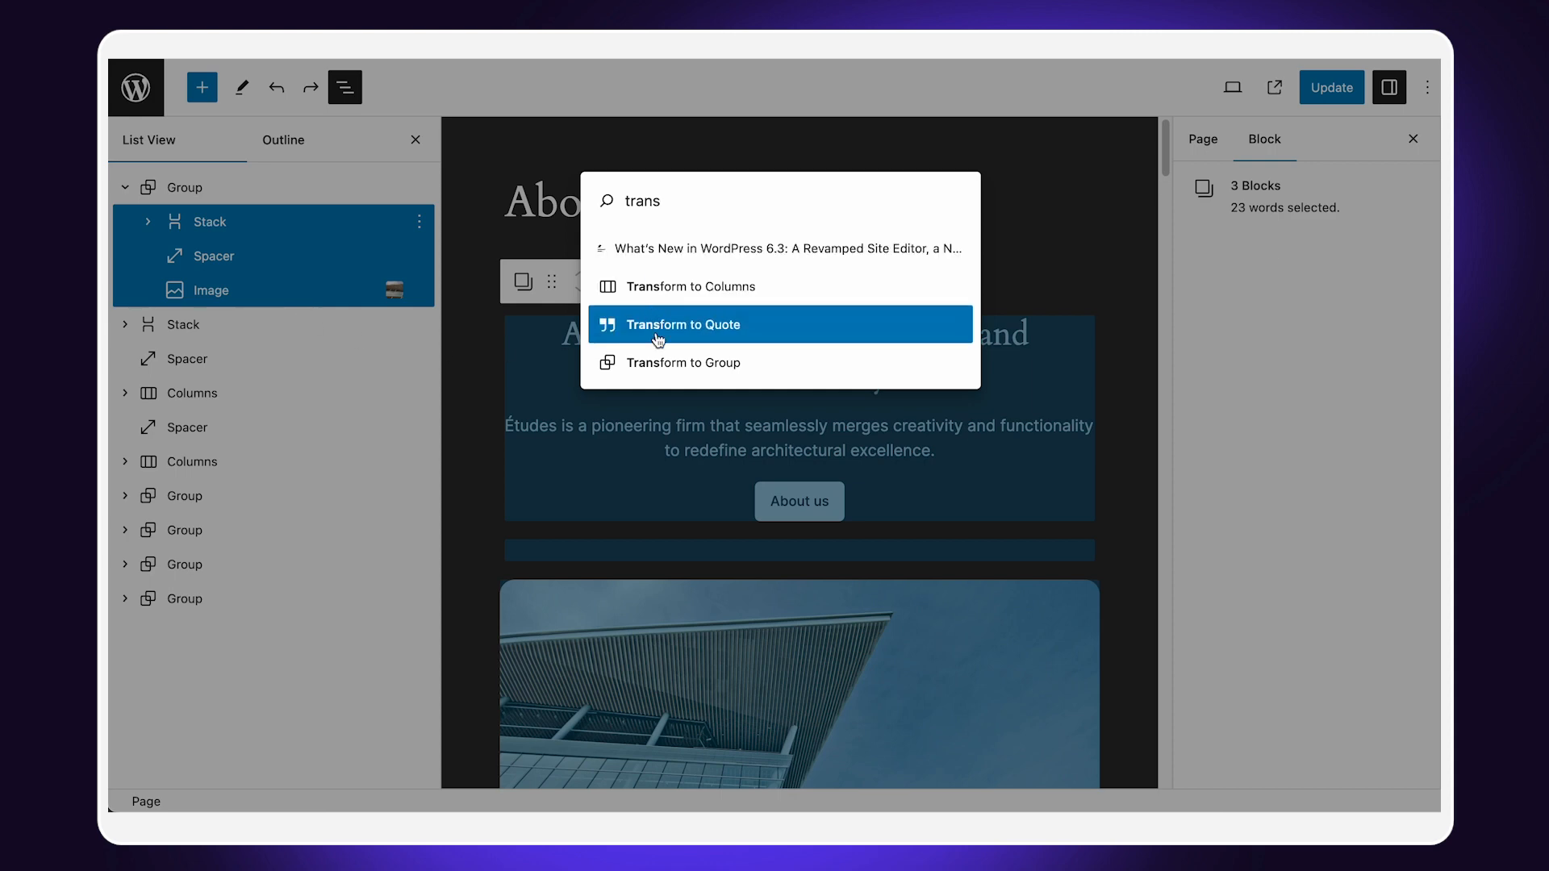
mouse_move(672, 362)
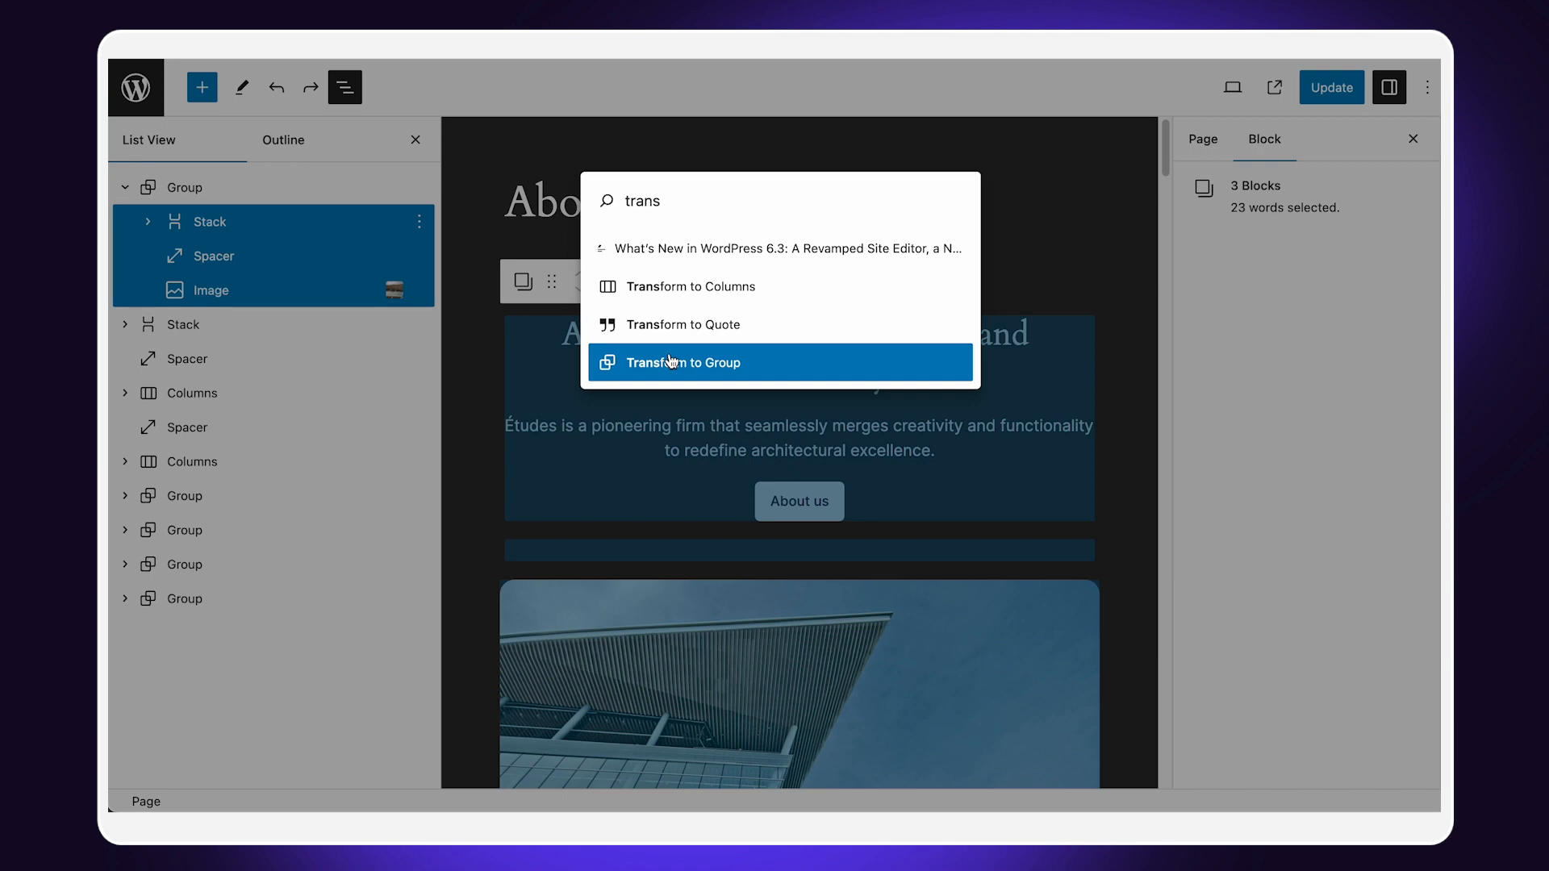
left_click(688, 363)
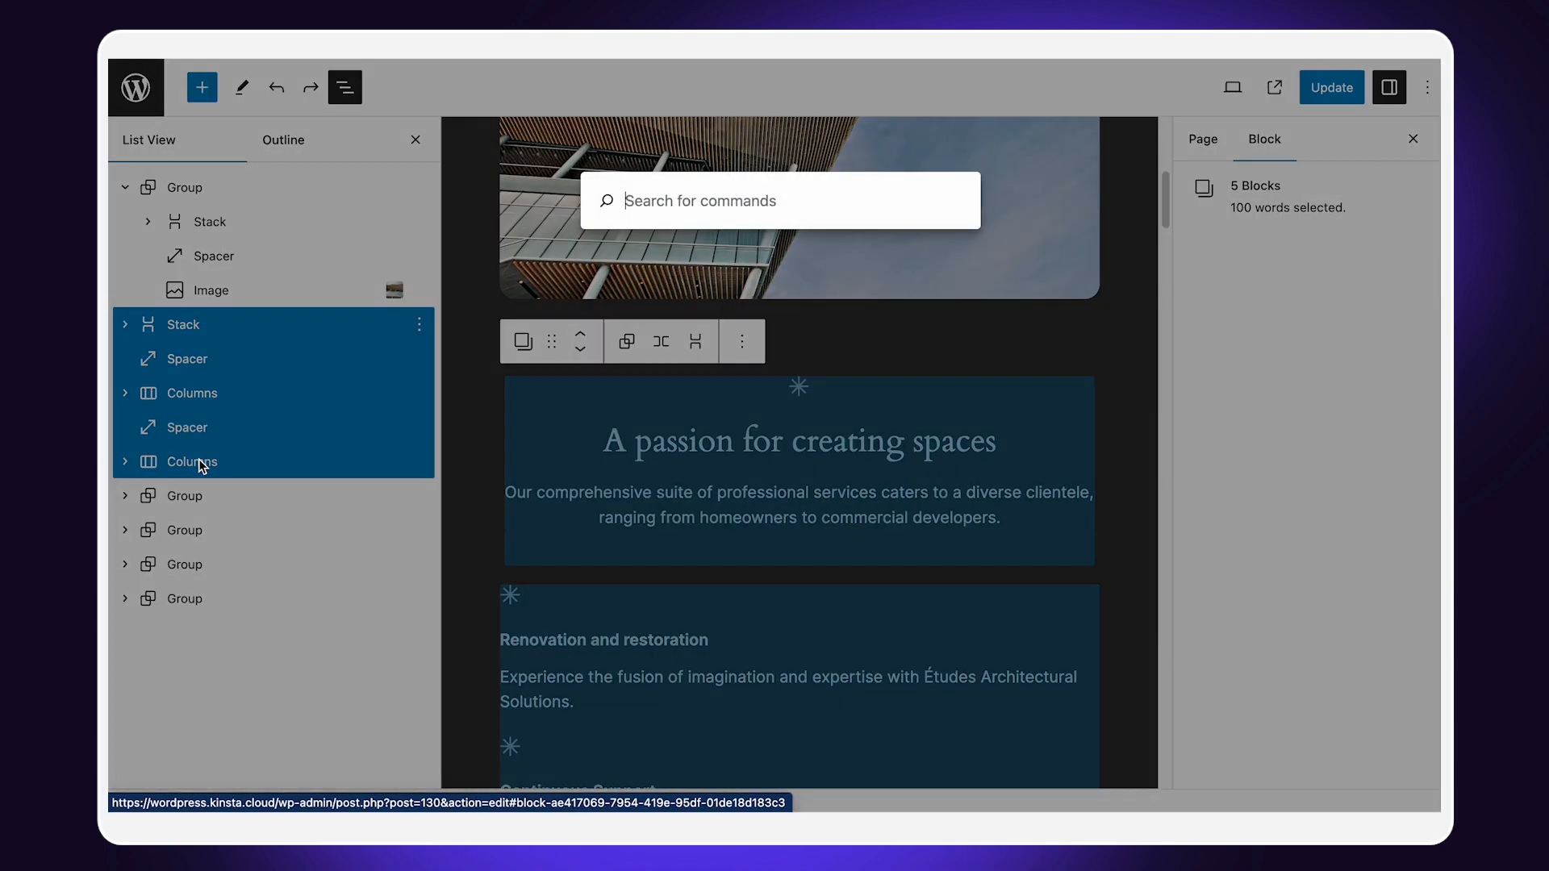
type("group")
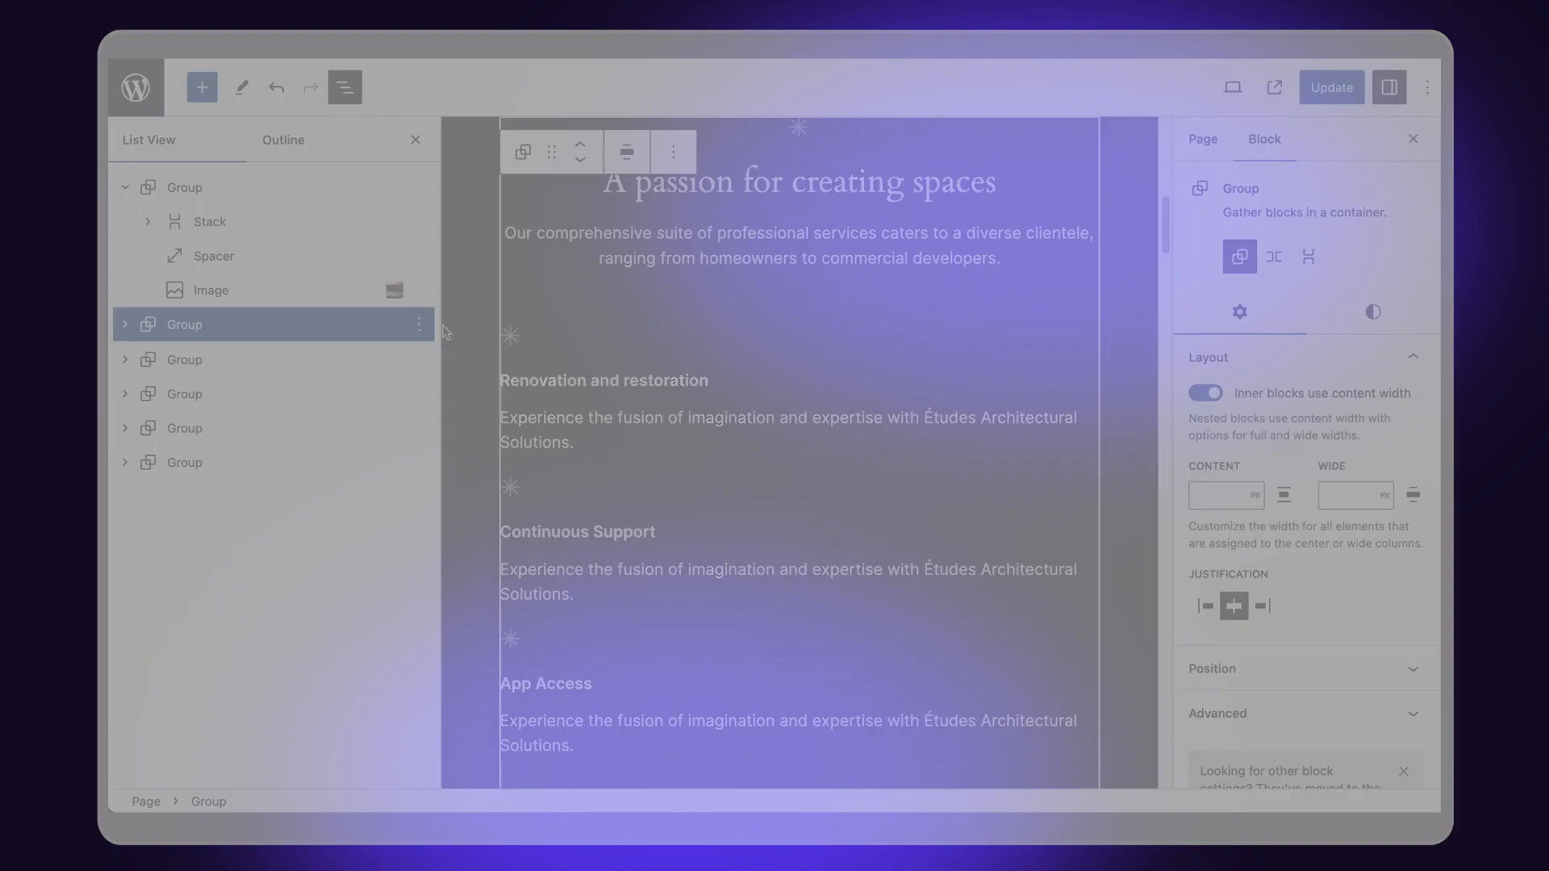
left_click(344, 87)
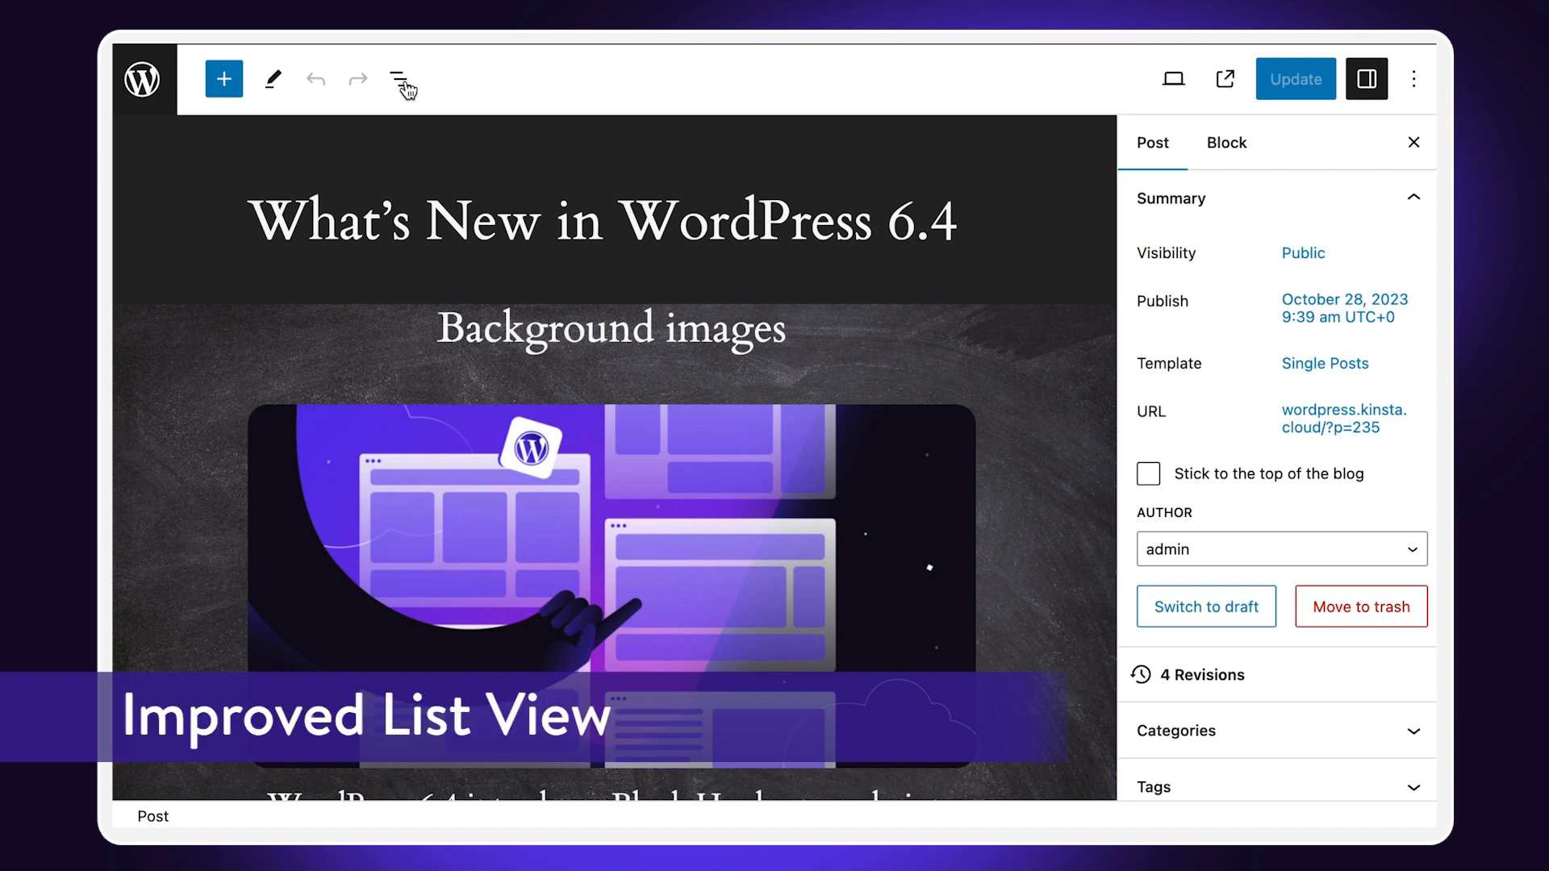
Expand Group in List View, choose Rename, and type 'Custom he' as its name.
left_click(400, 79)
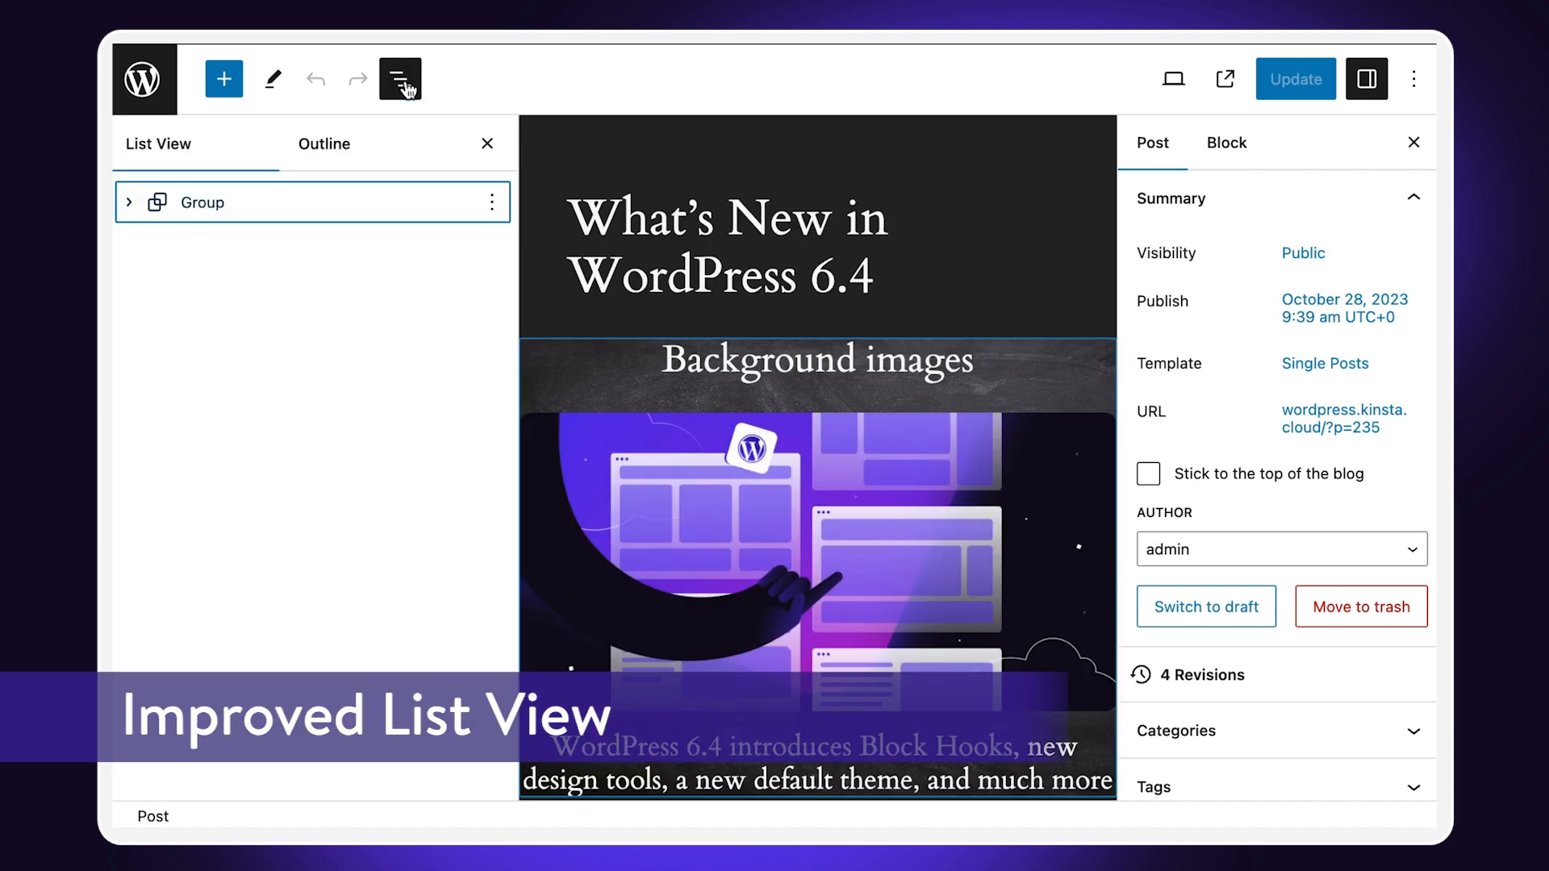
left_click(129, 202)
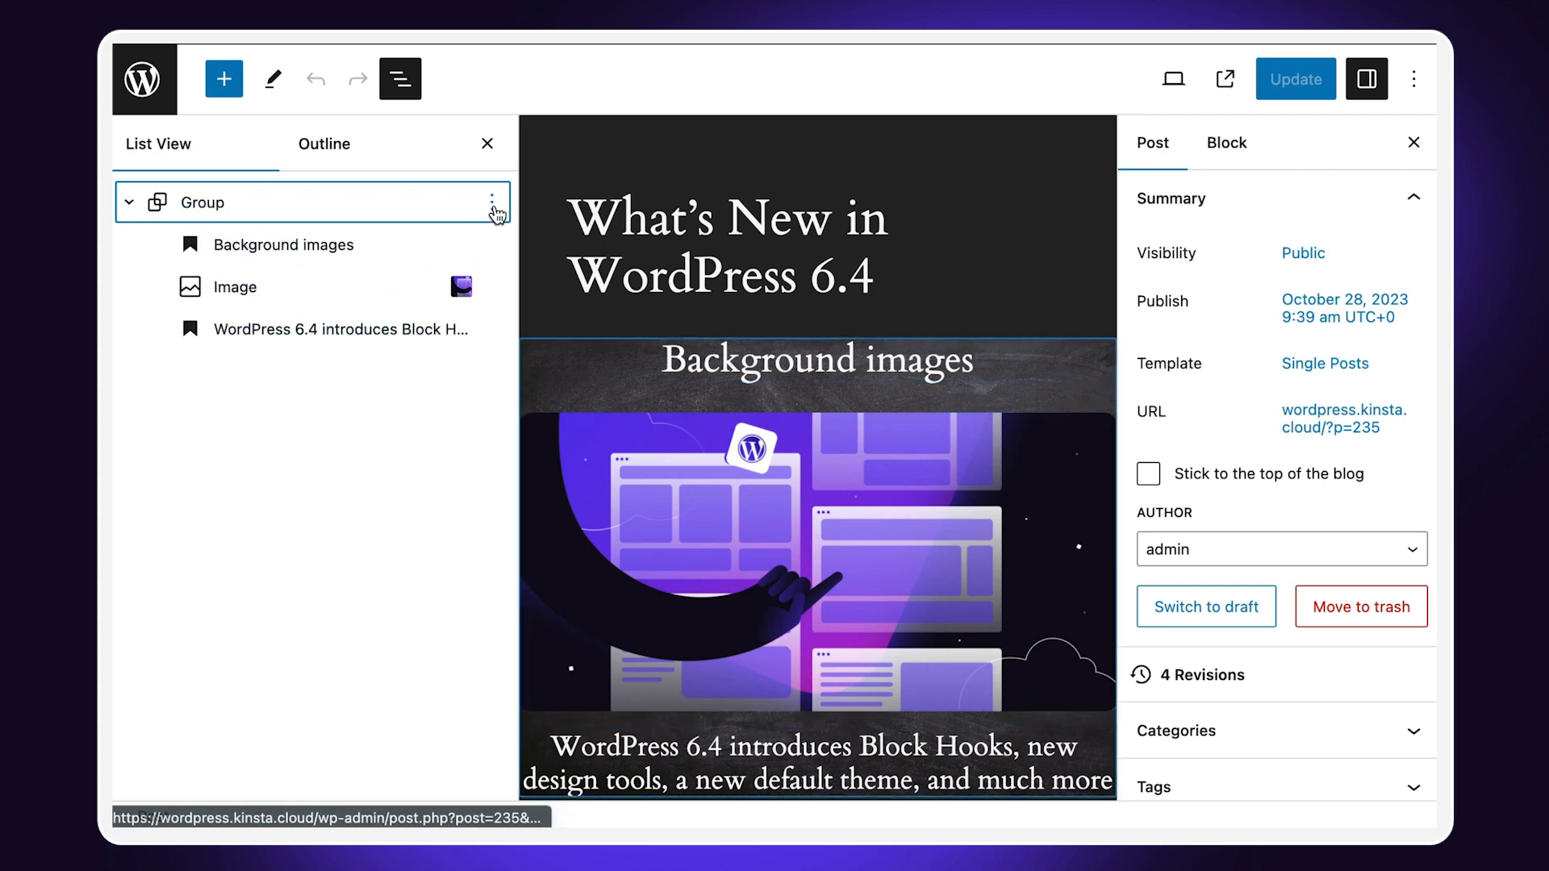
left_click(492, 201)
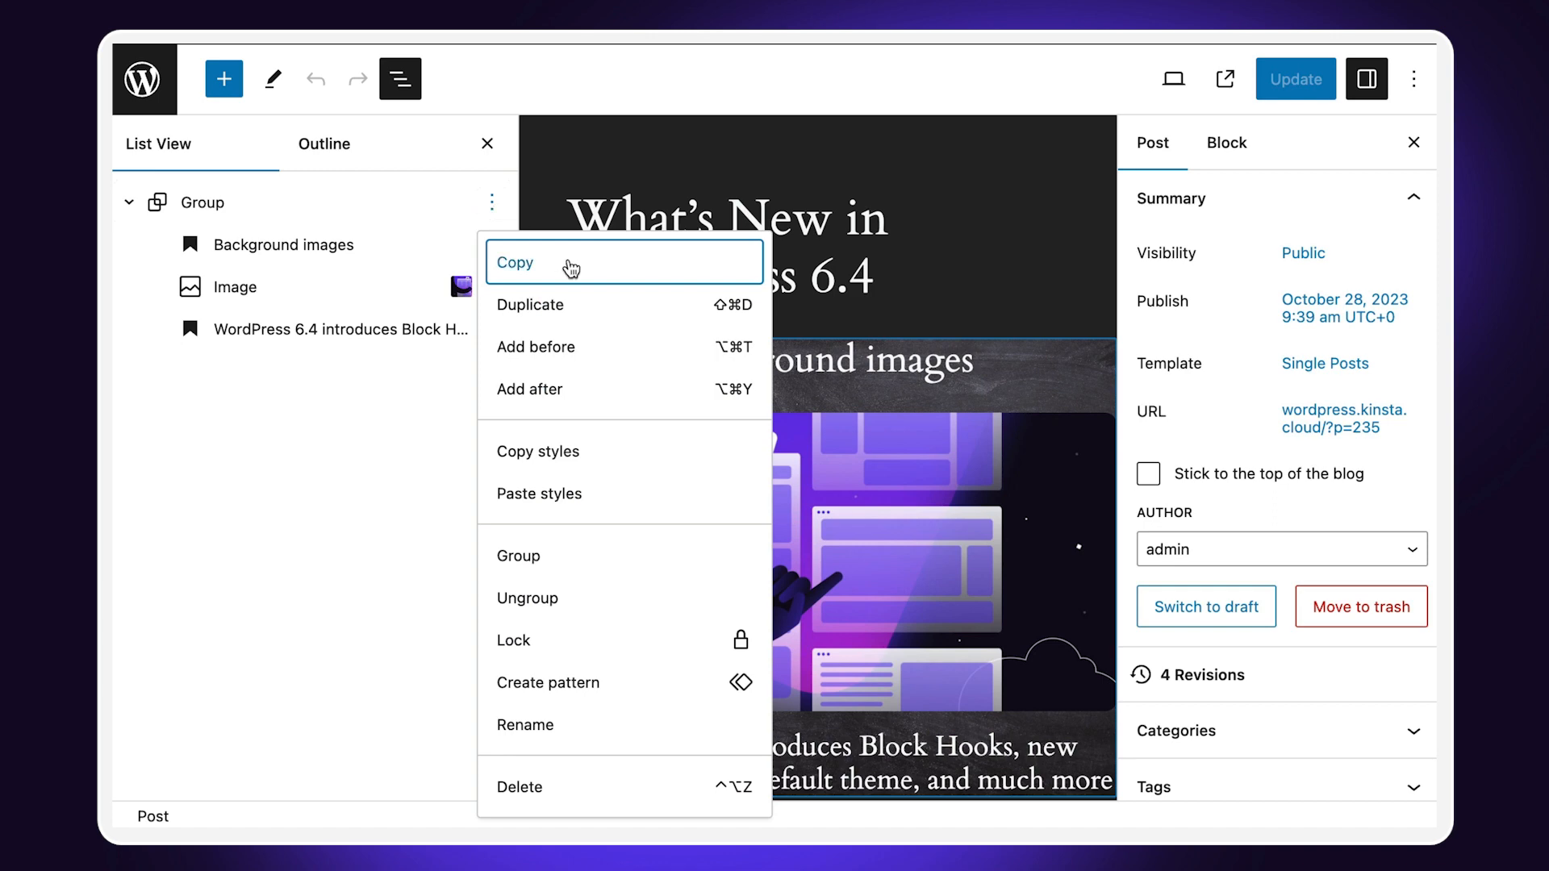
mouse_move(590, 352)
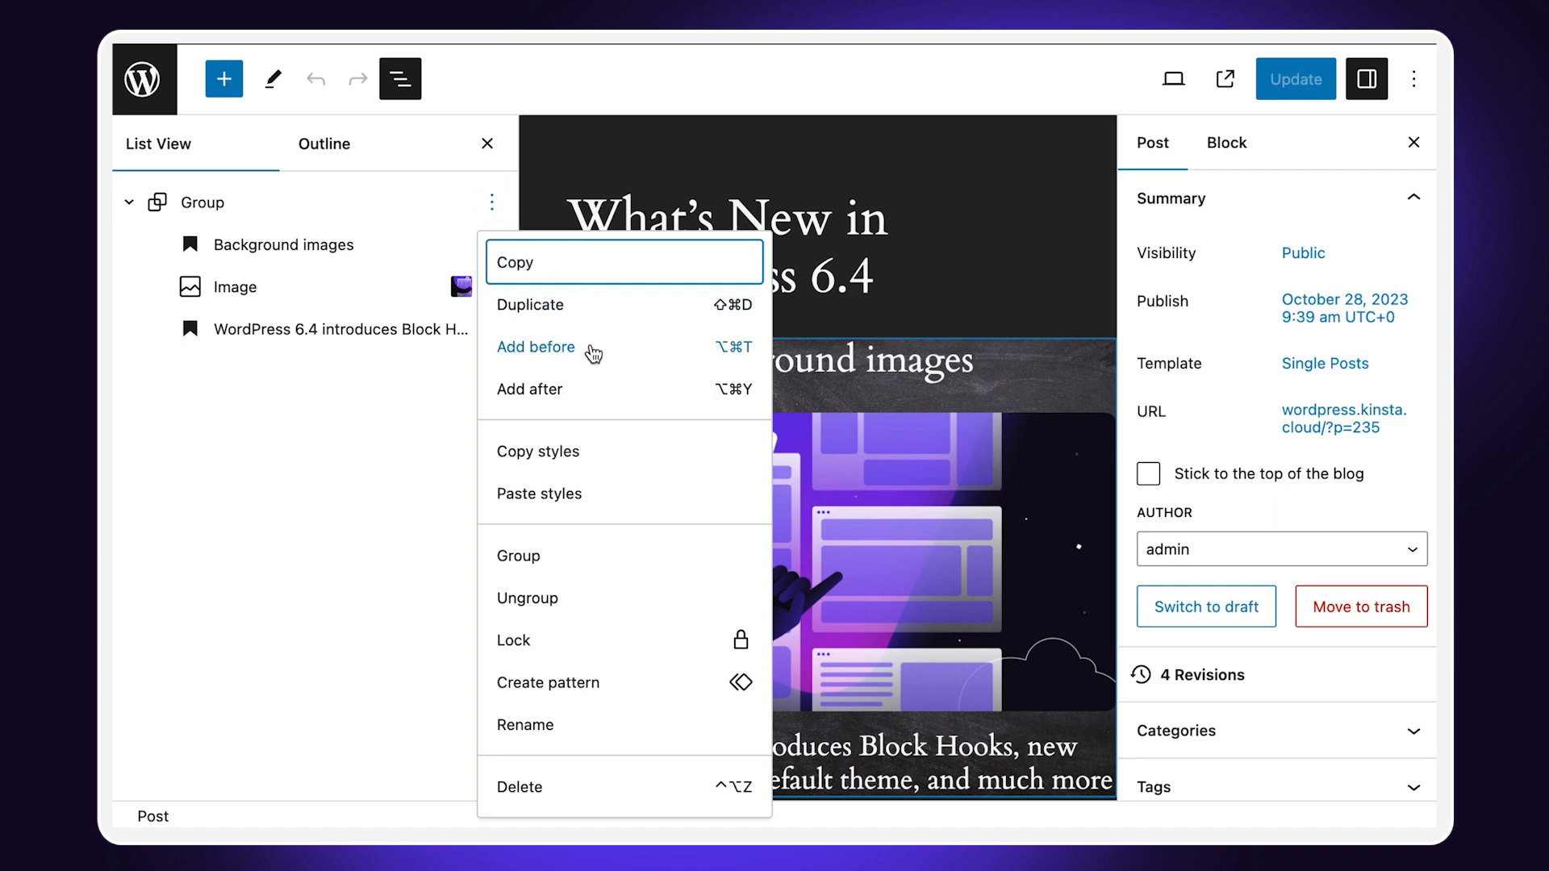
mouse_move(603, 476)
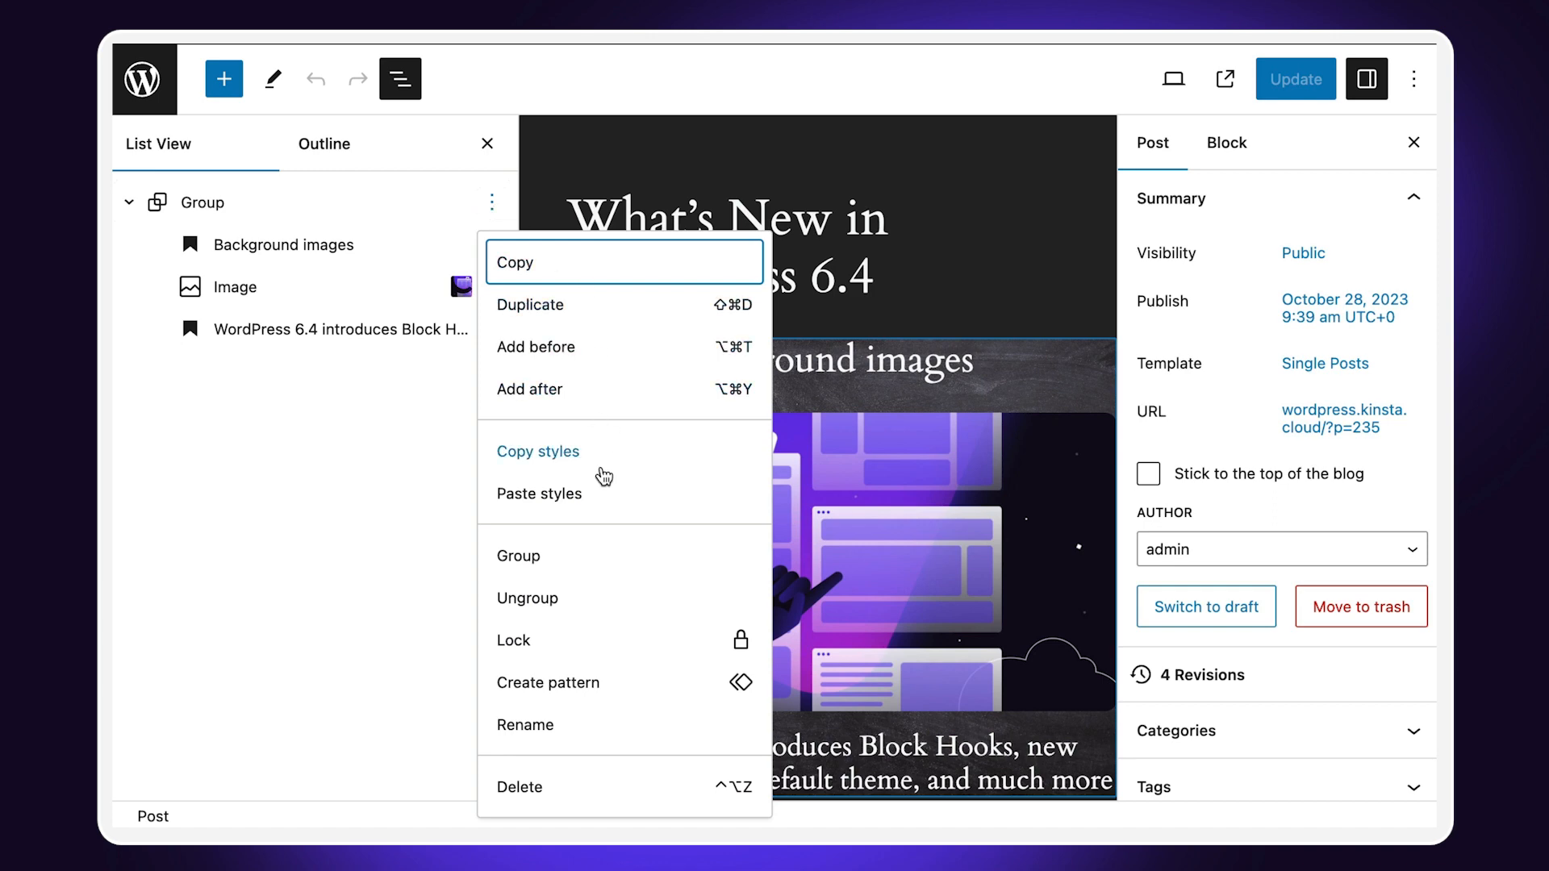
mouse_move(600, 744)
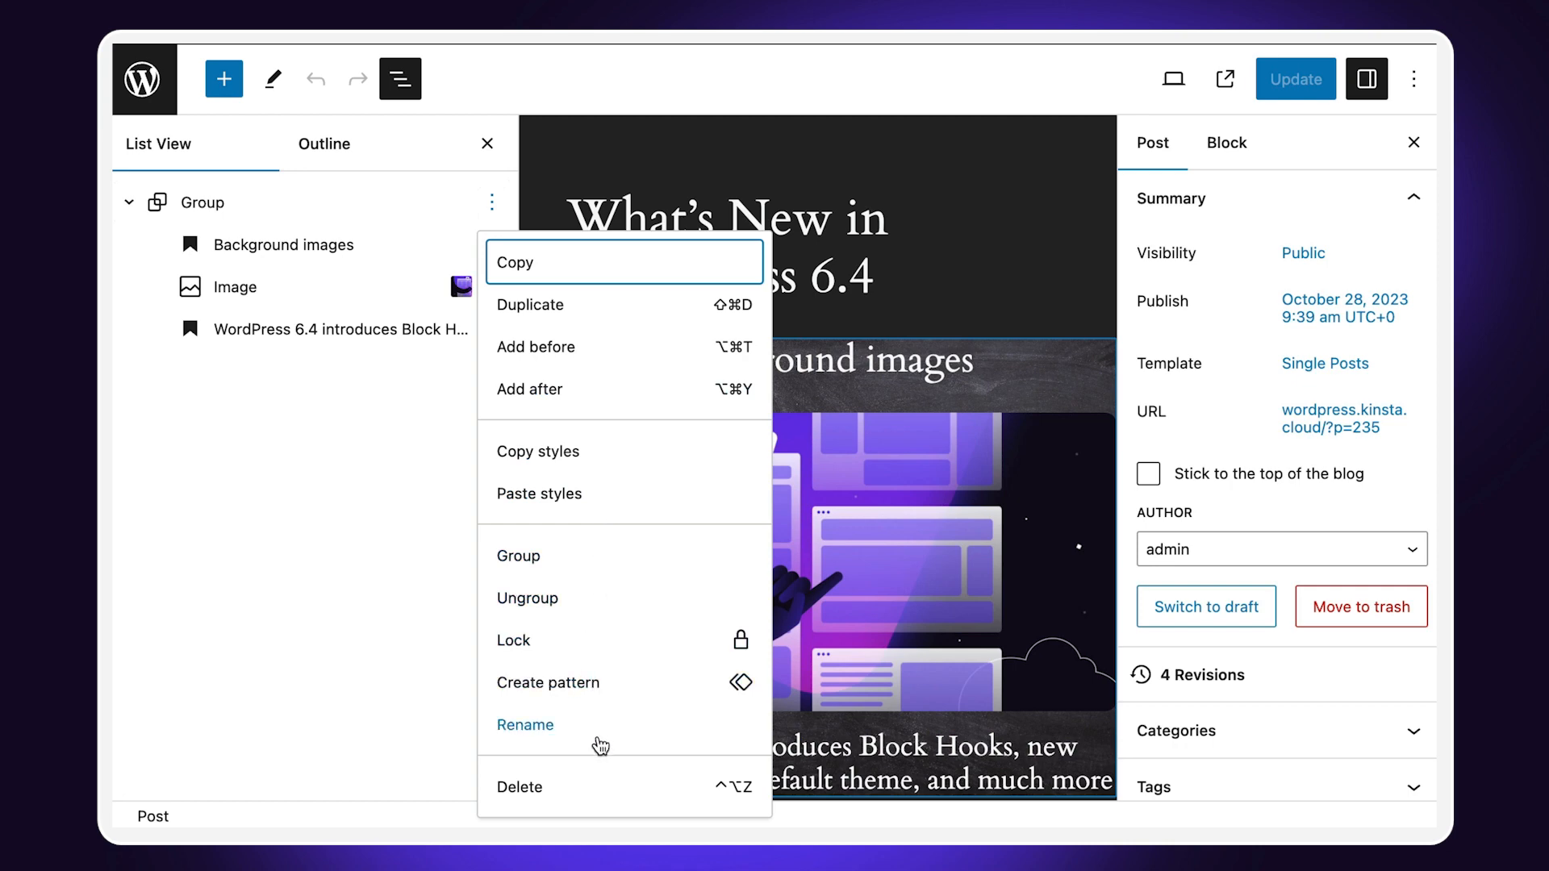
mouse_move(602, 741)
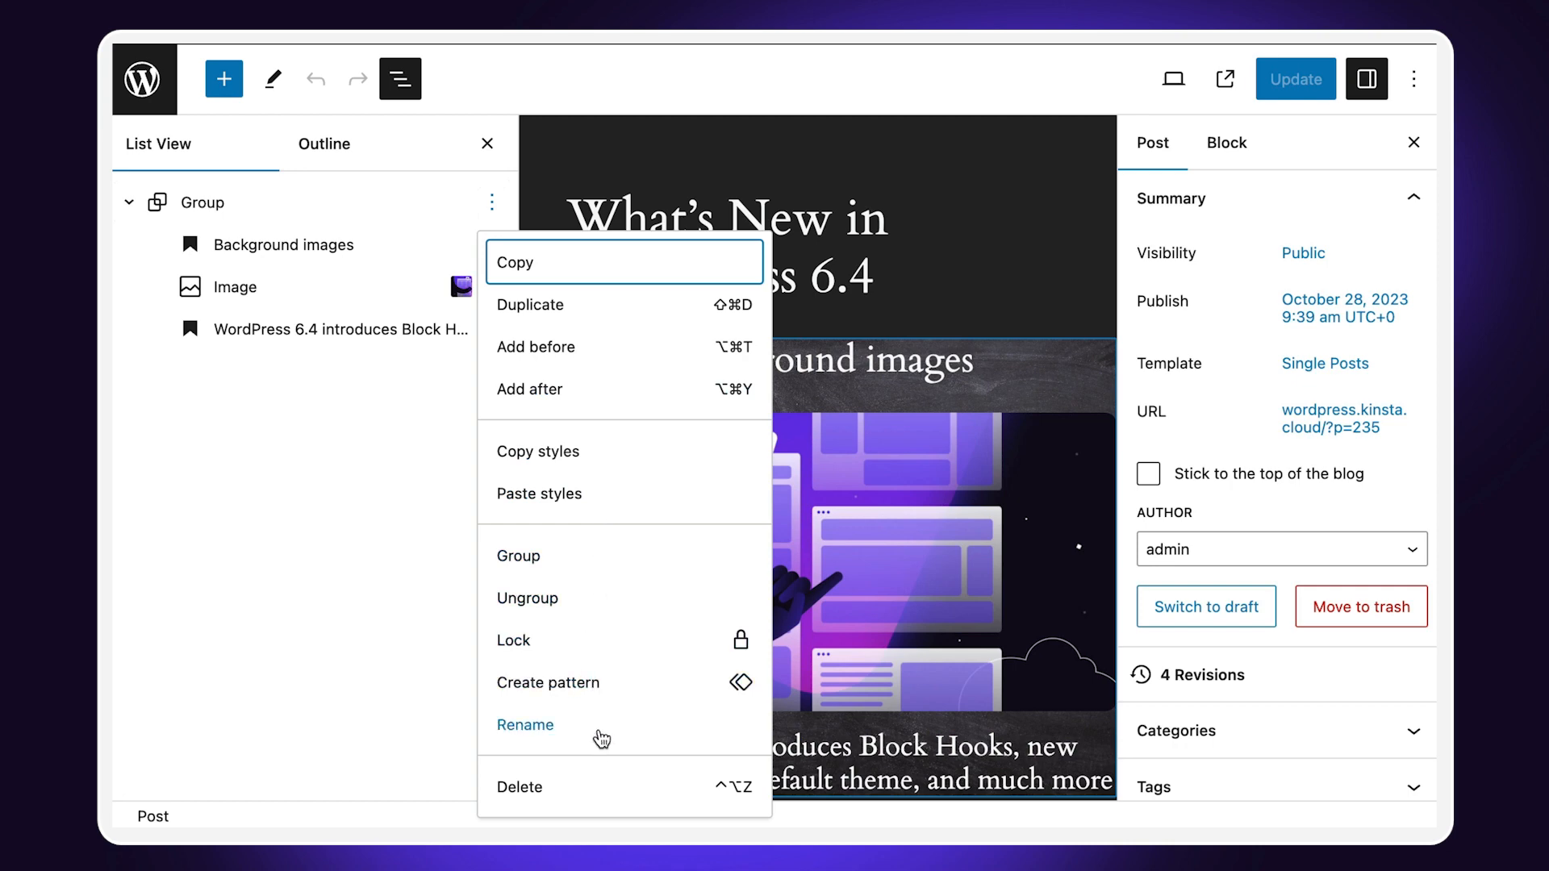
left_click(525, 725)
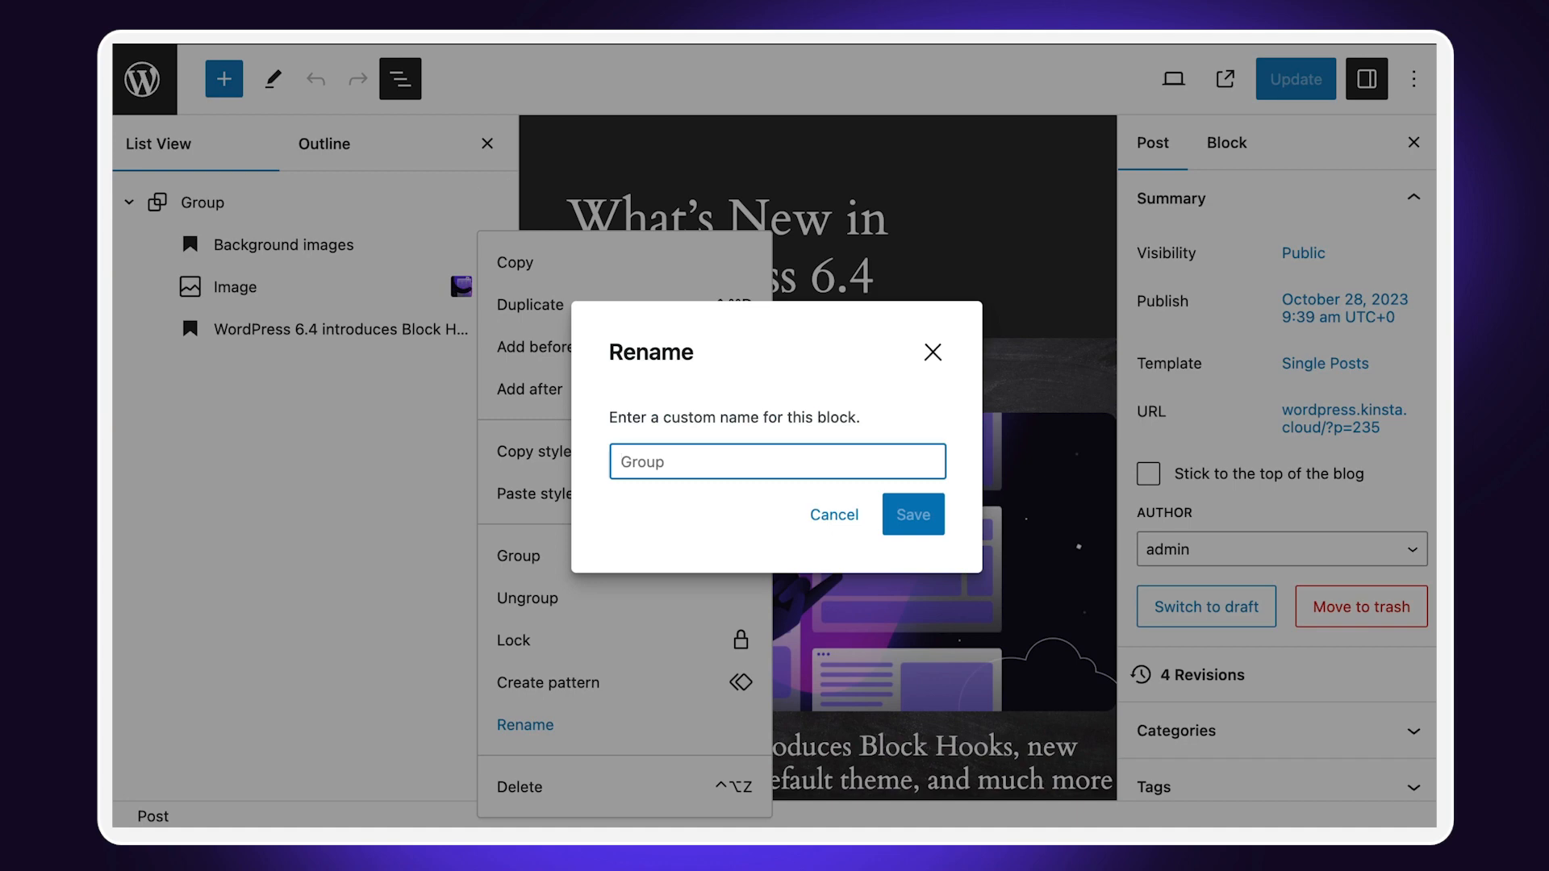
type("Custom he")
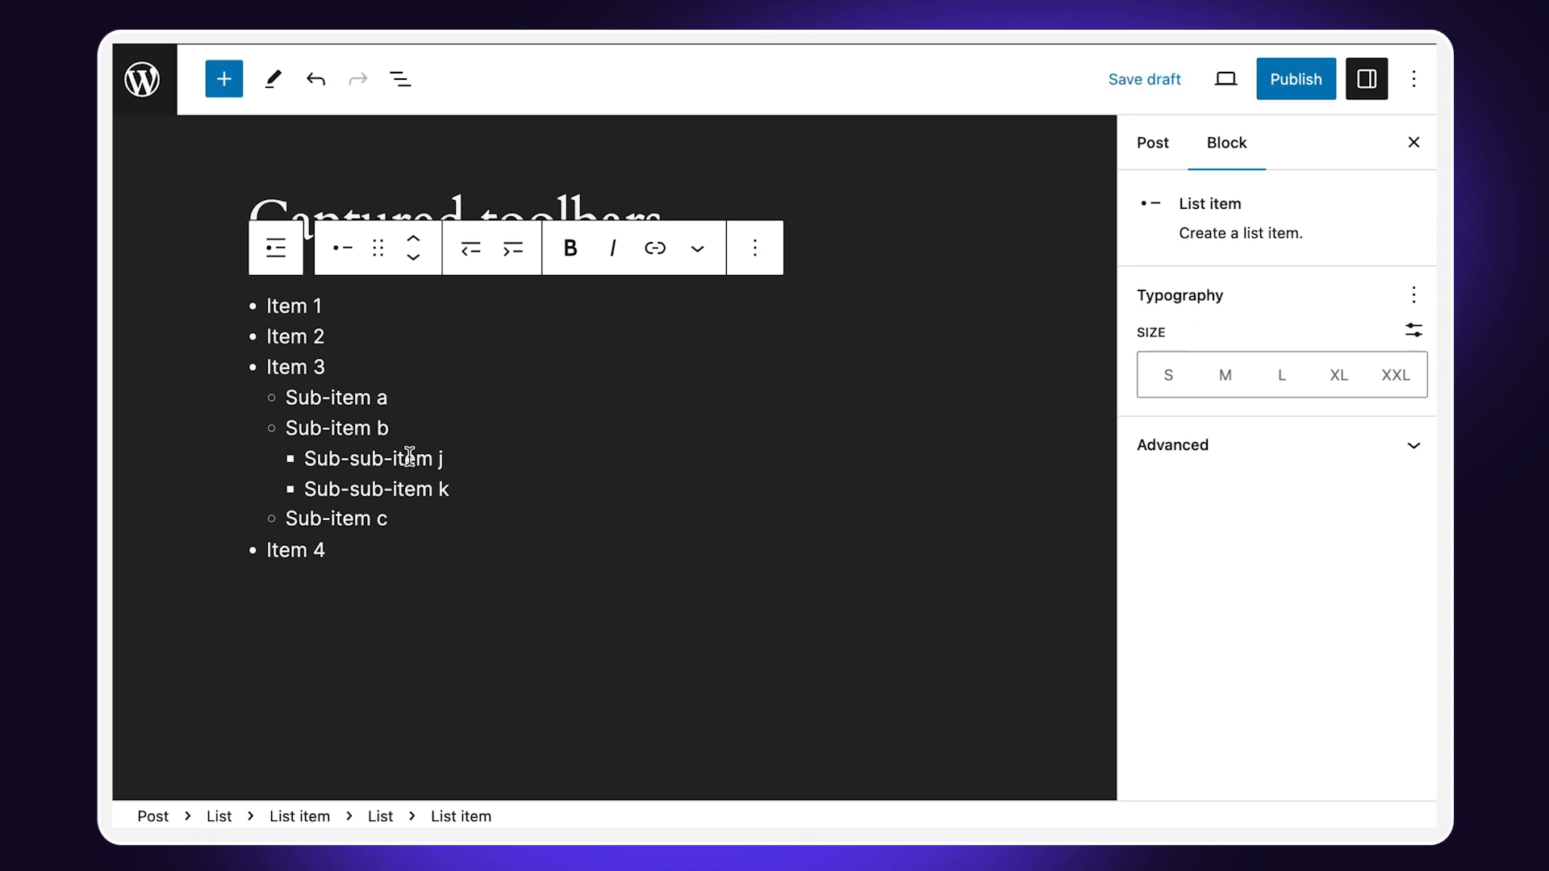
Select Sub-sub-item j, then indent Item 3 and its sub-items under Item 2.
left_click(511, 247)
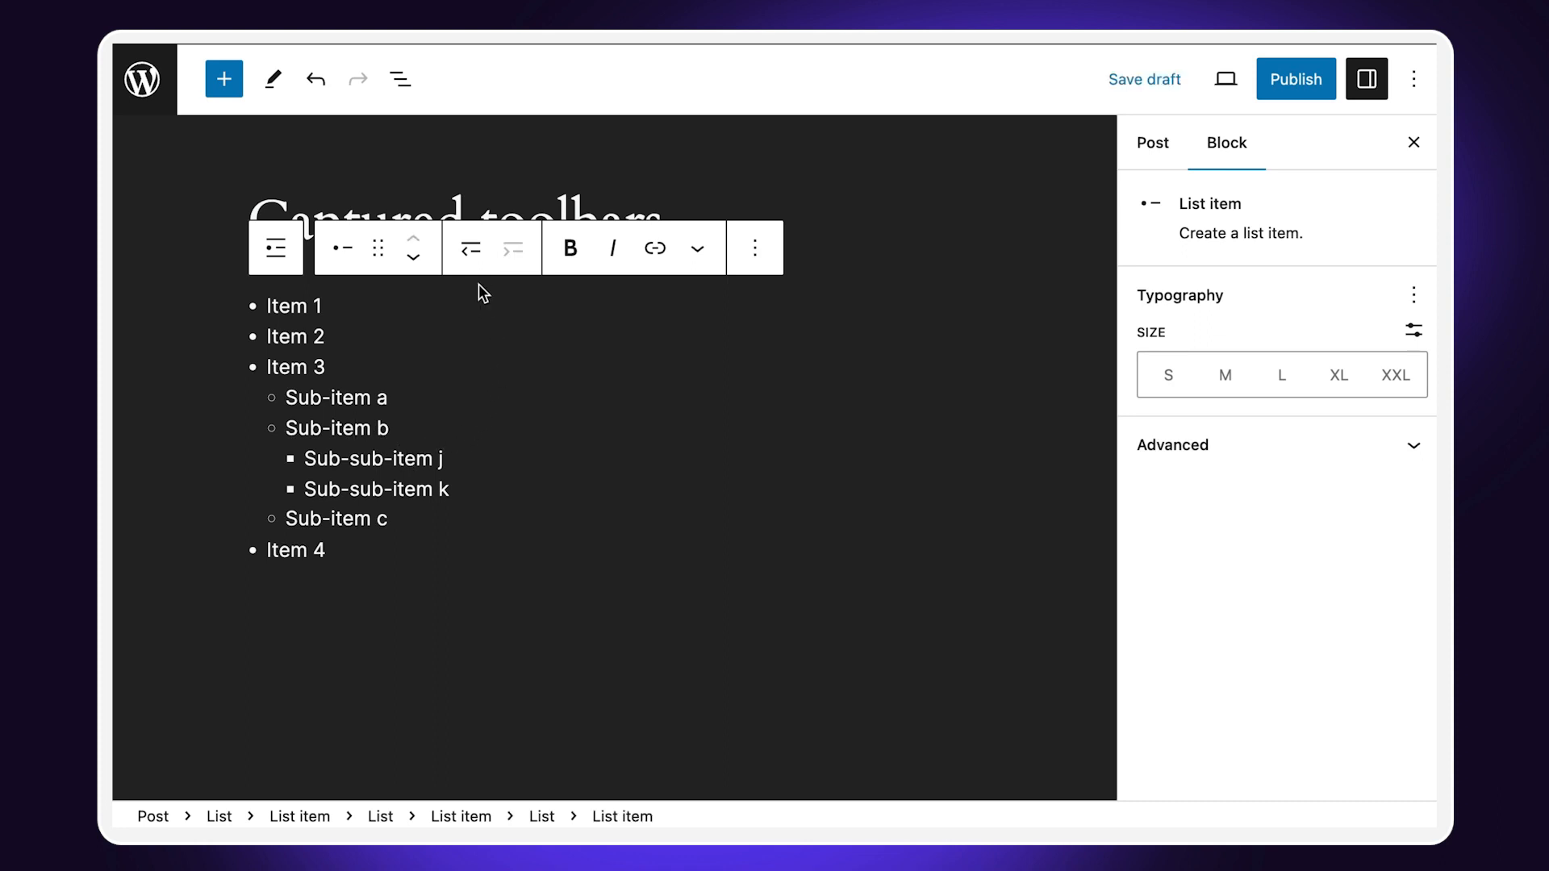
mouse_move(470, 248)
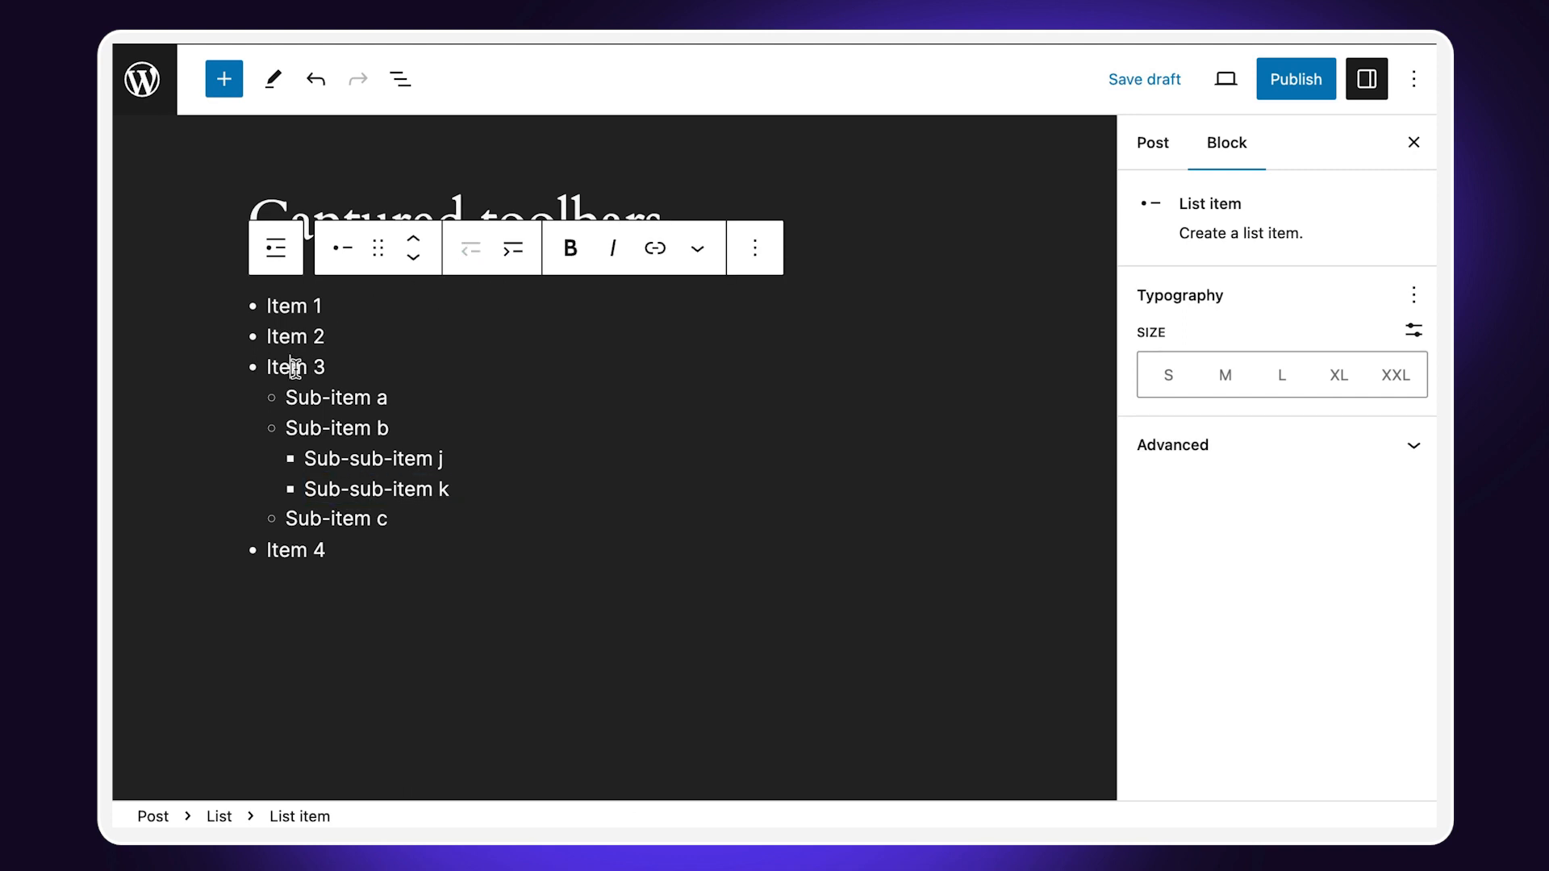
left_click(512, 247)
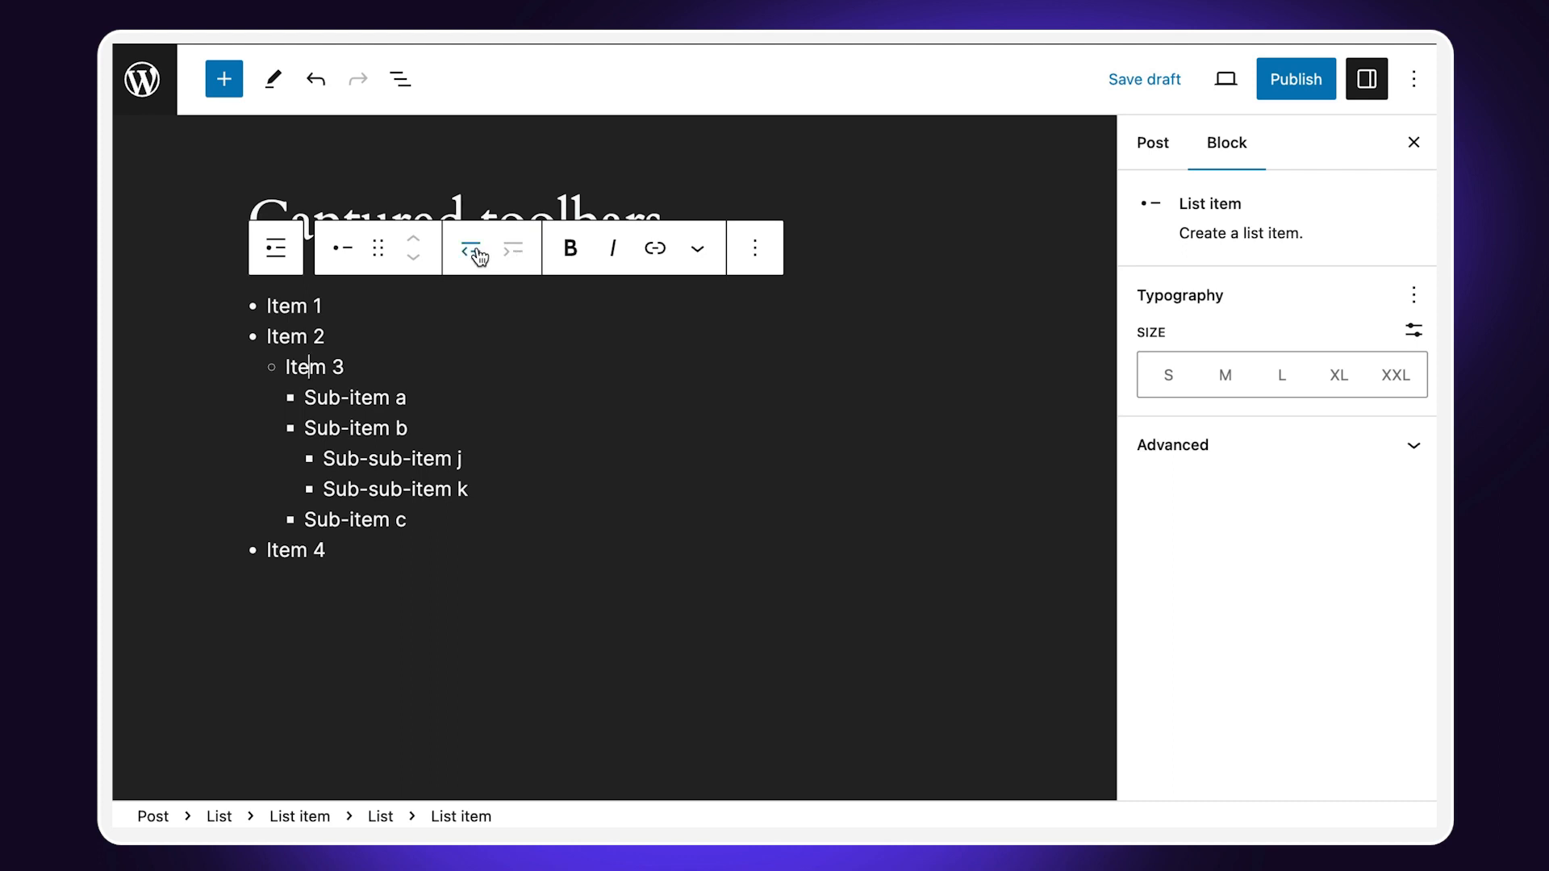
left_click(470, 248)
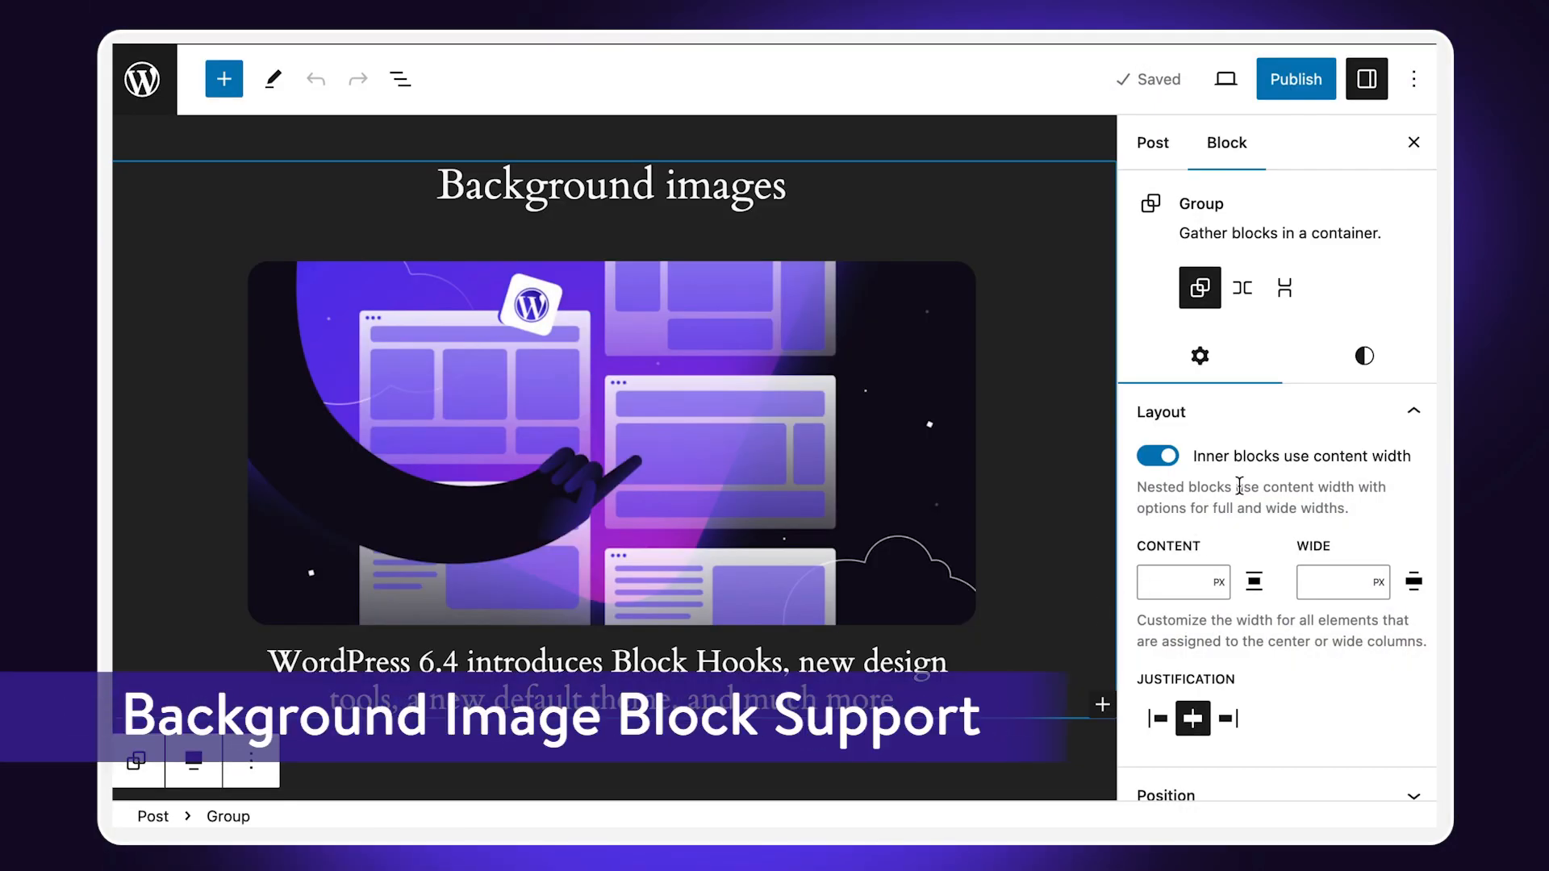
Pick background.jpg, the chalkboard texture, from the Media Library in the Group's Styles tab.
left_click(1364, 357)
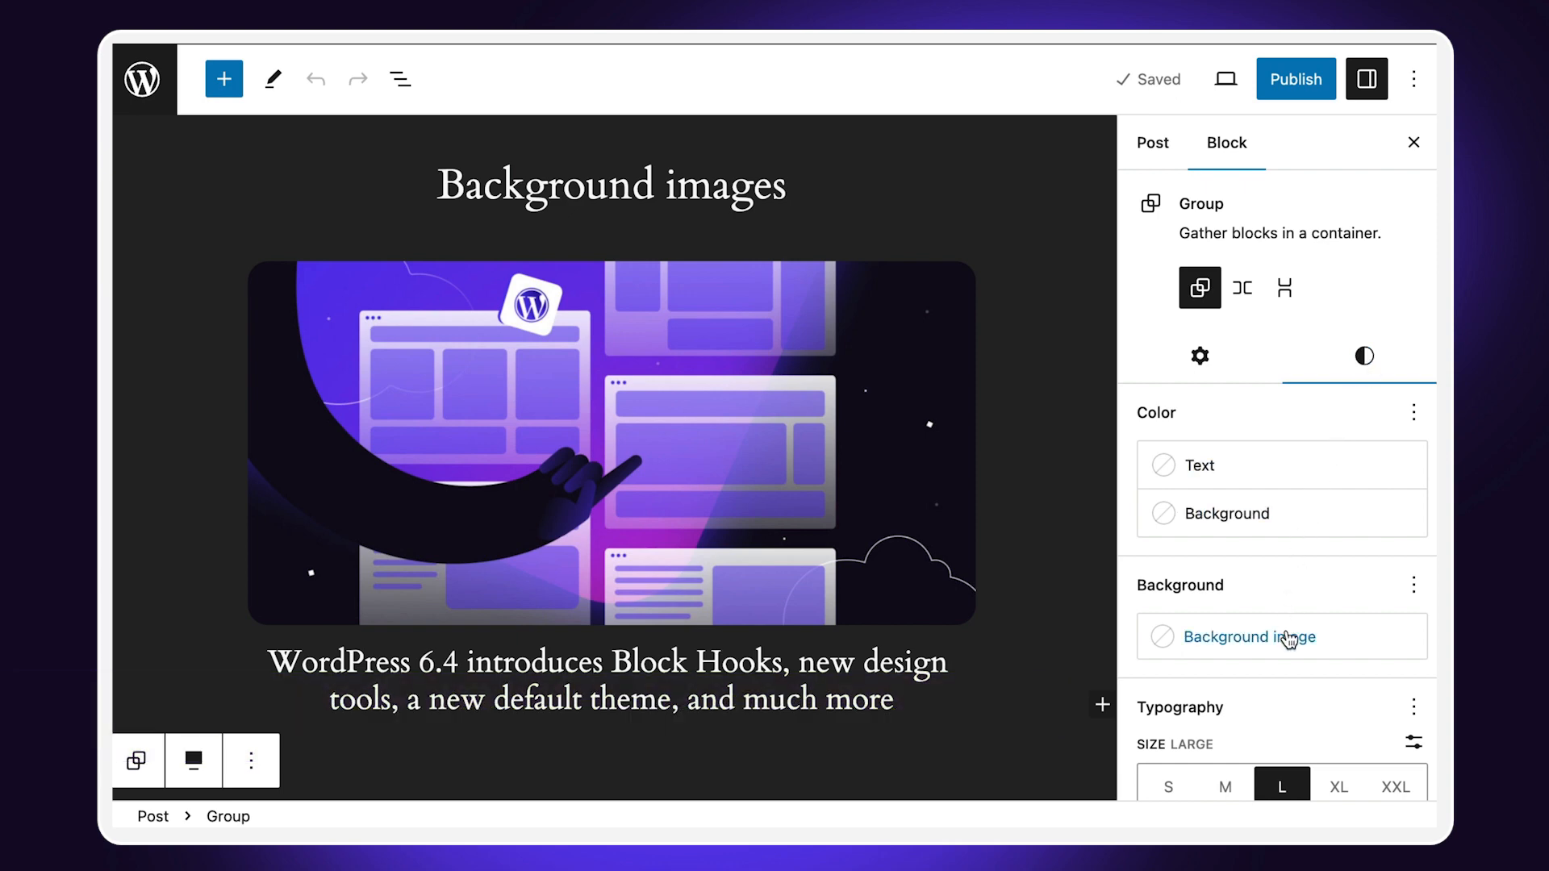
left_click(1249, 637)
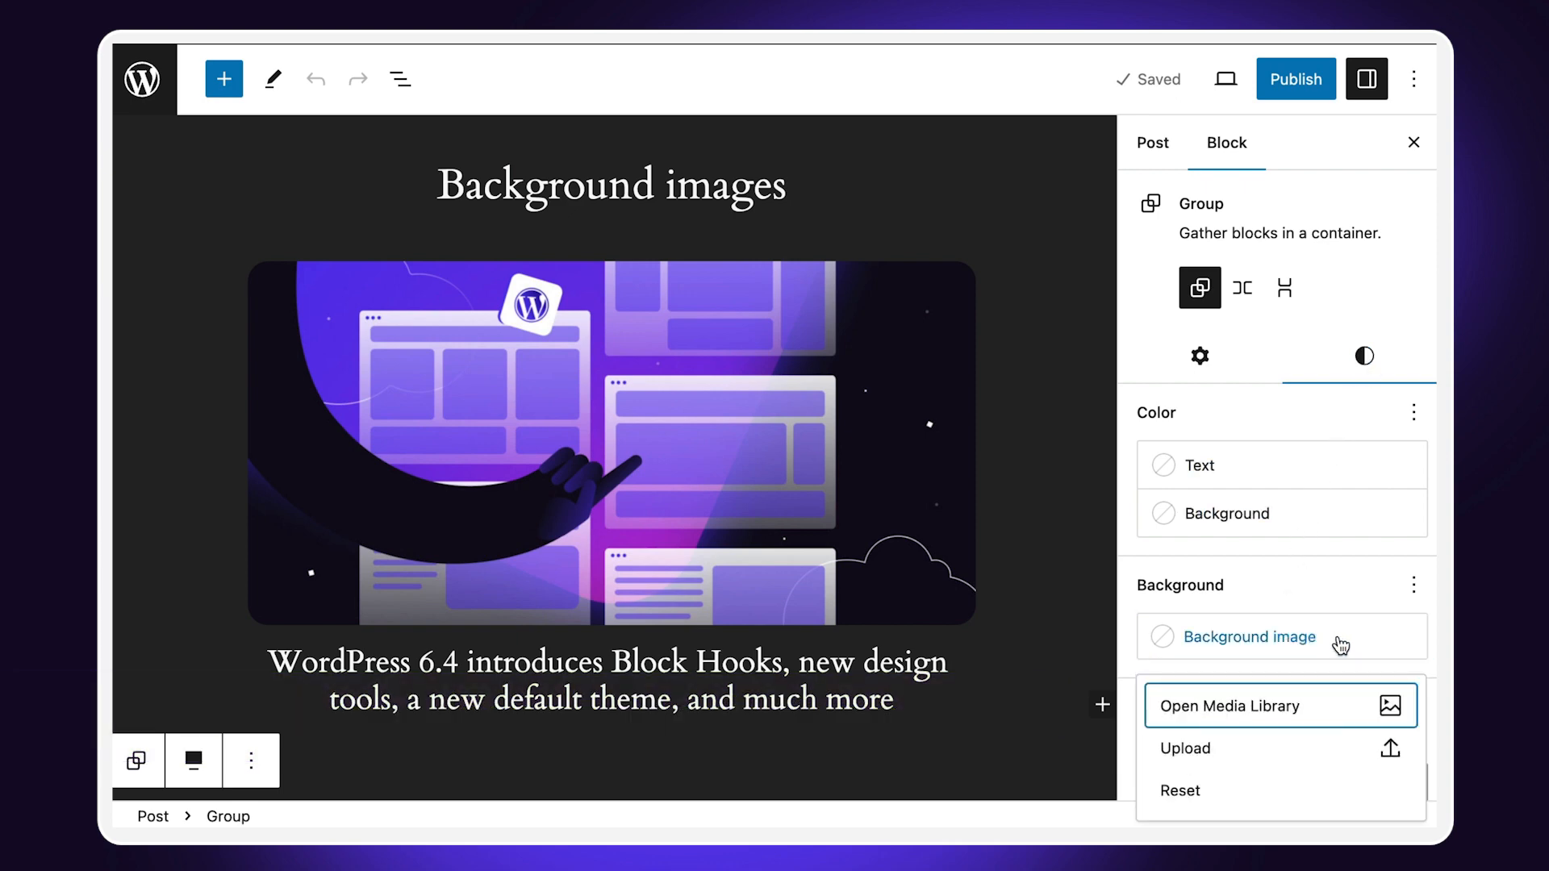
left_click(1246, 706)
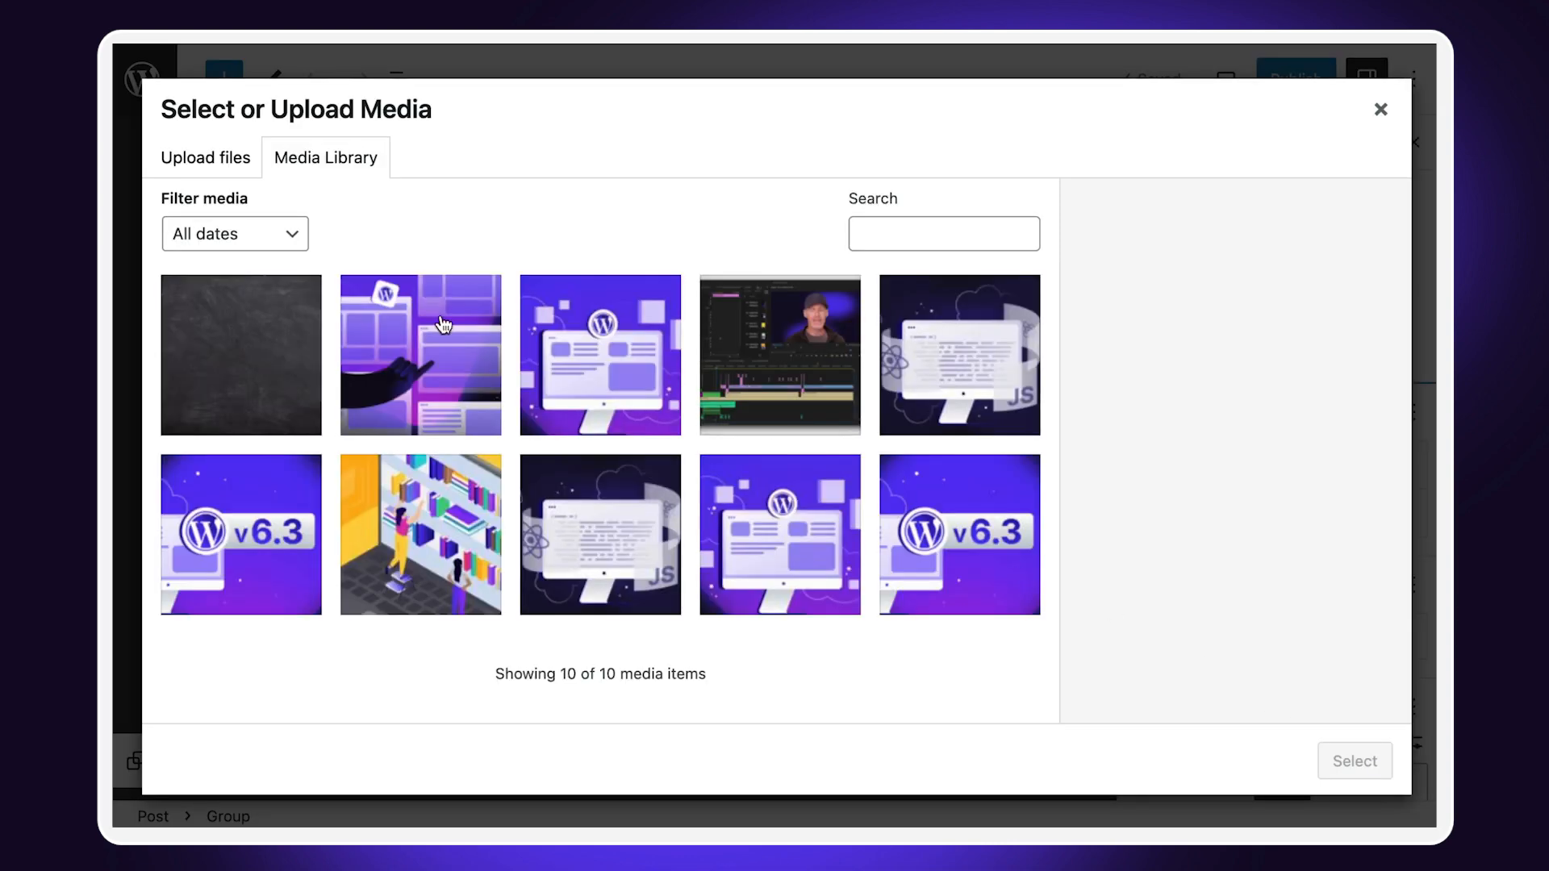
left_click(241, 354)
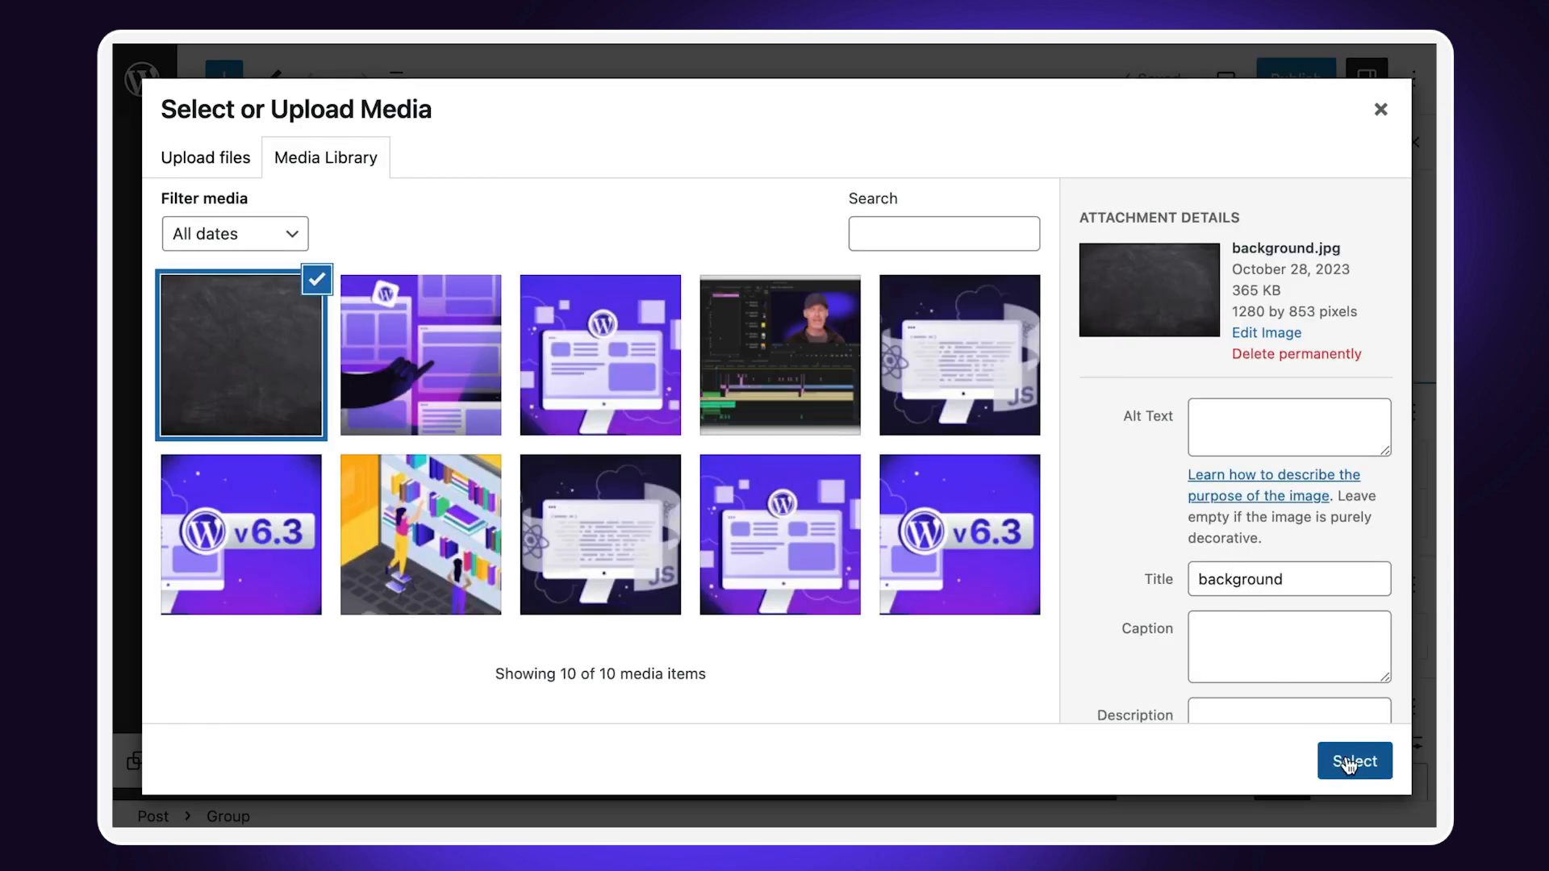
left_click(1355, 760)
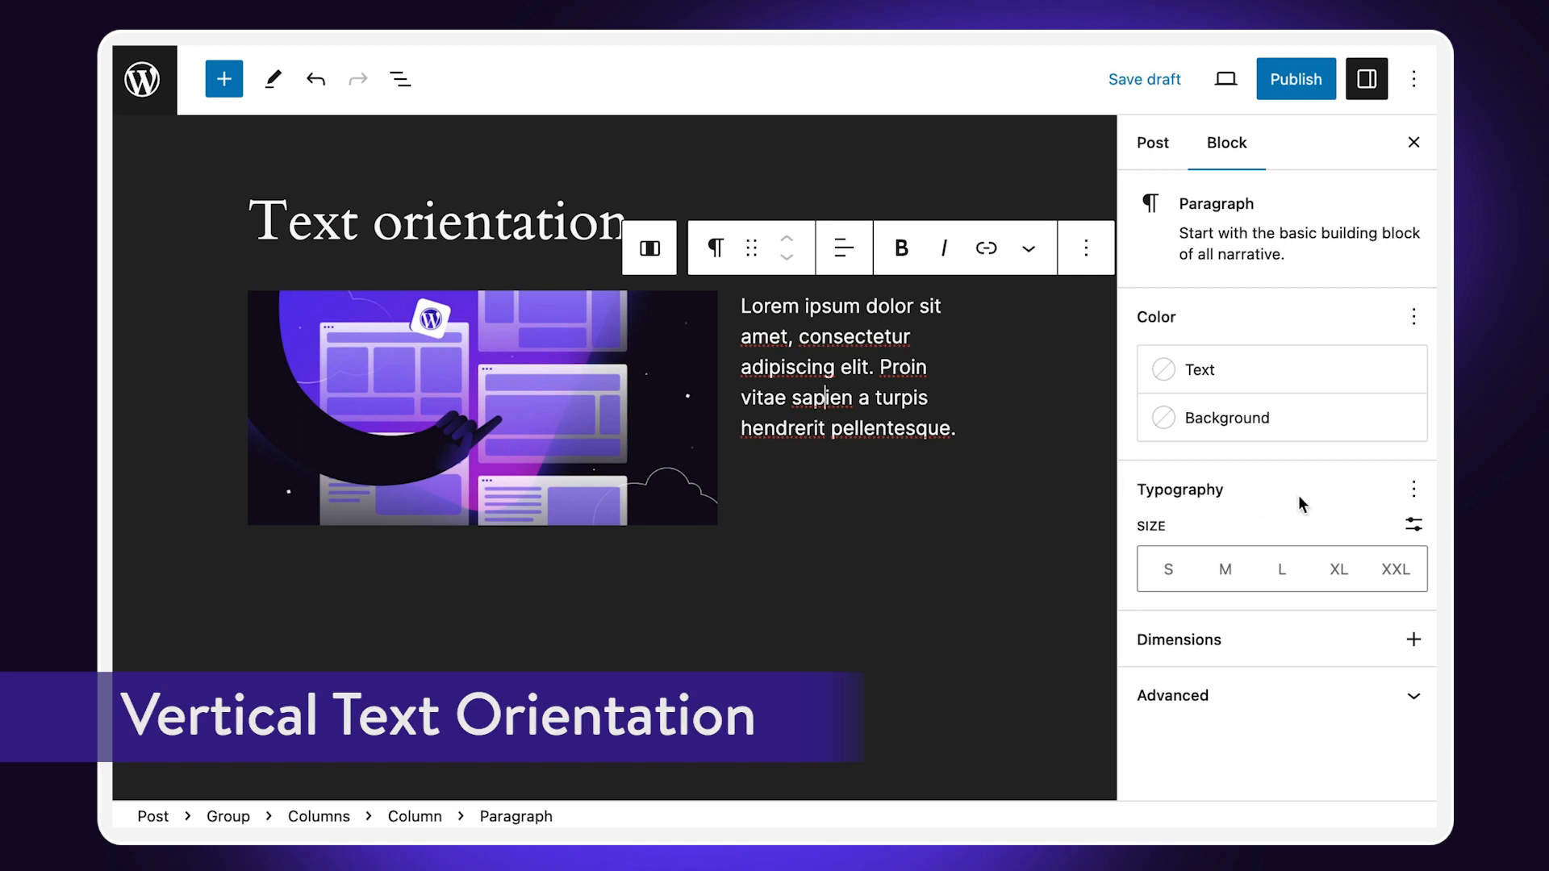
Add Text orientation to the paragraph's Typography settings and set it to Vertical.
left_click(1413, 489)
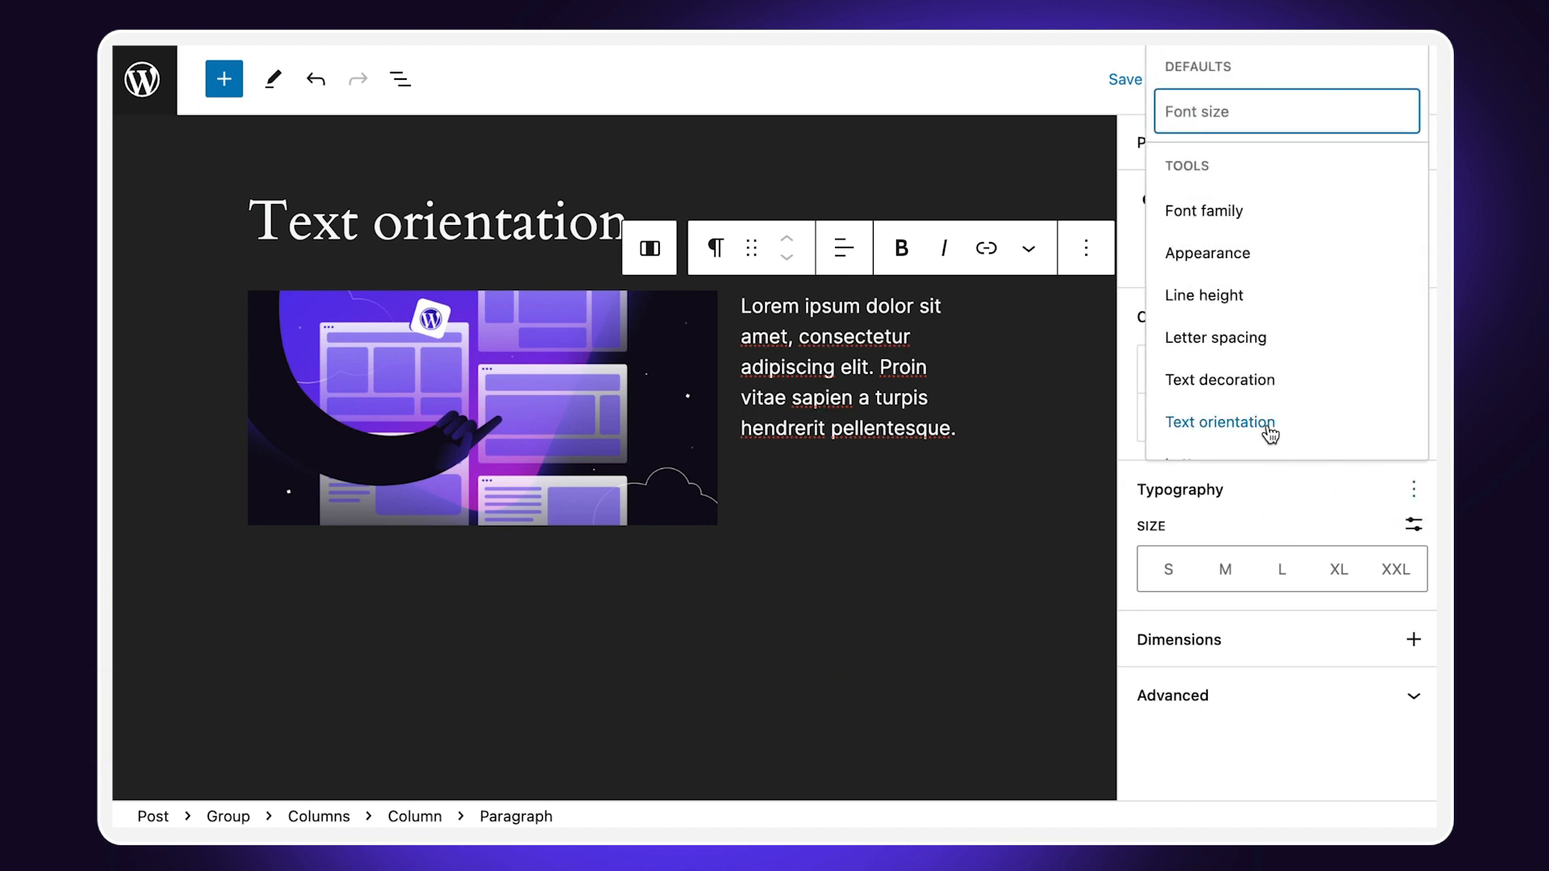
left_click(1220, 423)
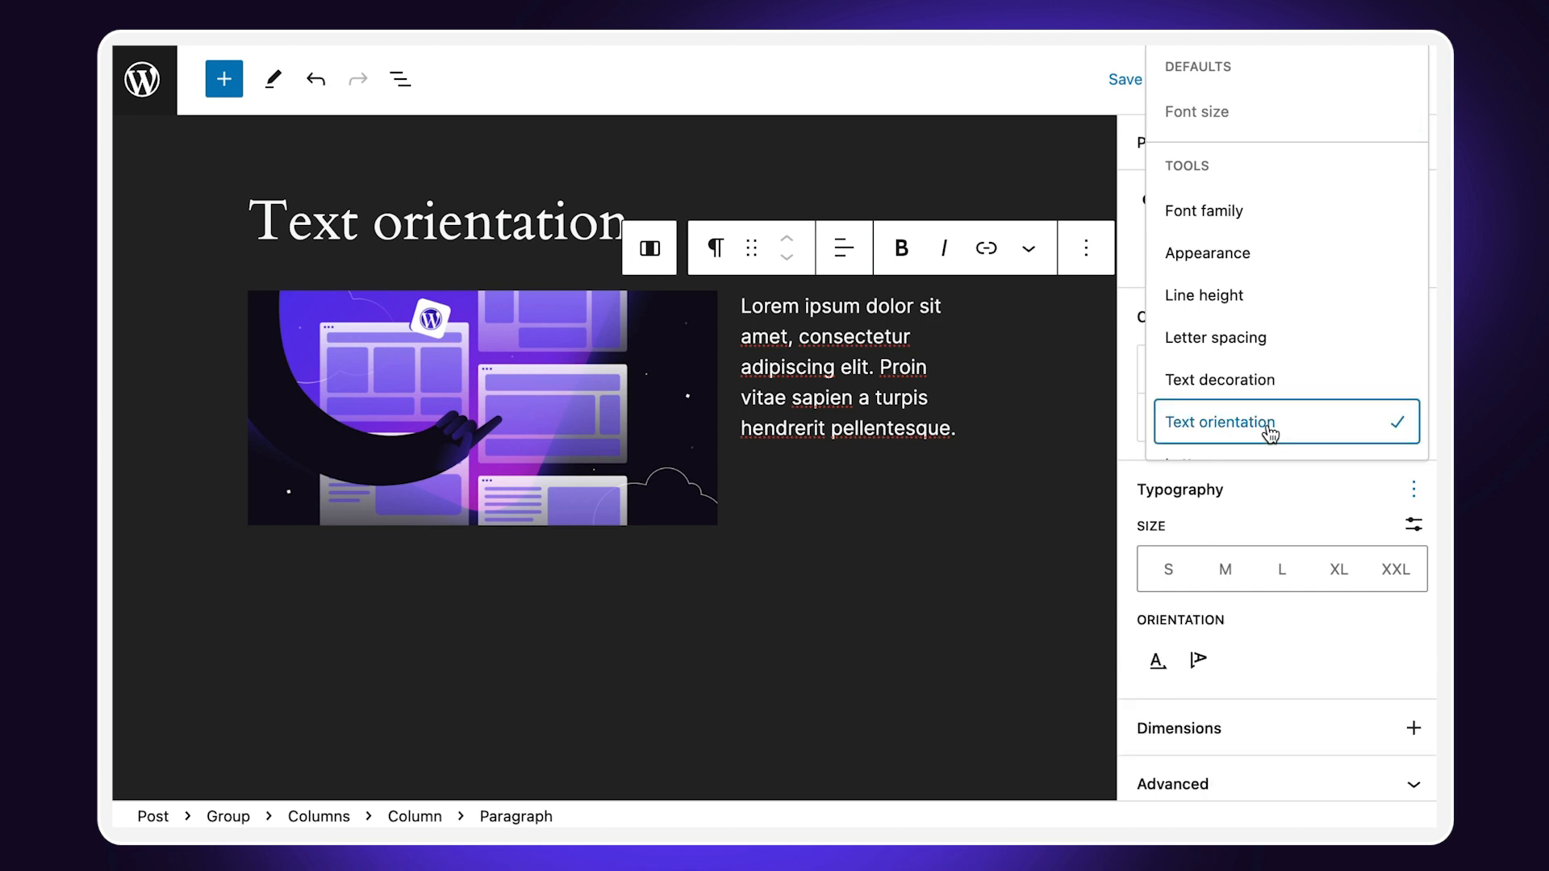
mouse_move(1198, 661)
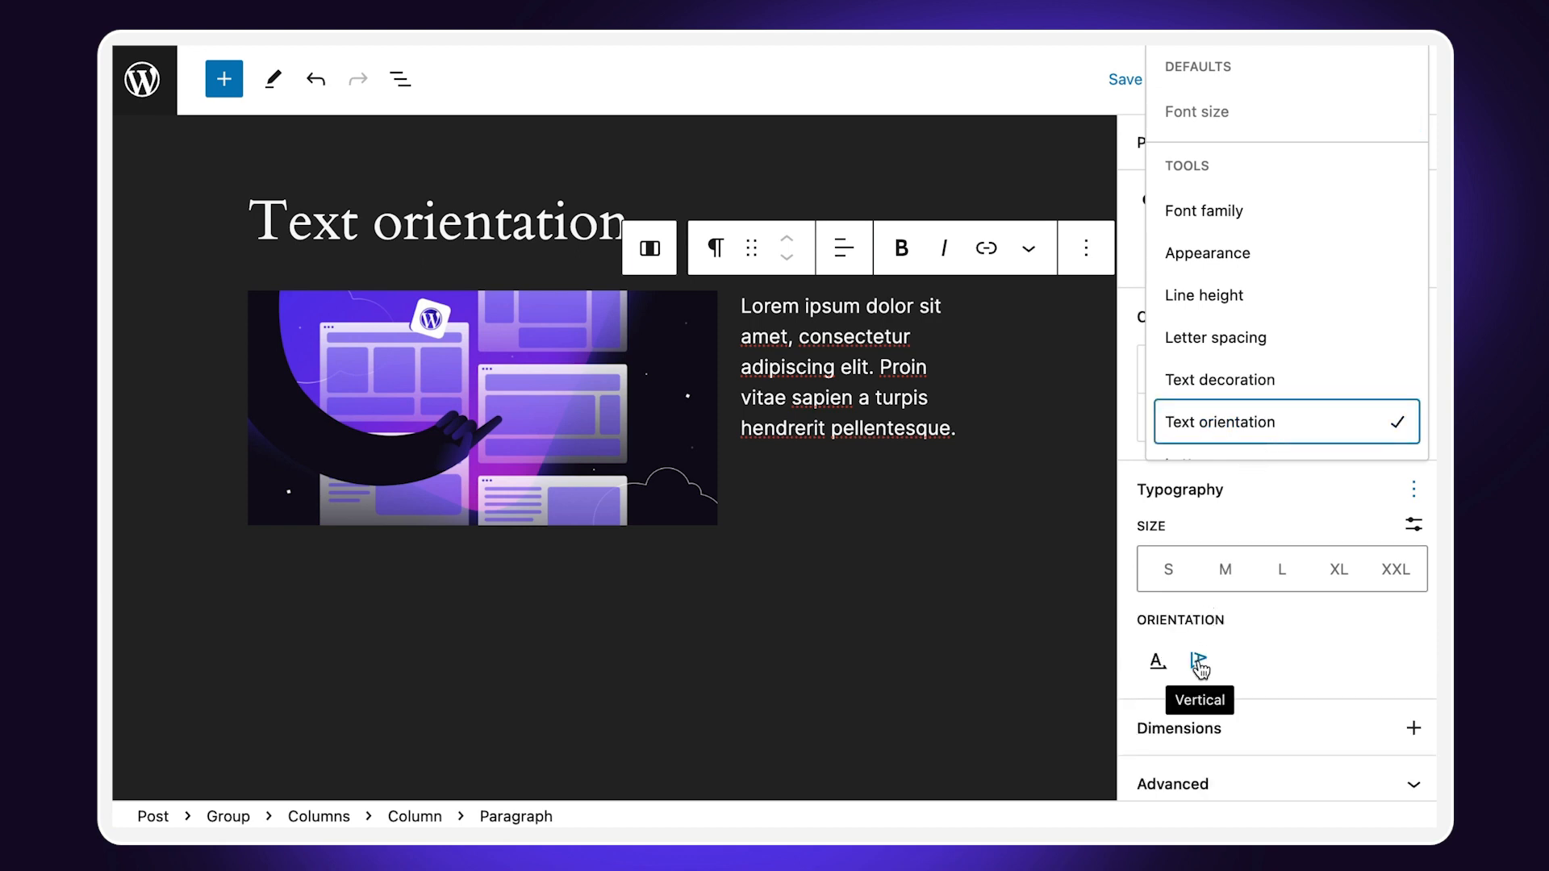
left_click(1198, 660)
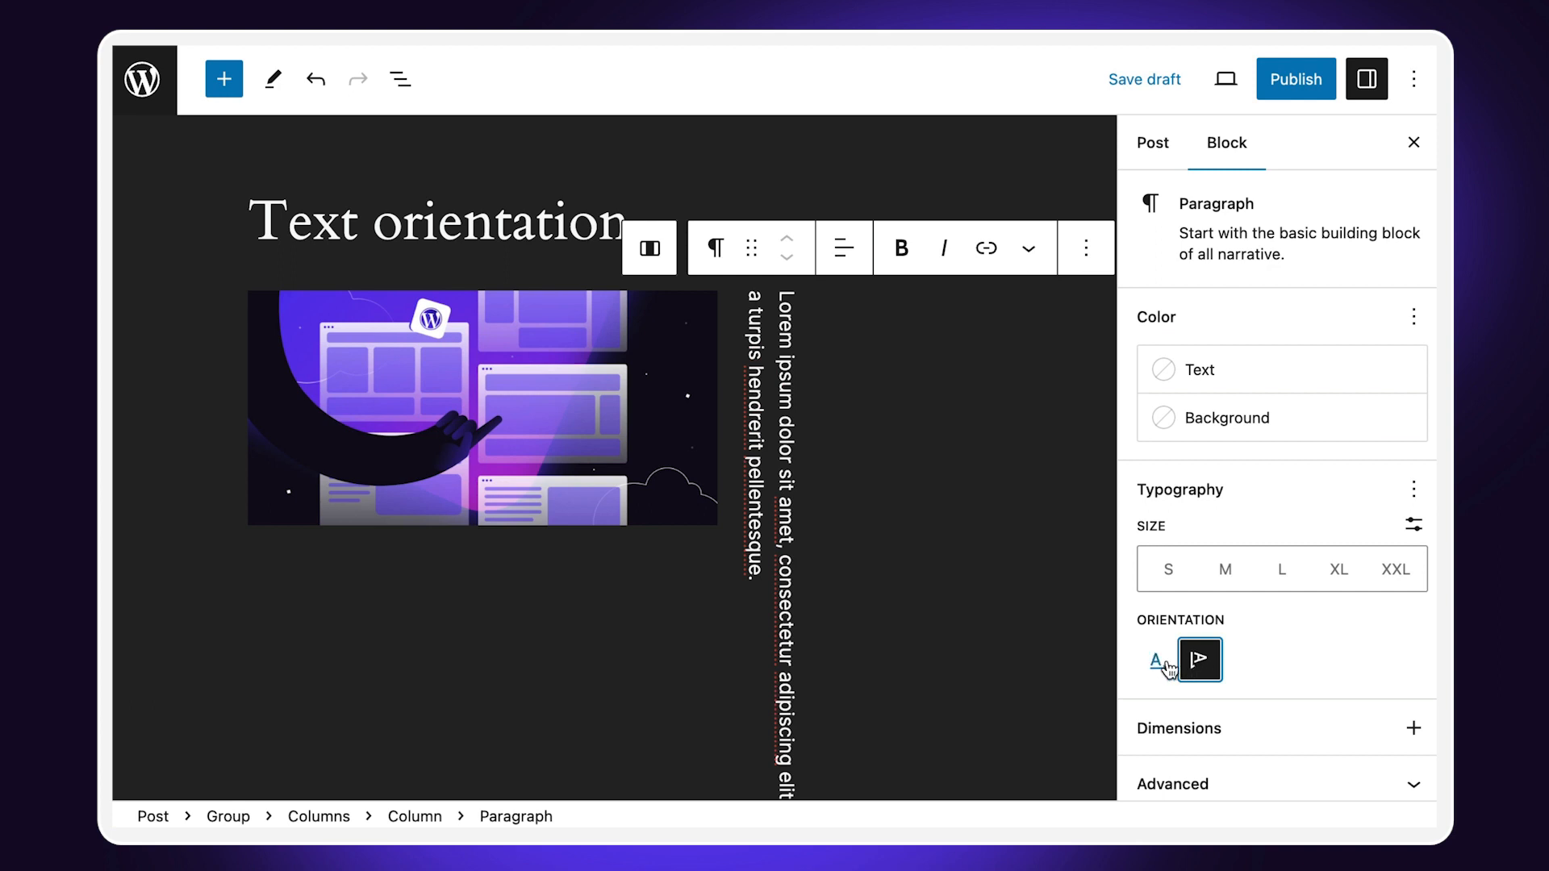
left_click(1157, 660)
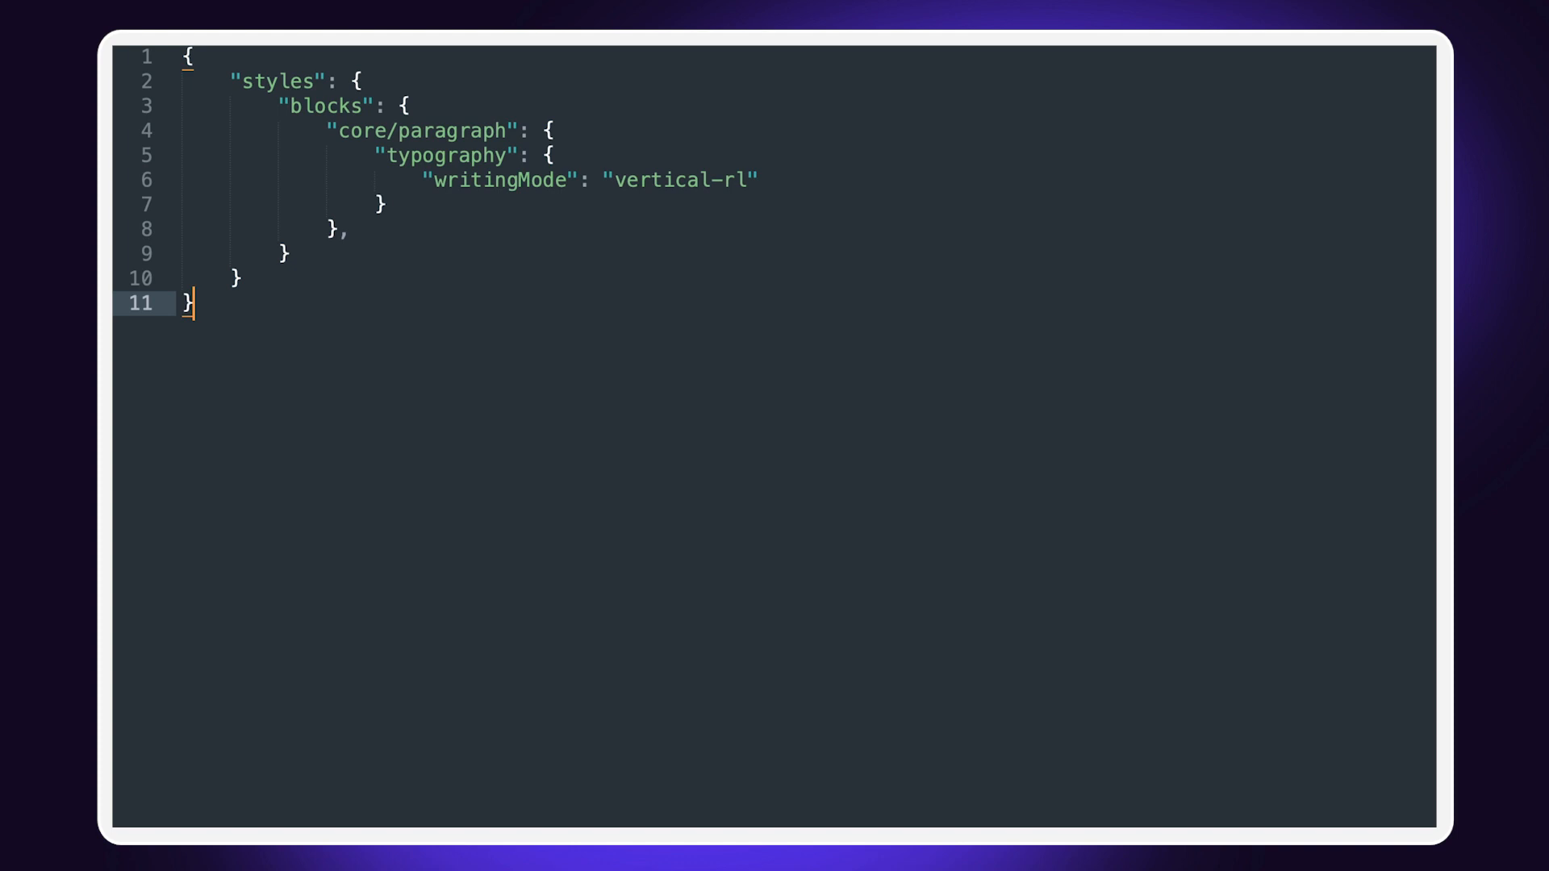
mouse_move(555, 158)
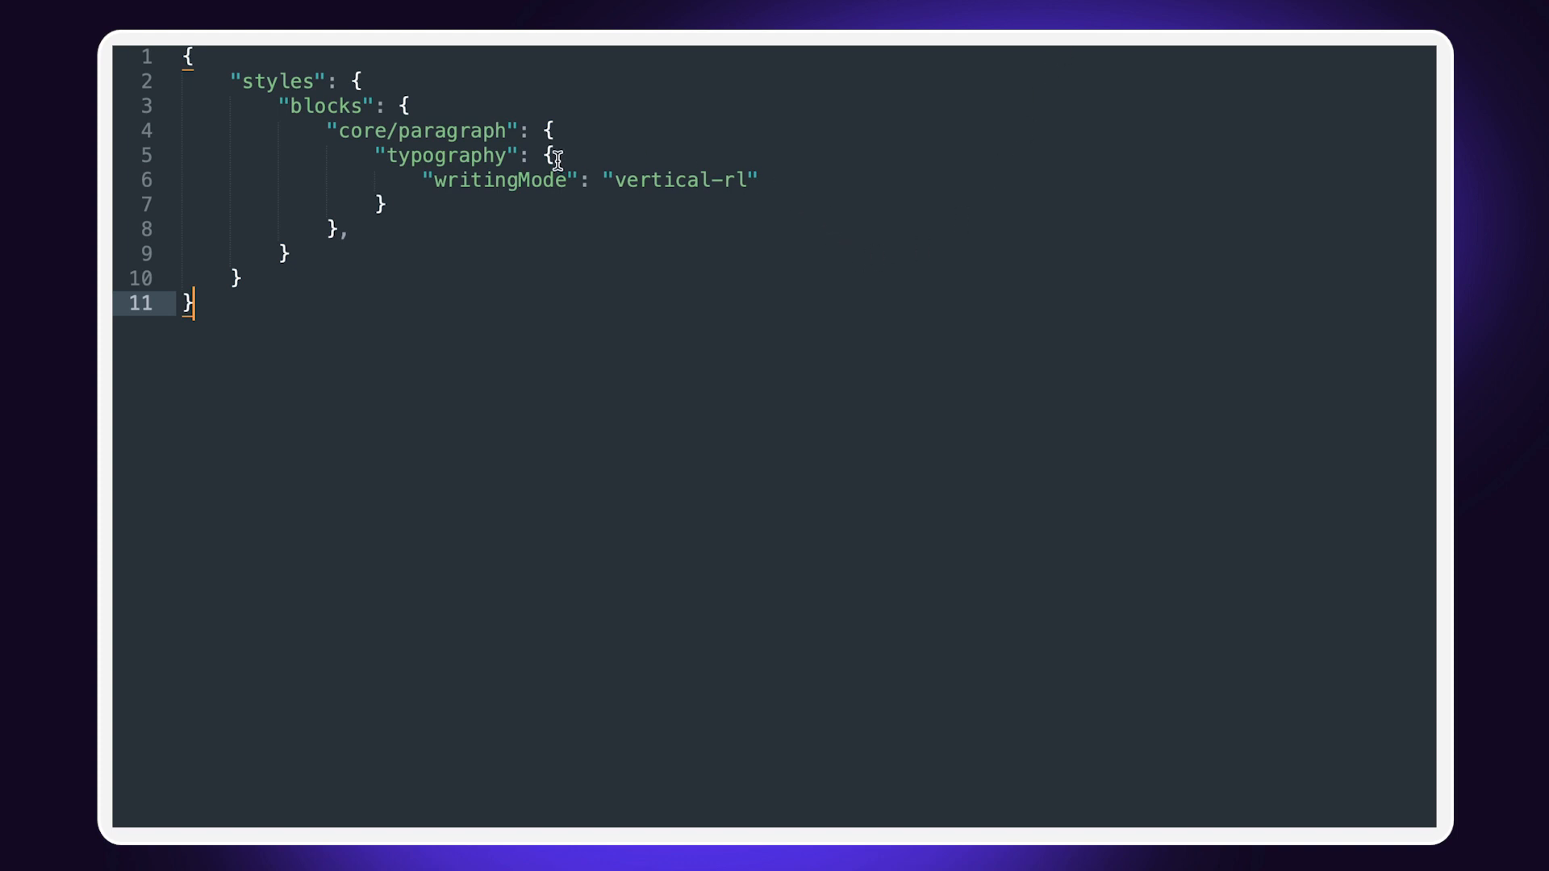
mouse_move(628, 181)
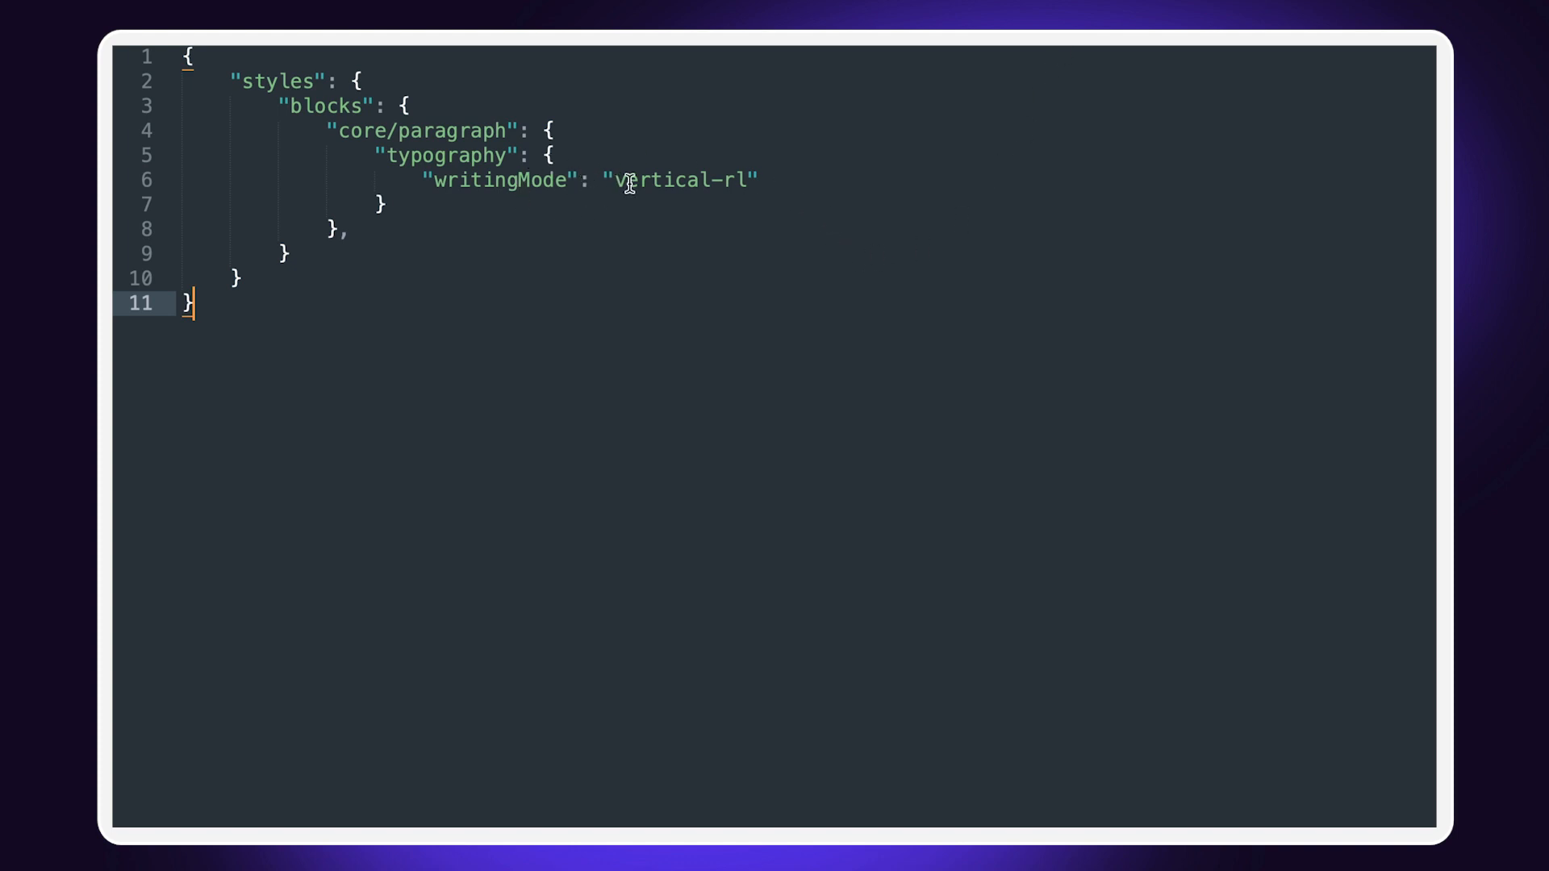